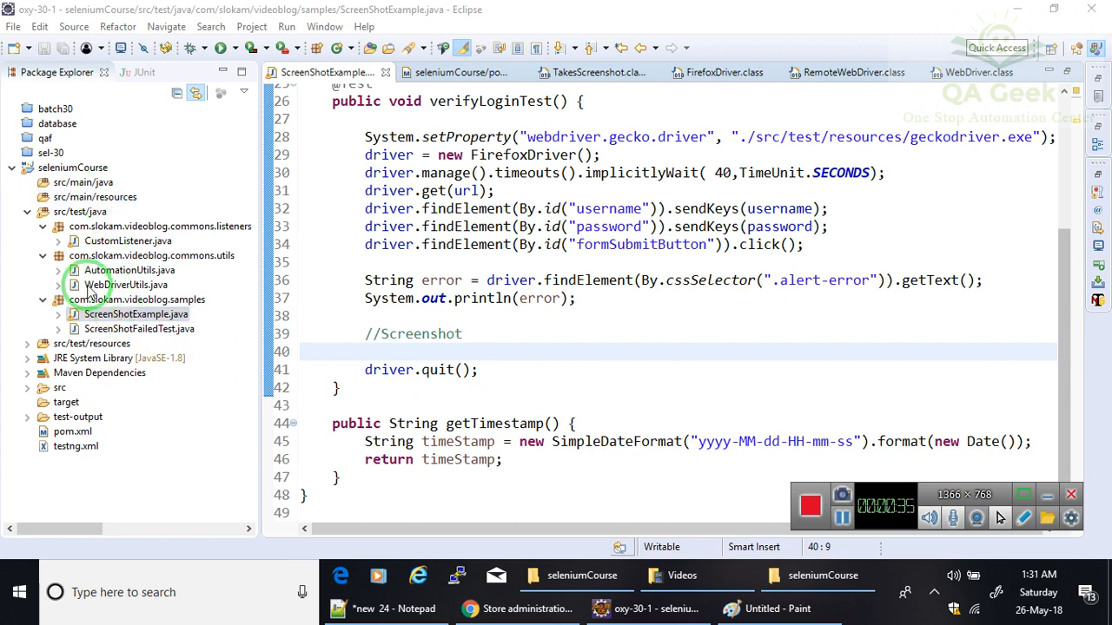
Review pom.xml dependencies and the geckodriver path in the ScreenShotExample test
click(73, 431)
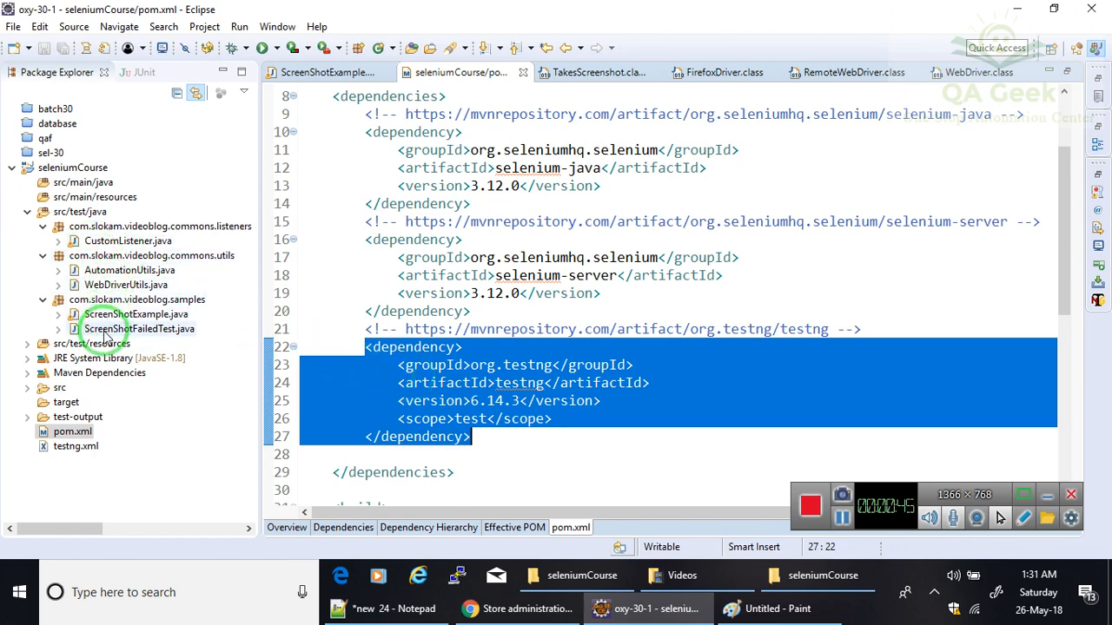
double_click(135, 313)
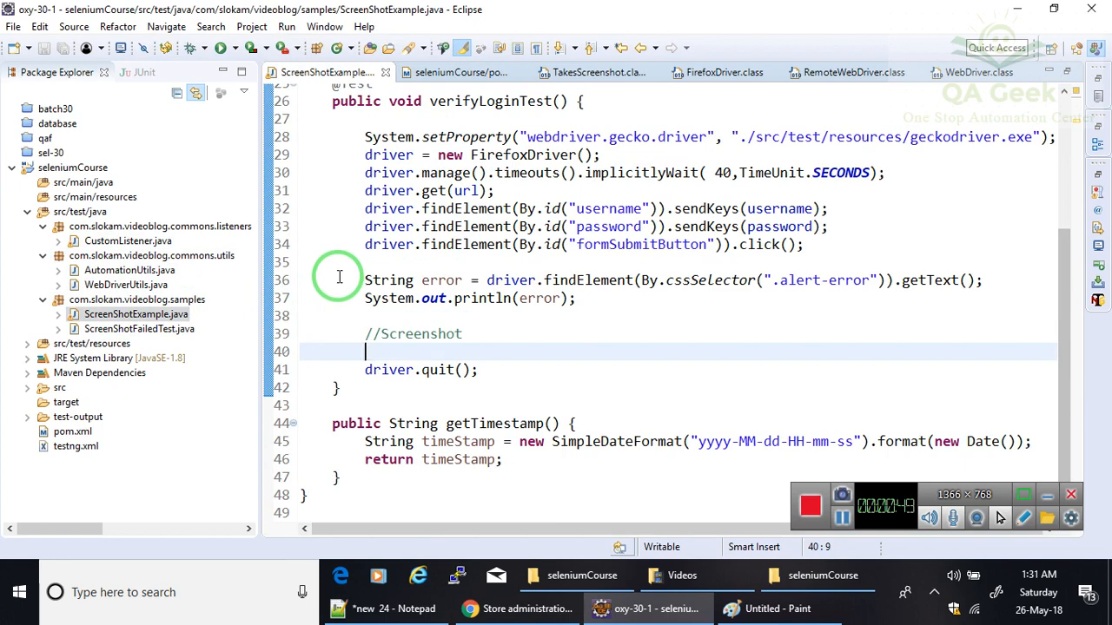
scroll(up, 3)
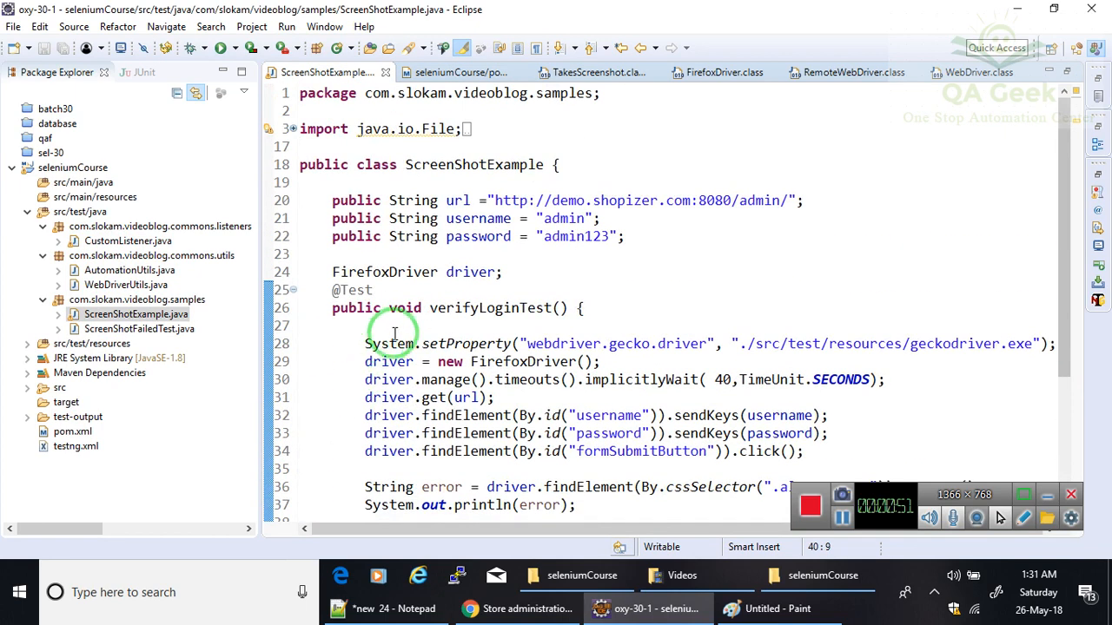
double_click(490, 307)
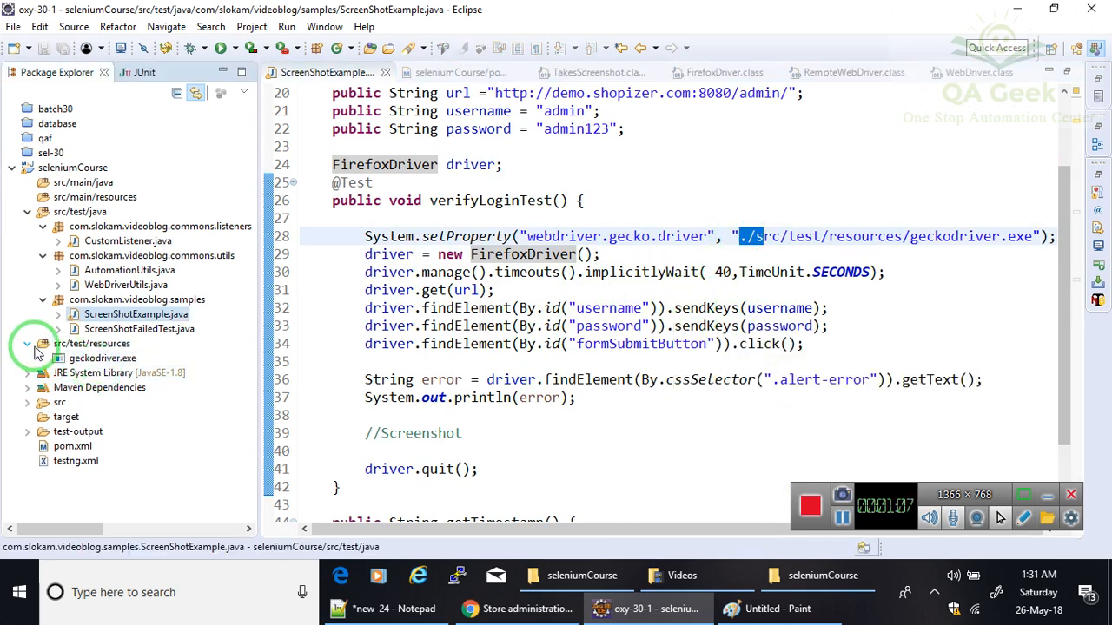
Collapse src/test/resources and bring up the Shopizer login page in the browser
click(27, 344)
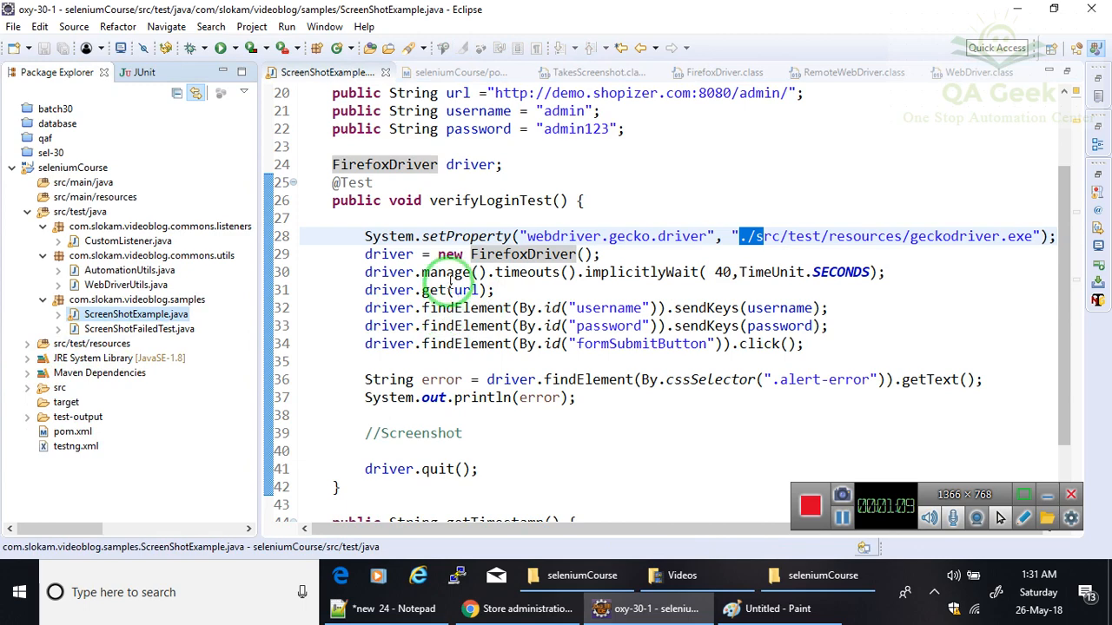
mouse_move(622, 271)
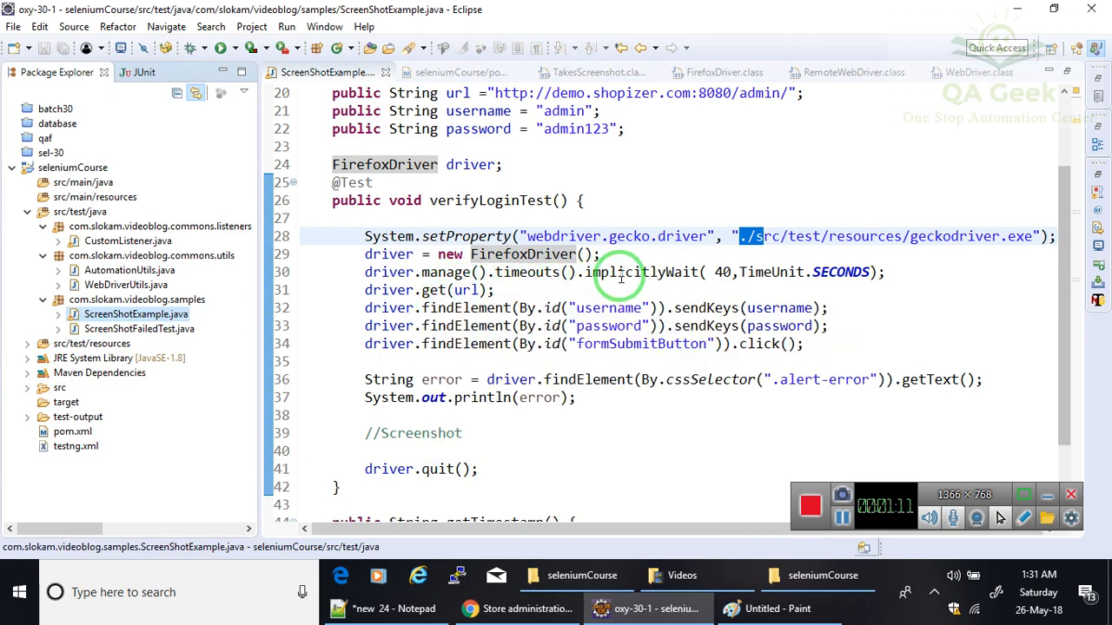
mouse_move(565, 111)
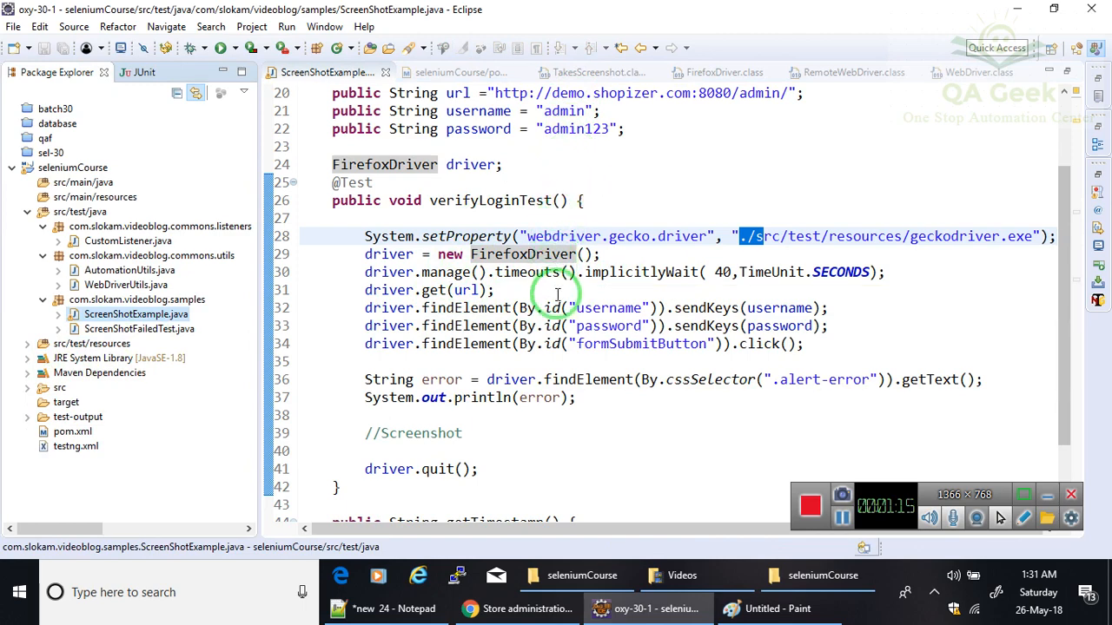
click(518, 608)
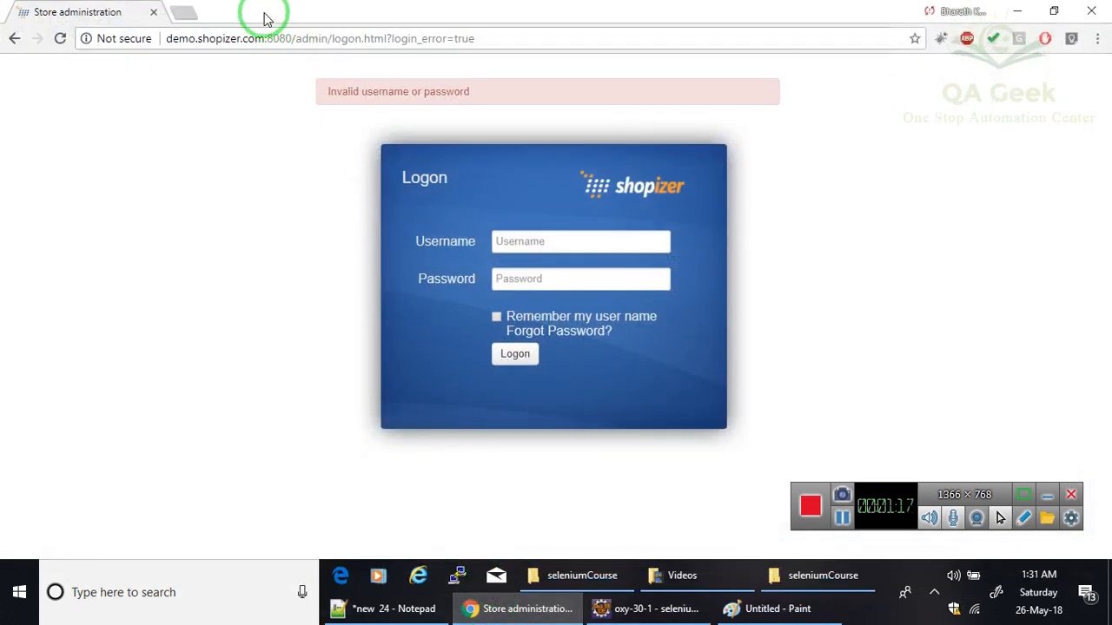
mouse_move(246, 55)
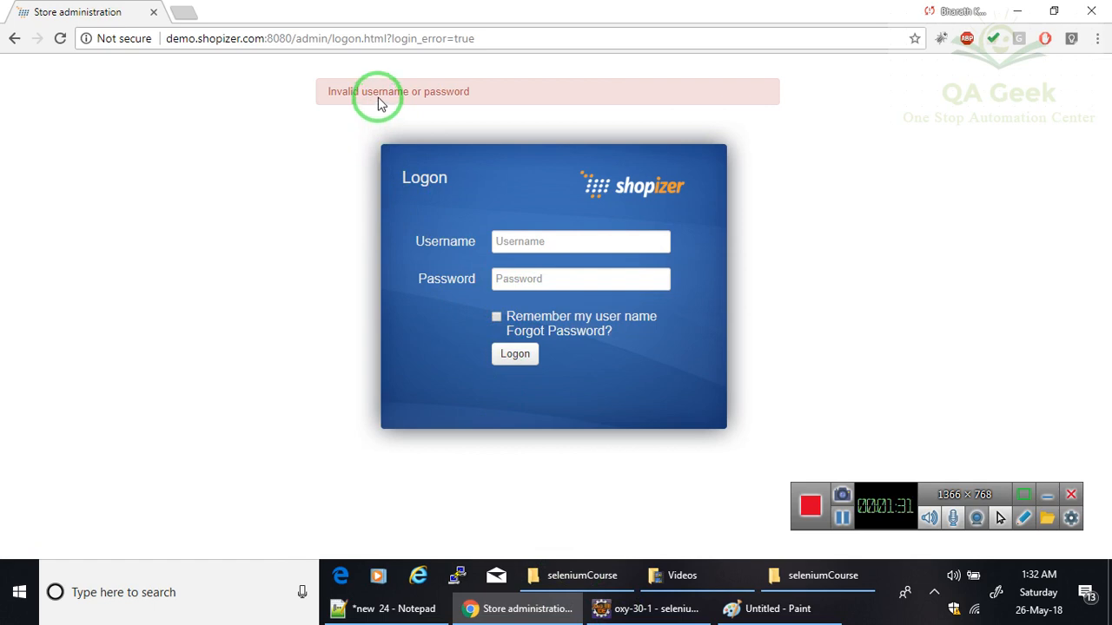
mouse_move(395, 115)
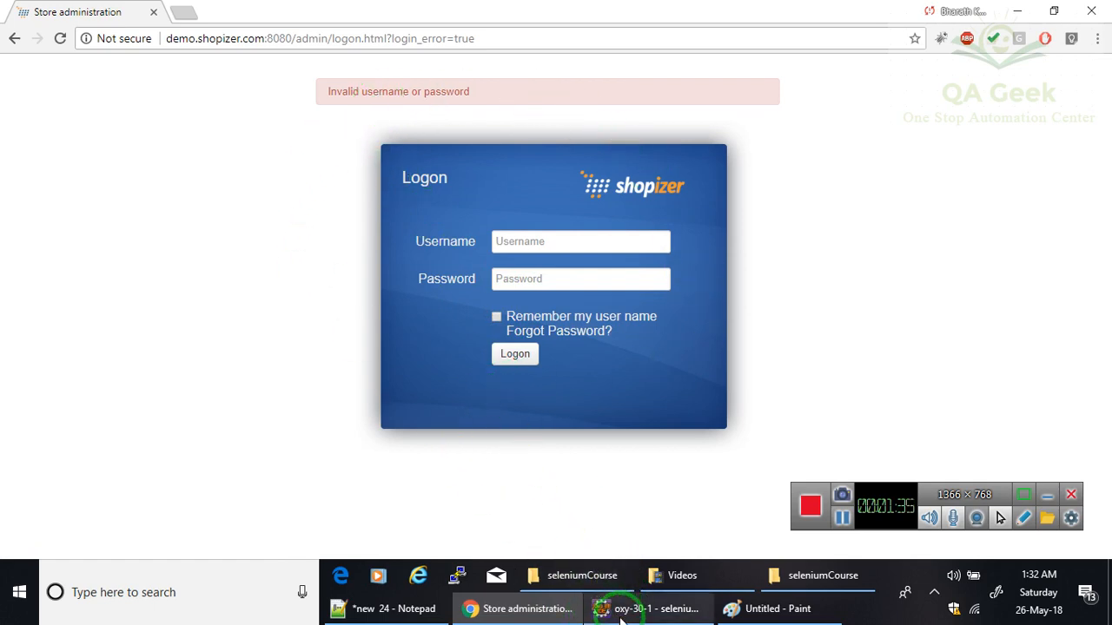
Return from the Shopizer invalid-login message to the ScreenShotExample code in Eclipse
click(647, 608)
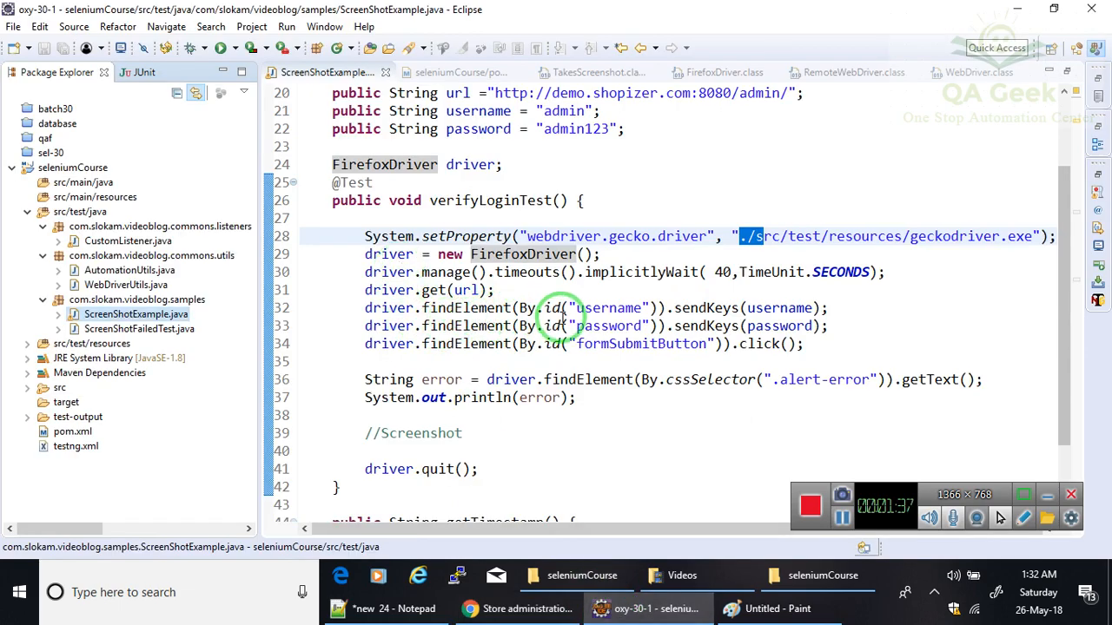
Point out formSubmitButton and getText, then add blank lines below the //Screenshot comment
double_click(605, 327)
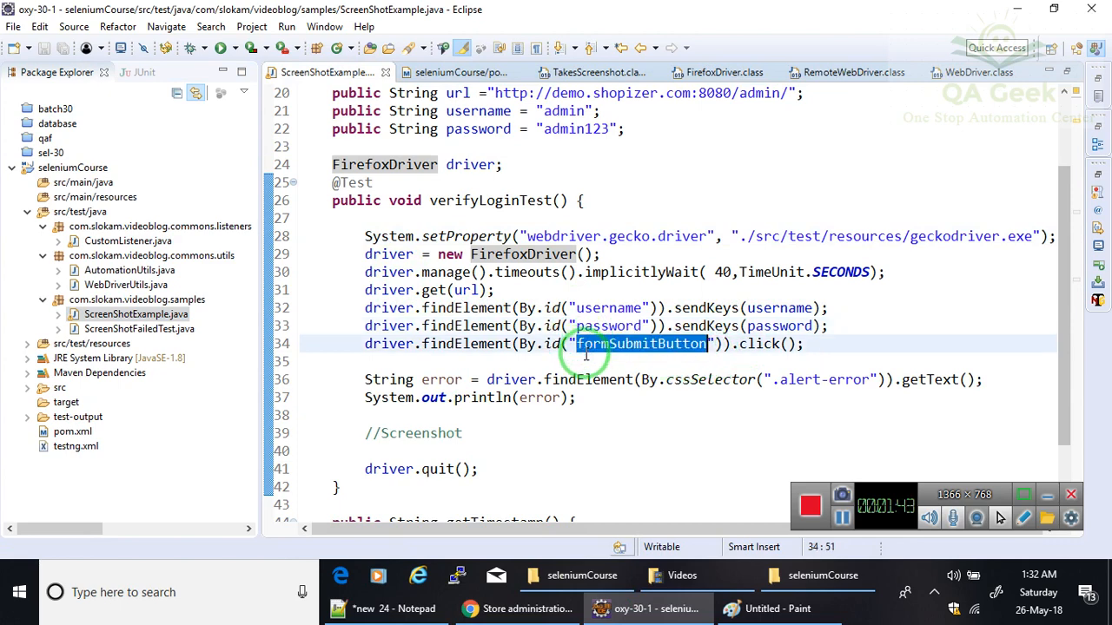
mouse_move(656, 400)
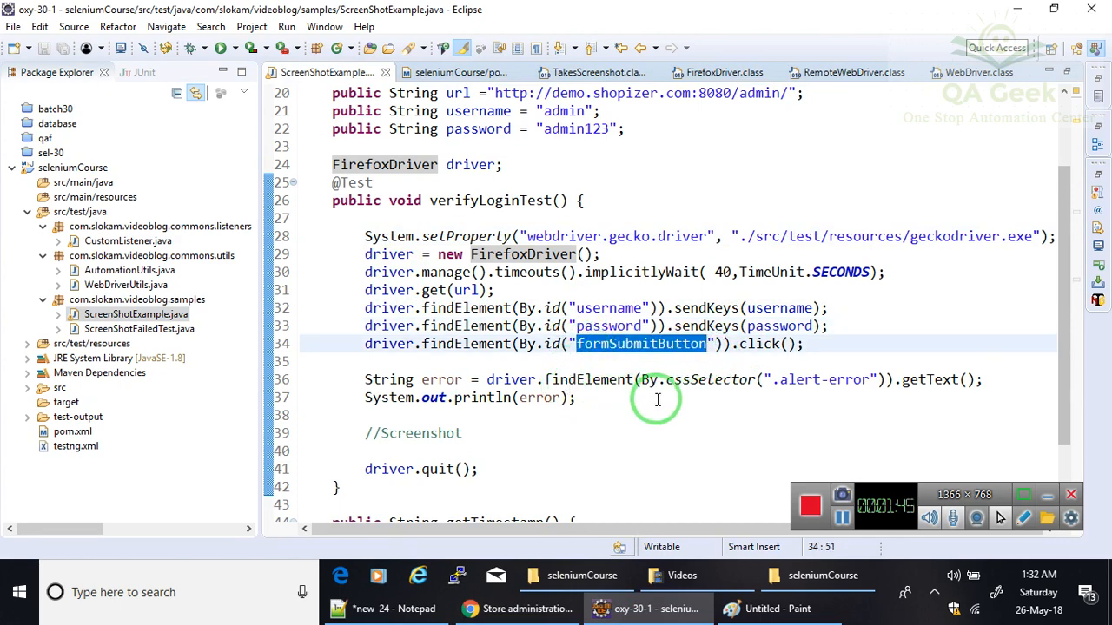
double_click(799, 379)
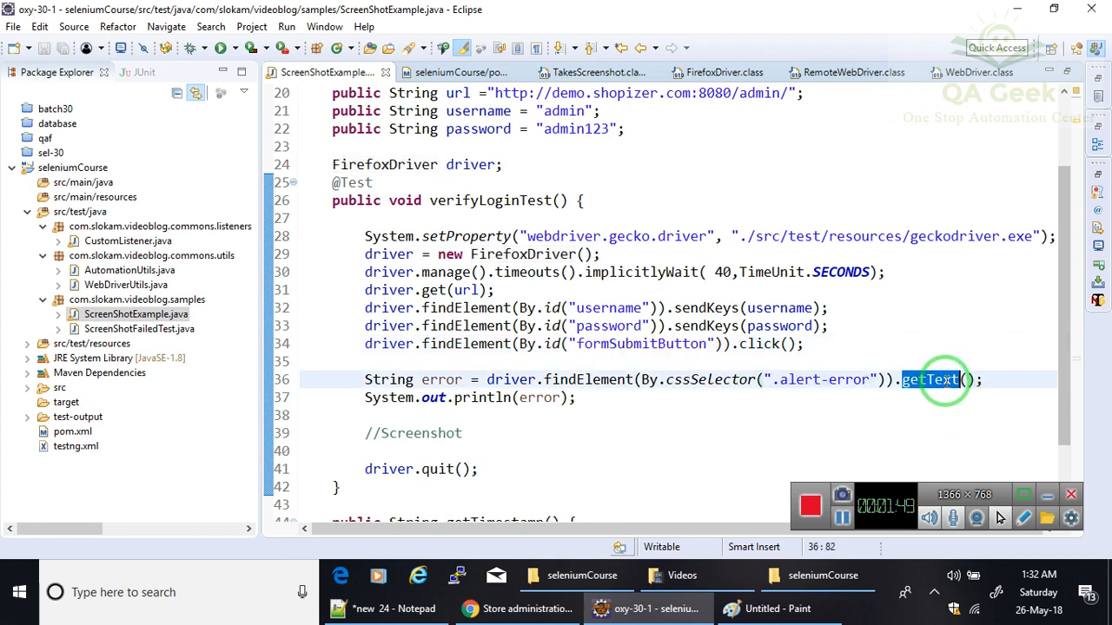
mouse_move(483, 368)
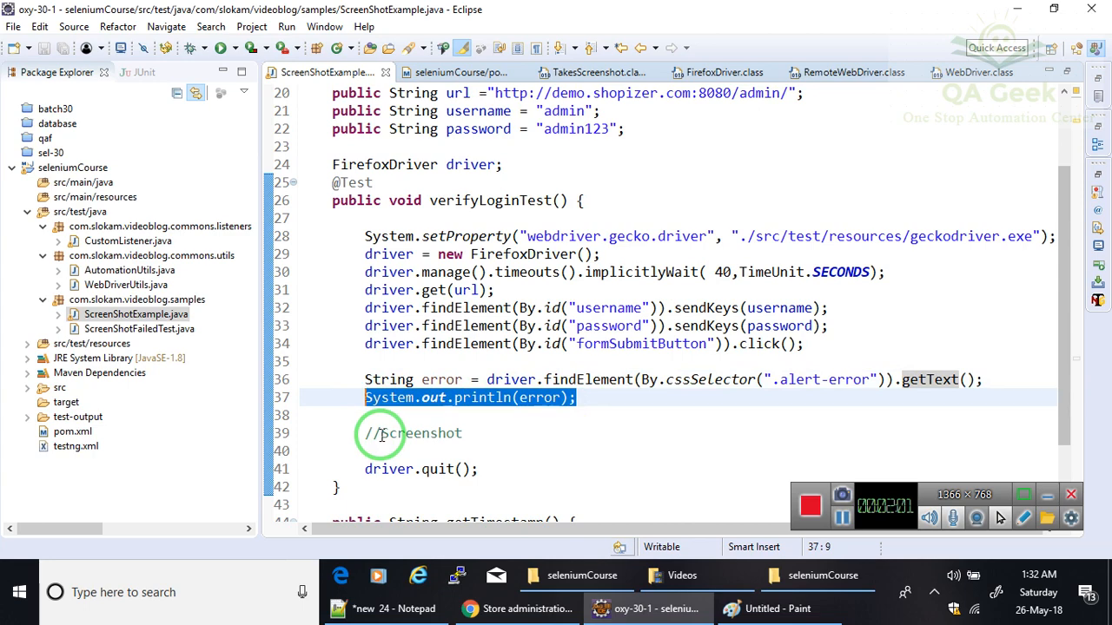
click(460, 433)
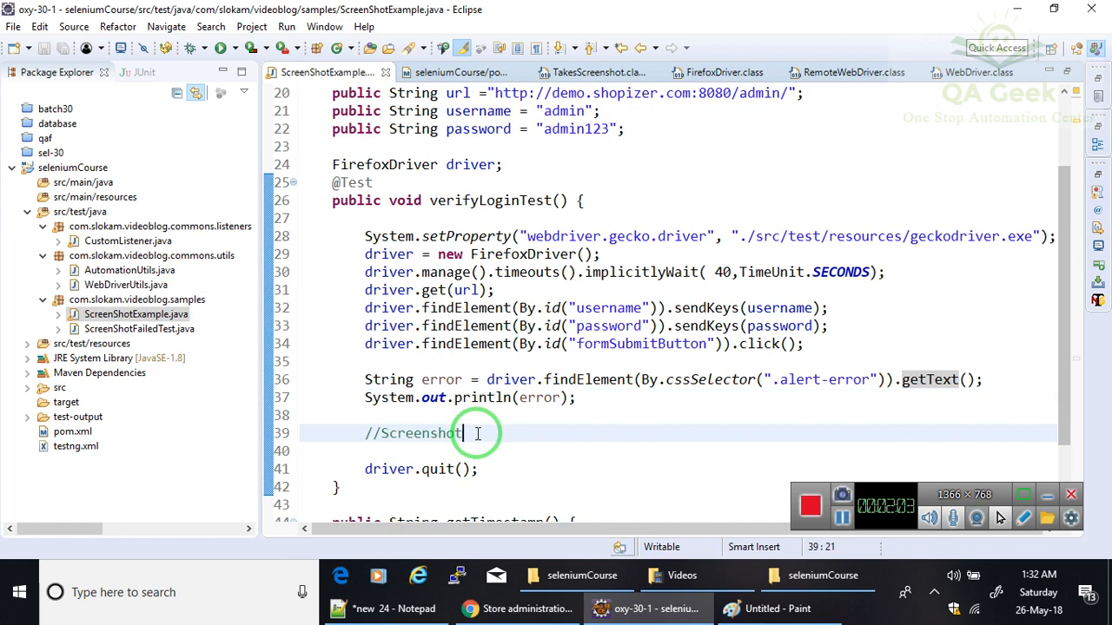
key(Return)
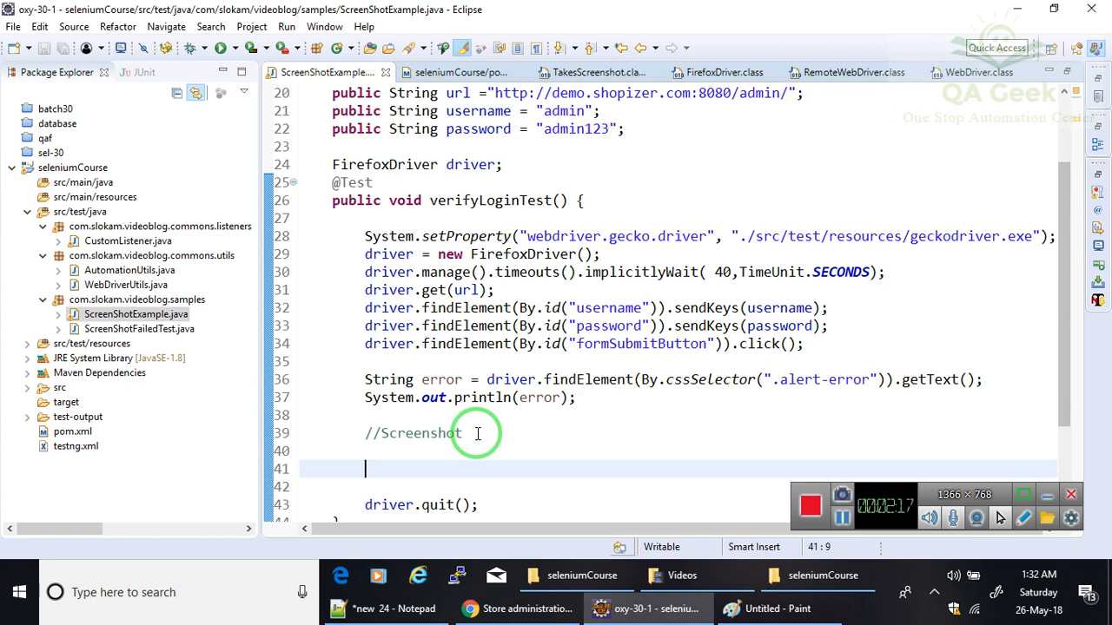
Write File file = driver.getScreenshotAs(OutputType.FILE); under the comment
text(dr)
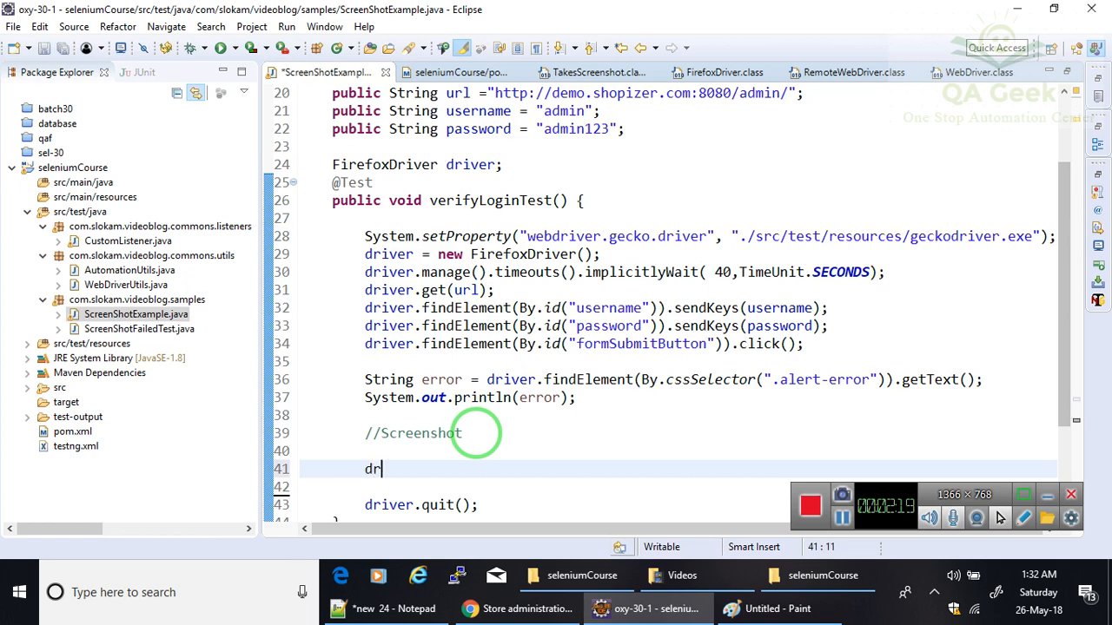
text(iver.)
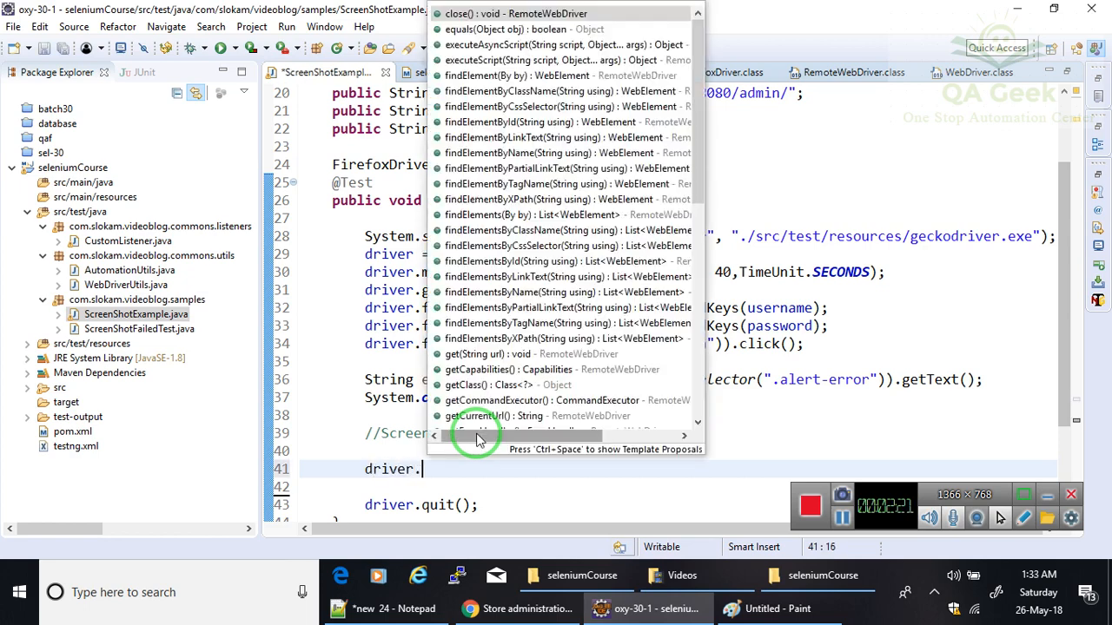
mouse_move(514, 14)
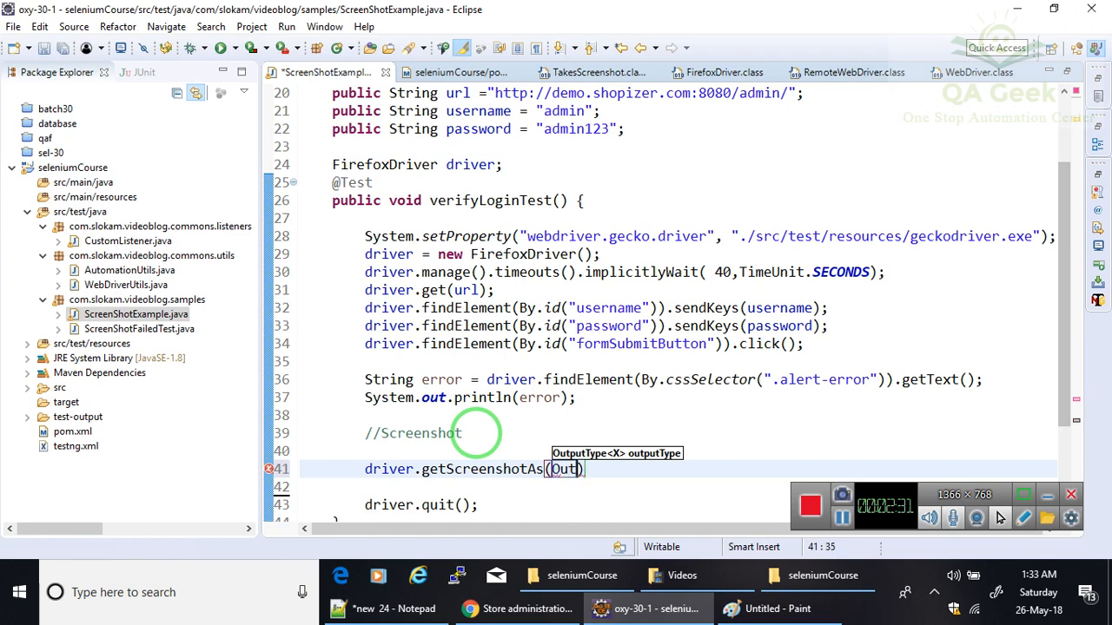
text(p)
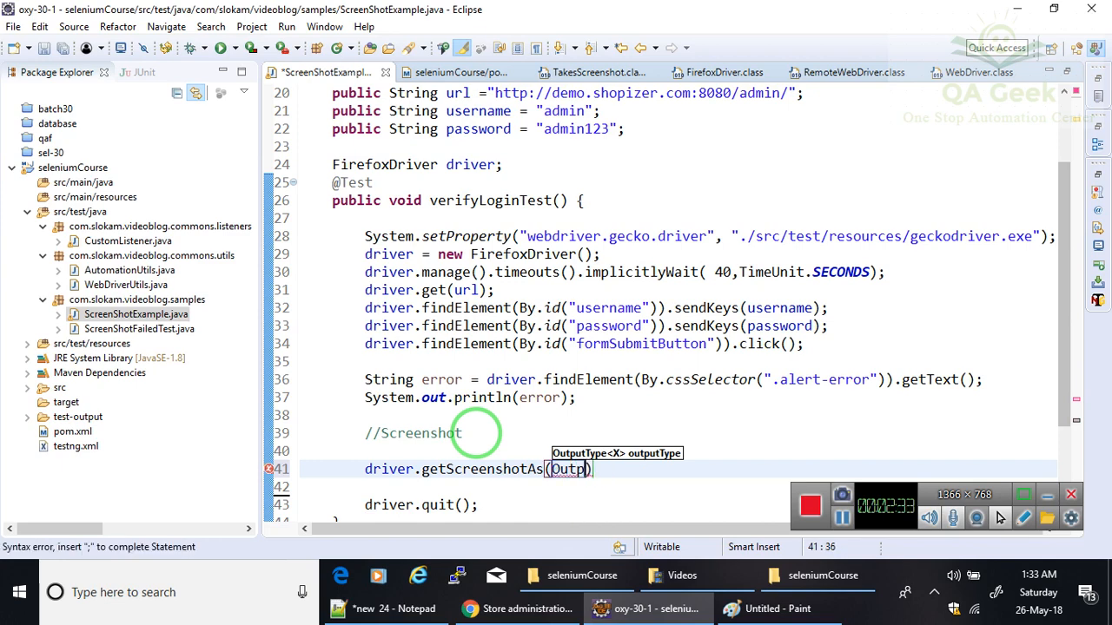
text(OutputType.FILE)
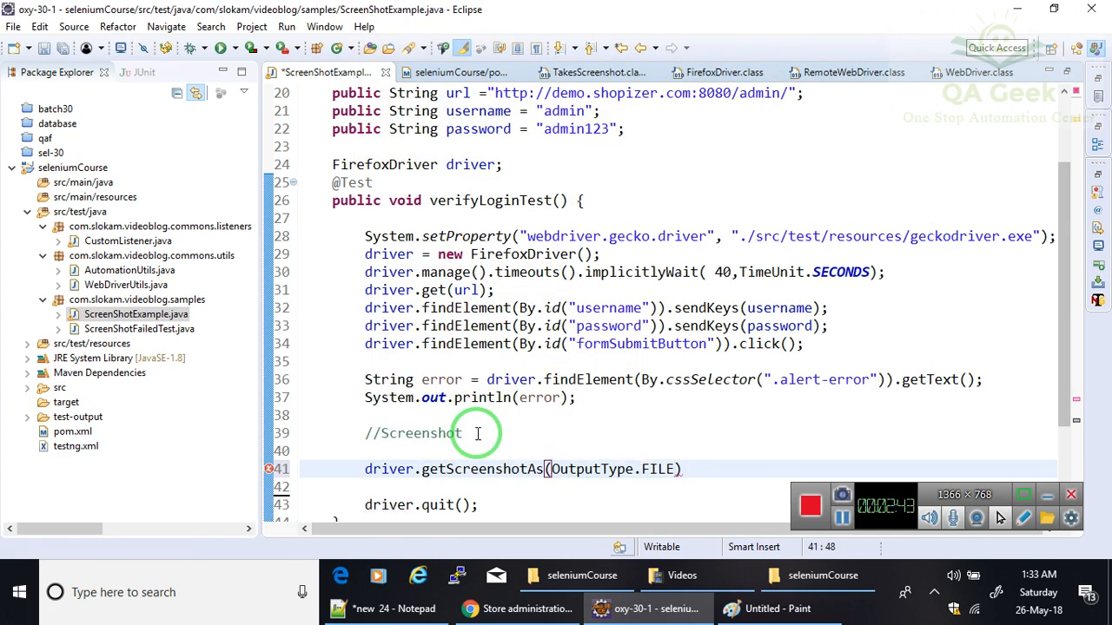
text(;)
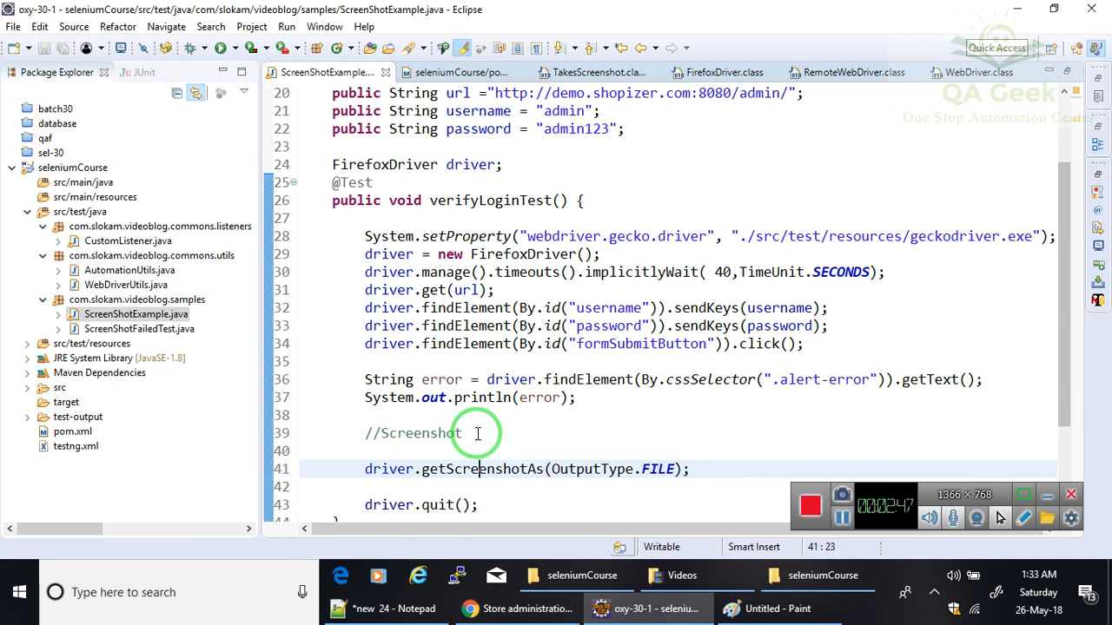
click(389, 469)
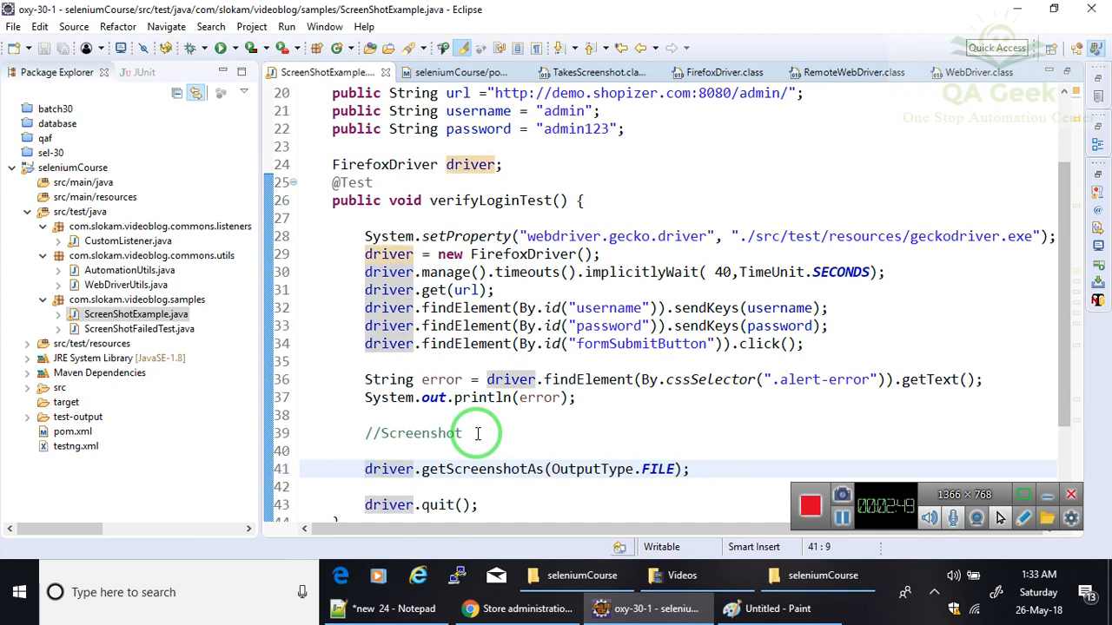
text(File)
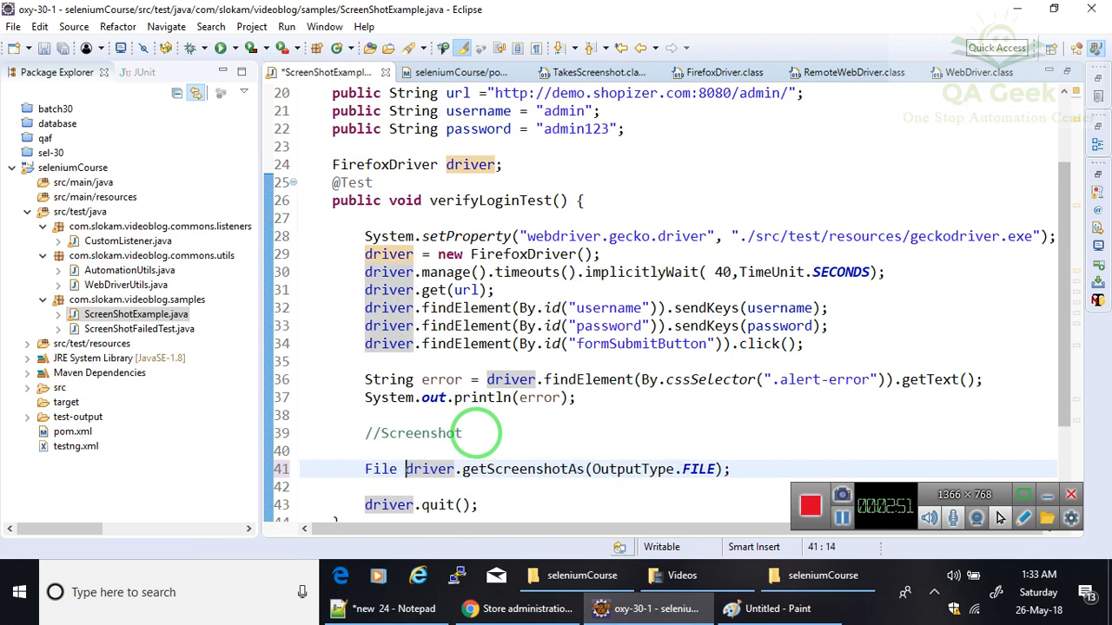
text(file =)
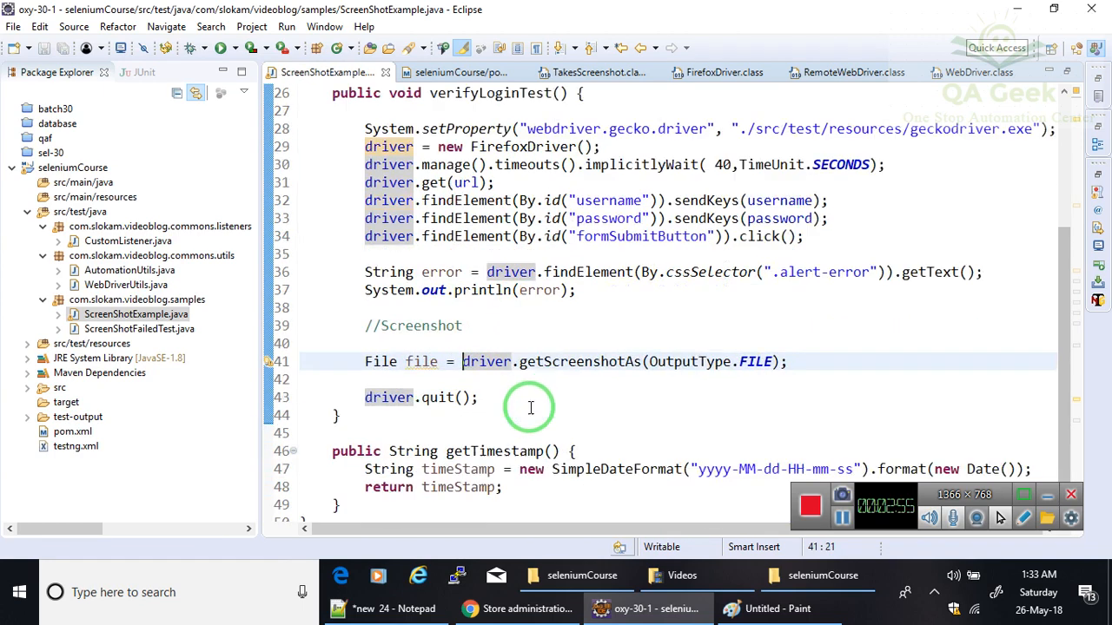
Add File destination = new File("verifyLoginTest.jpeg"); after the screenshot line
scroll(up, 3)
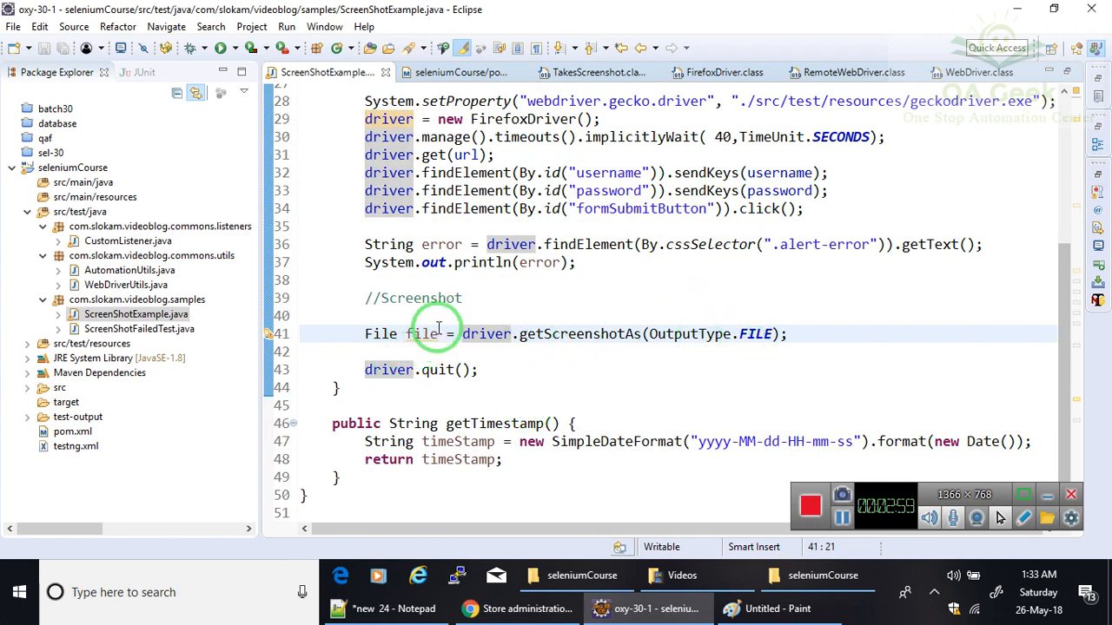
click(426, 333)
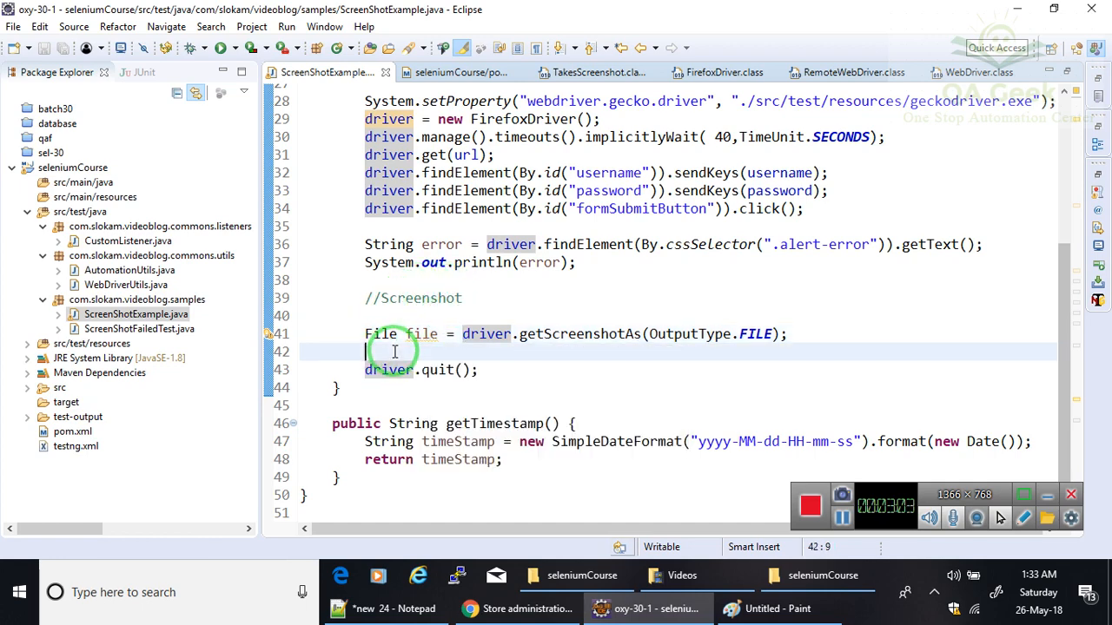
text(ile destina)
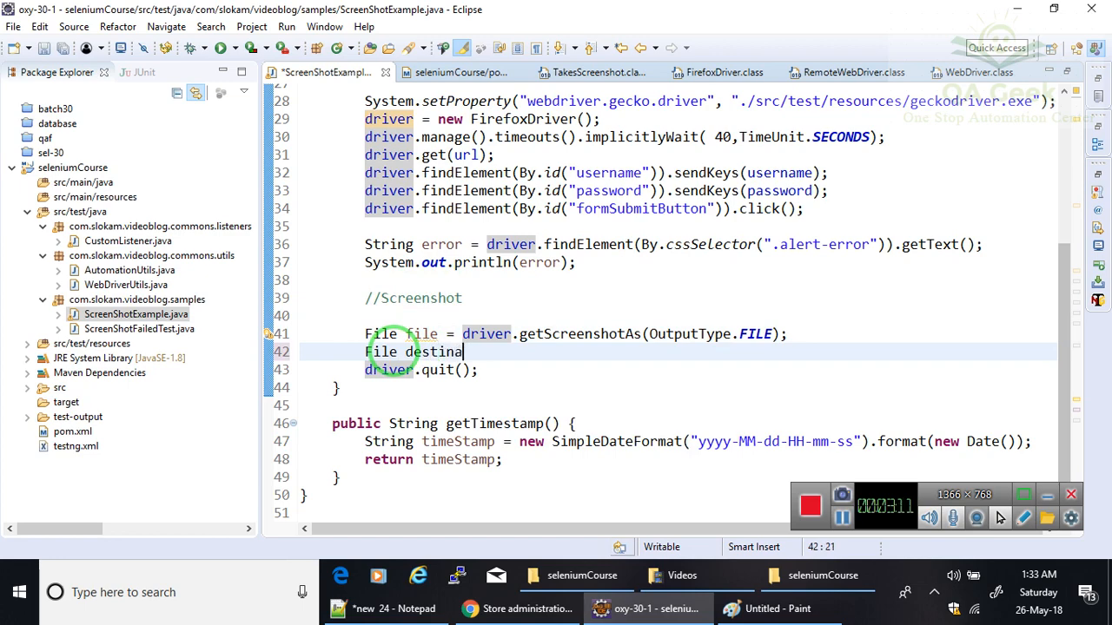
text(tion =)
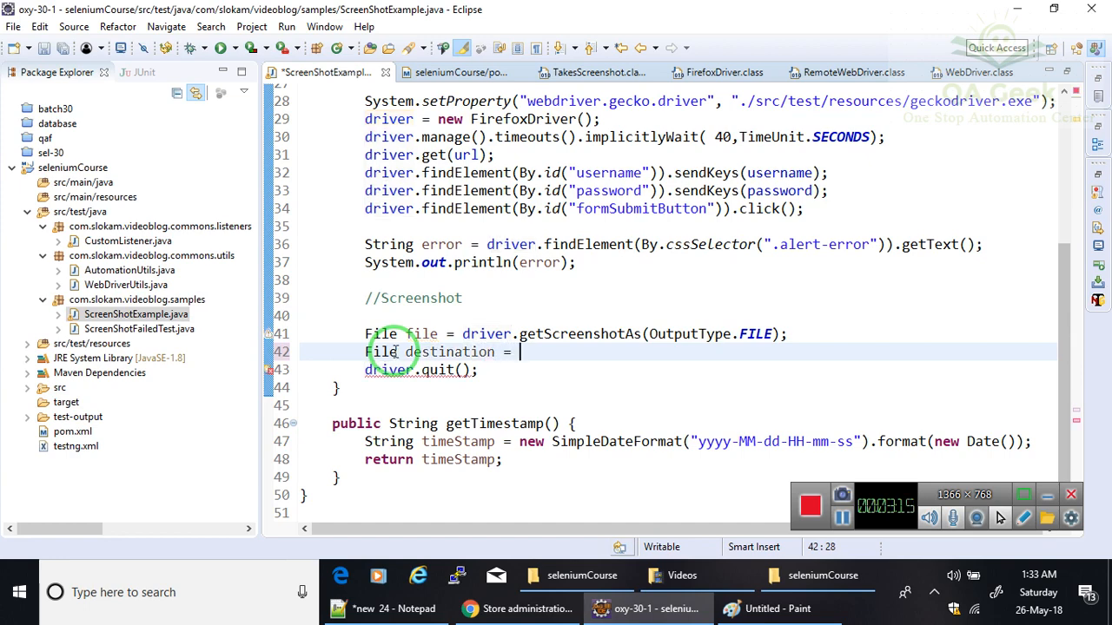
text(new File())
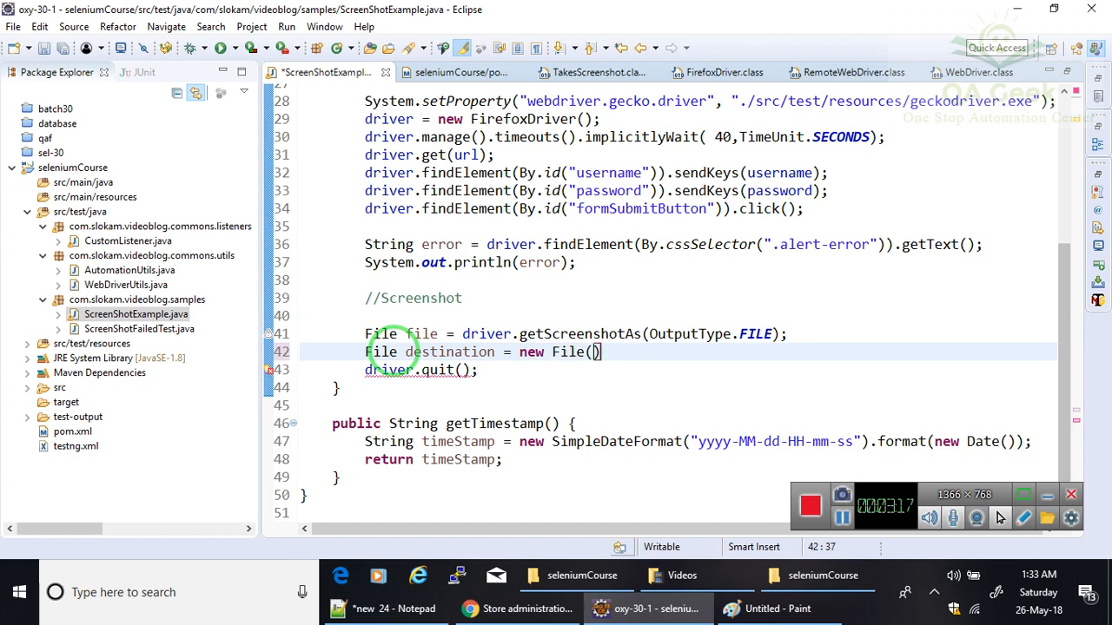
text("")
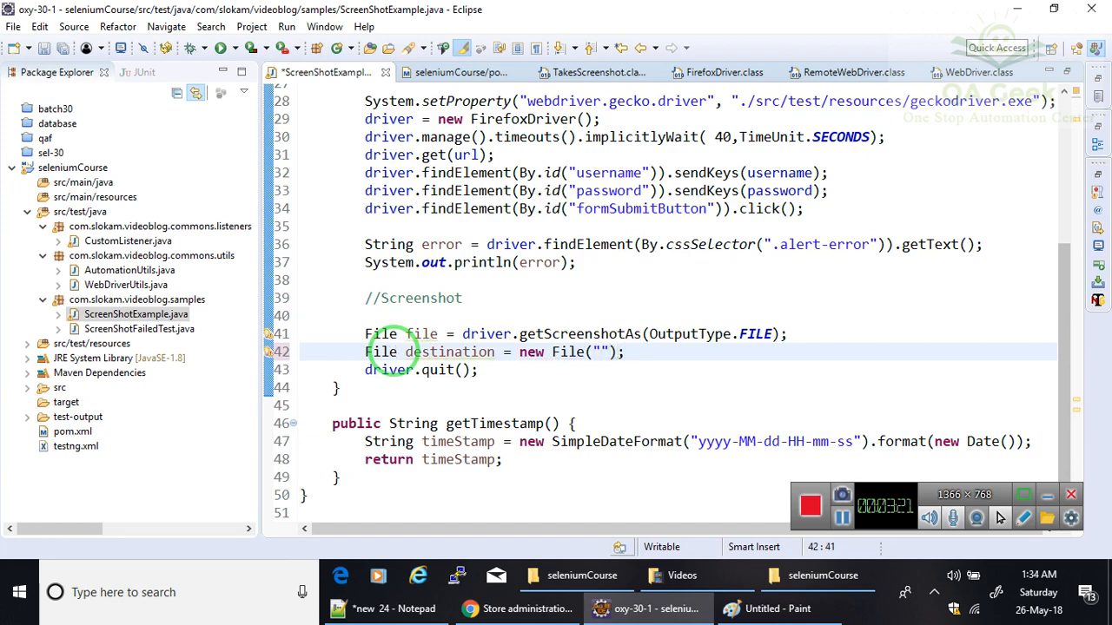
double_click(490, 111)
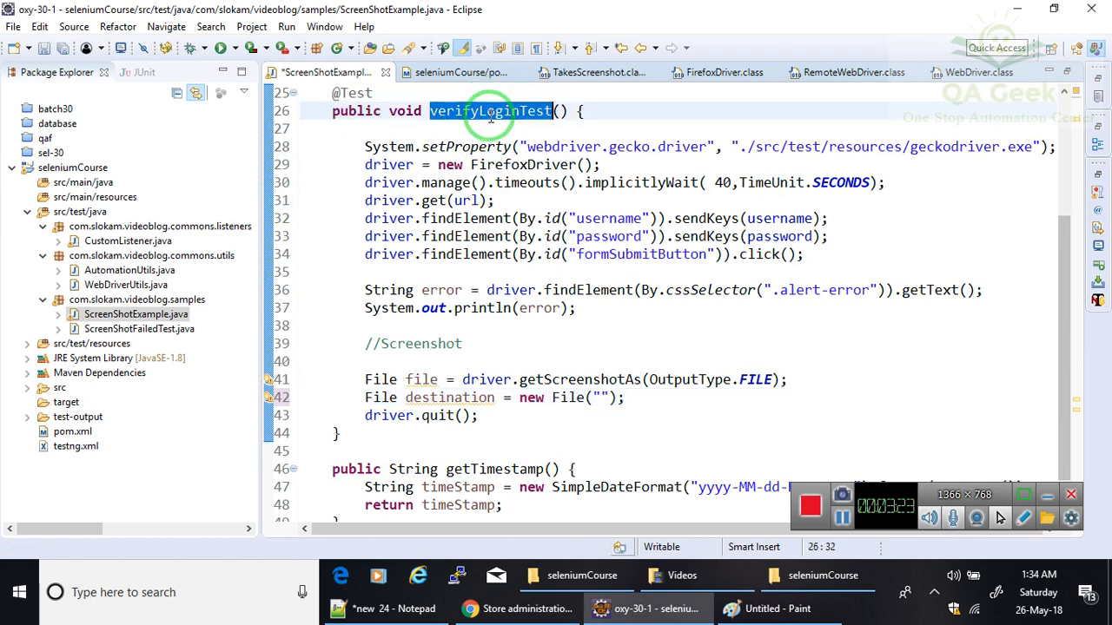
click(601, 396)
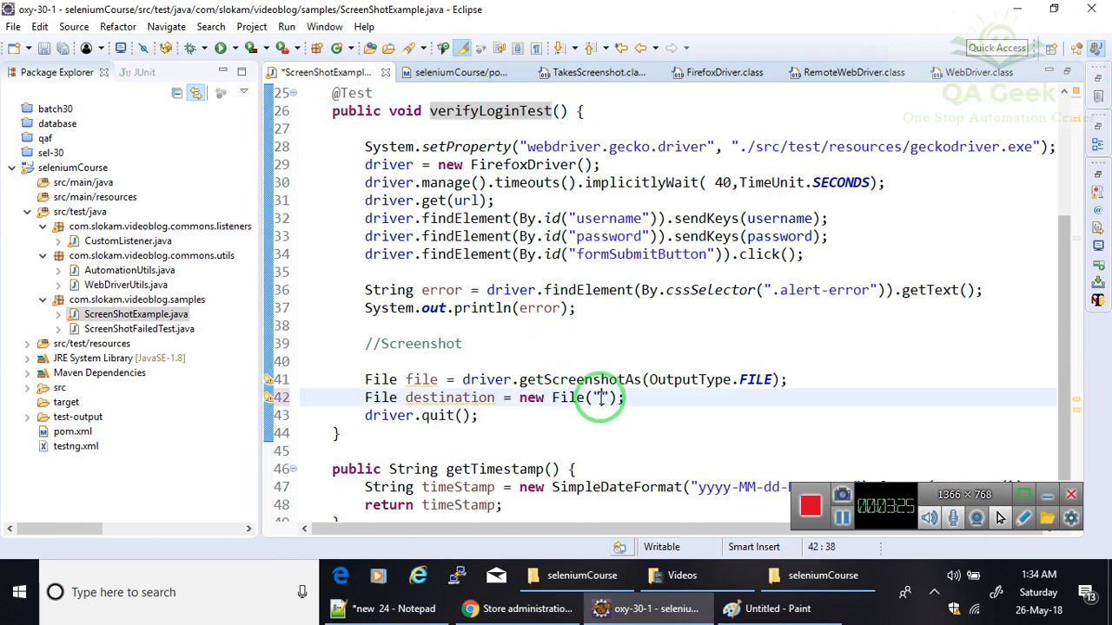
text(verifyLoginTest.)
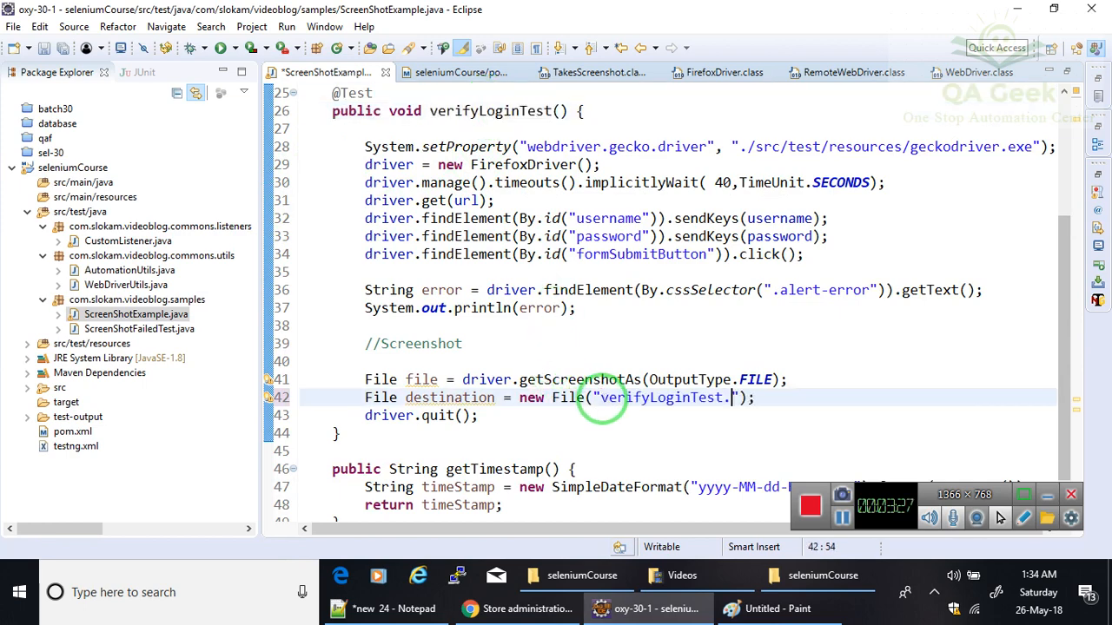
text(jpeg)
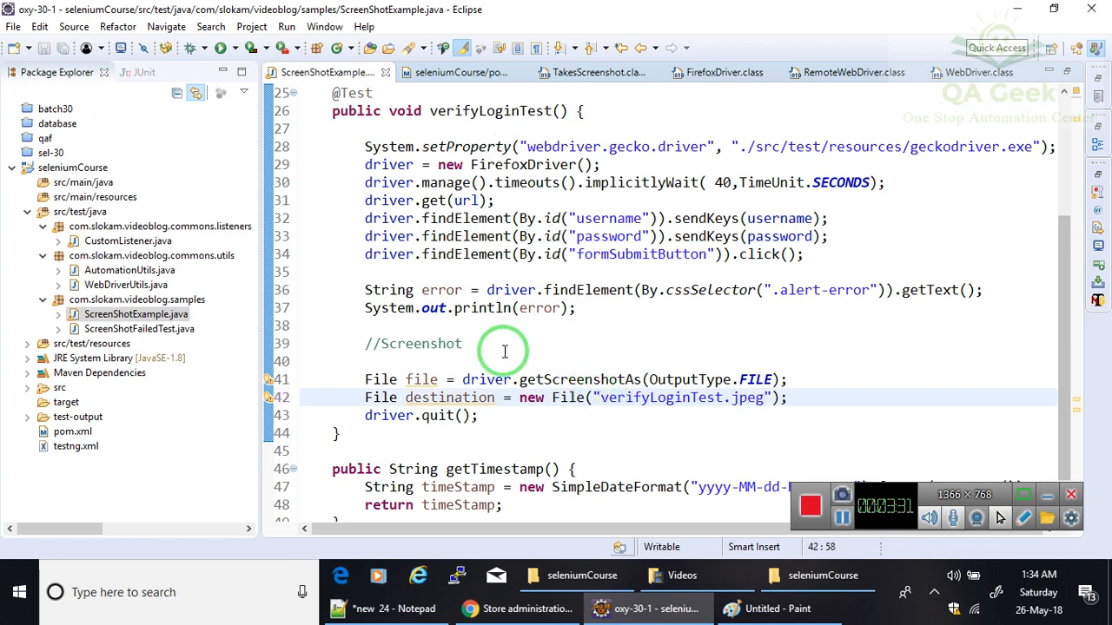
Rename the captured file variable to source and open blank lines for the copy statement
click(420, 378)
text(sourc)
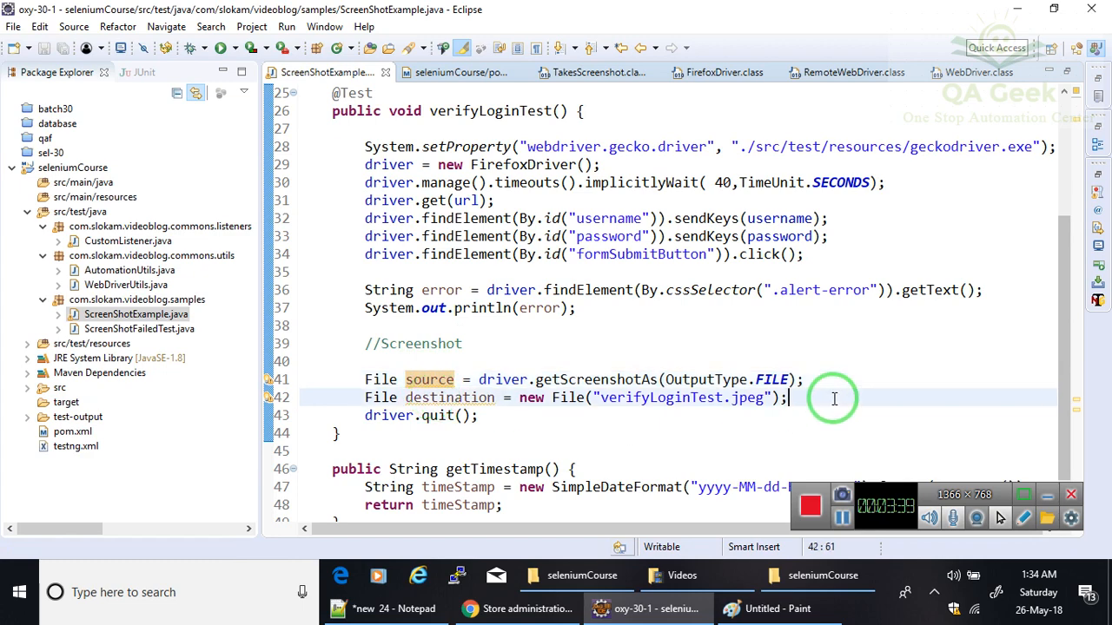
key(Return)
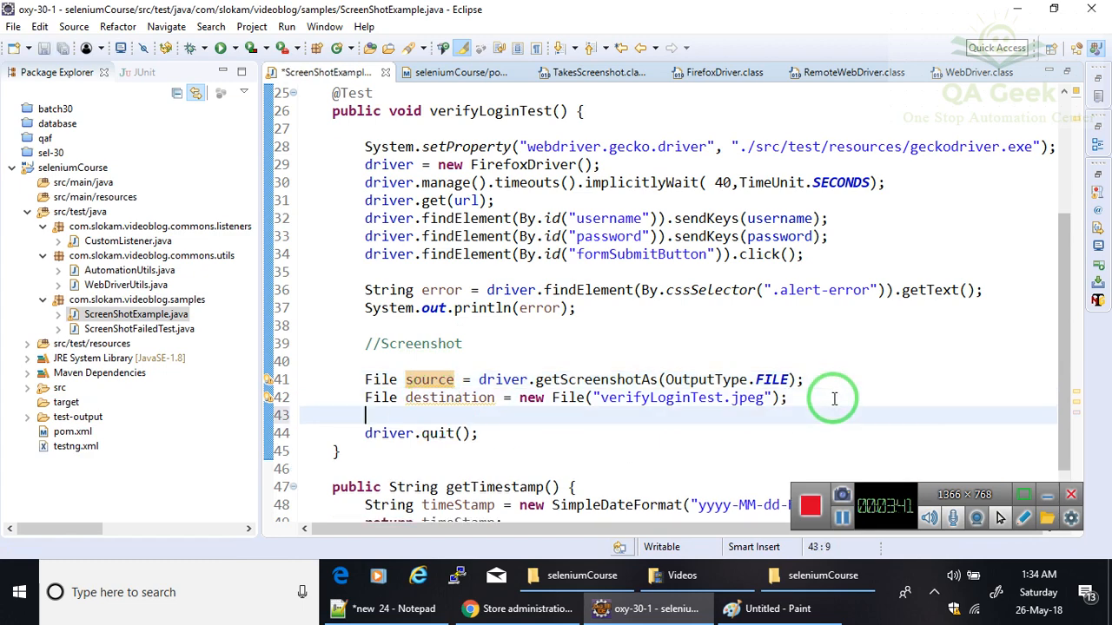
key(Return)
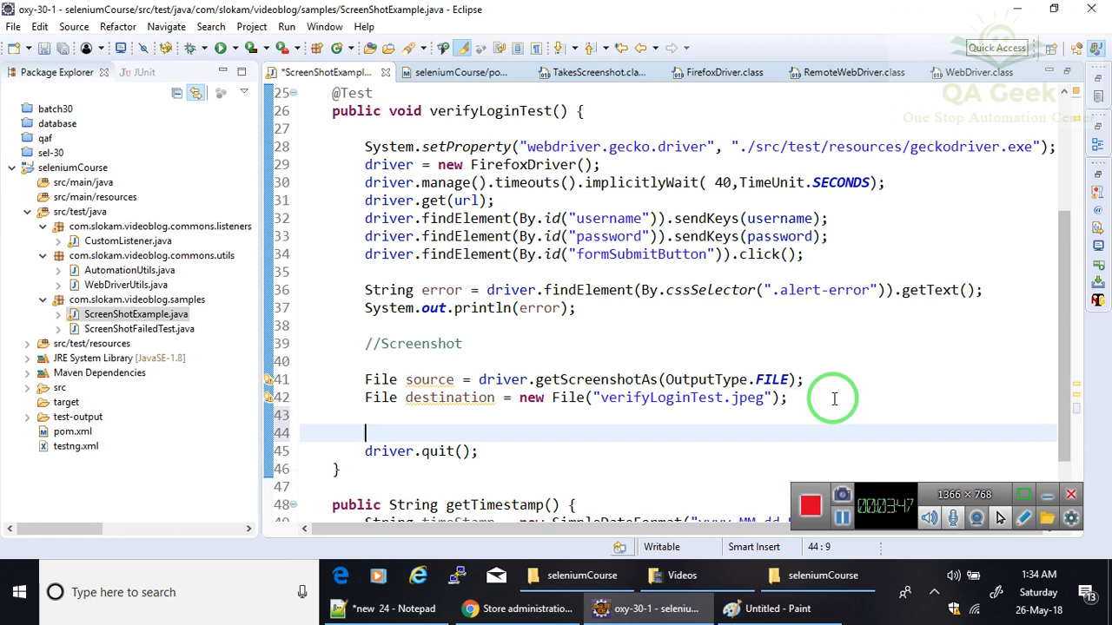
Add Files.copy(source, destination); surrounded with try/catch, then switch to the project folder
text(Files.copy(source, destination);)
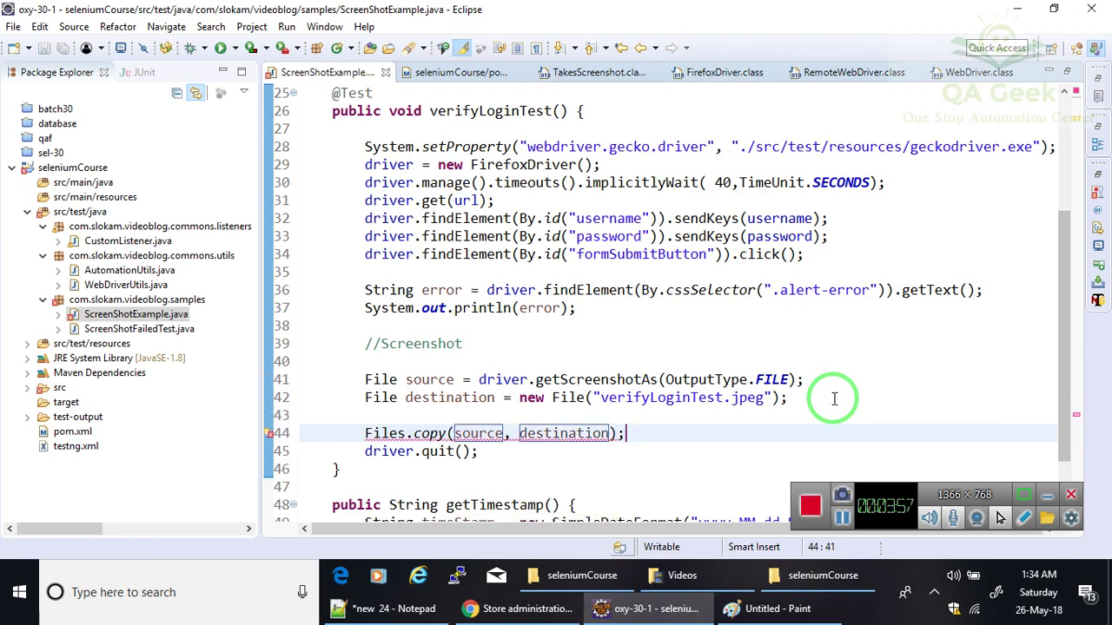
mouse_move(476, 436)
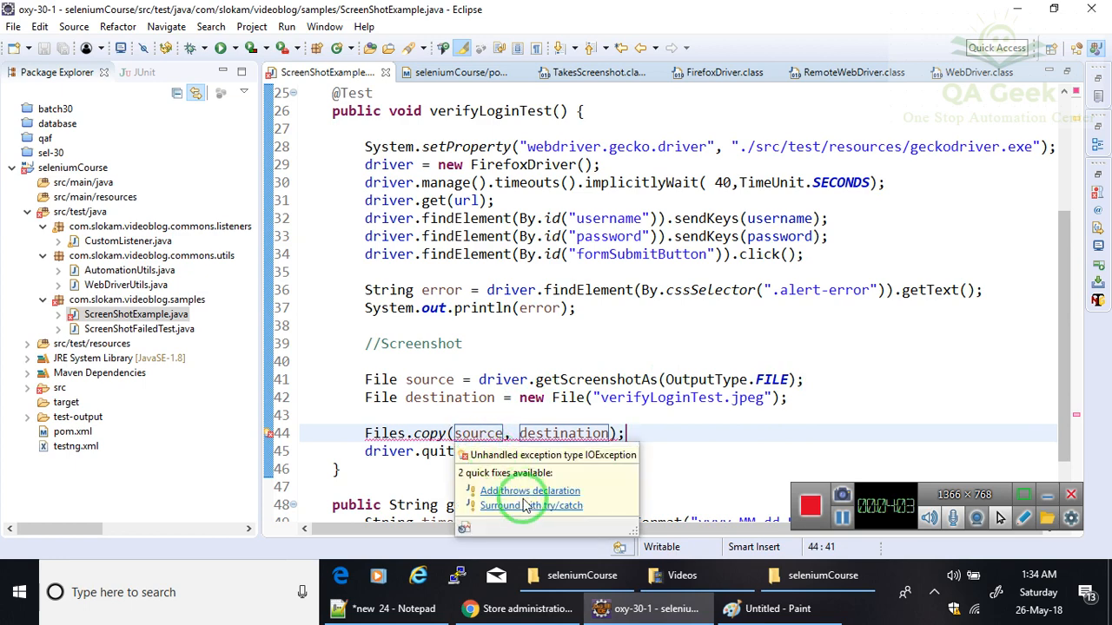
click(531, 504)
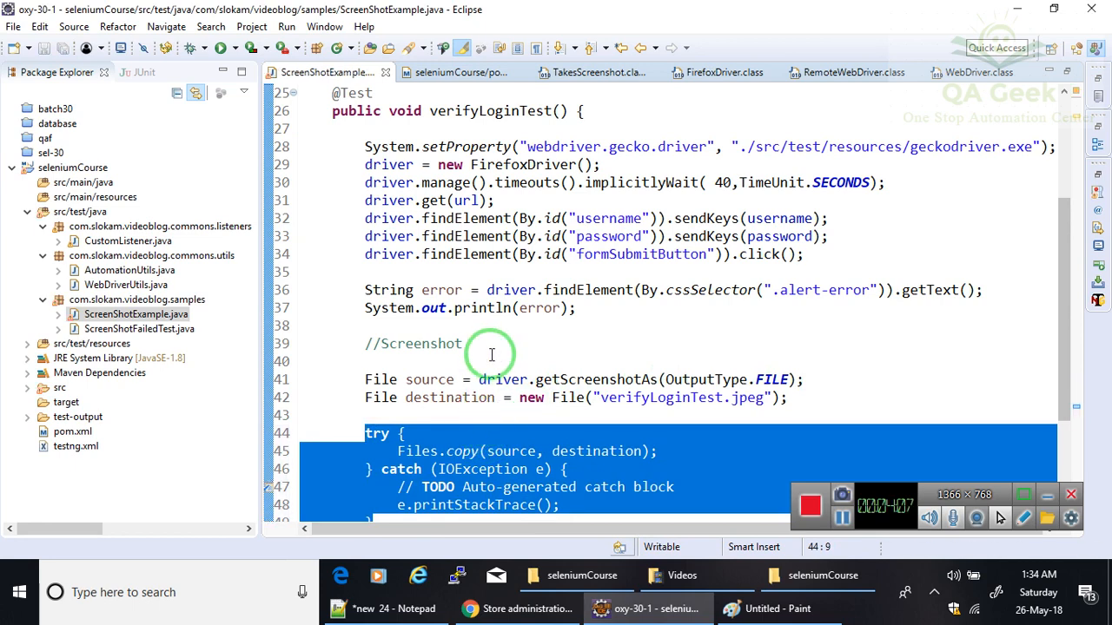
scroll(down, 3)
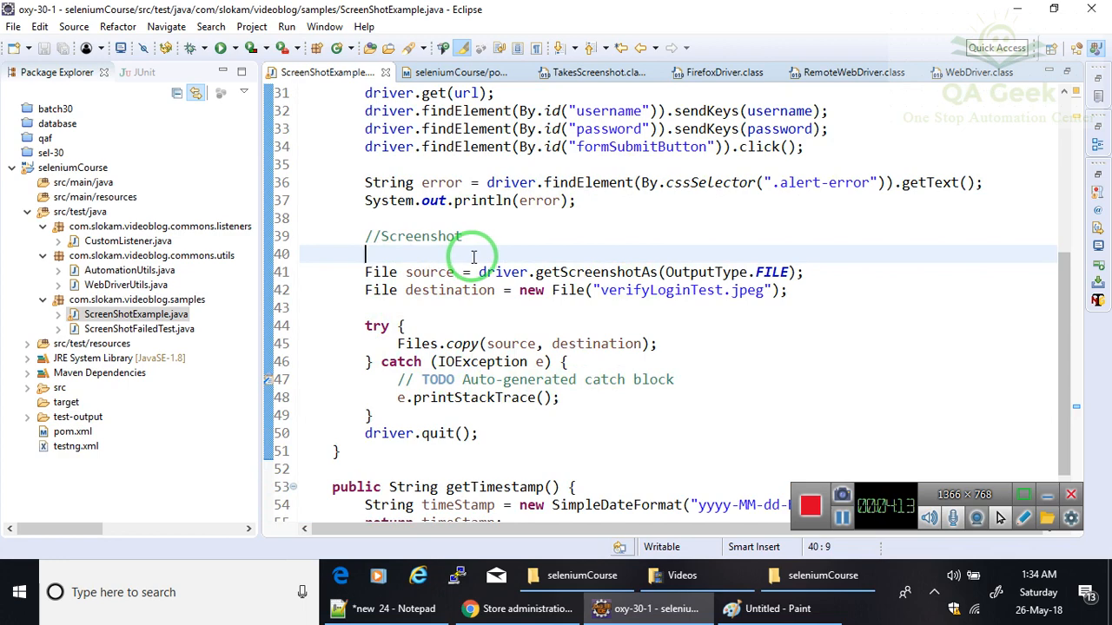
mouse_move(511, 366)
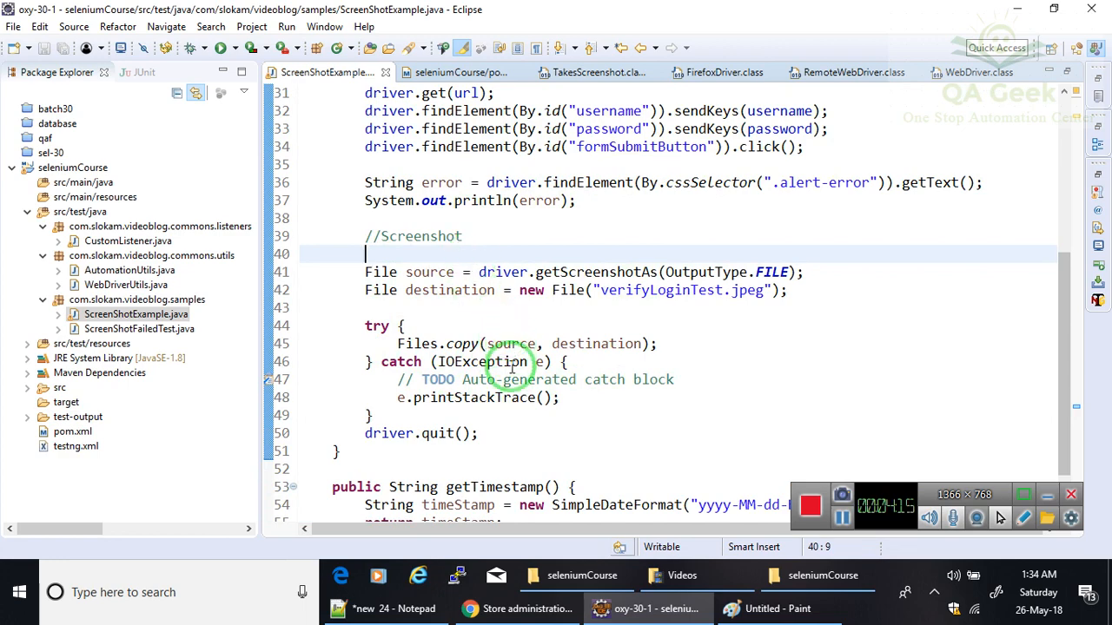
double_click(660, 290)
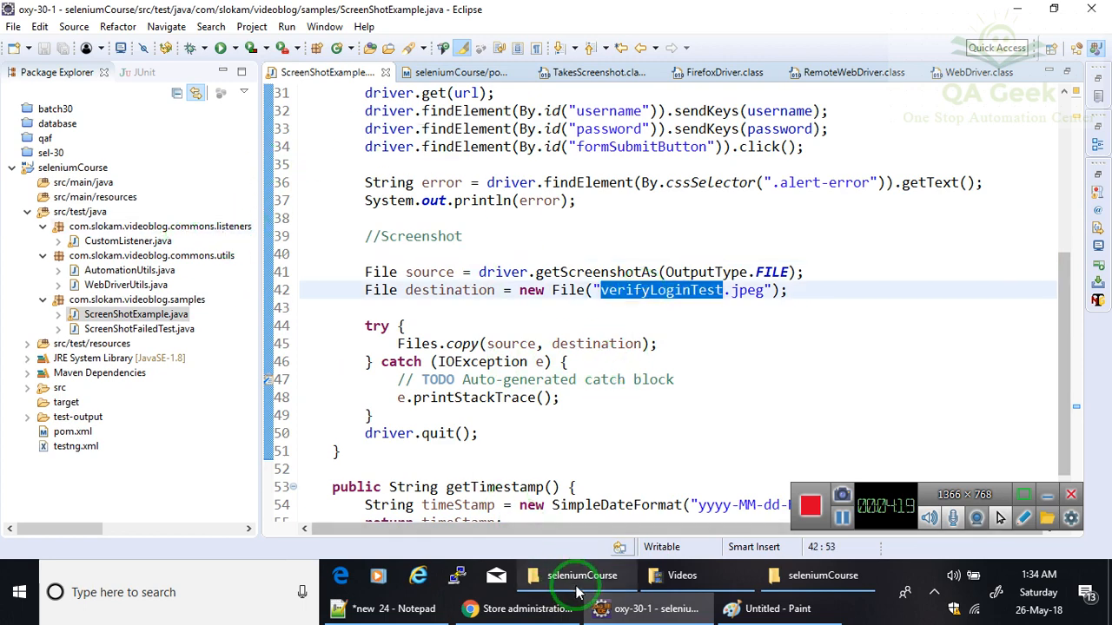
click(577, 575)
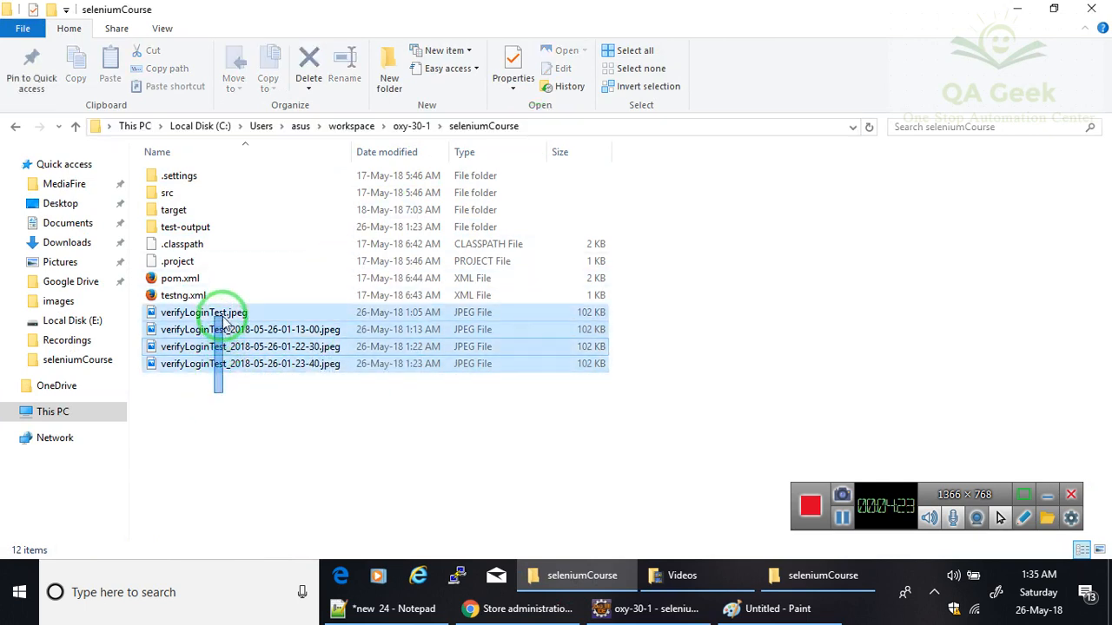
Delete the four old verifyLoginTest JPEG files to the Recycle Bin
click(309, 66)
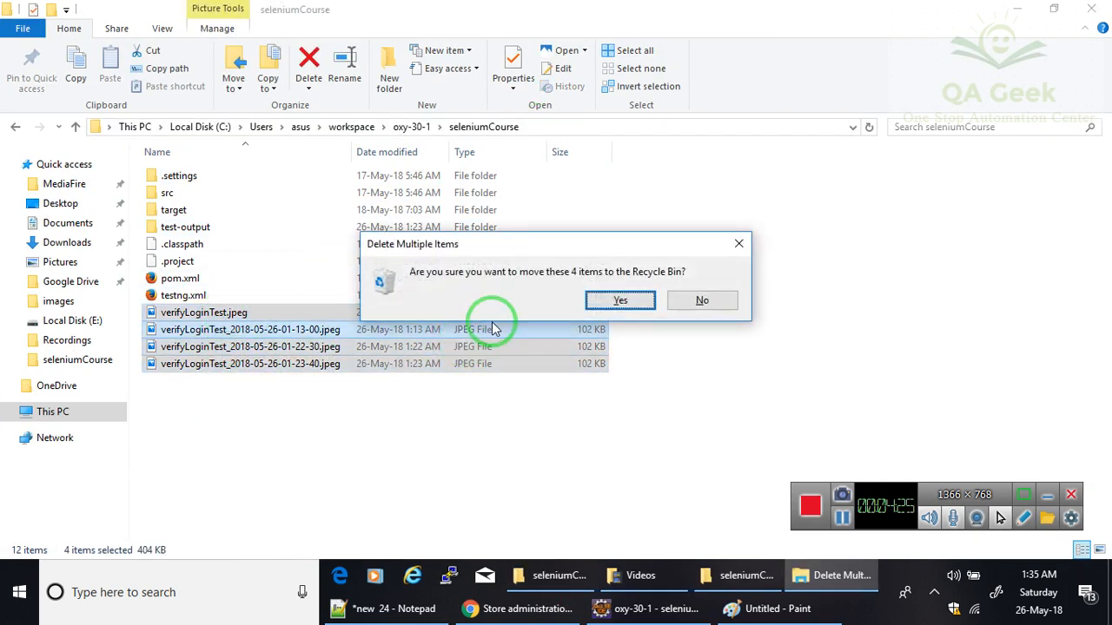
click(621, 299)
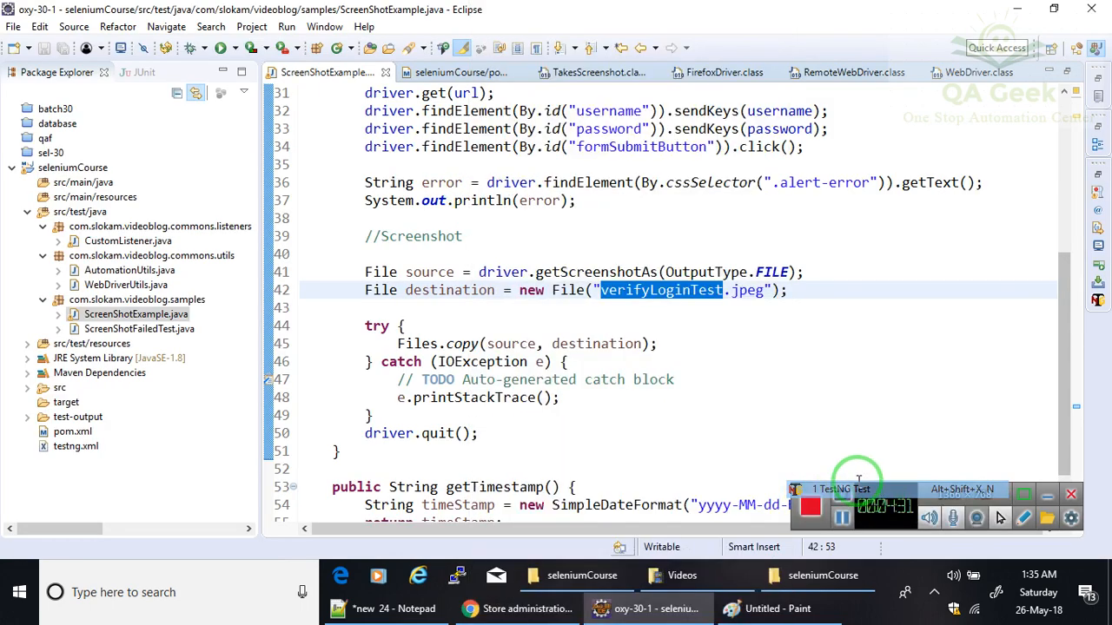
Run ScreenShotExample as a TestNG test against the Shopizer logon page, passing with zero failures
click(465, 379)
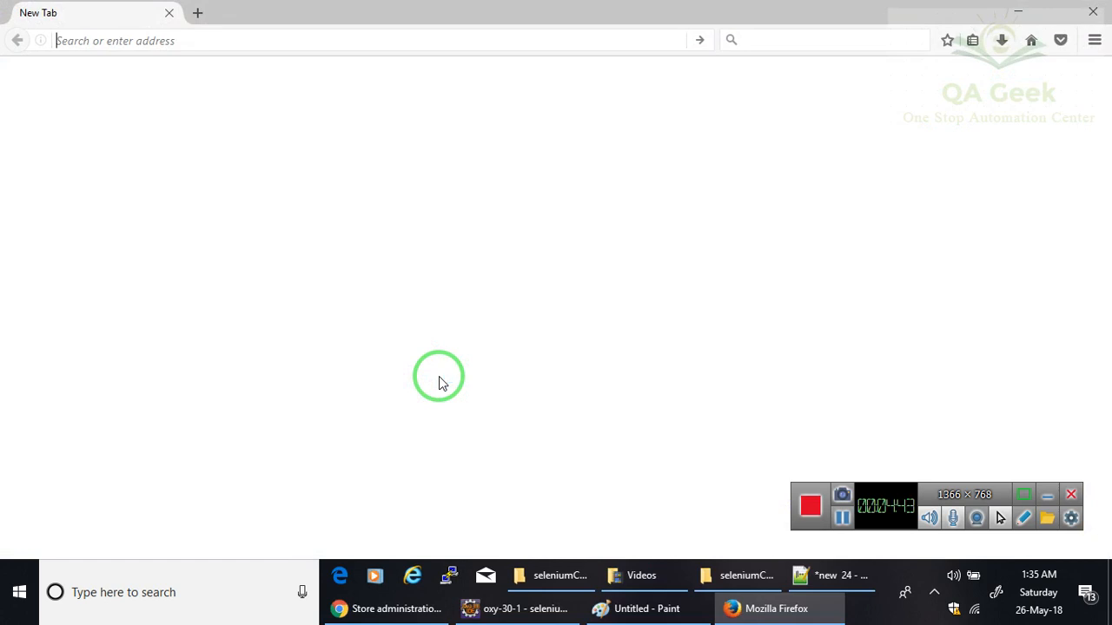
text(demo.shopizer.com:8080/admin/logon.html)
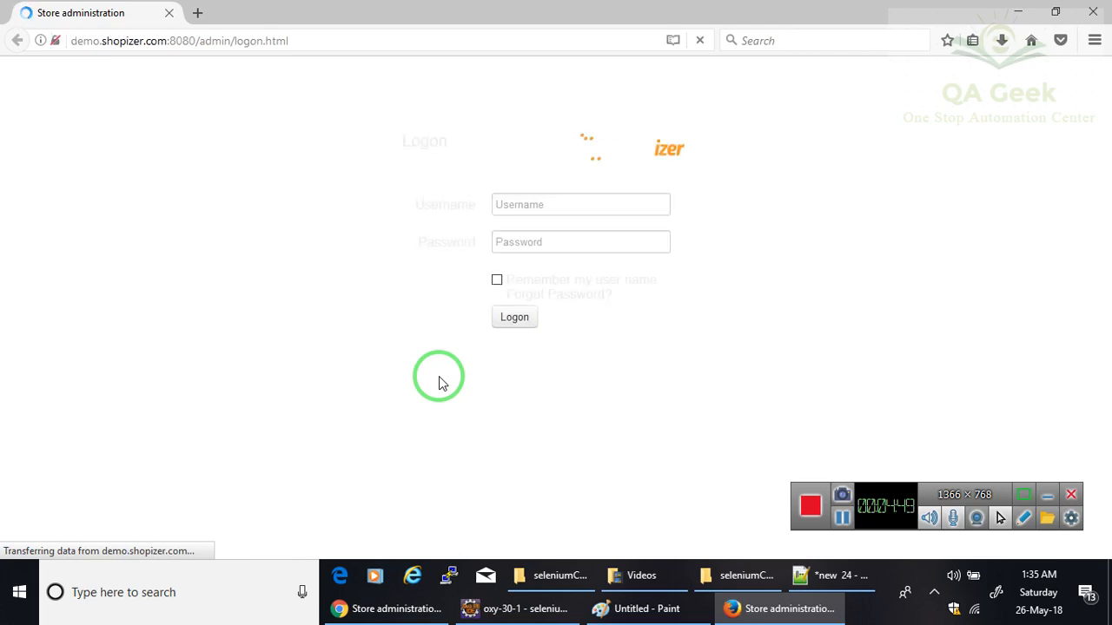
click(514, 317)
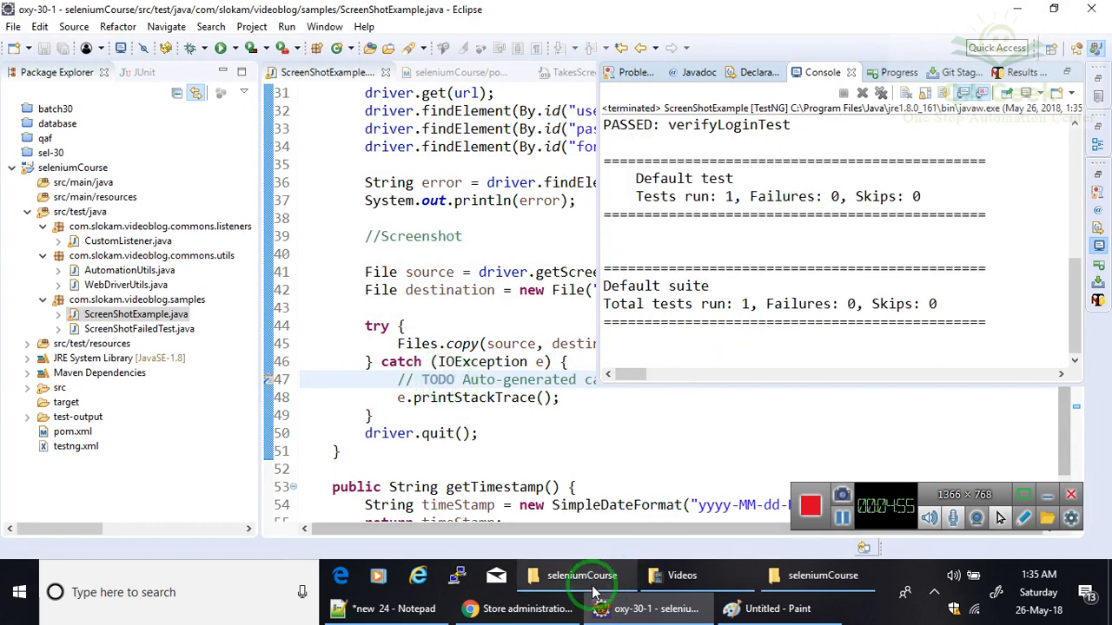
click(580, 575)
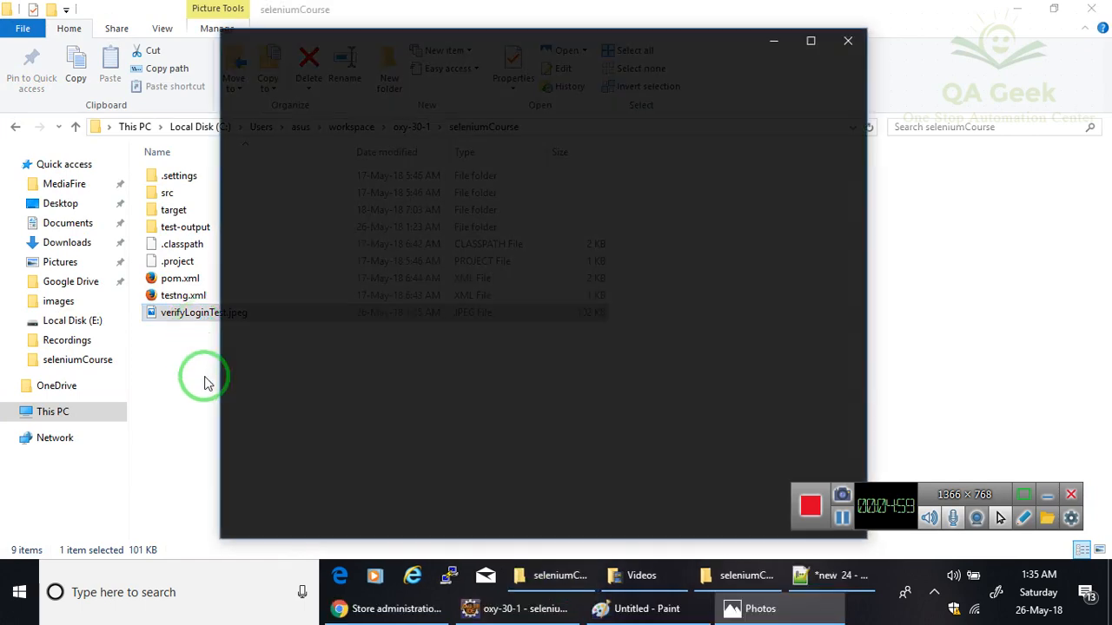
double_click(204, 313)
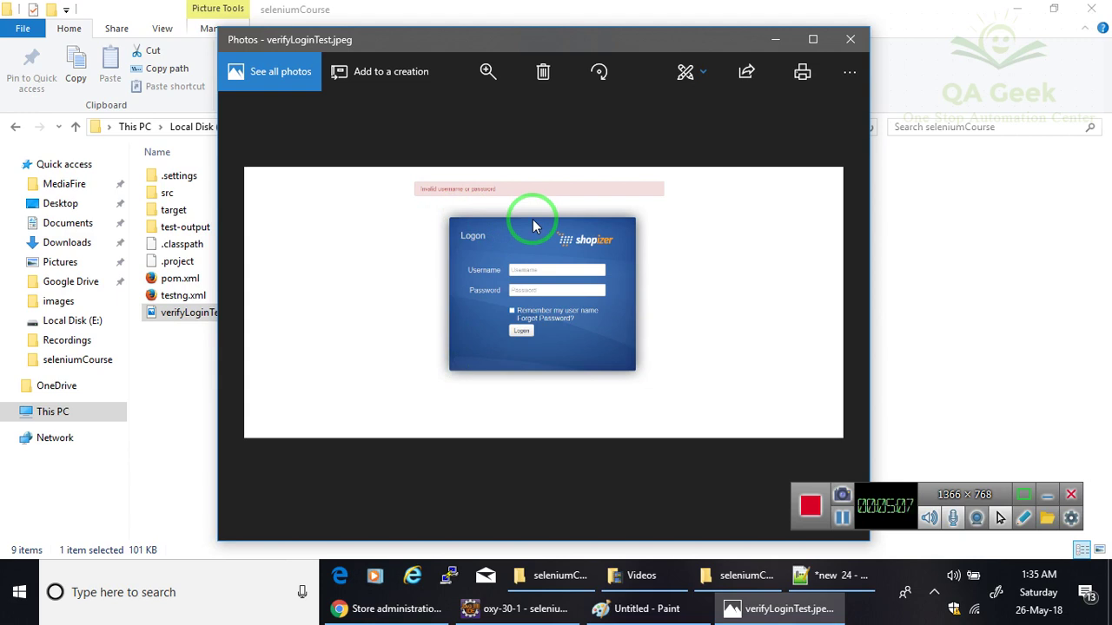
mouse_move(850, 38)
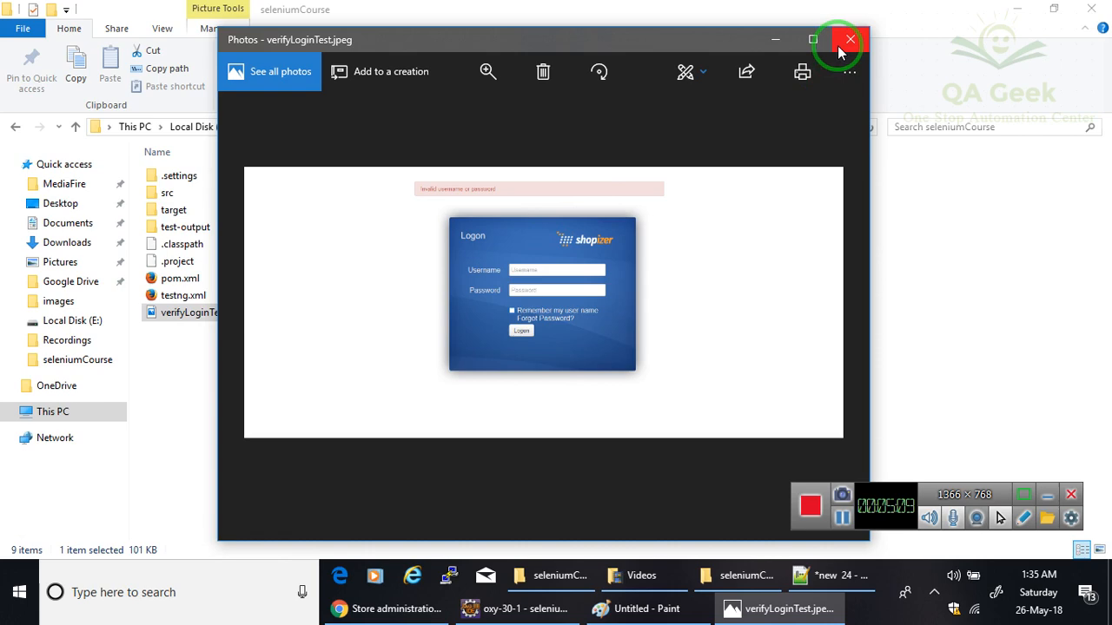
click(848, 40)
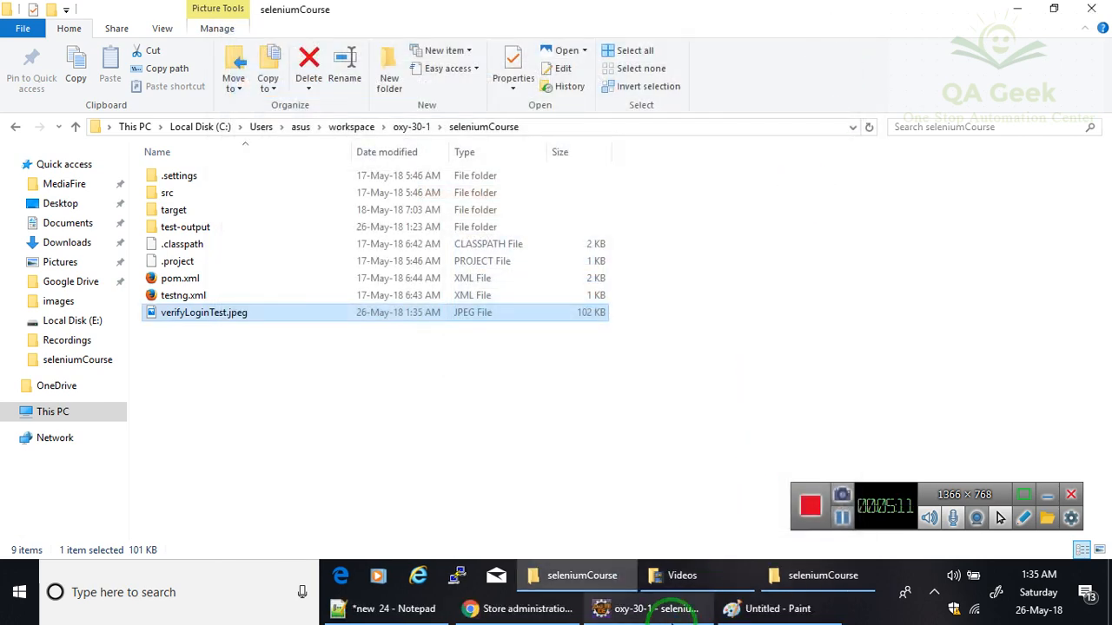
click(646, 608)
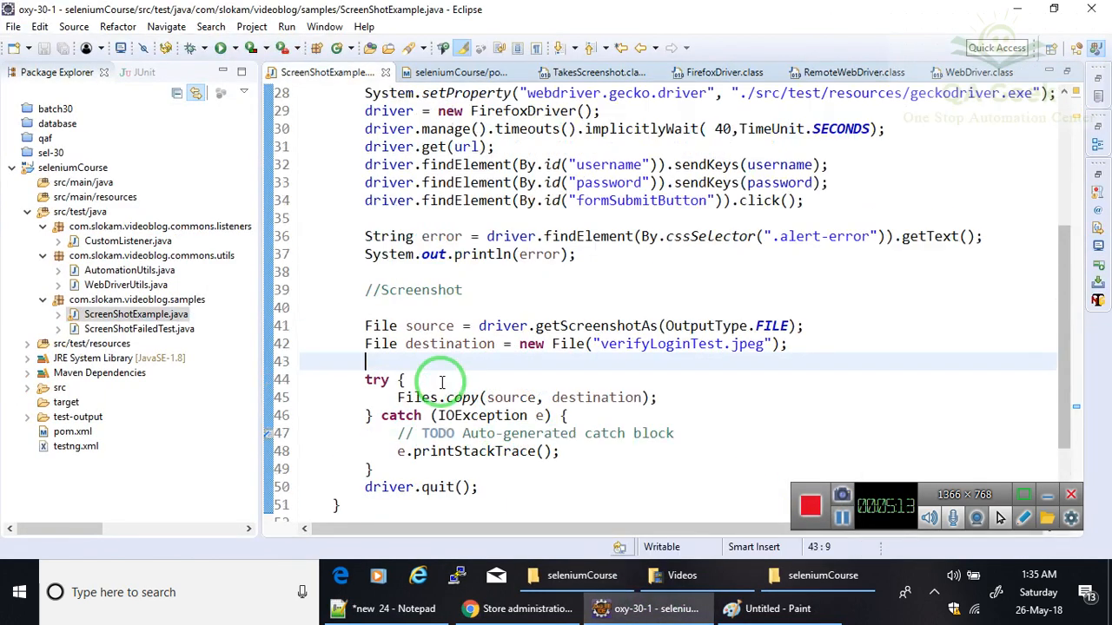
Change the driver field type from FirefoxDriver to WebDriver and highlight its uses
scroll(up, 3)
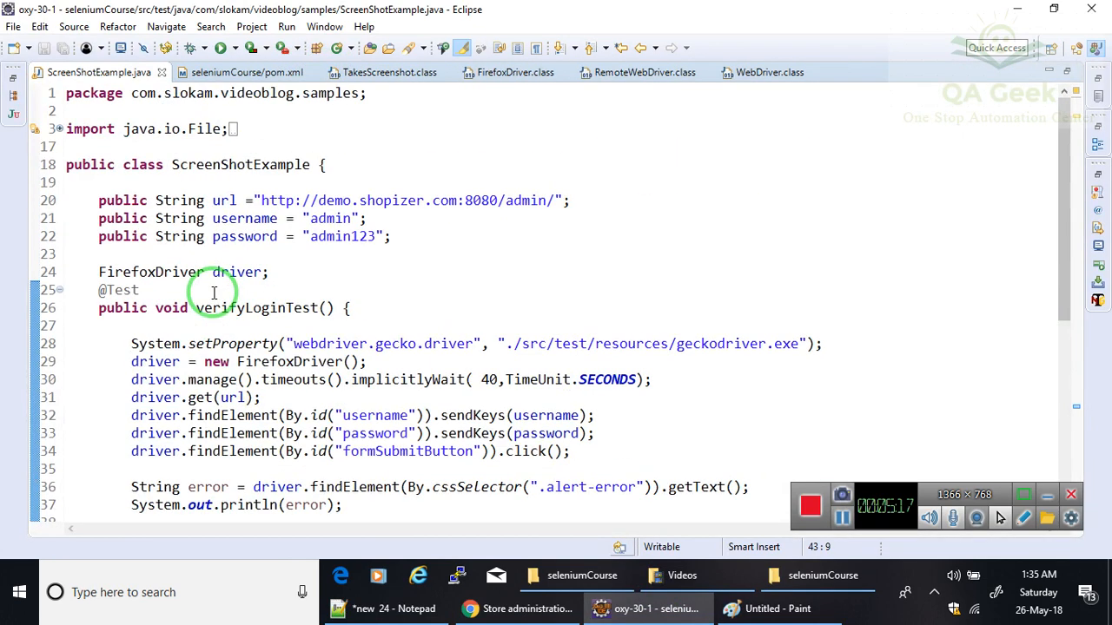
double_click(151, 271)
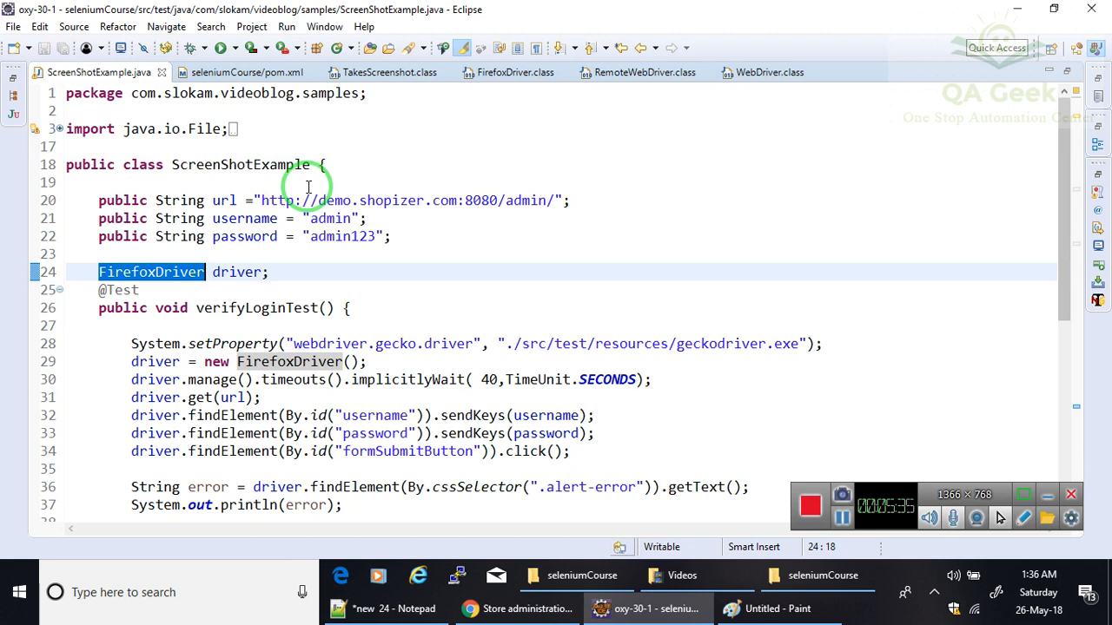
text(Web)
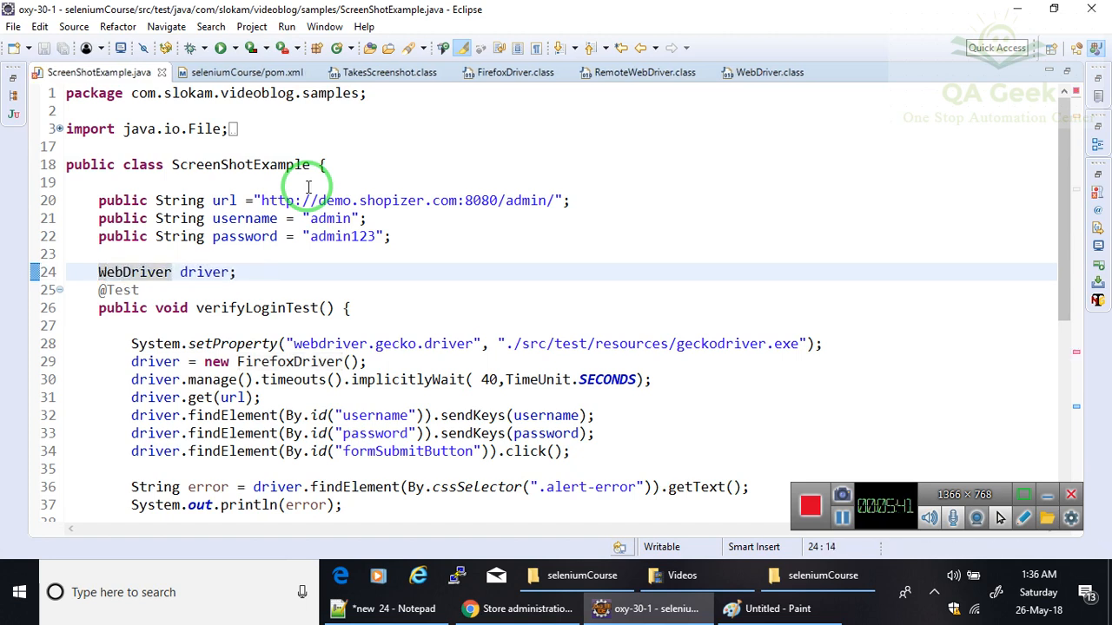
mouse_move(287, 361)
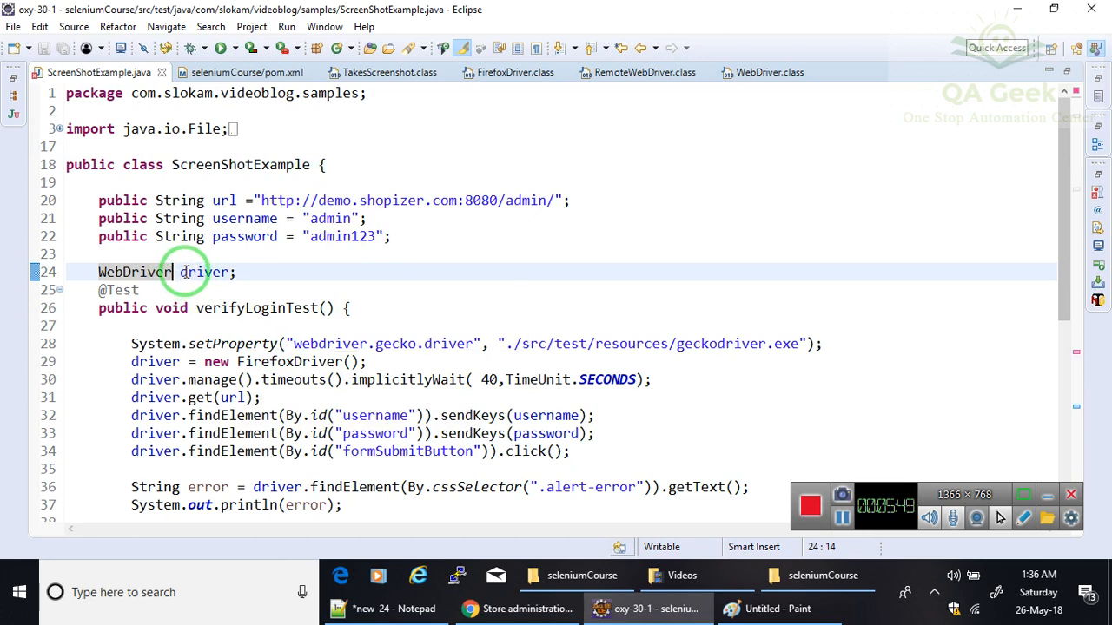
double_click(205, 271)
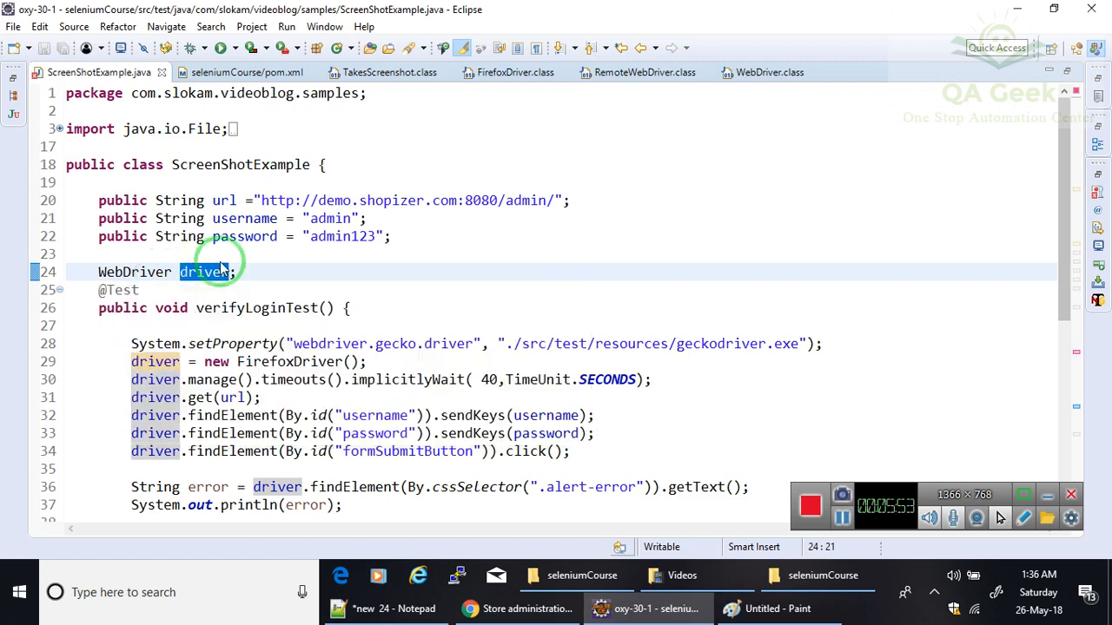
scroll(down, 3)
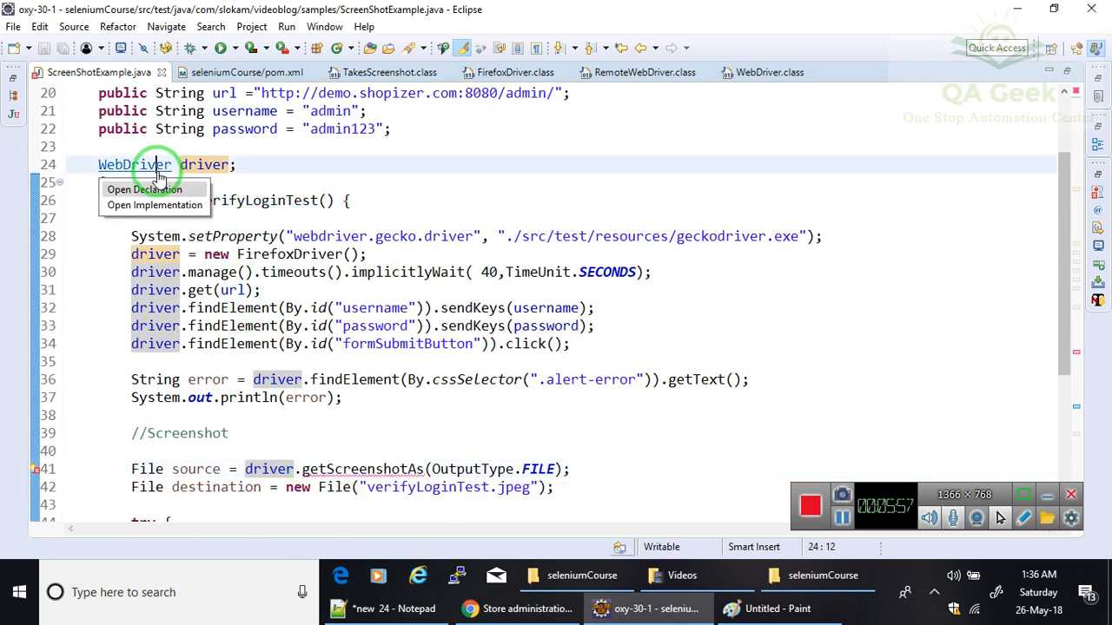
click(142, 188)
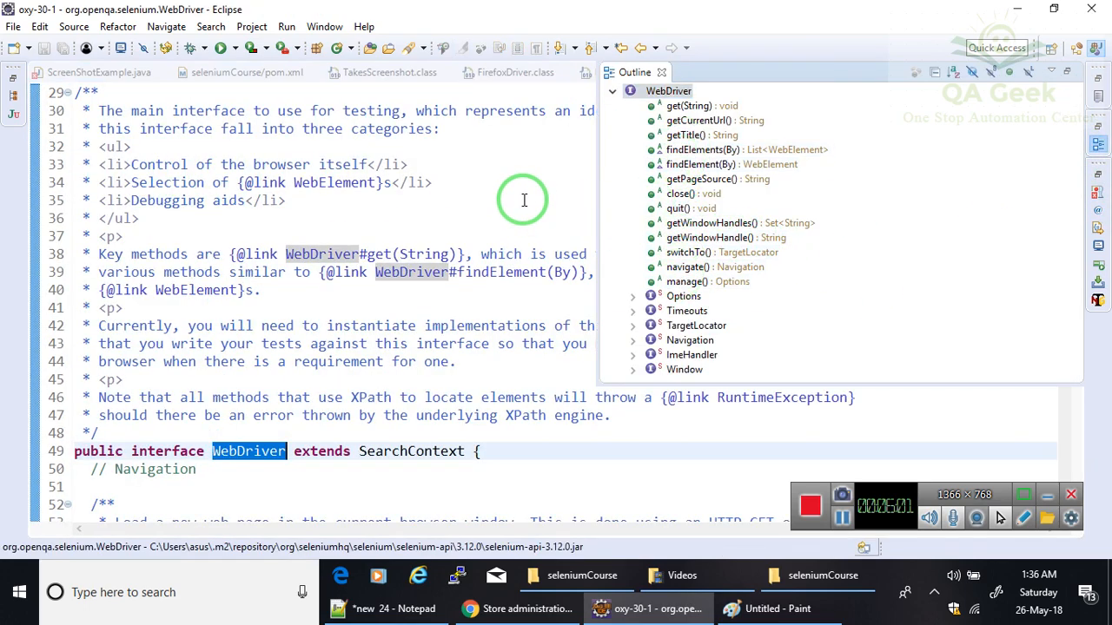
click(98, 73)
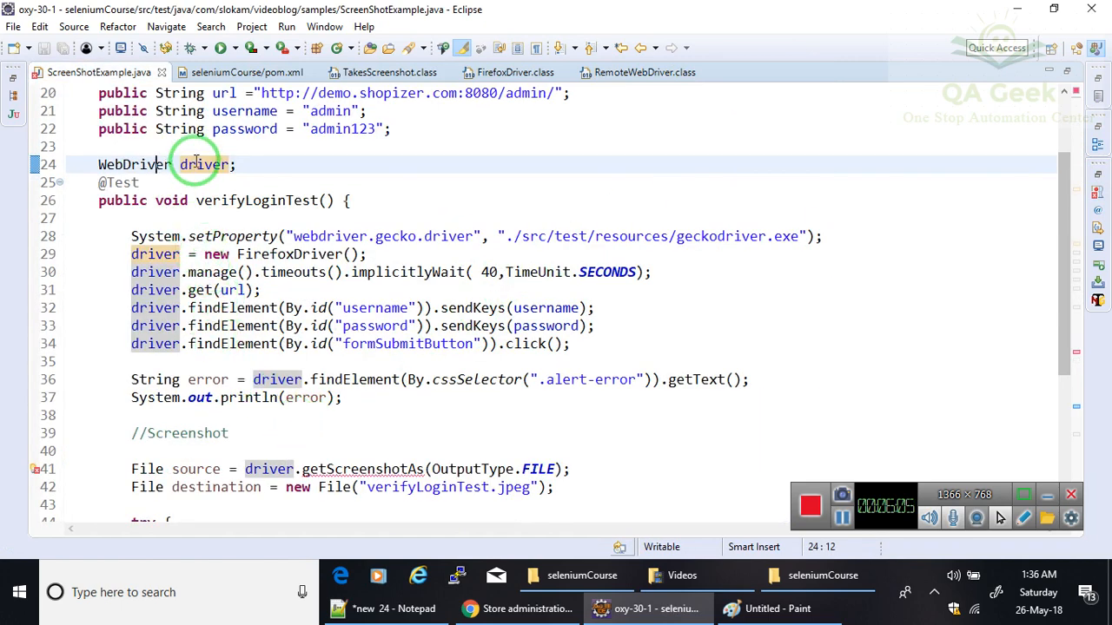
scroll(down, 3)
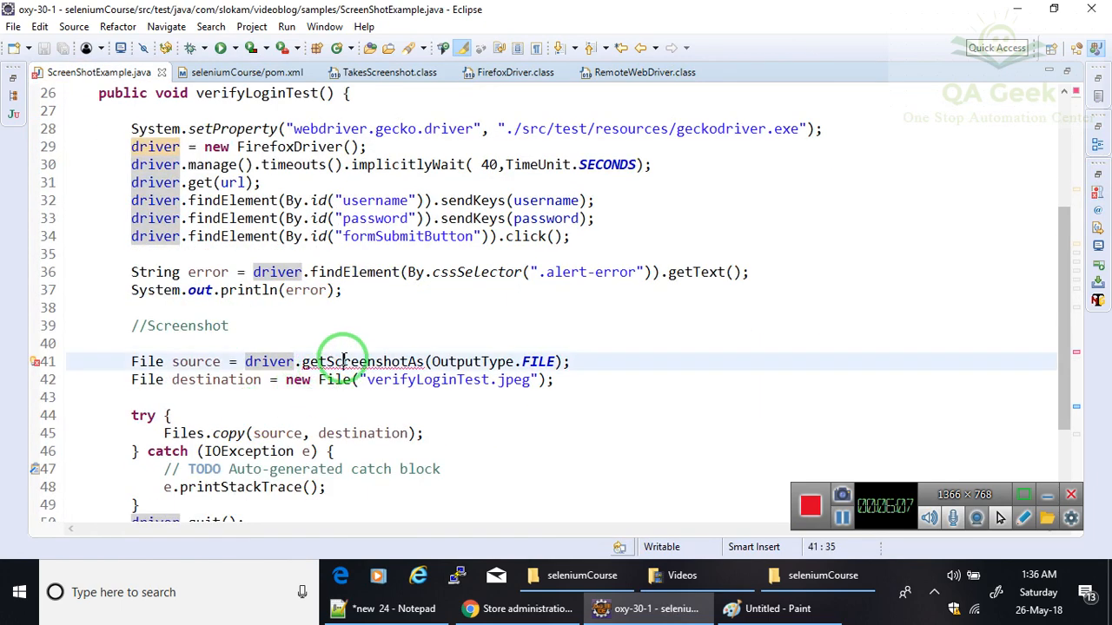
double_click(361, 361)
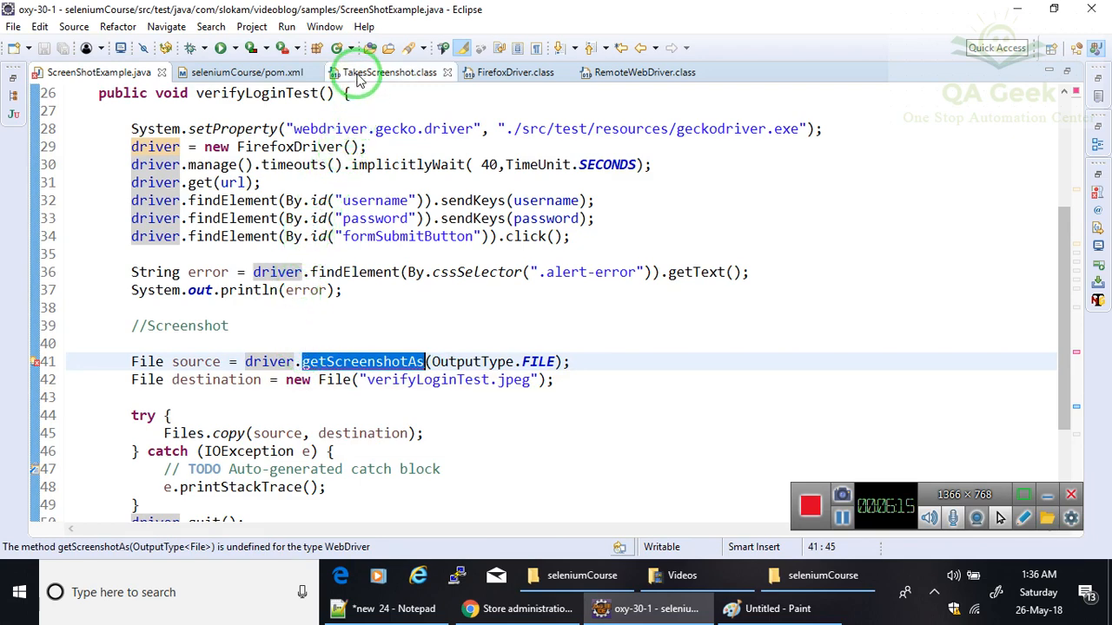
click(389, 73)
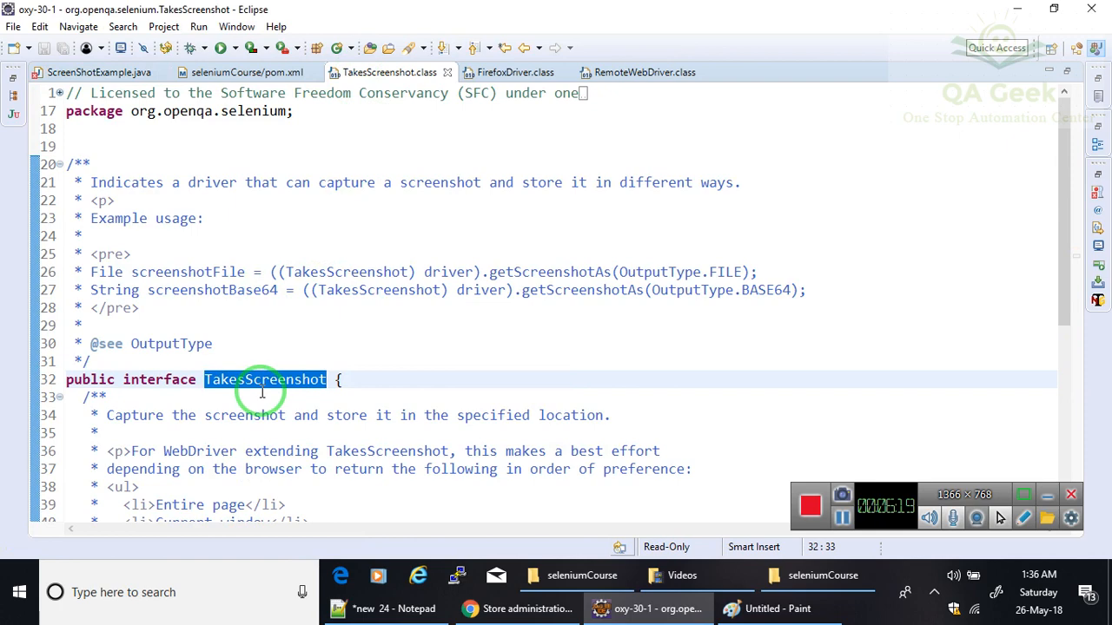
scroll(down, 3)
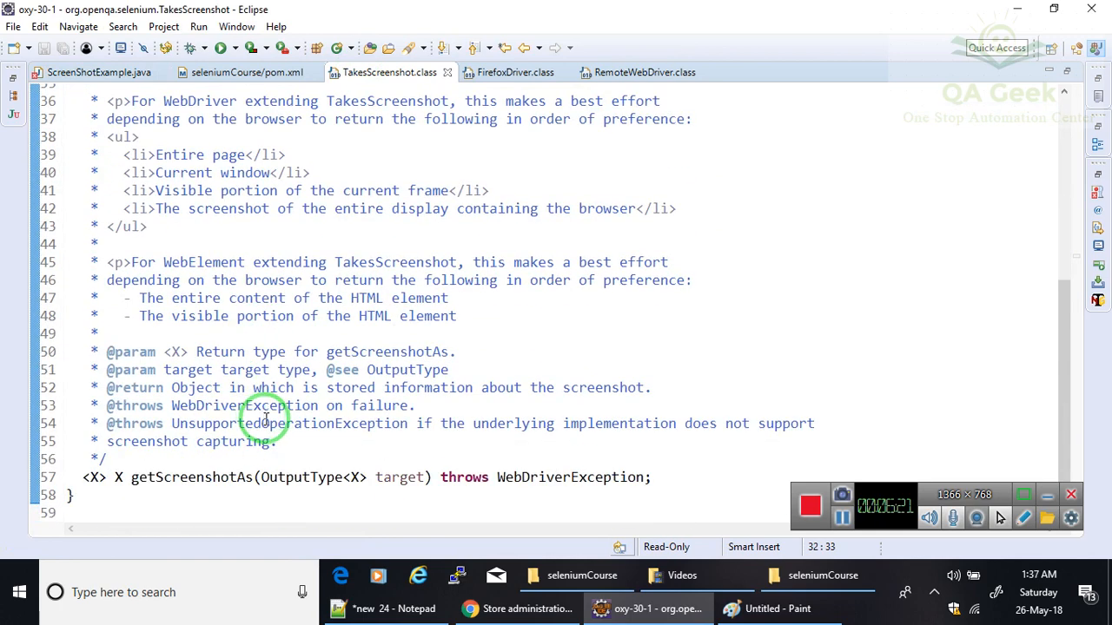
scroll(up, 3)
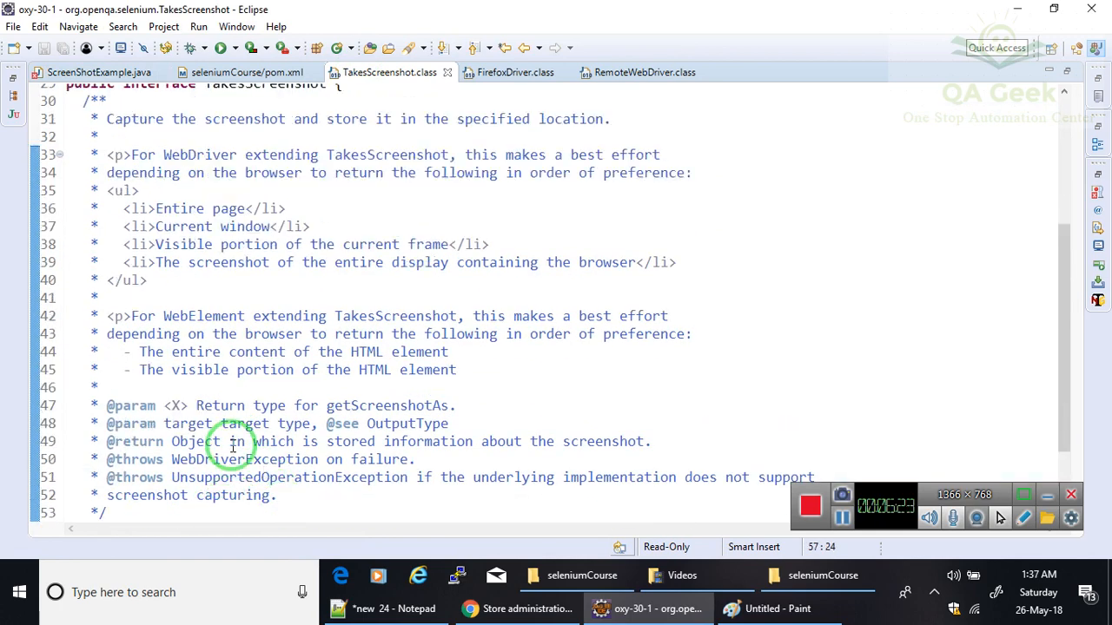
double_click(264, 299)
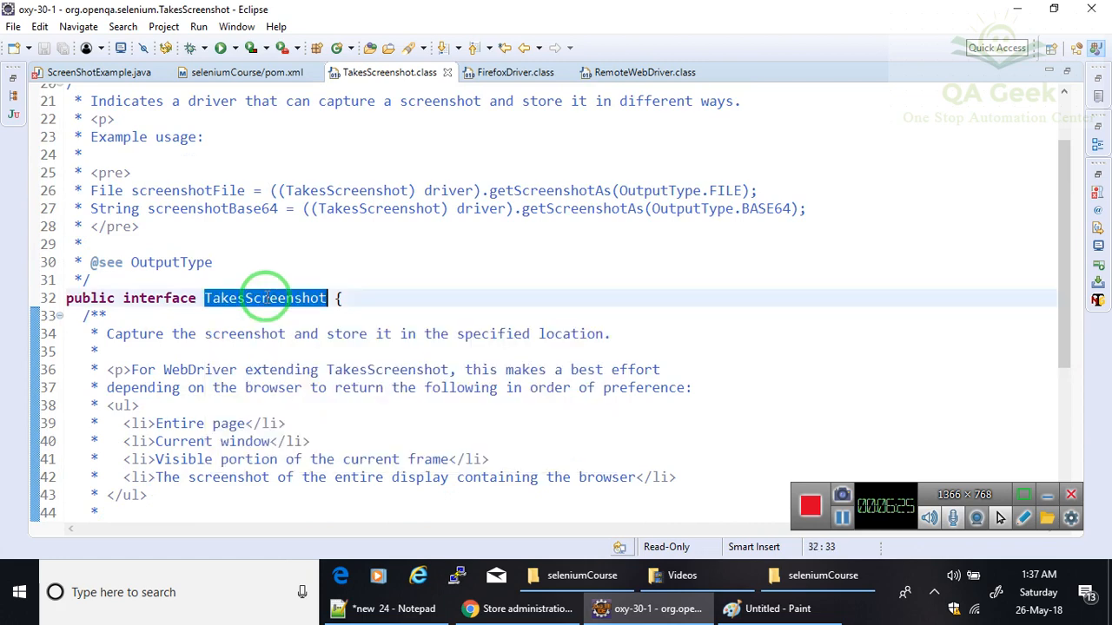
mouse_move(253, 339)
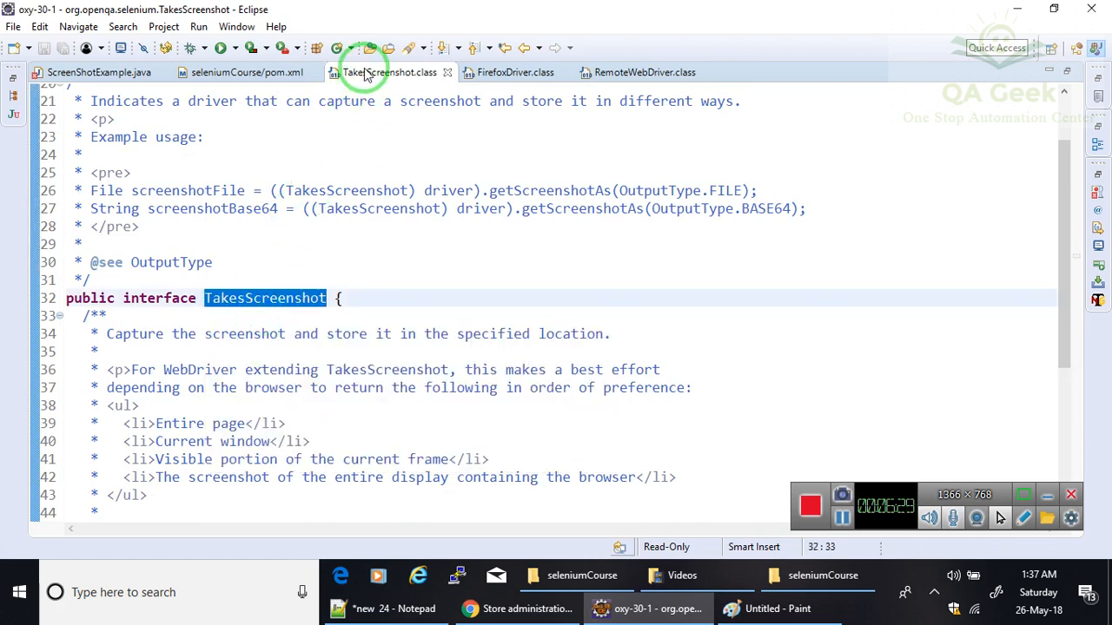
click(98, 73)
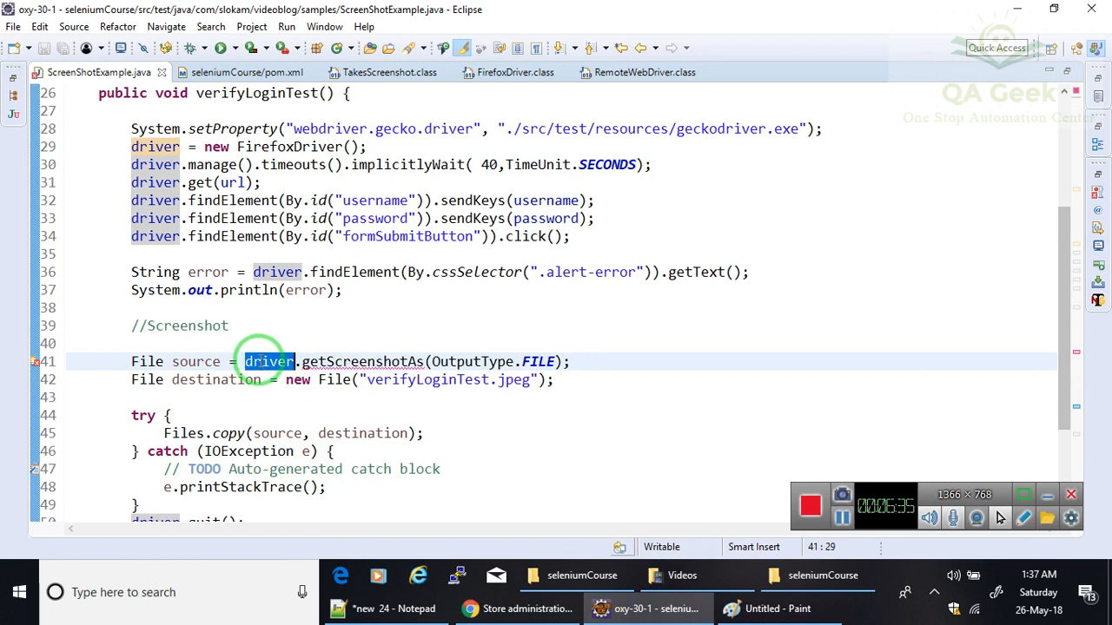
mouse_move(269, 361)
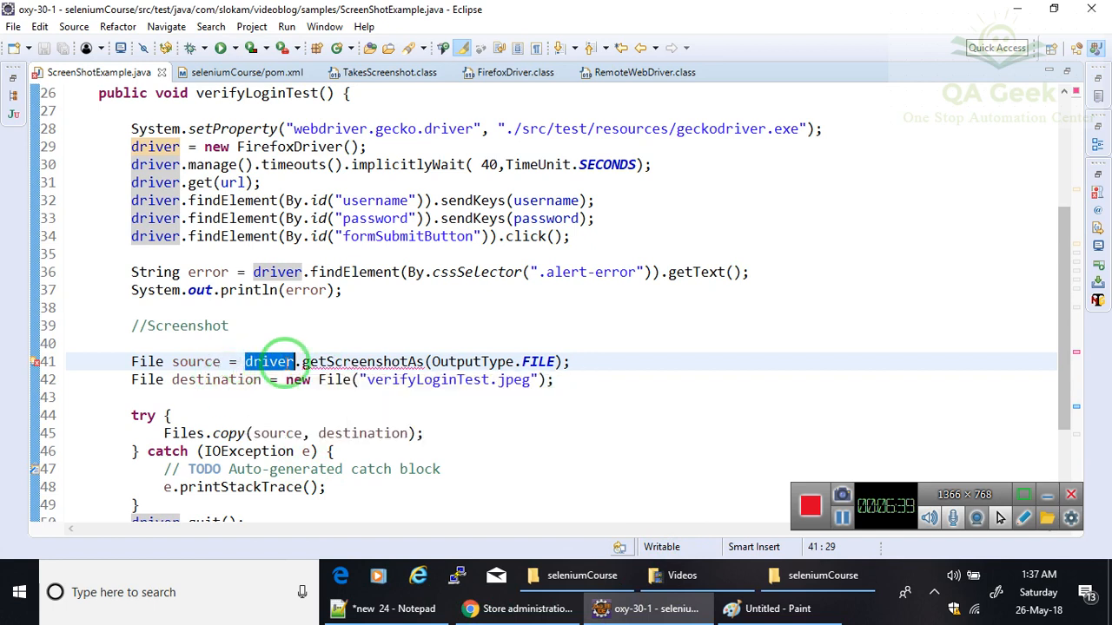
mouse_move(271, 361)
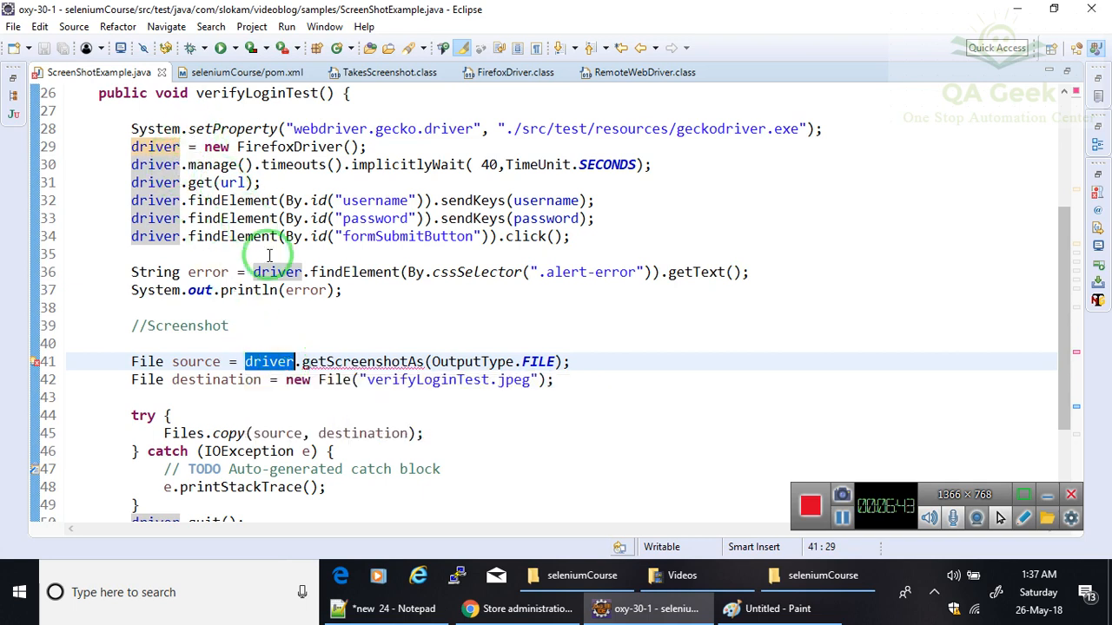
mouse_move(323, 347)
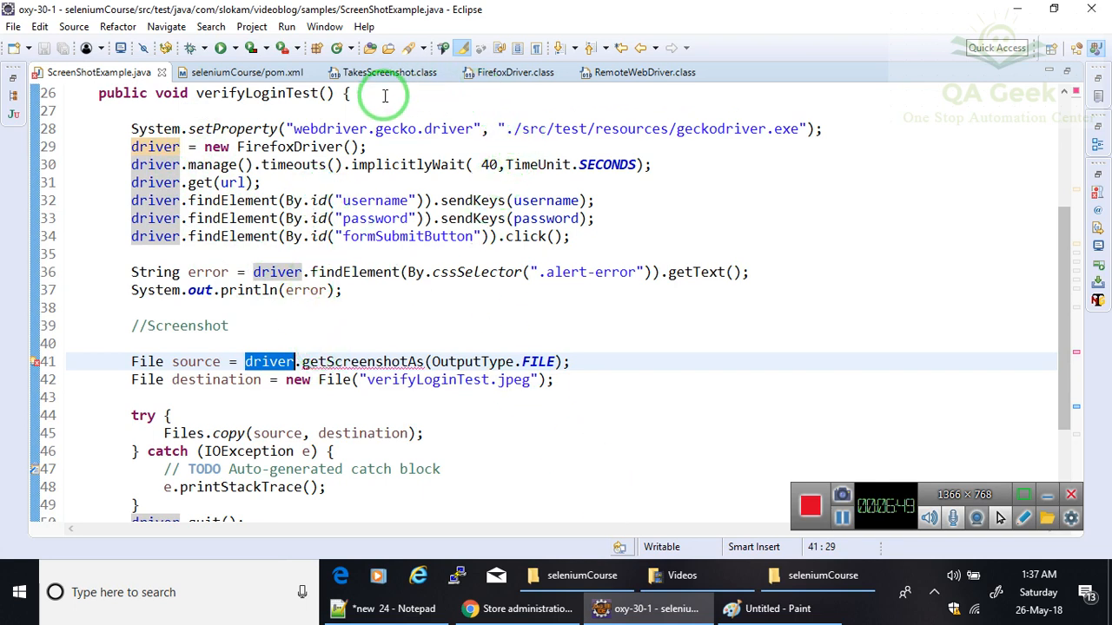
Open RemoteWebDriver.class showing TakesScreenshot in its implements list
click(643, 73)
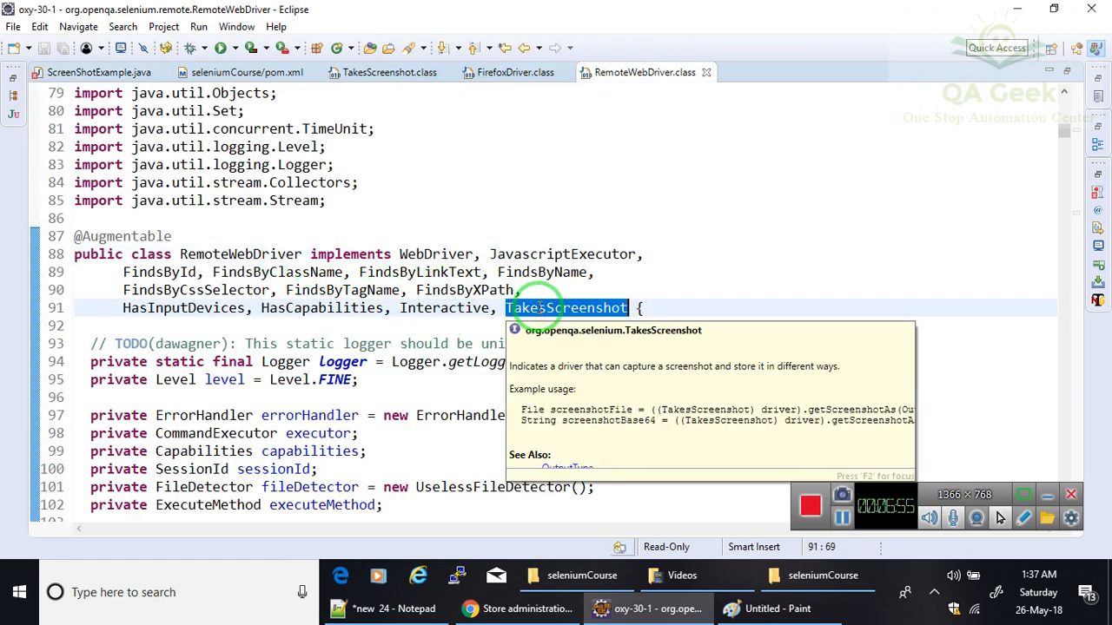
mouse_move(778, 608)
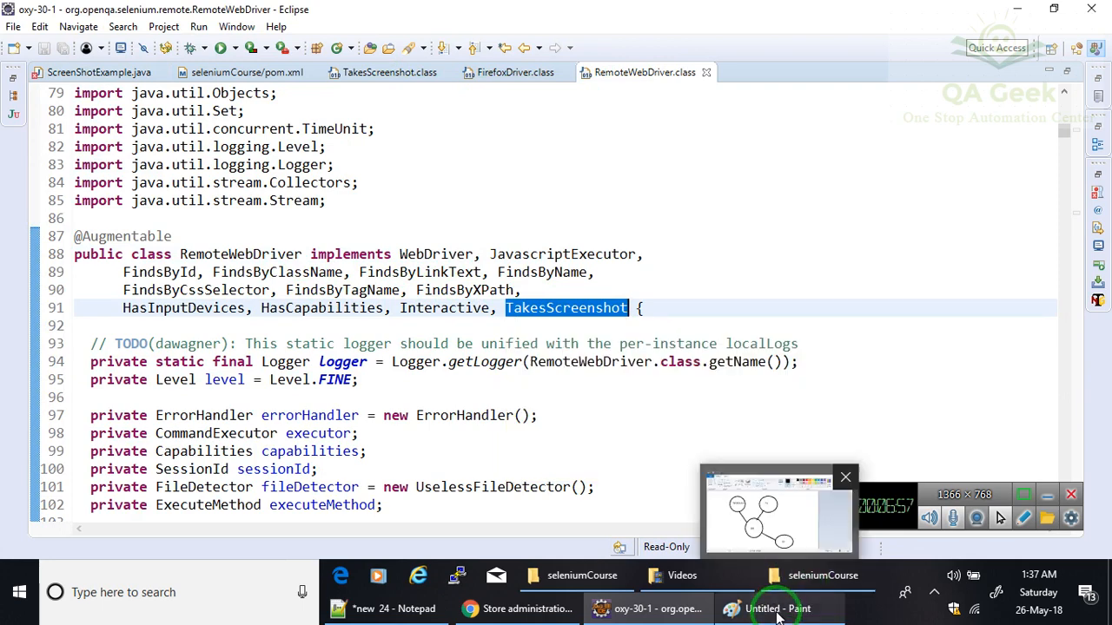
click(775, 608)
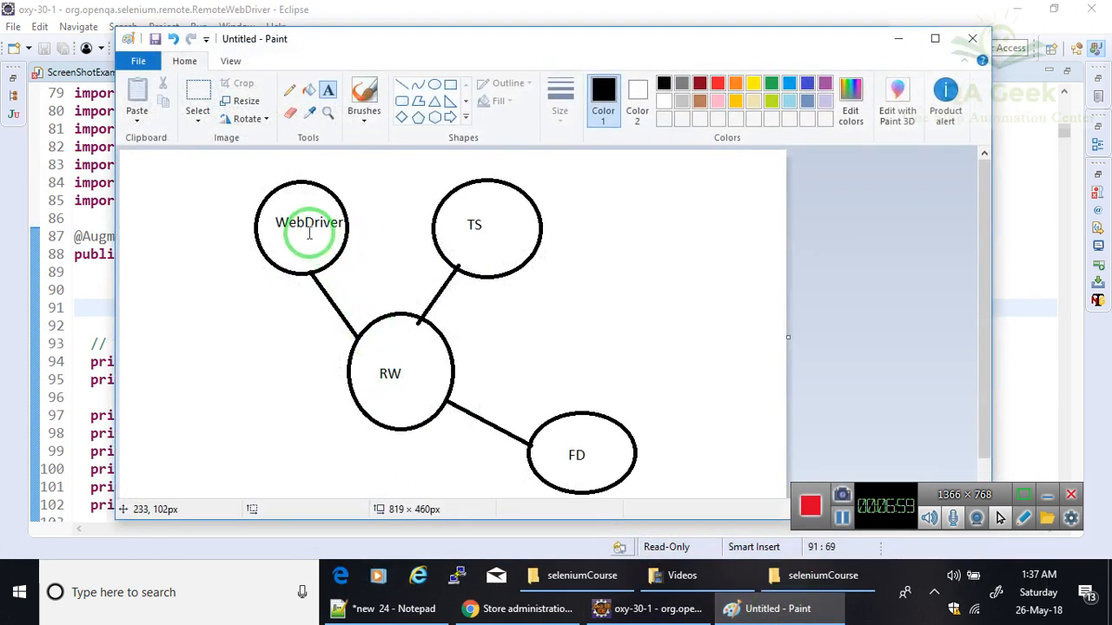
mouse_move(313, 233)
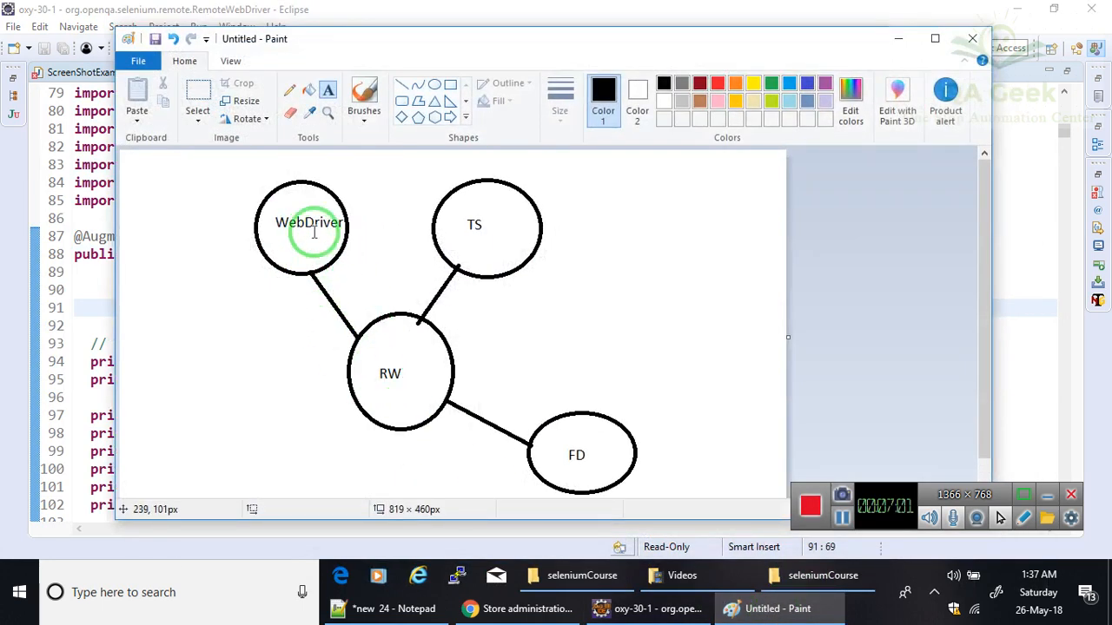
mouse_move(421, 358)
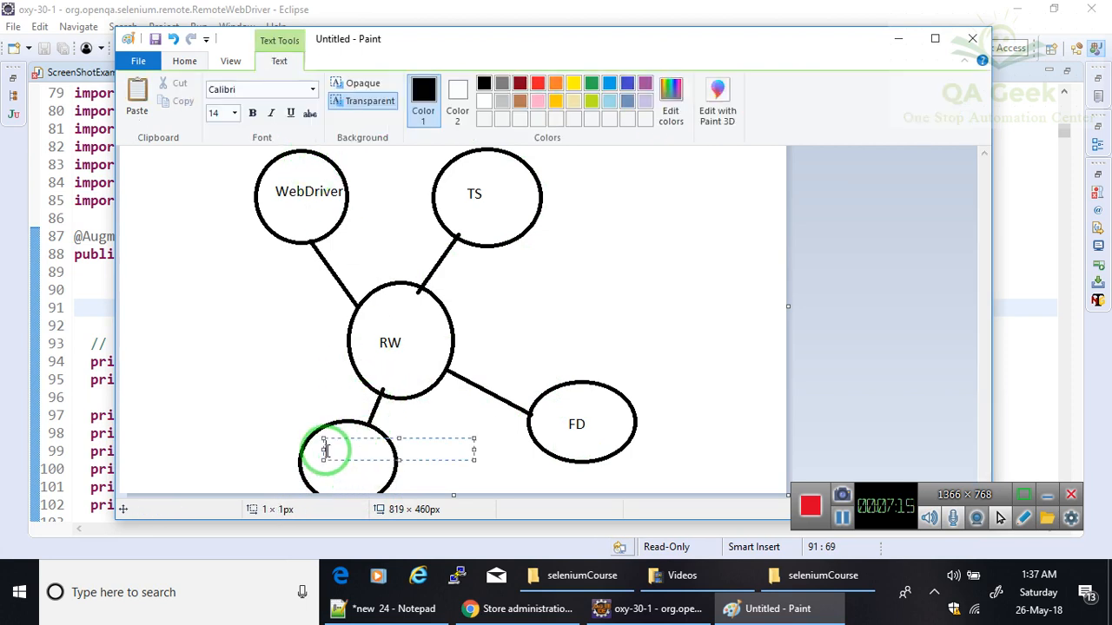
text(CD)
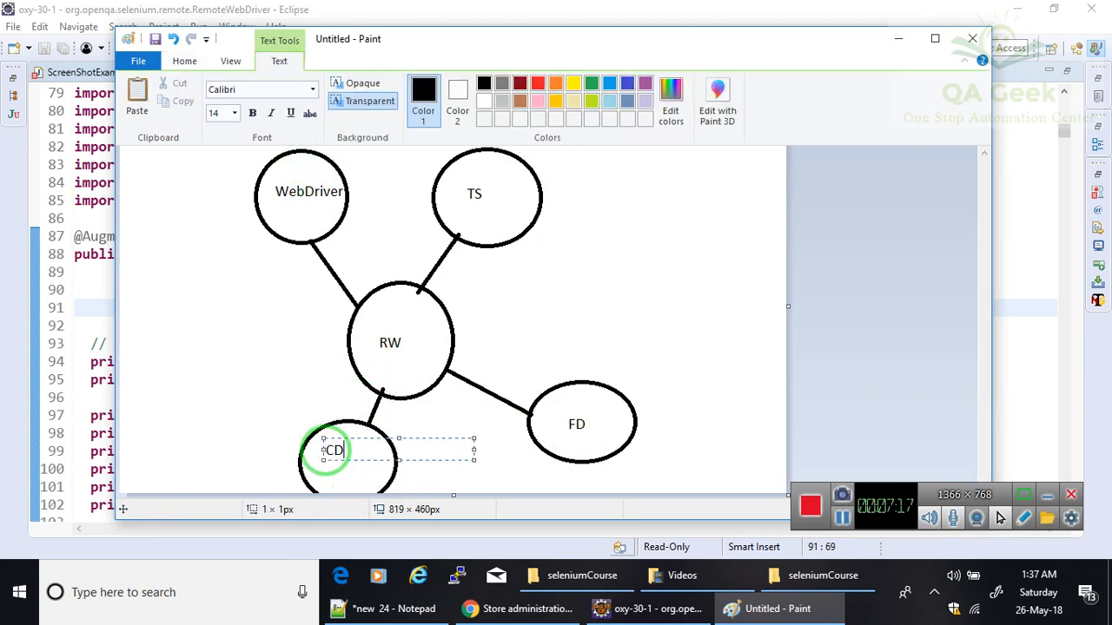
click(238, 386)
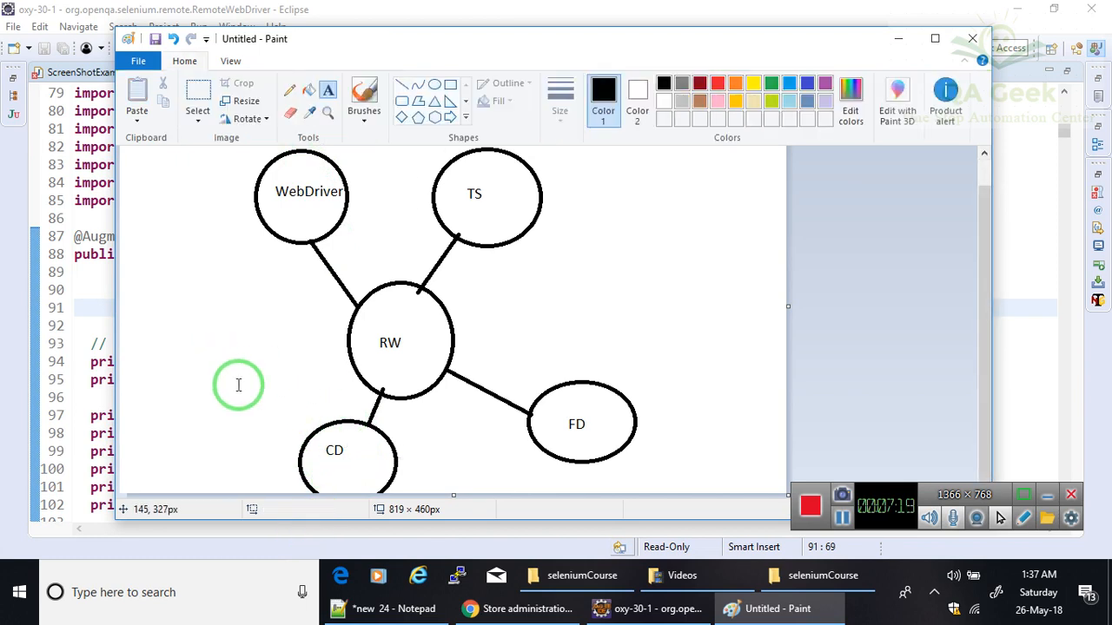
mouse_move(525, 389)
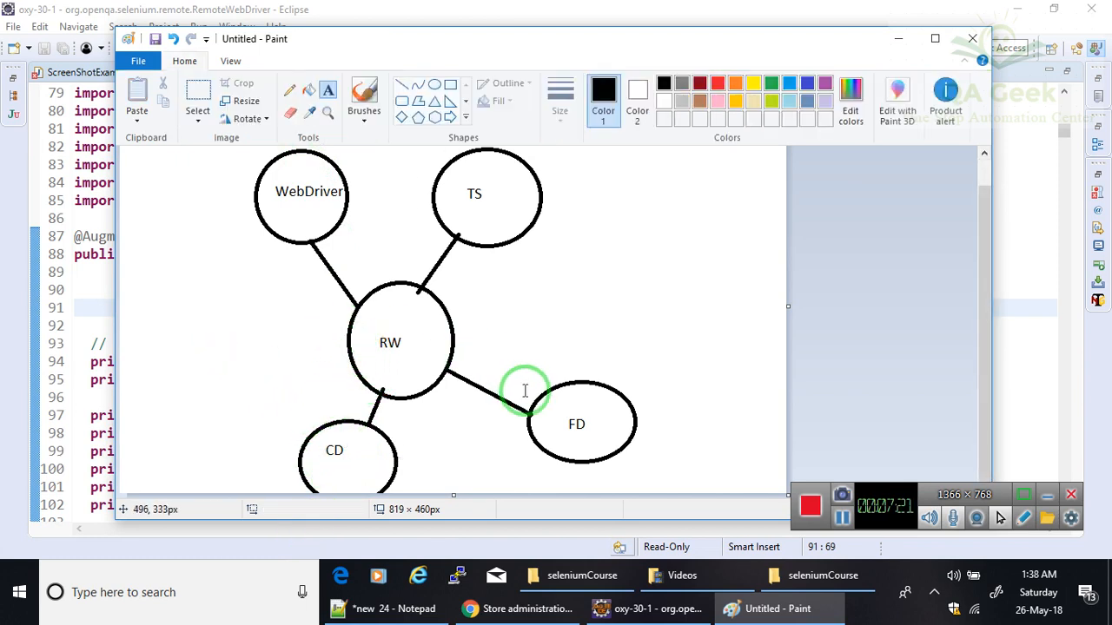
mouse_move(552, 389)
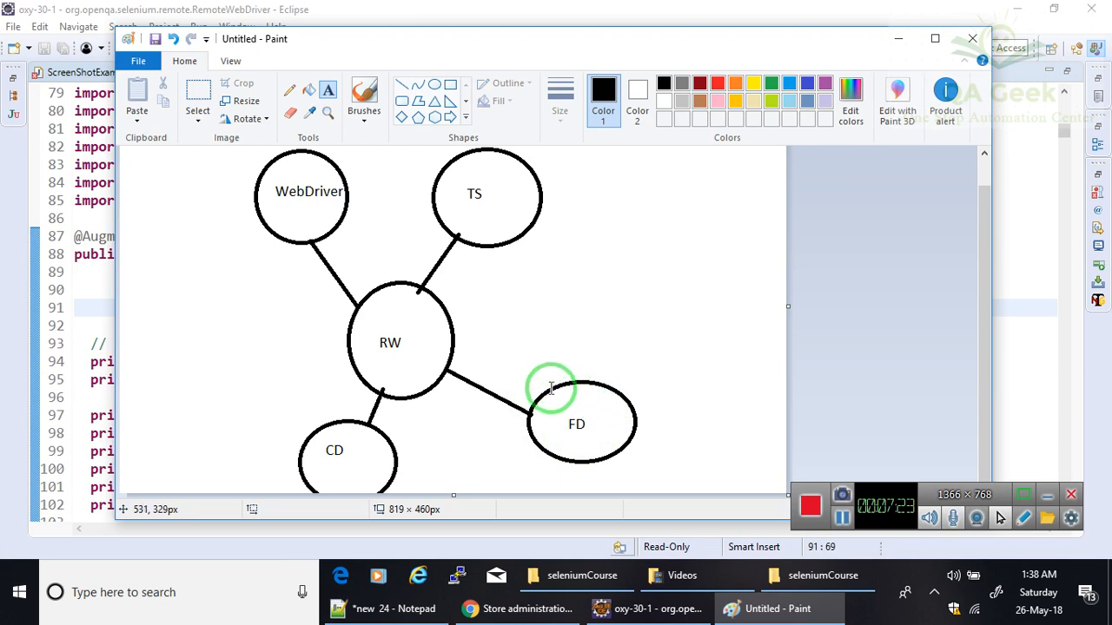
mouse_move(577, 393)
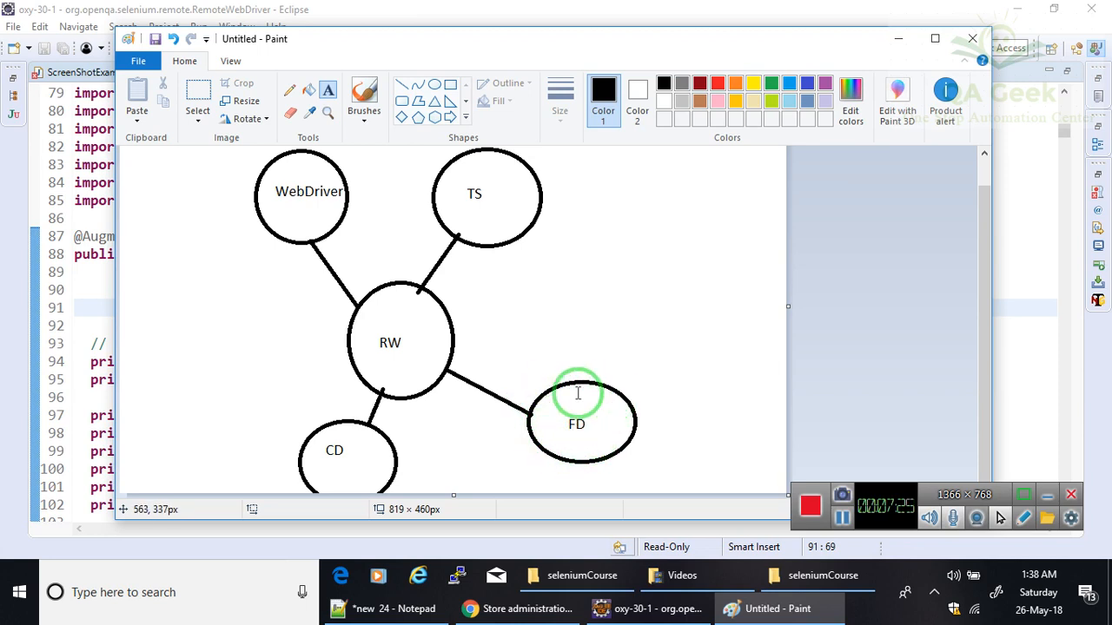
mouse_move(278, 212)
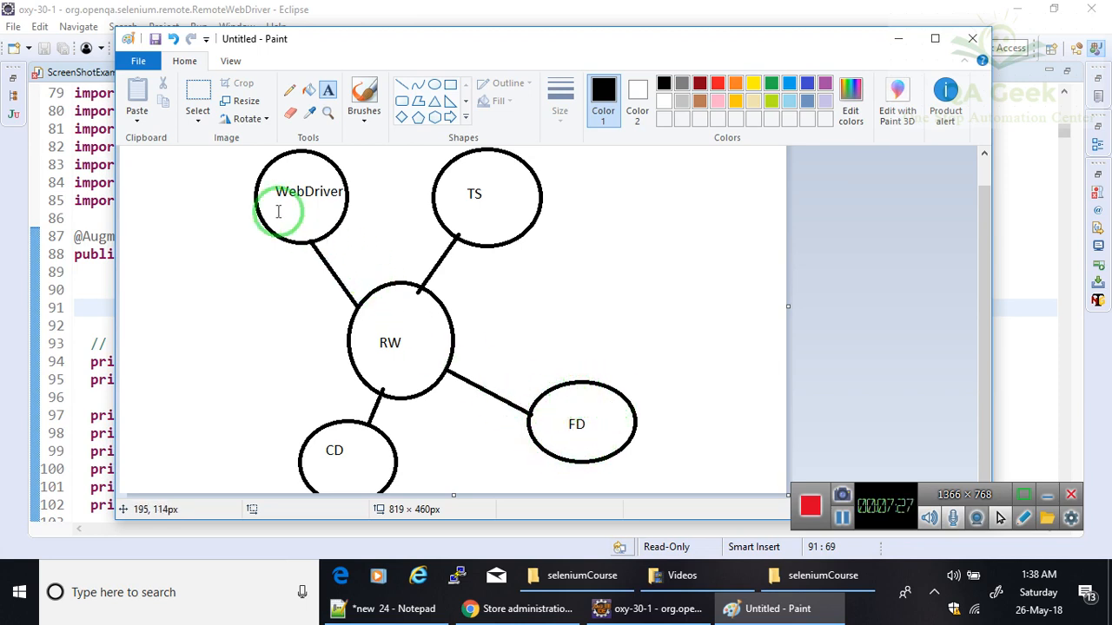
mouse_move(483, 198)
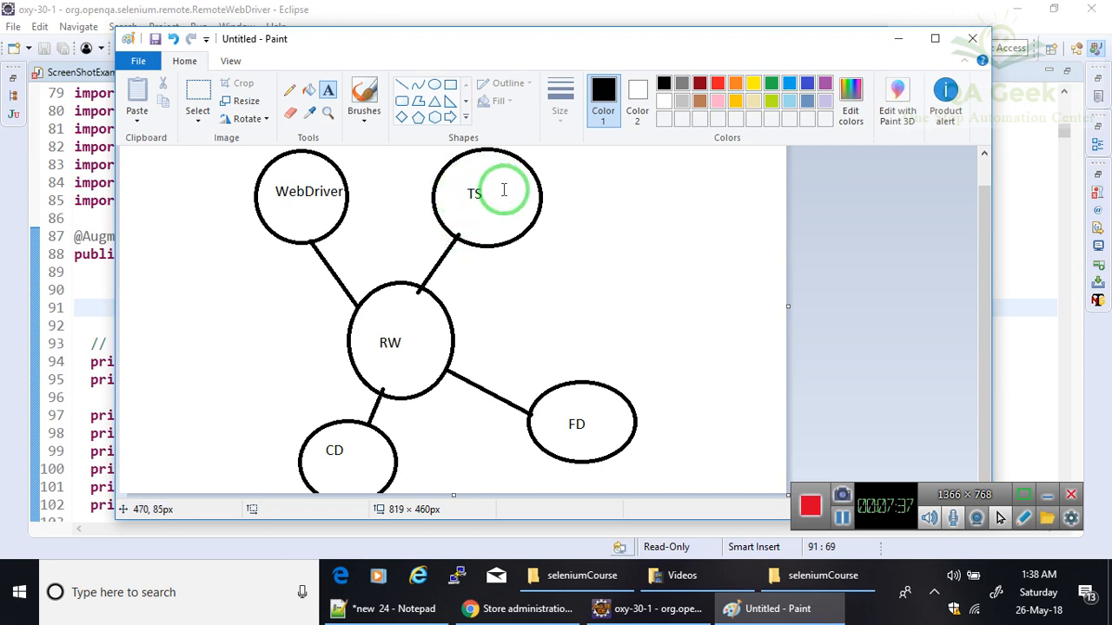
mouse_move(565, 423)
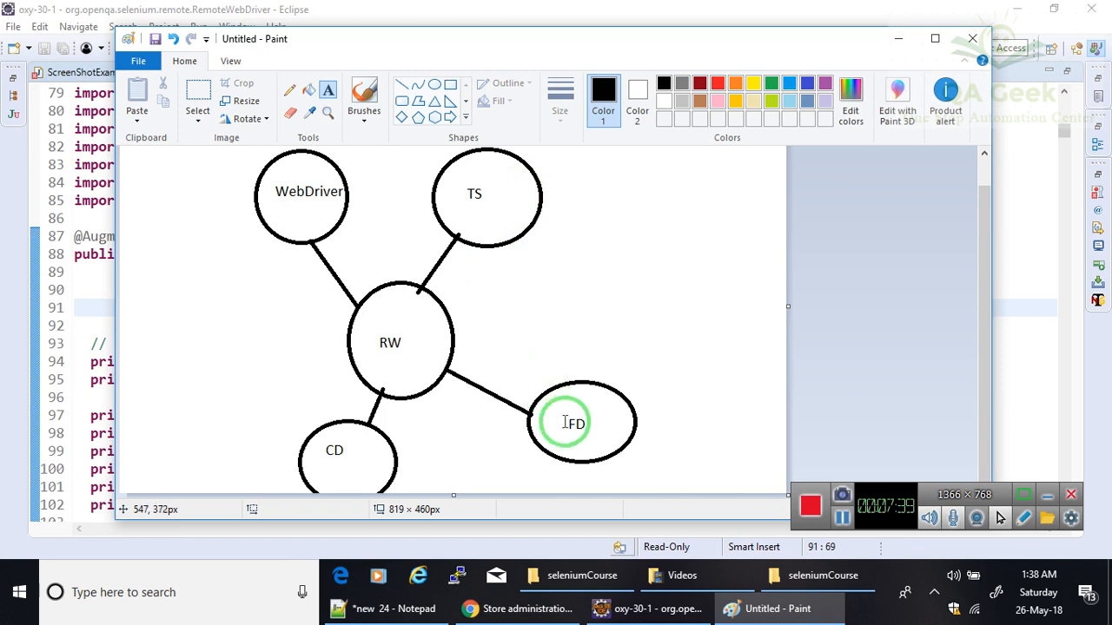
mouse_move(535, 410)
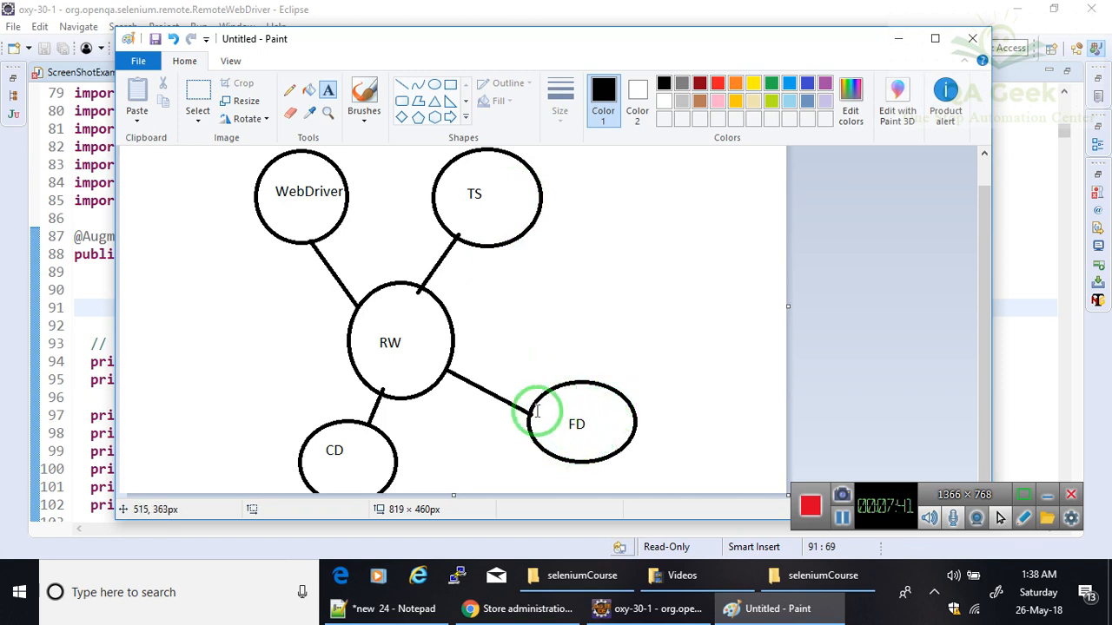
mouse_move(502, 288)
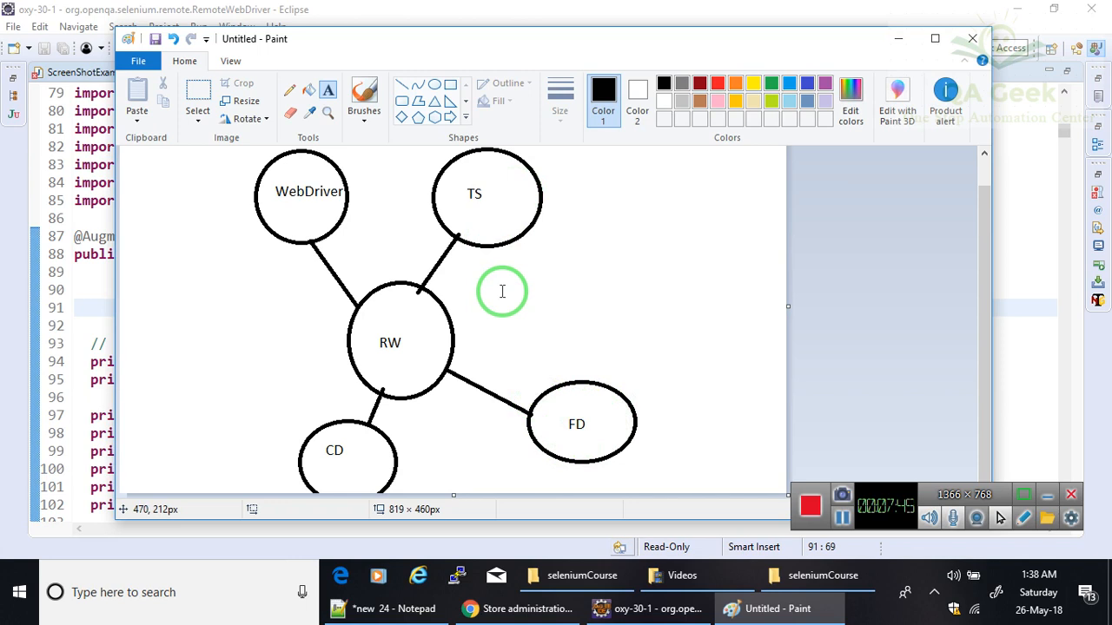
mouse_move(504, 216)
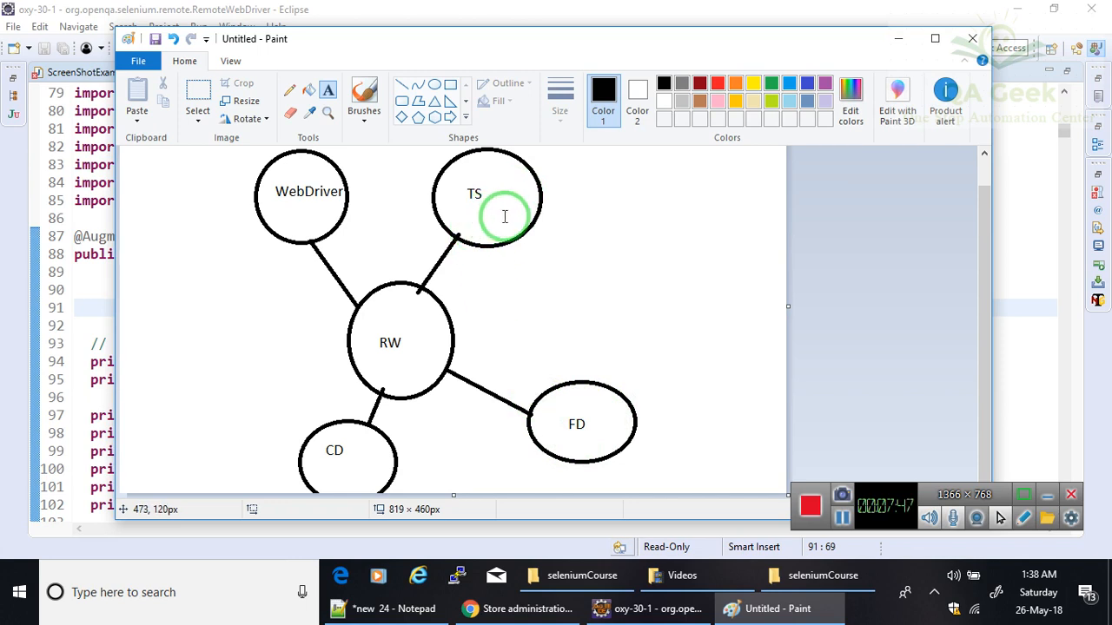
mouse_move(500, 202)
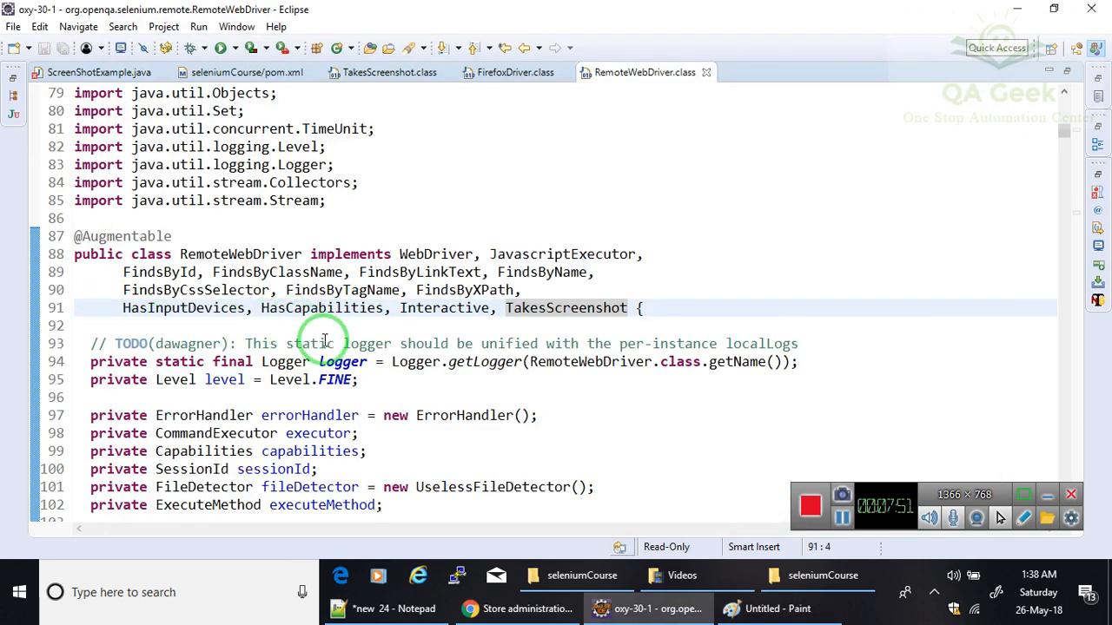
Add 'TakesScreenshot tdriver = driver;' below the Screenshot comment in verifyLoginTest and begin a cast
click(98, 73)
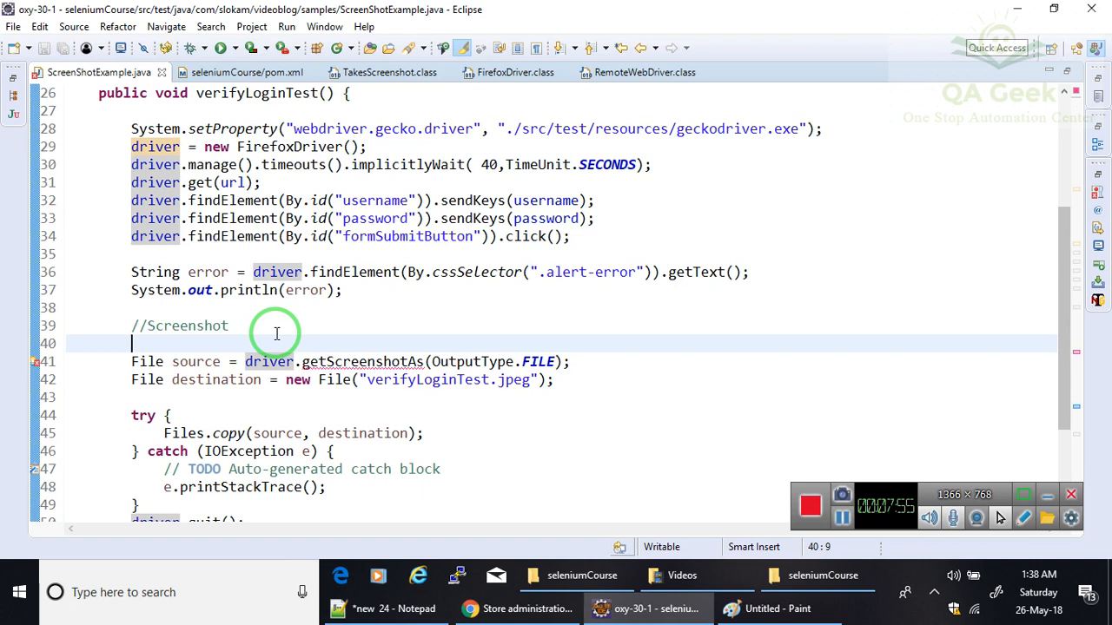
text(I)
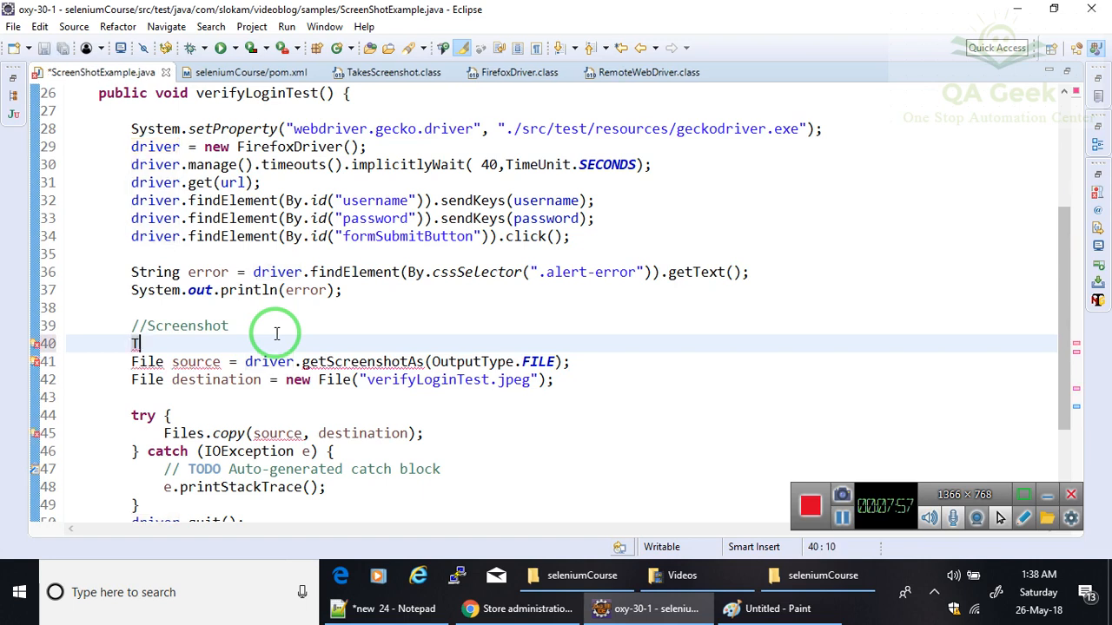
text(Take)
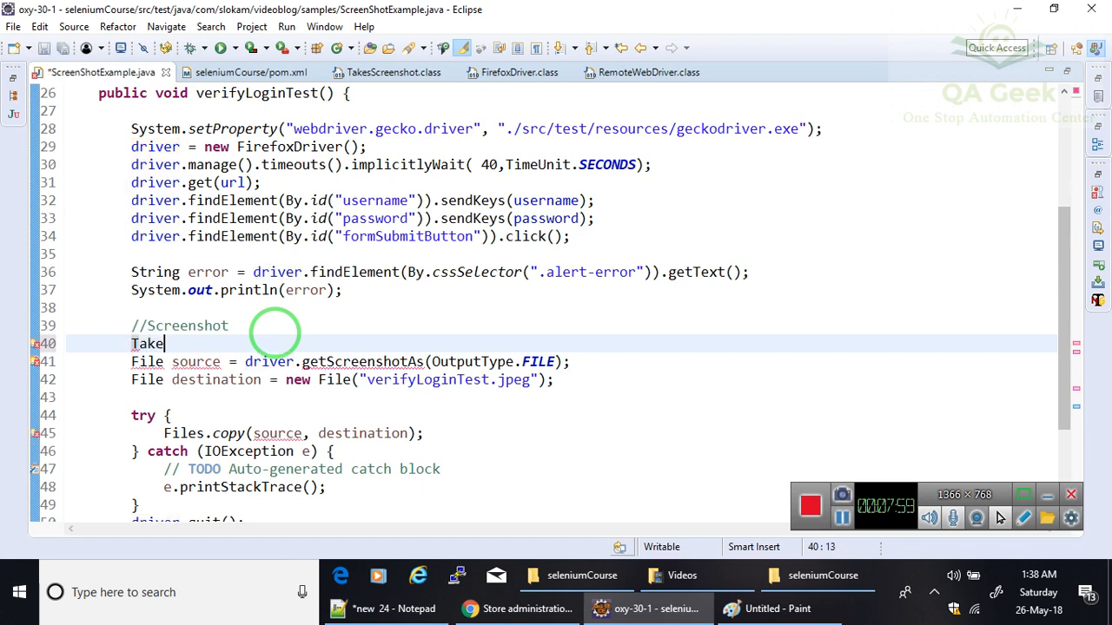
text(Screen)
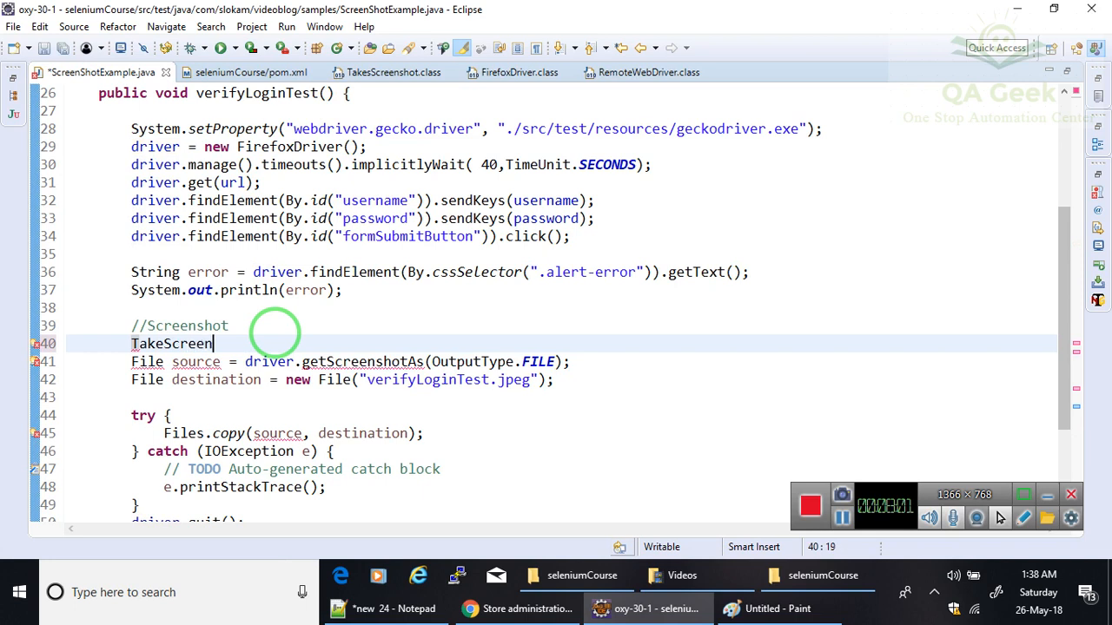
text(sho)
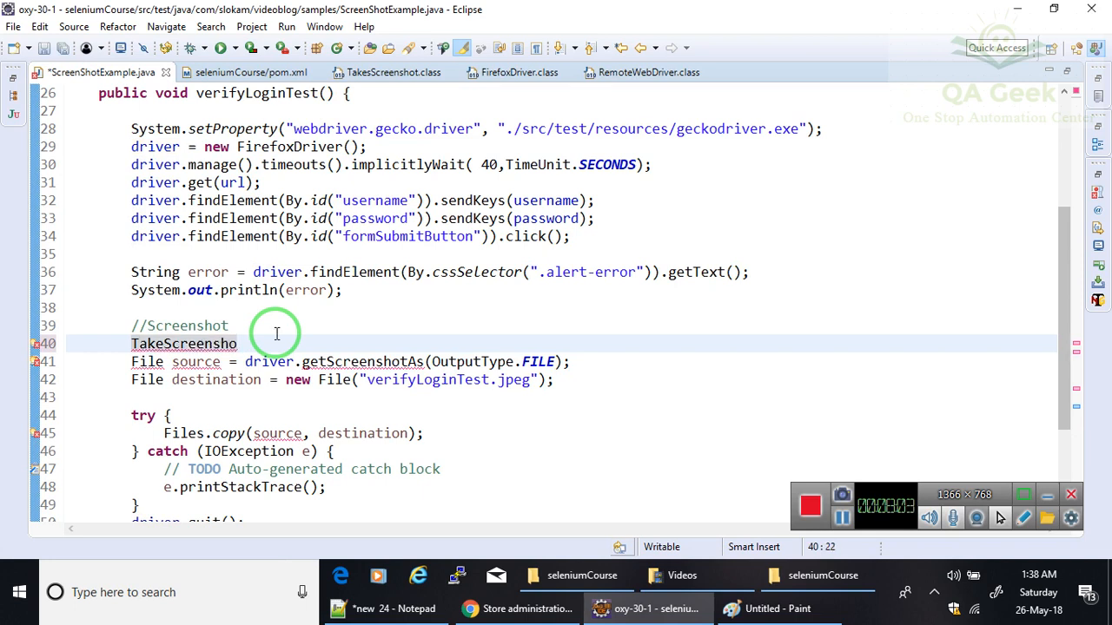
text(td)
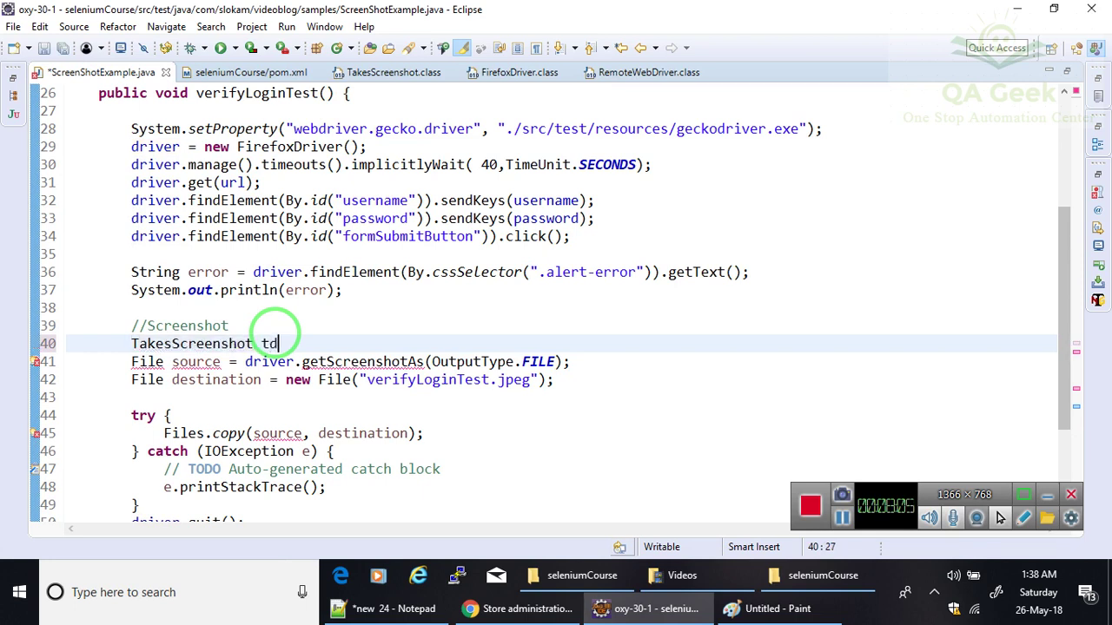
text(driver =)
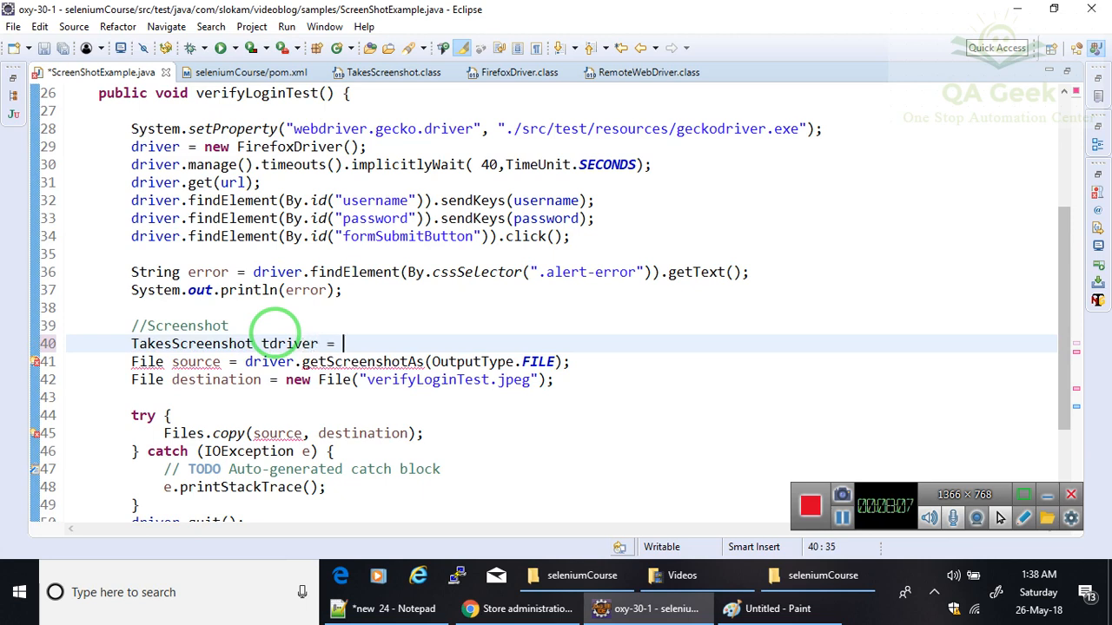
text(d)
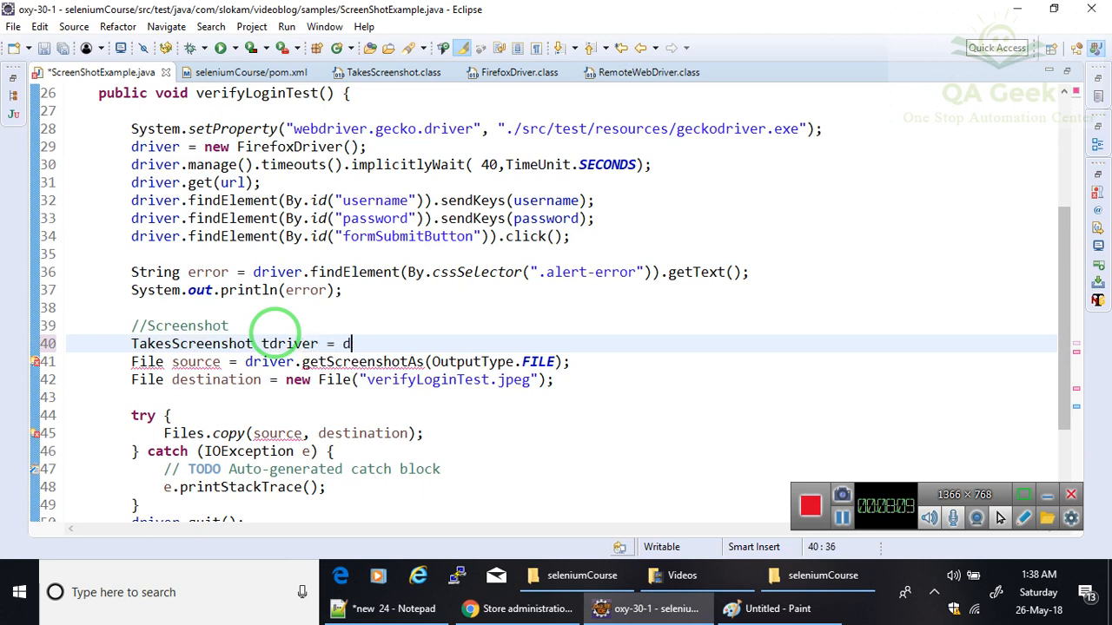
text(river1)
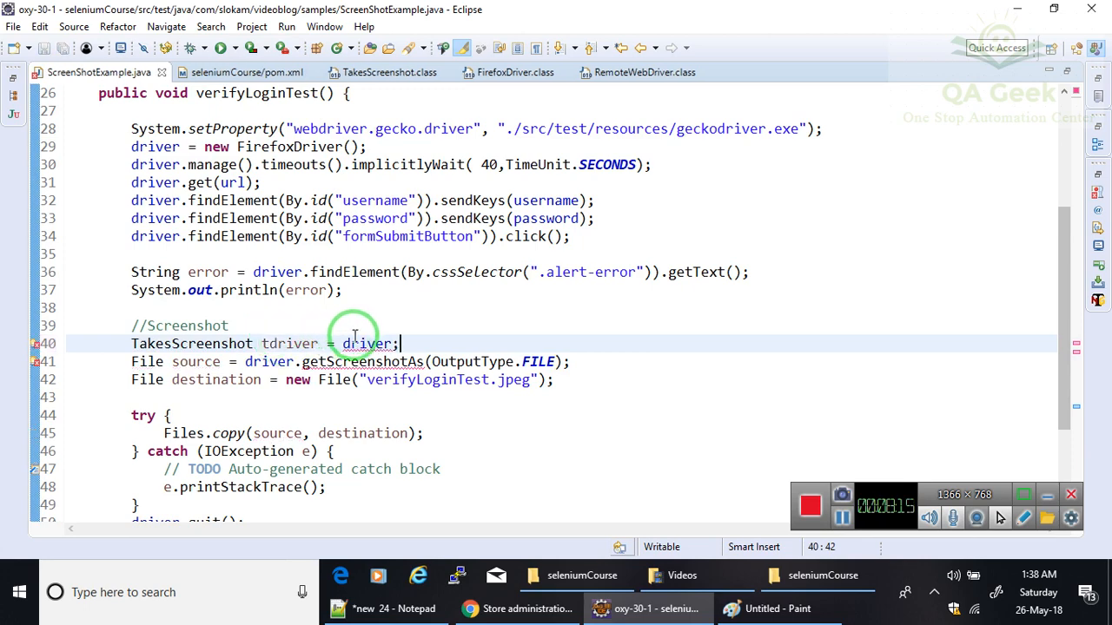
scroll(up, 3)
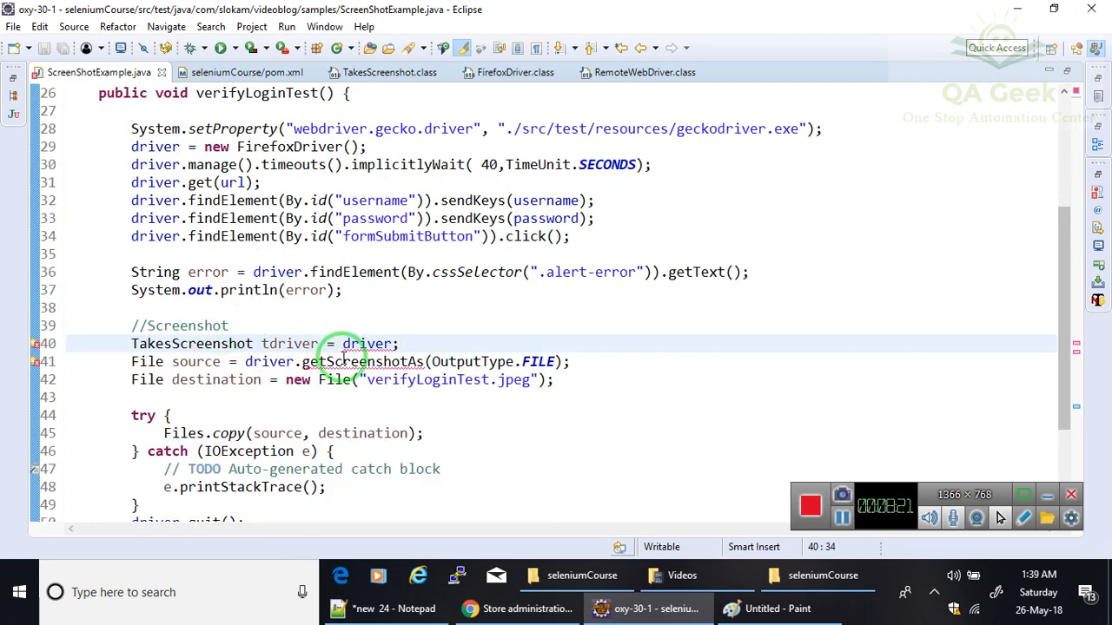
text((T)
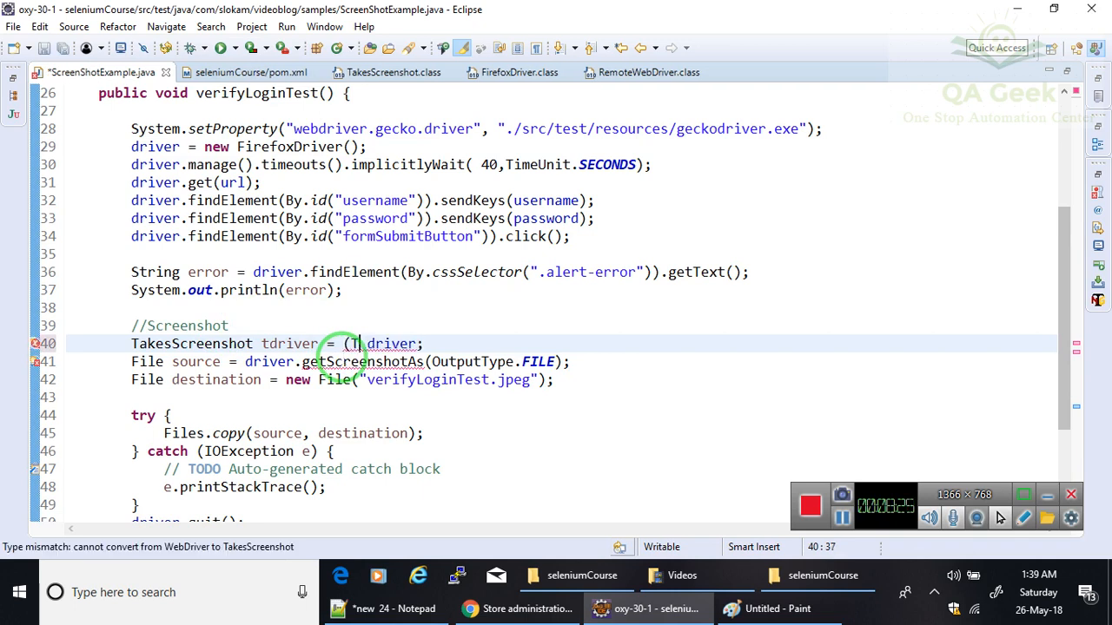
Complete the cast to (TakesScreenshot) driver for the tdriver variable
text(akeScr)
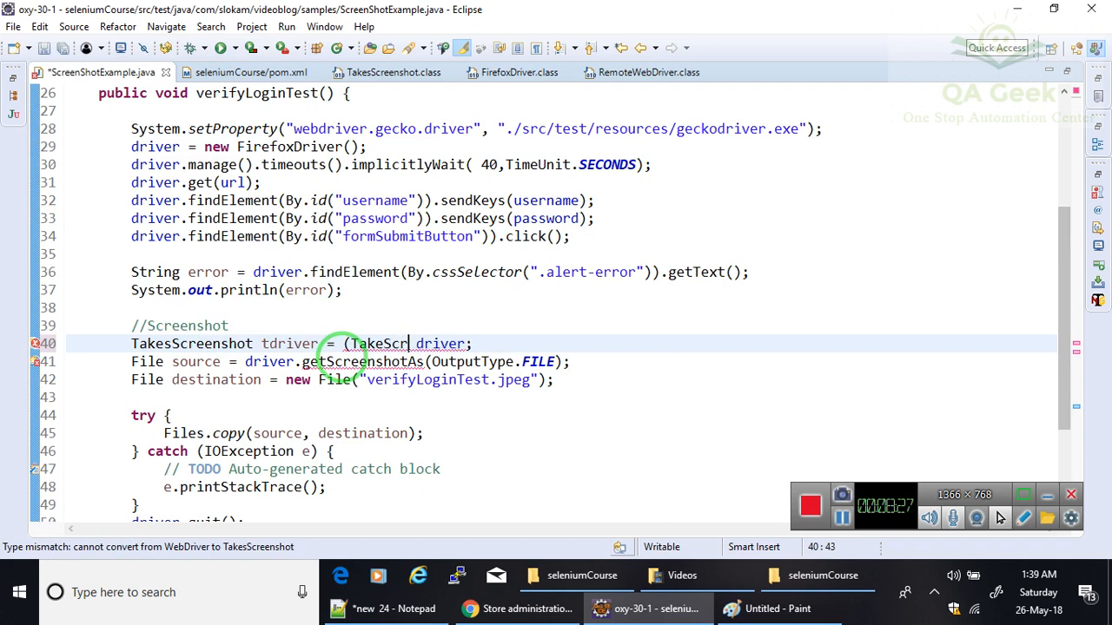
text(eenshot)
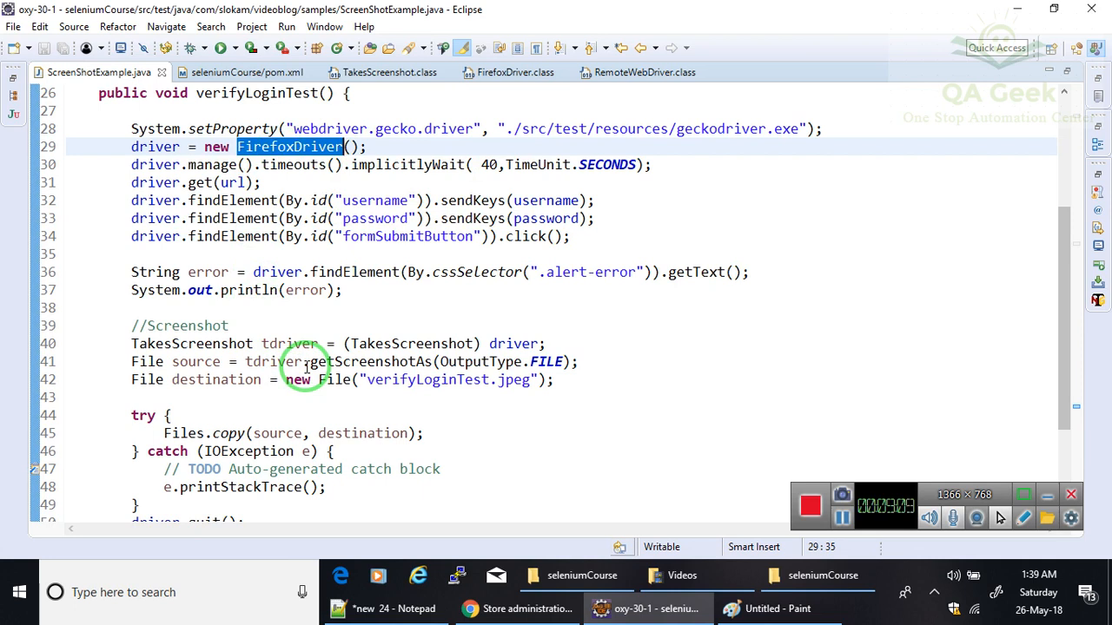
mouse_move(639, 361)
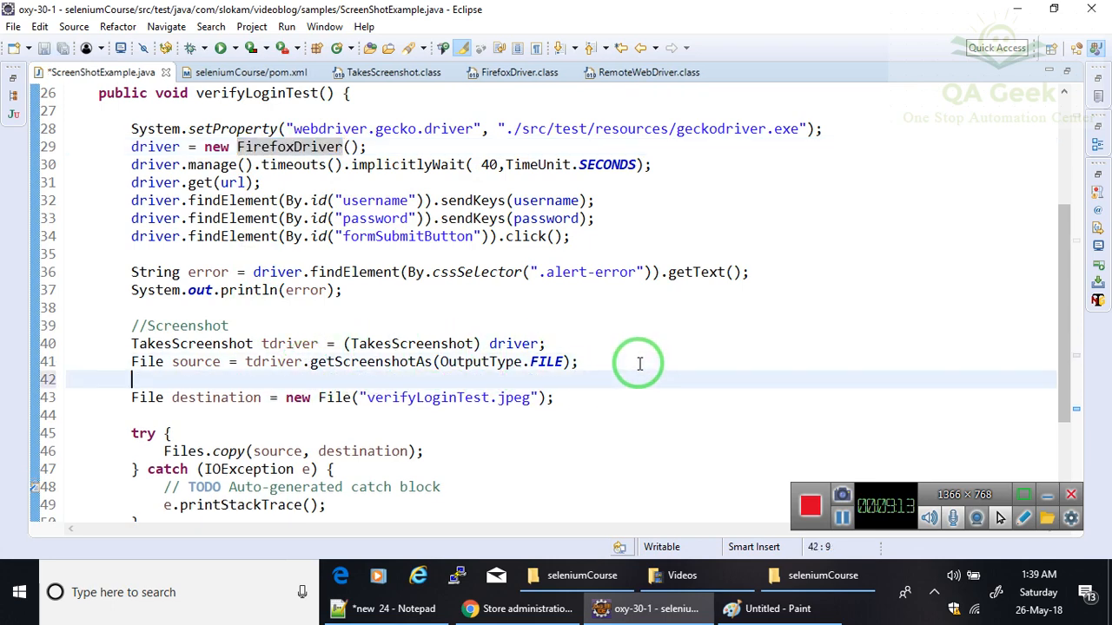
mouse_move(469, 362)
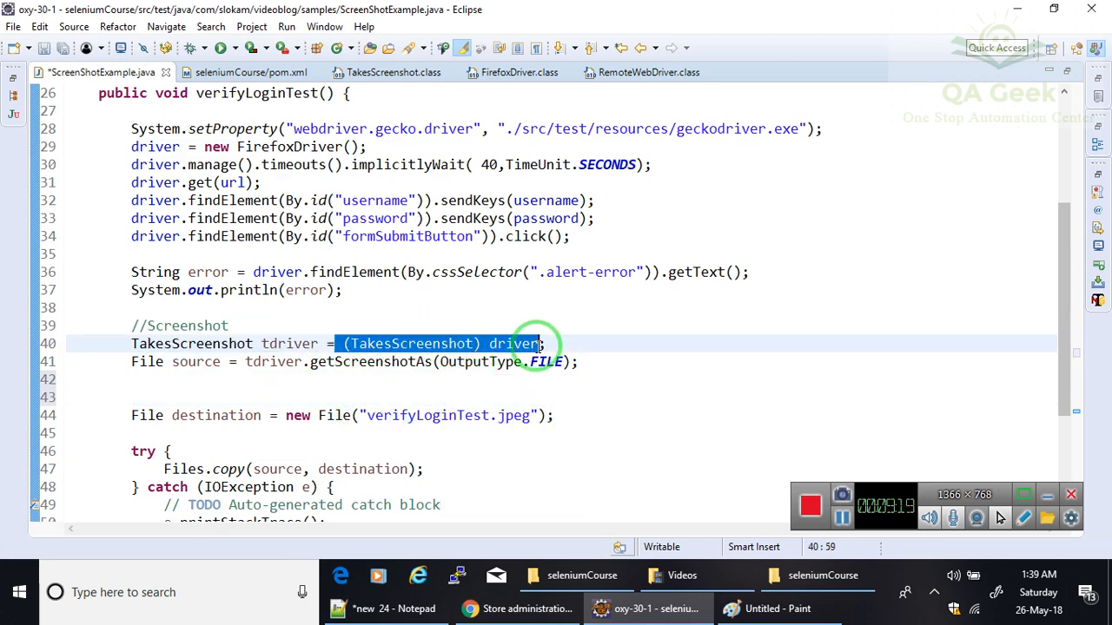
click(396, 379)
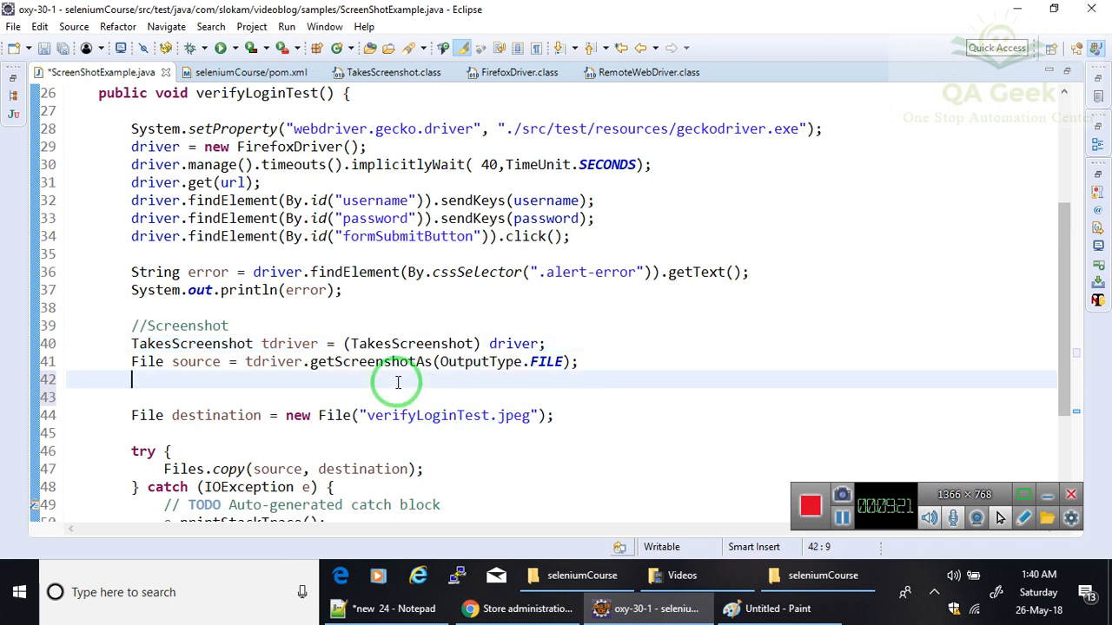
text((TakesScreenshot) driver)
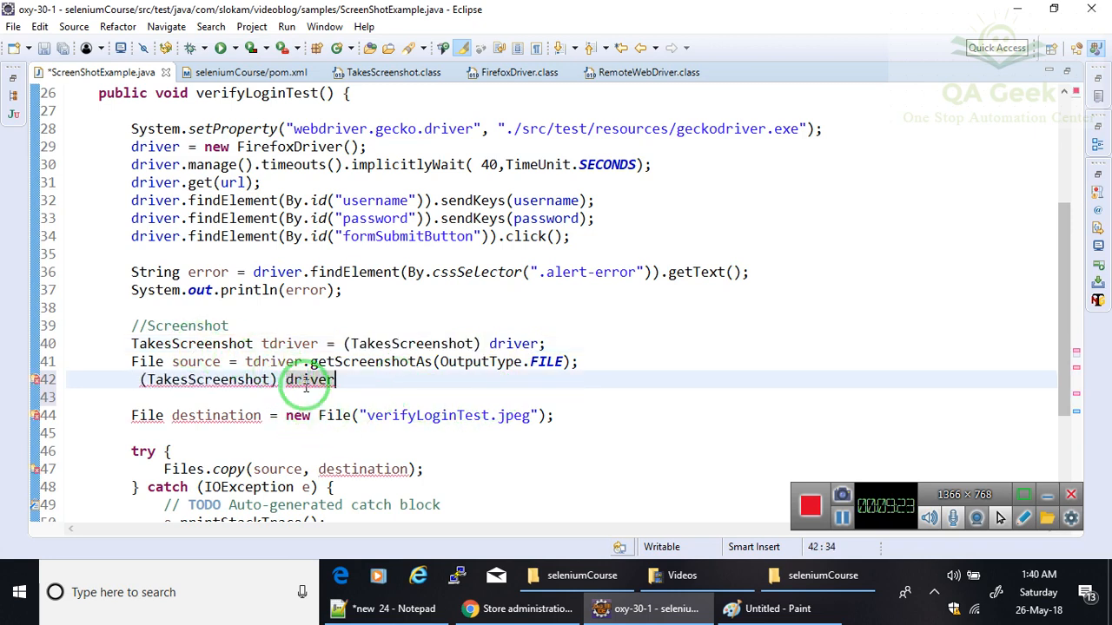
mouse_move(389, 396)
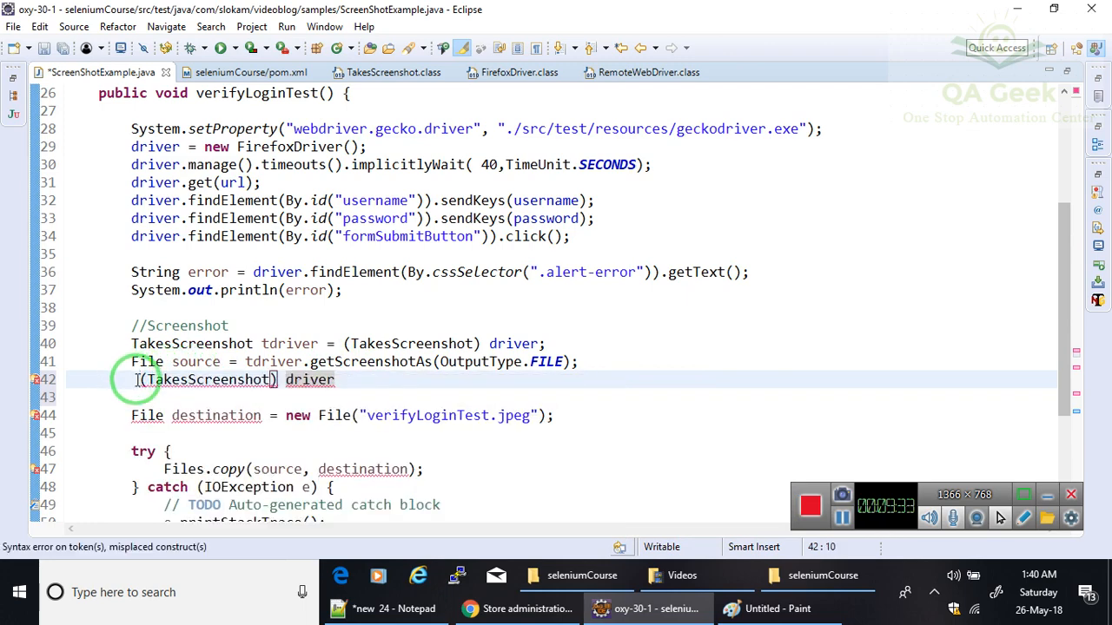
text(()
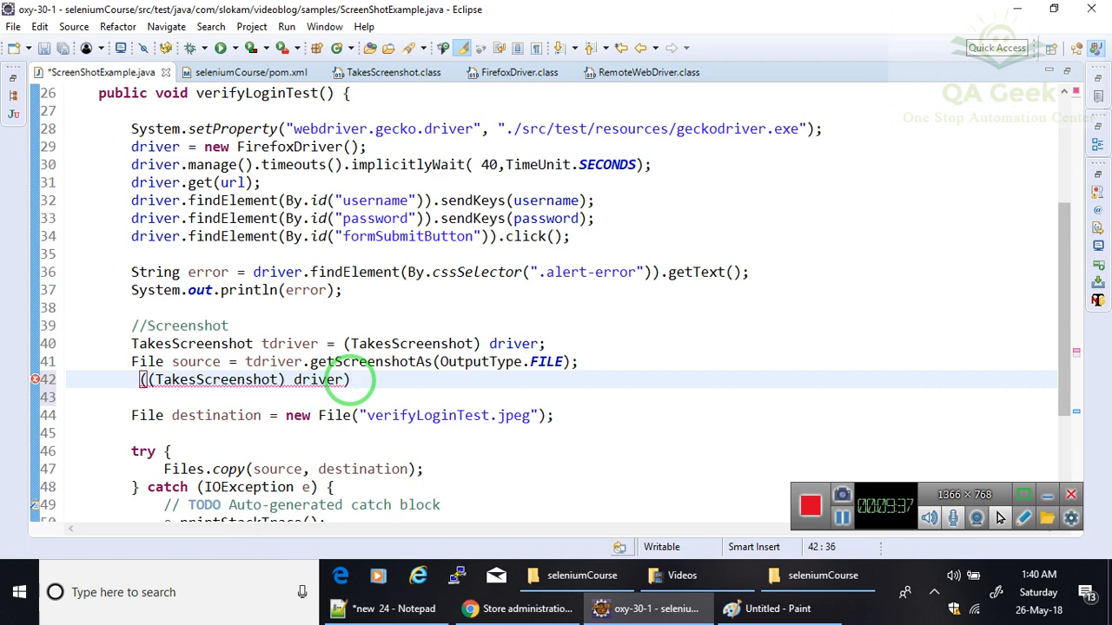
text(.)
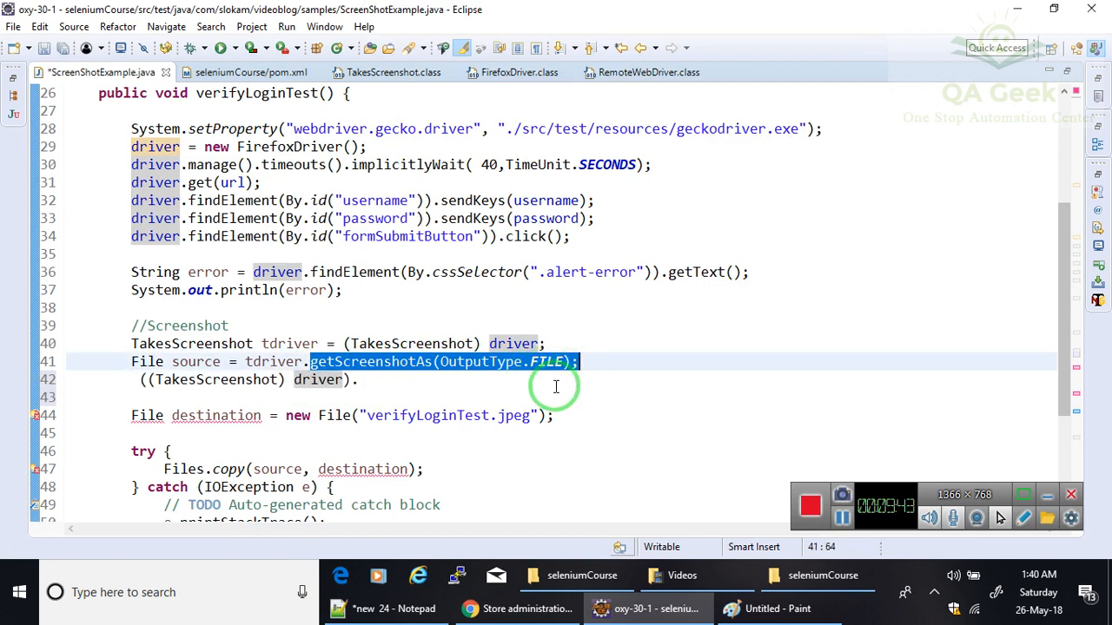
text(getScreenshotAs(OutputType.FILE);)
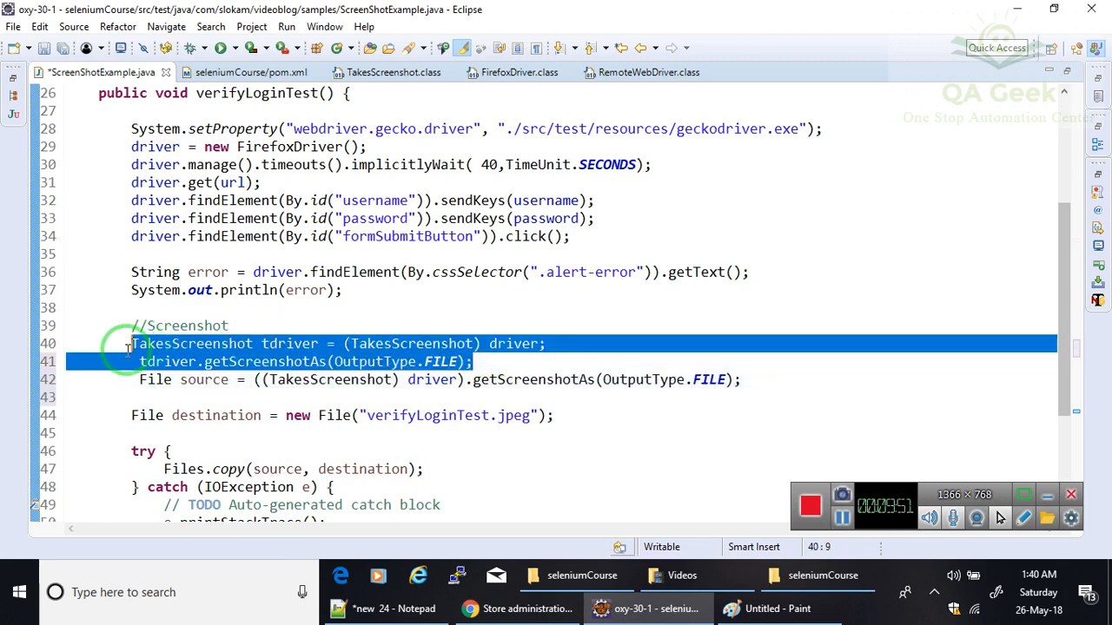
key(Delete)
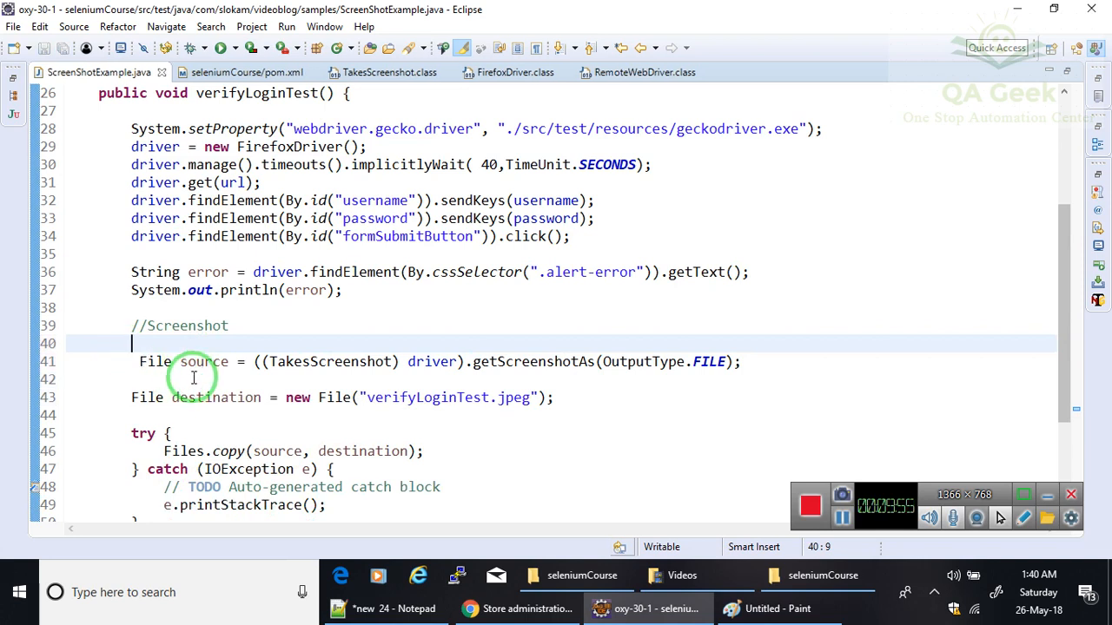
mouse_move(309, 299)
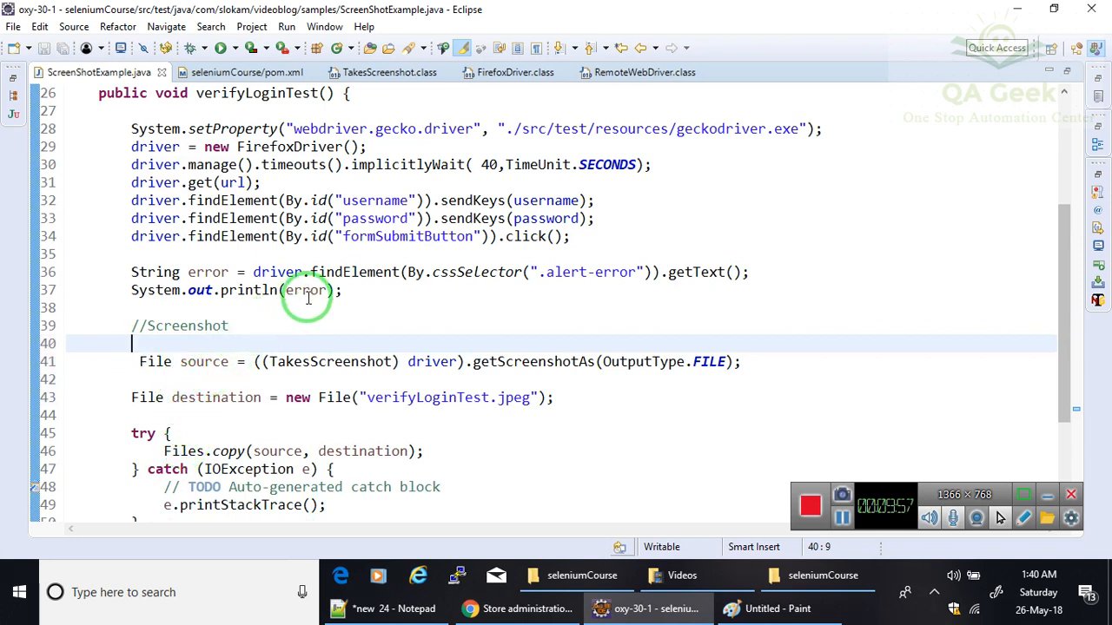
mouse_move(229, 362)
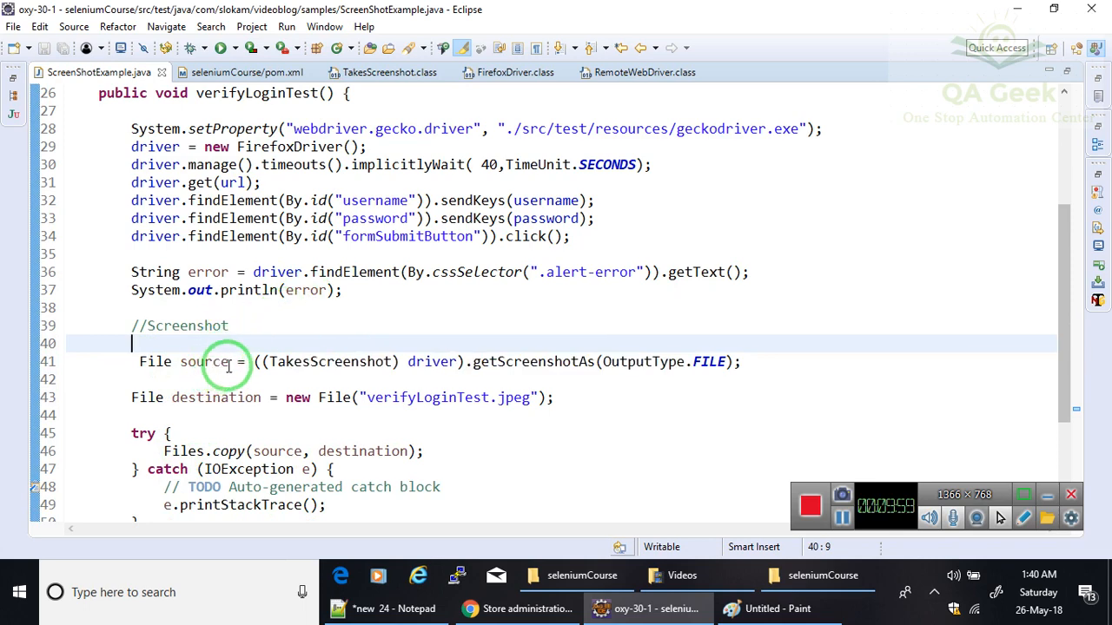
mouse_move(320, 380)
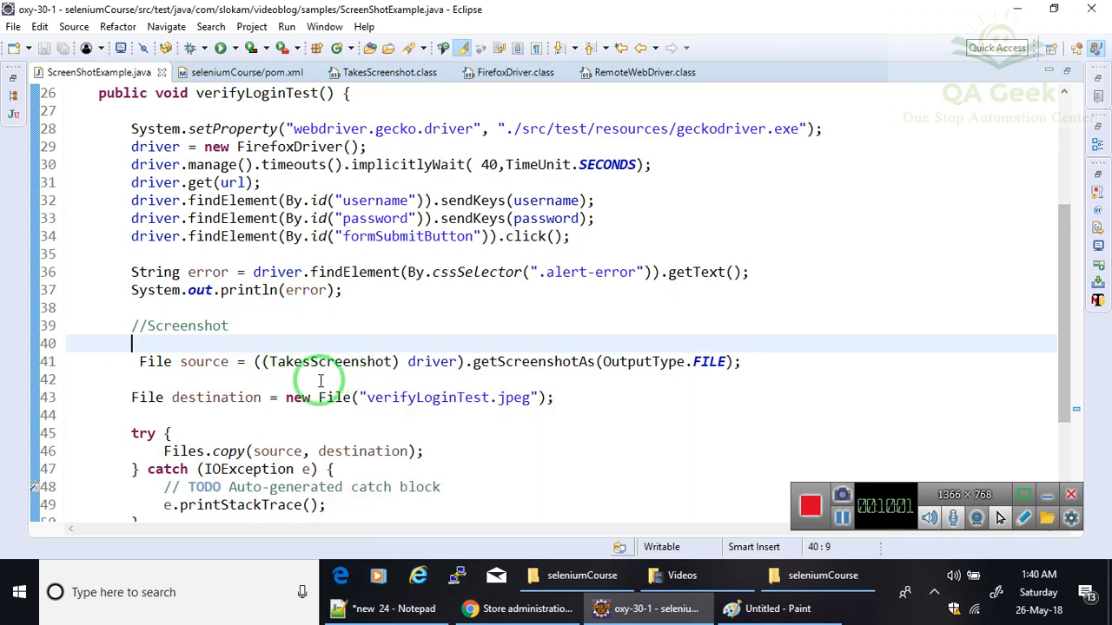
mouse_move(224, 451)
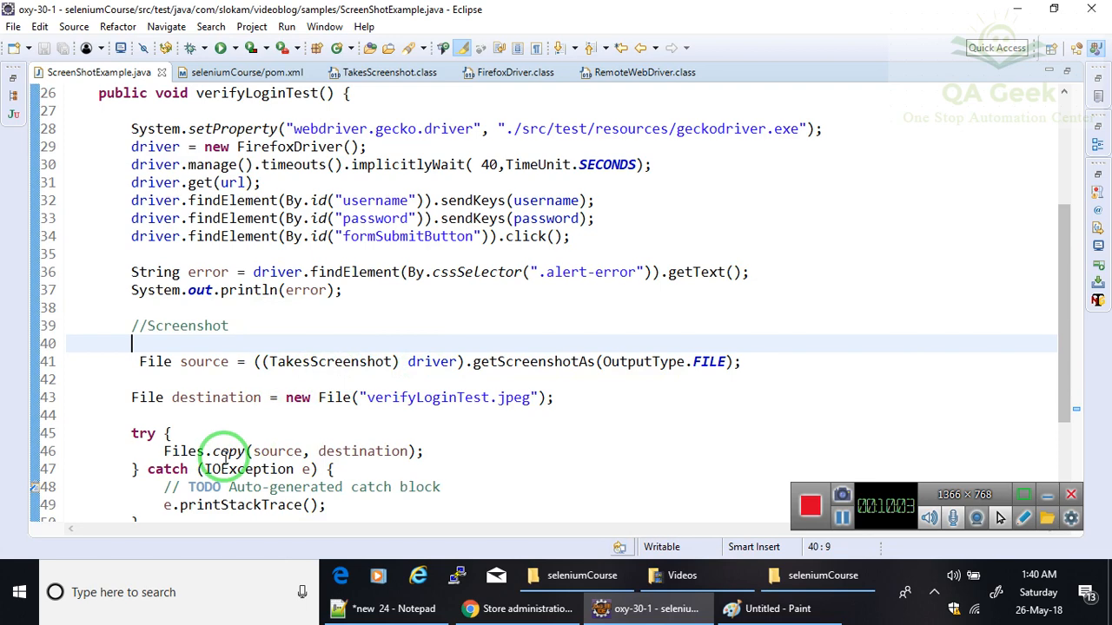
Make the destination file name "verifyLoginTest_"+getTimestamp()+".jpeg"
scroll(down, 3)
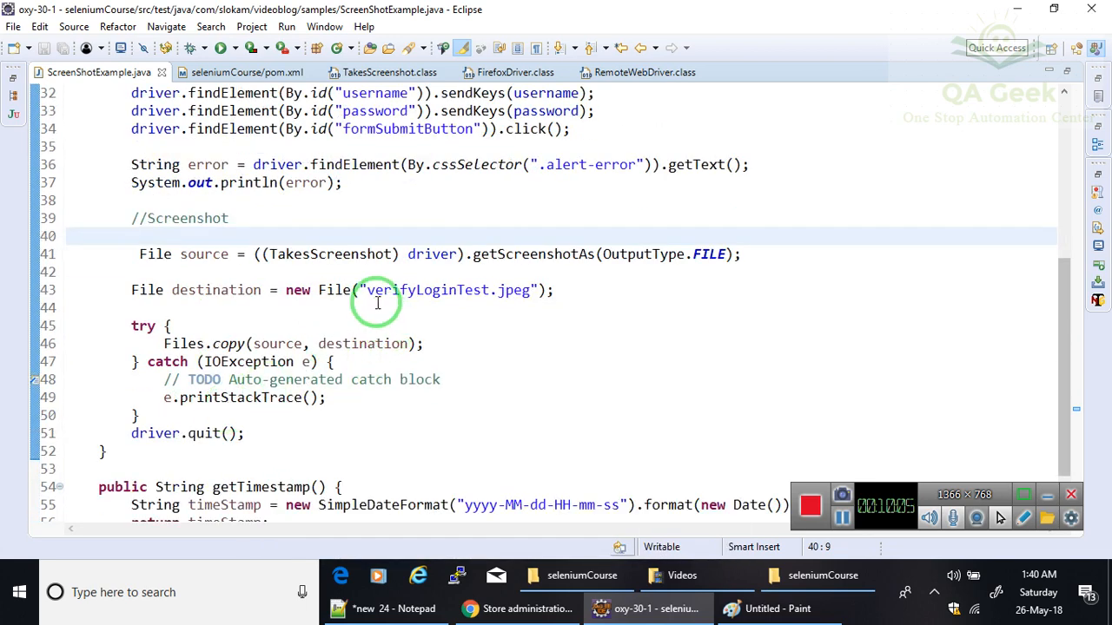
double_click(425, 288)
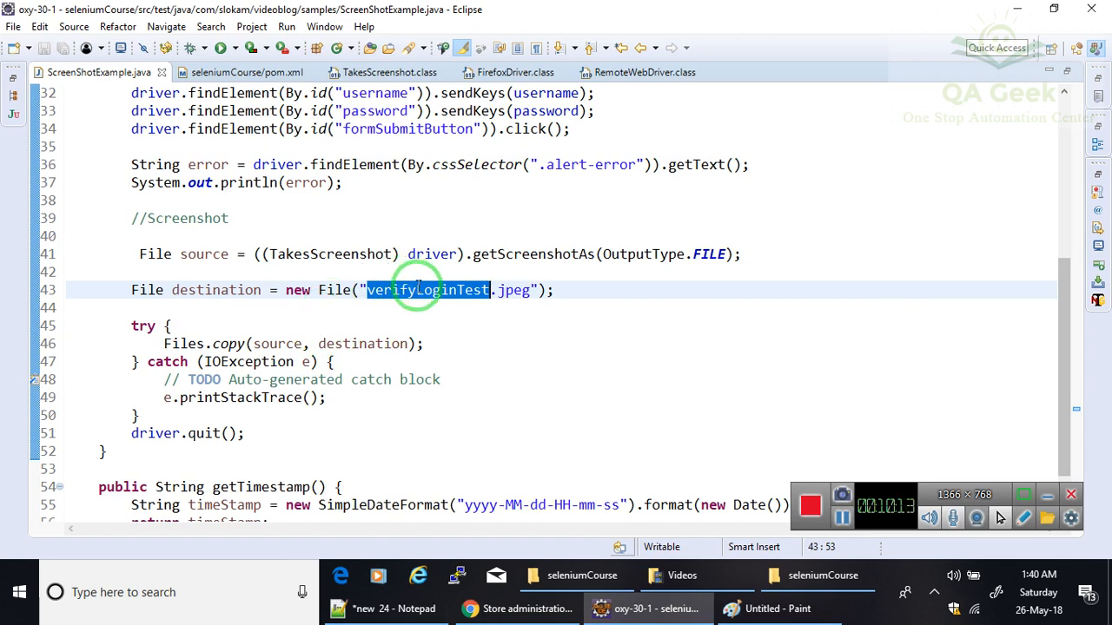
mouse_move(350, 290)
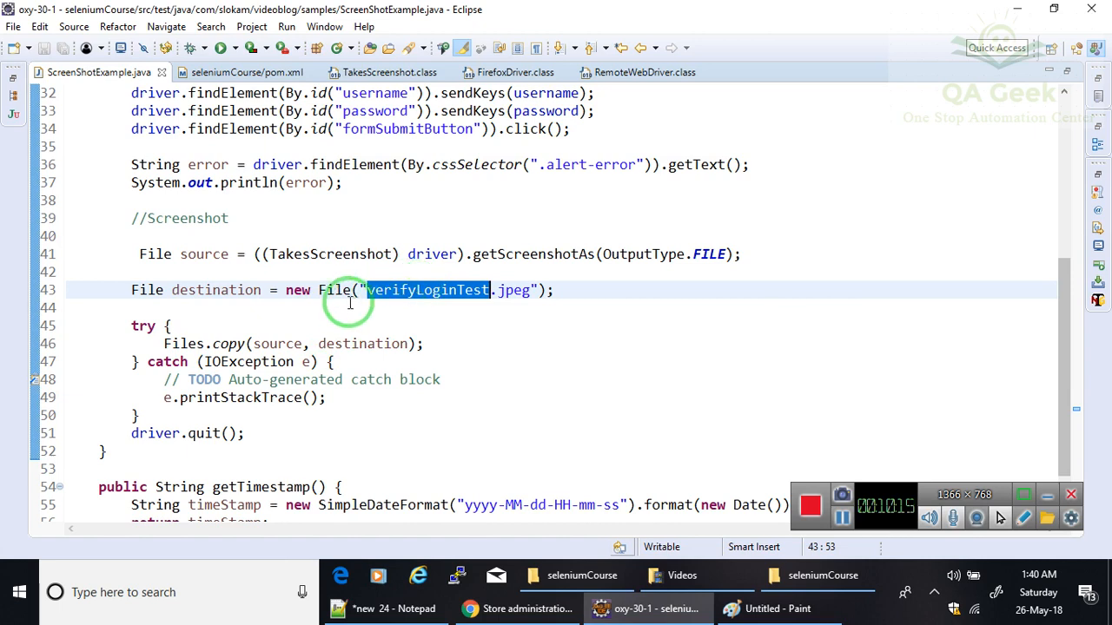
mouse_move(476, 304)
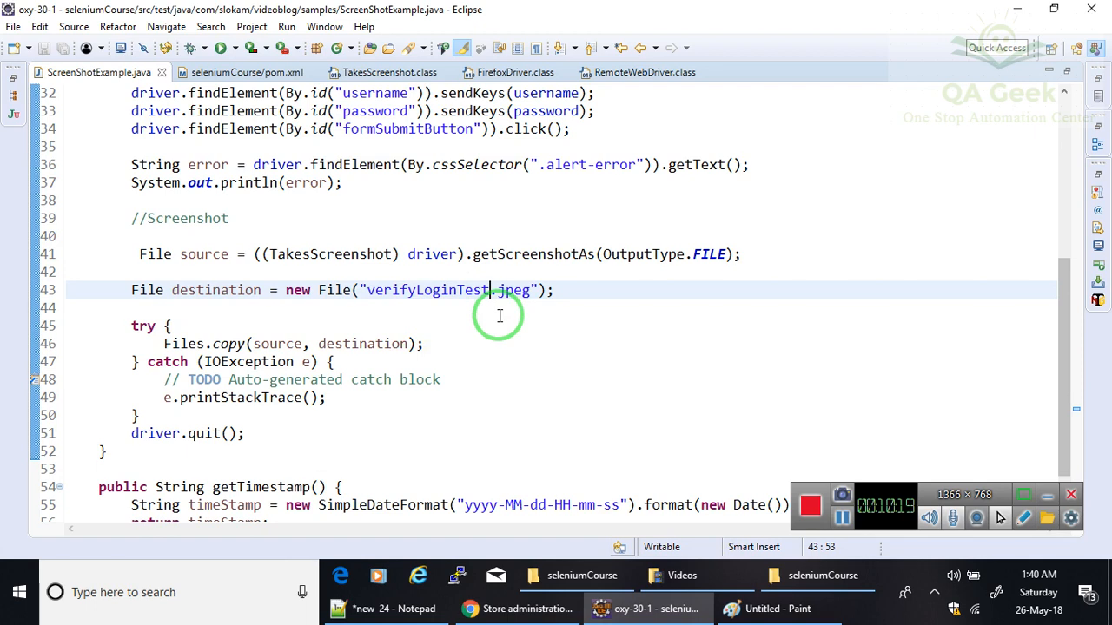
text("")
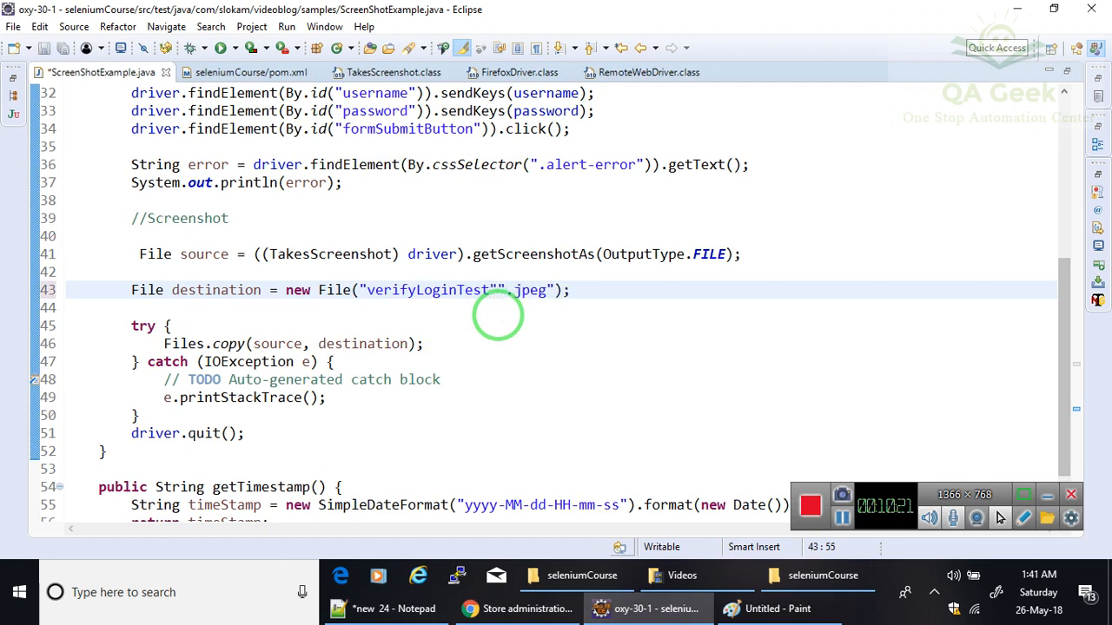
text(+)
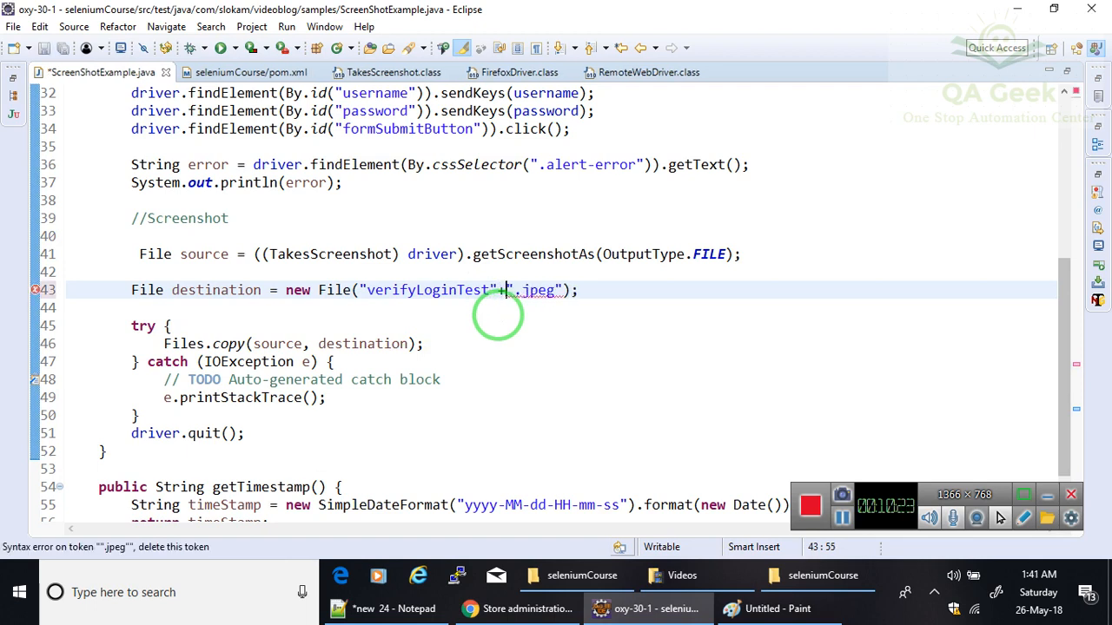
text(+)
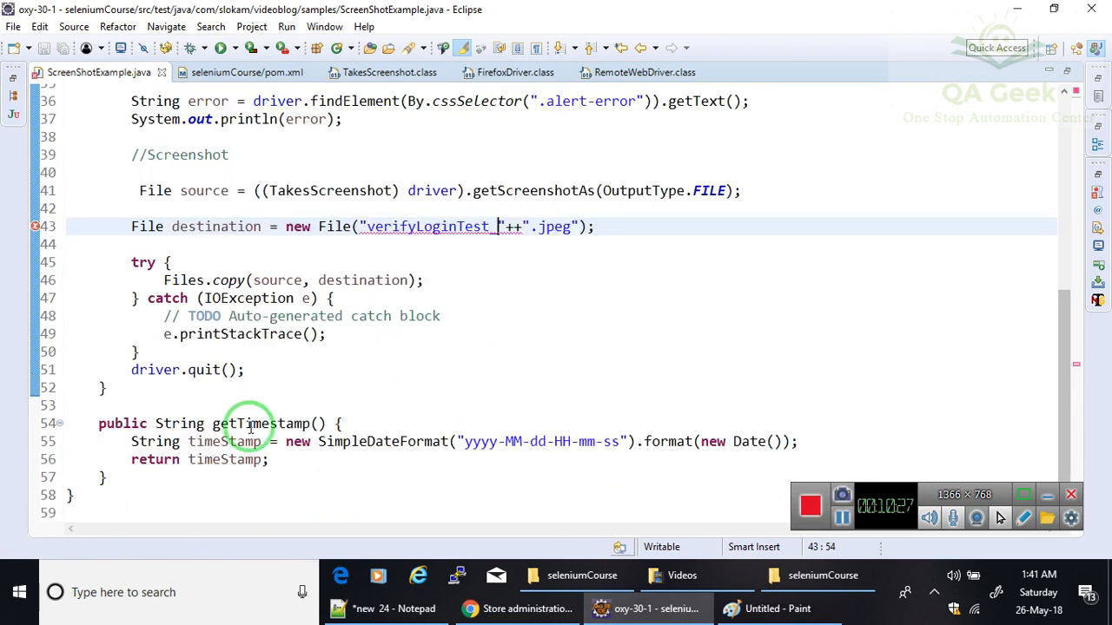
double_click(260, 424)
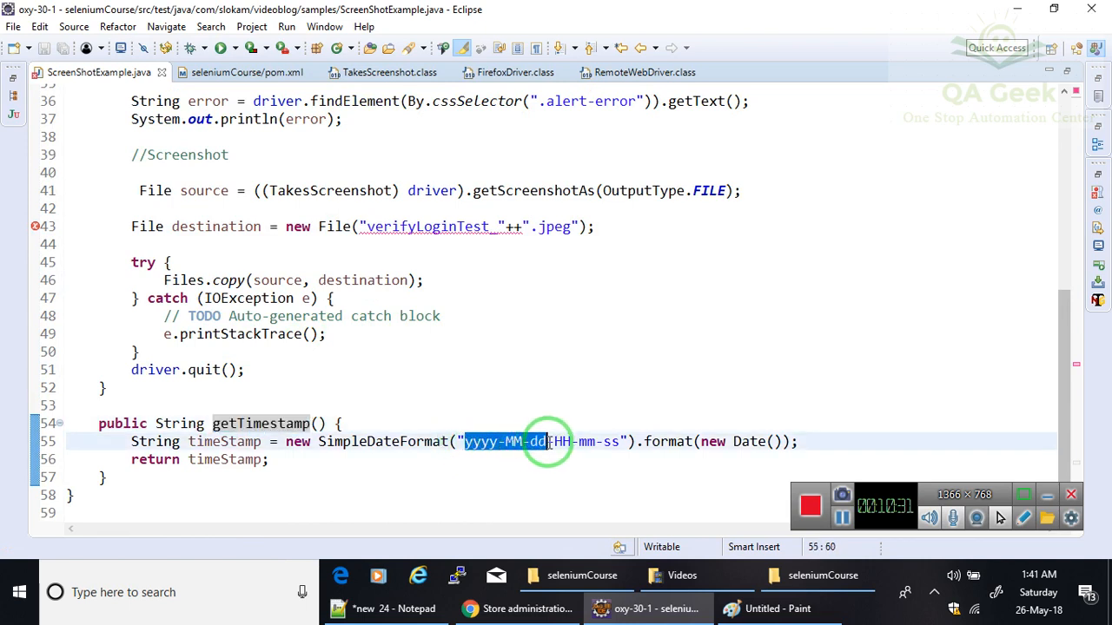
drag(549, 441, 622, 441)
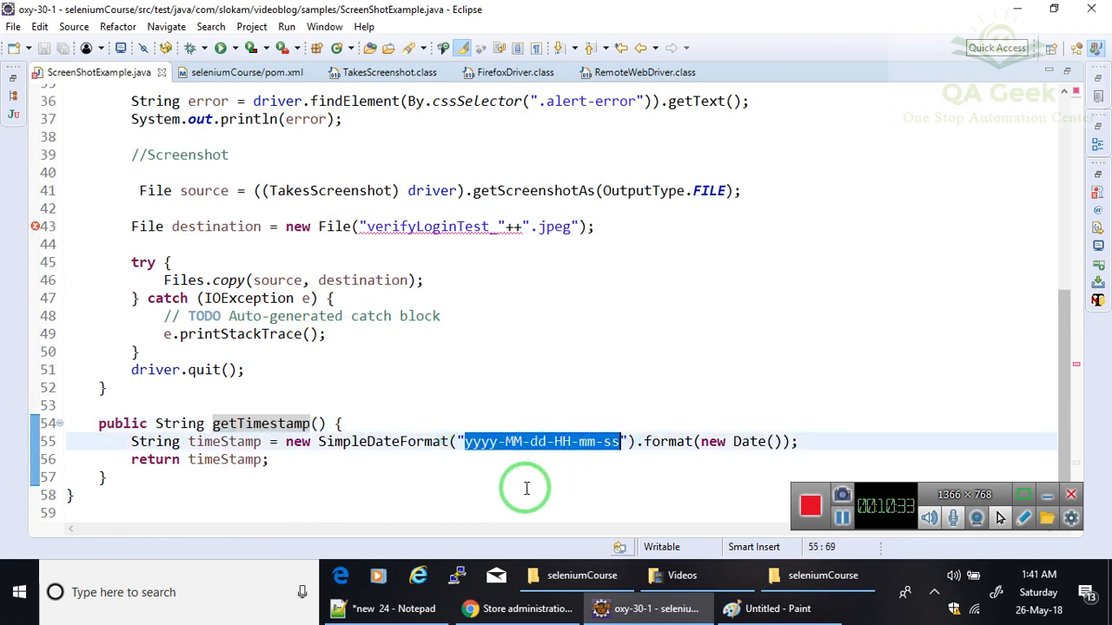
mouse_move(513, 226)
text(getTimestamp)
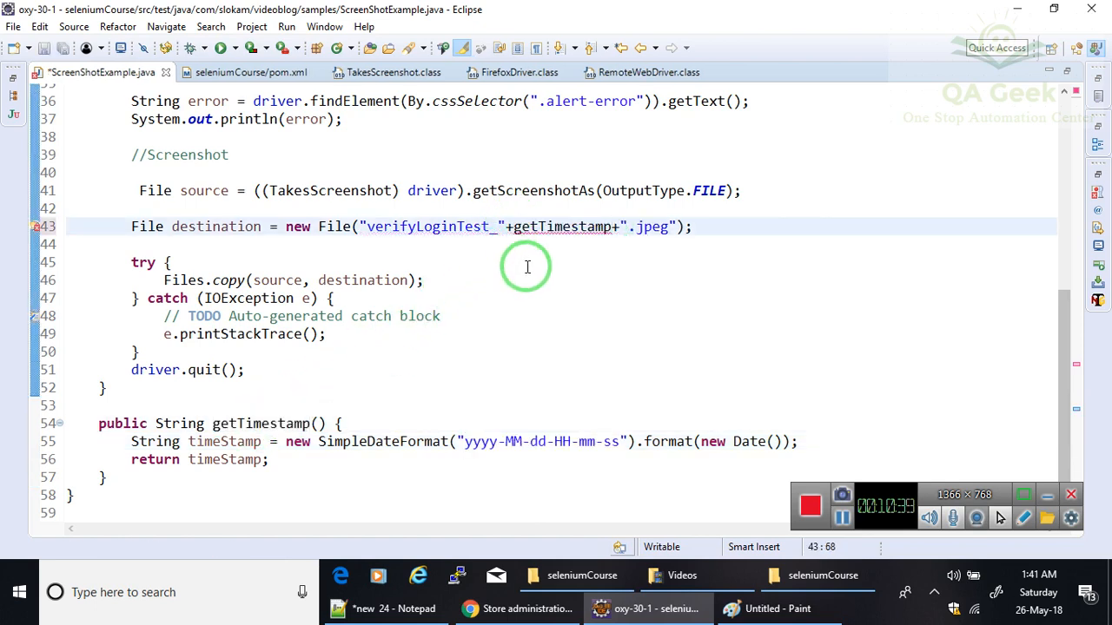
text(())
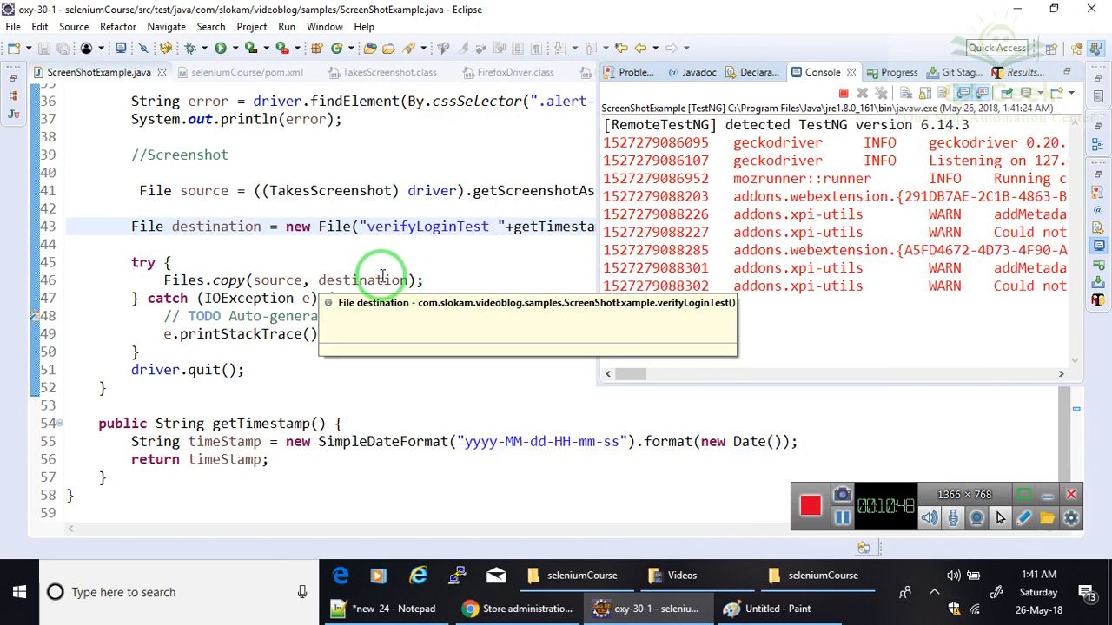
mouse_move(434, 243)
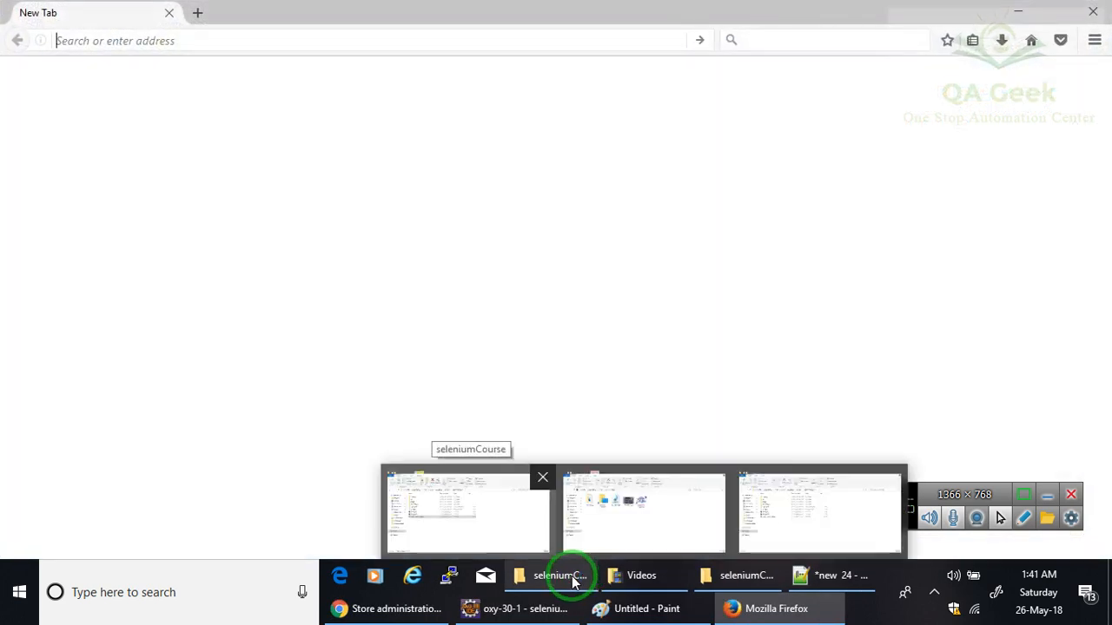
click(467, 513)
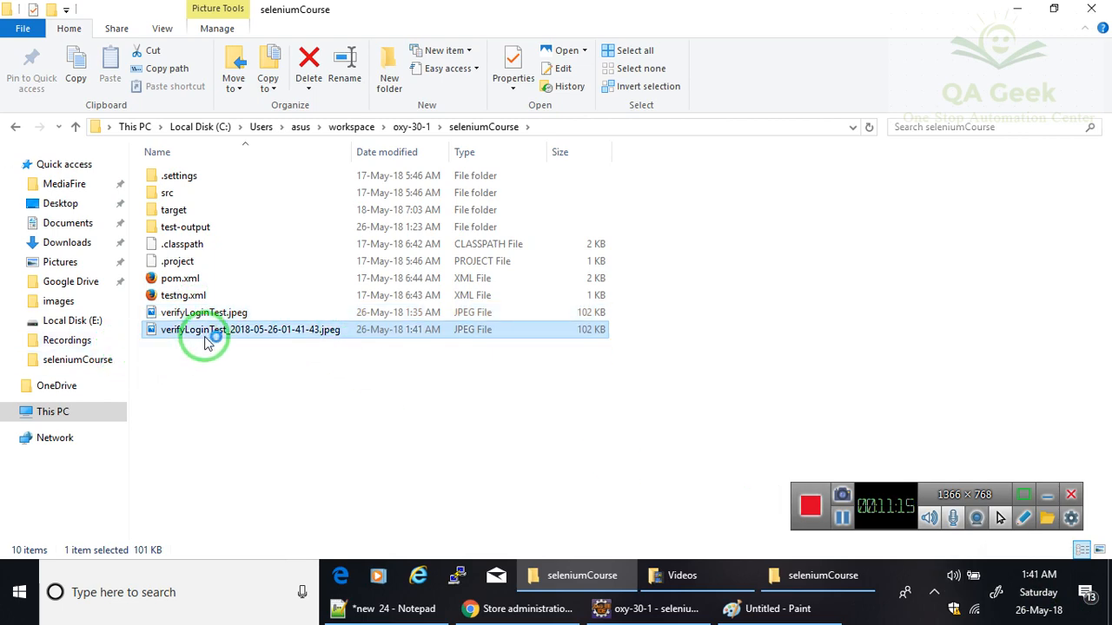
double_click(251, 330)
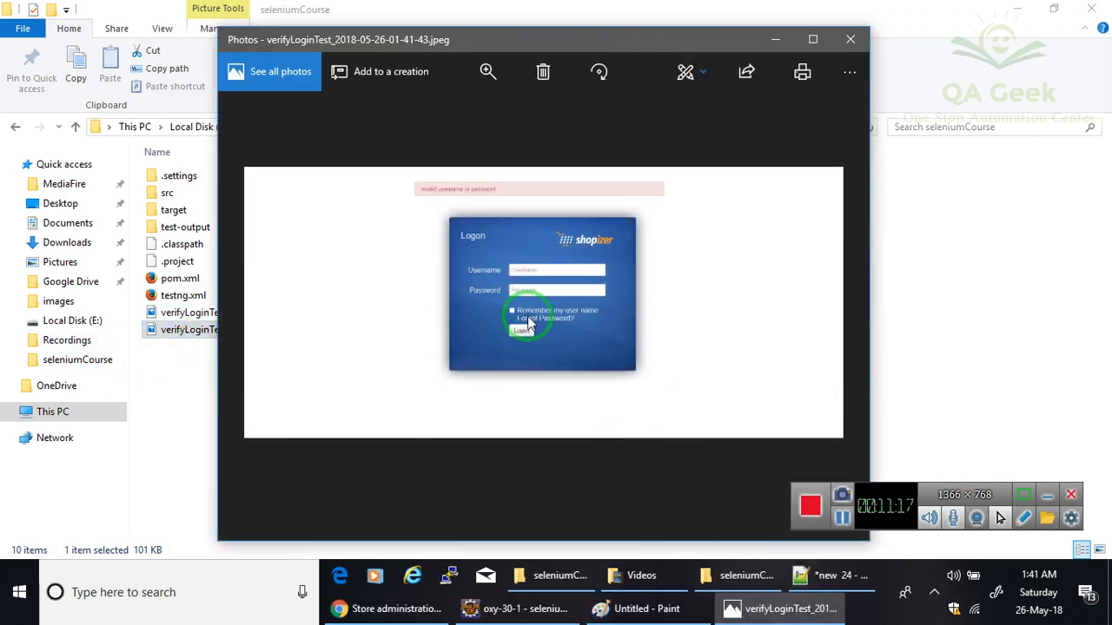
click(847, 38)
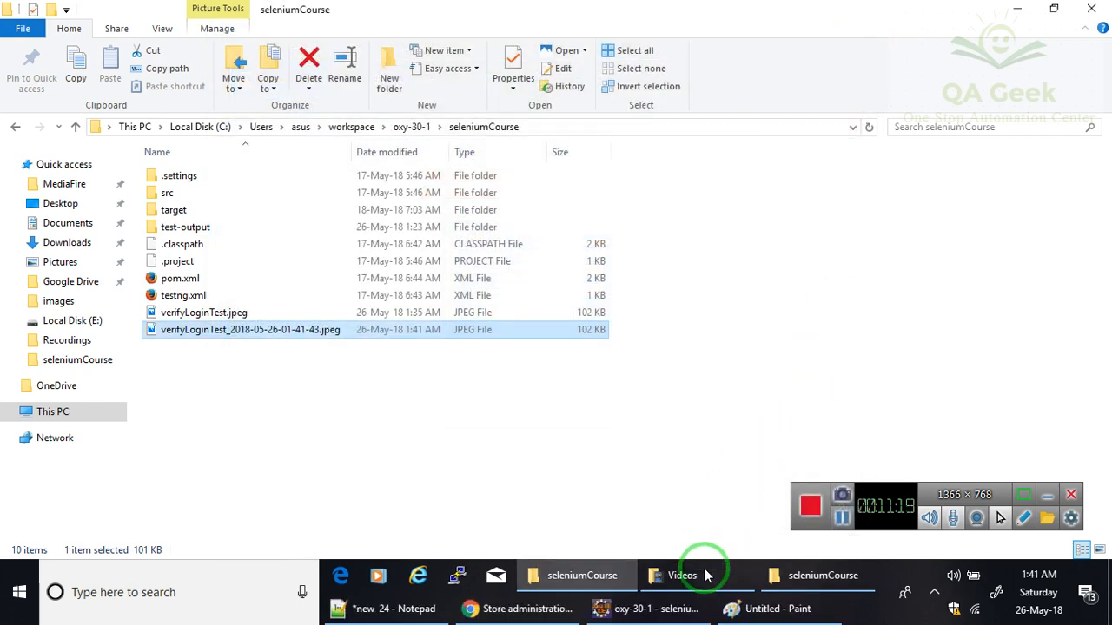
click(646, 608)
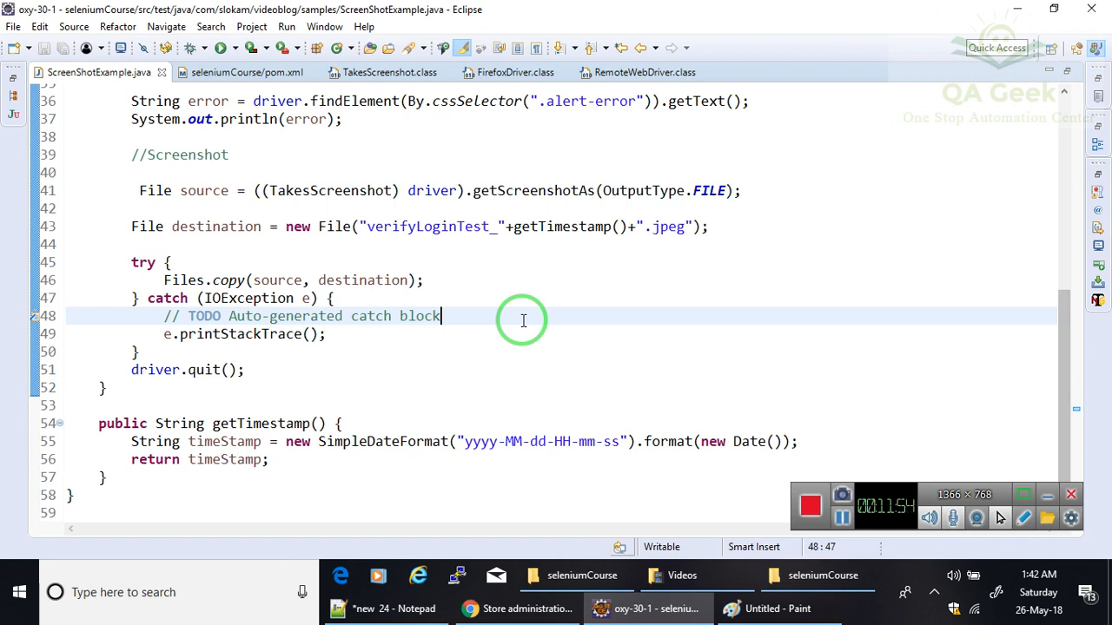
mouse_move(469, 334)
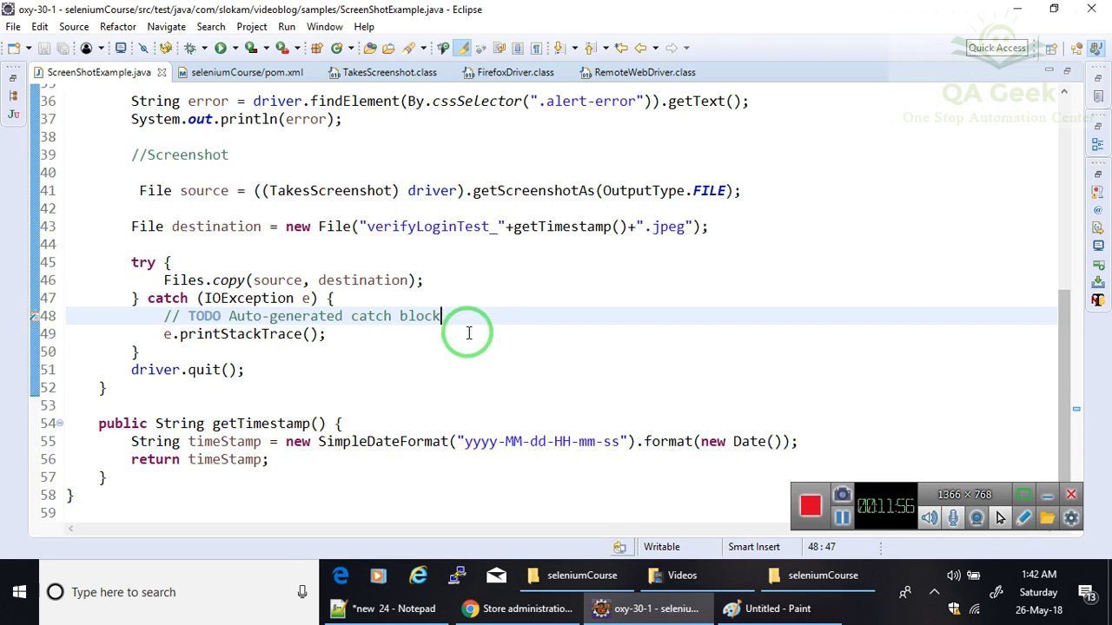
mouse_move(14, 118)
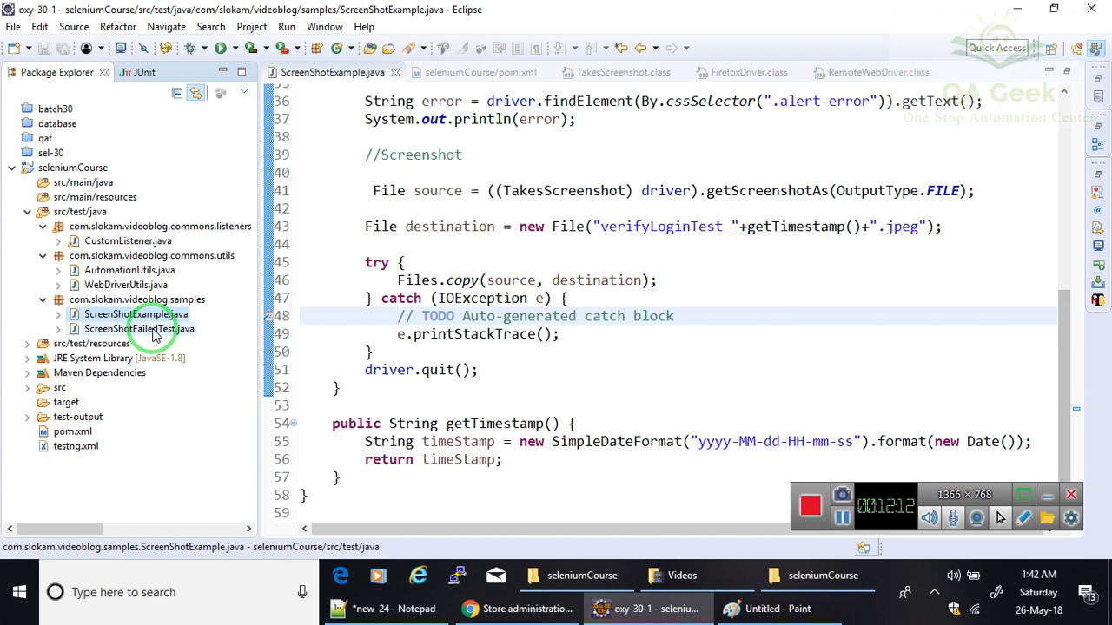
double_click(138, 328)
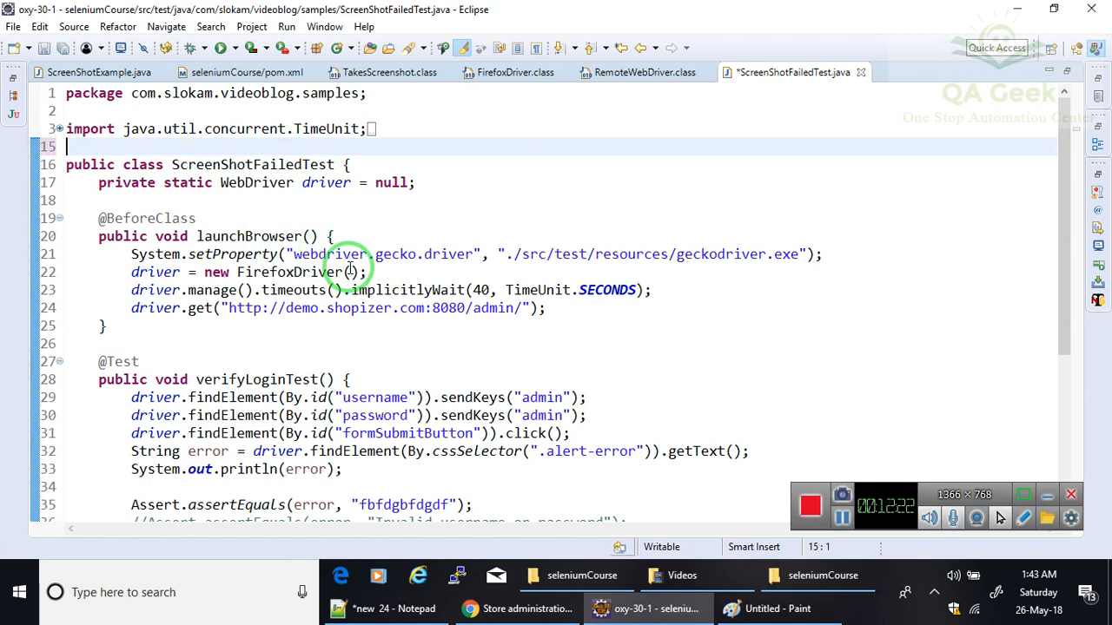
key(ctrl+s)
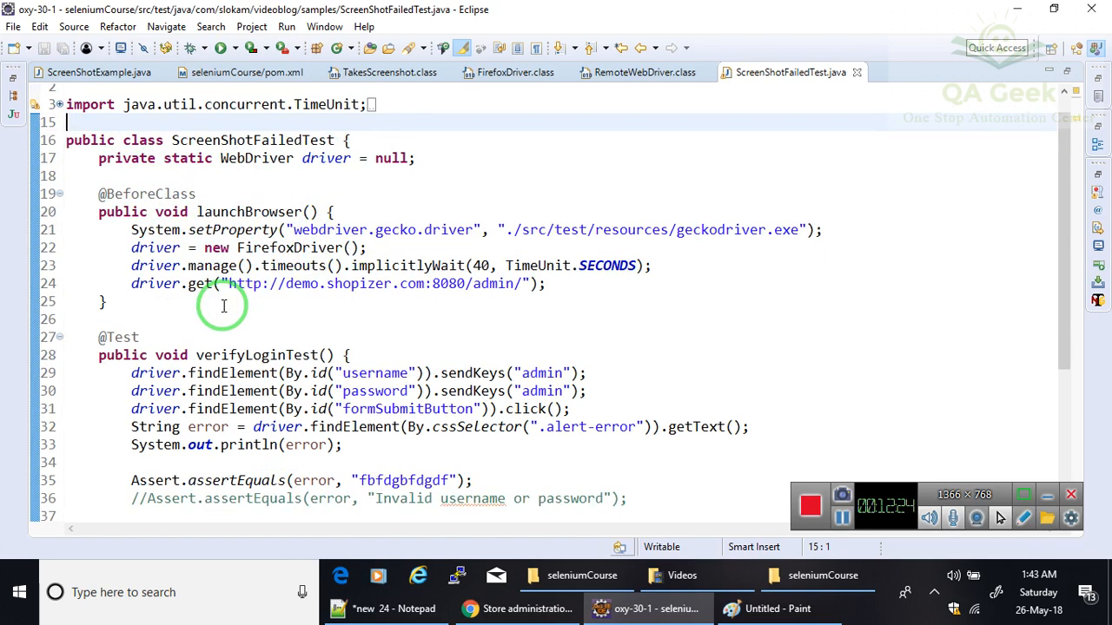
scroll(down, 3)
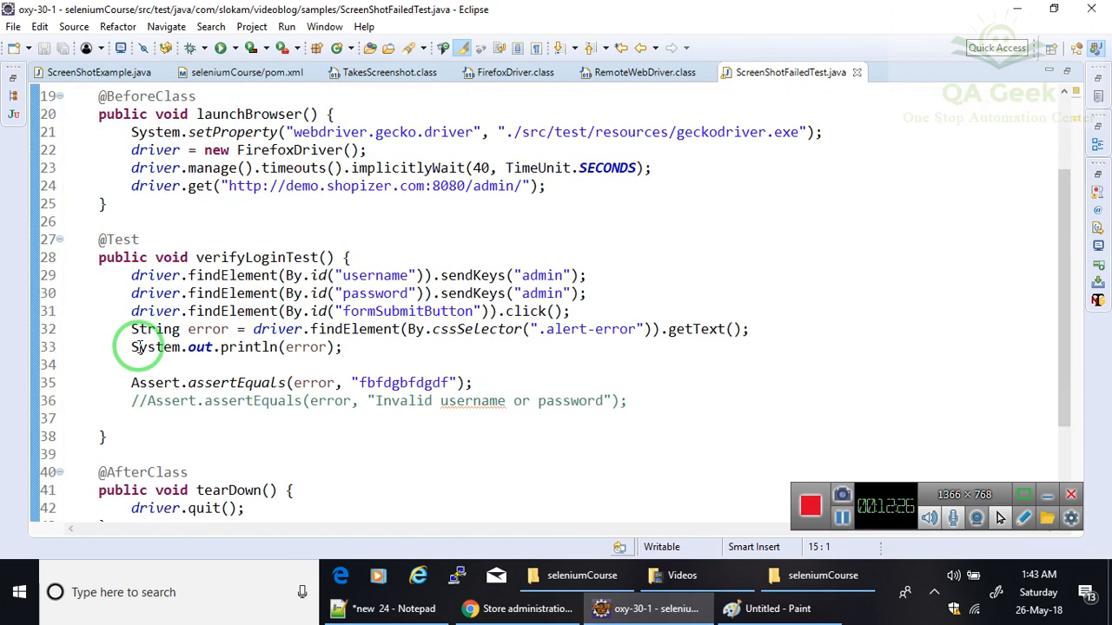
scroll(down, 3)
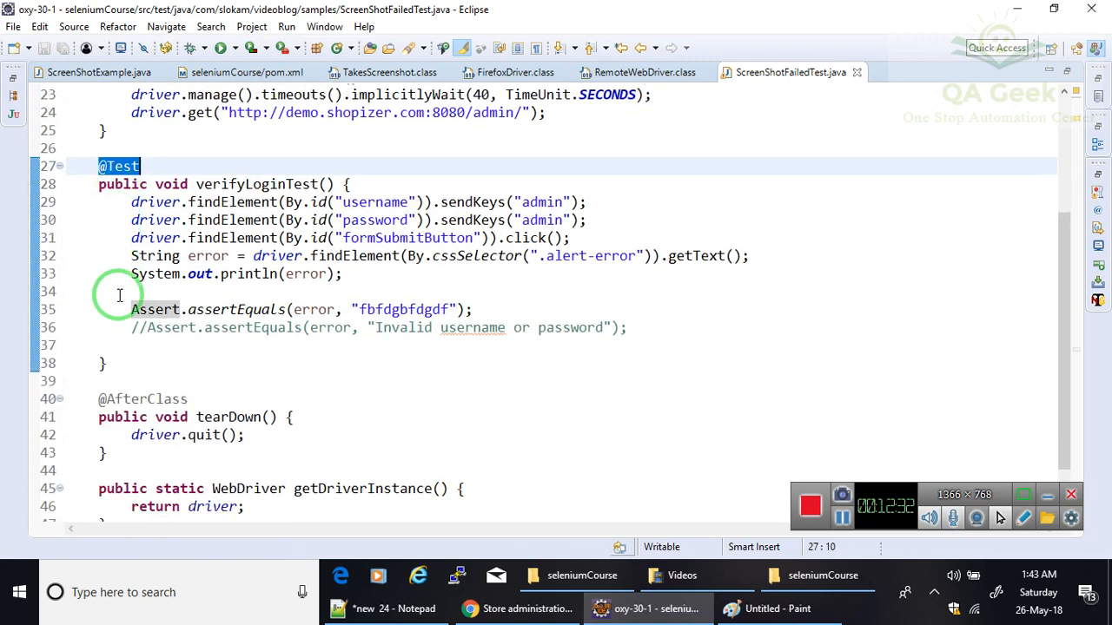
scroll(up, 3)
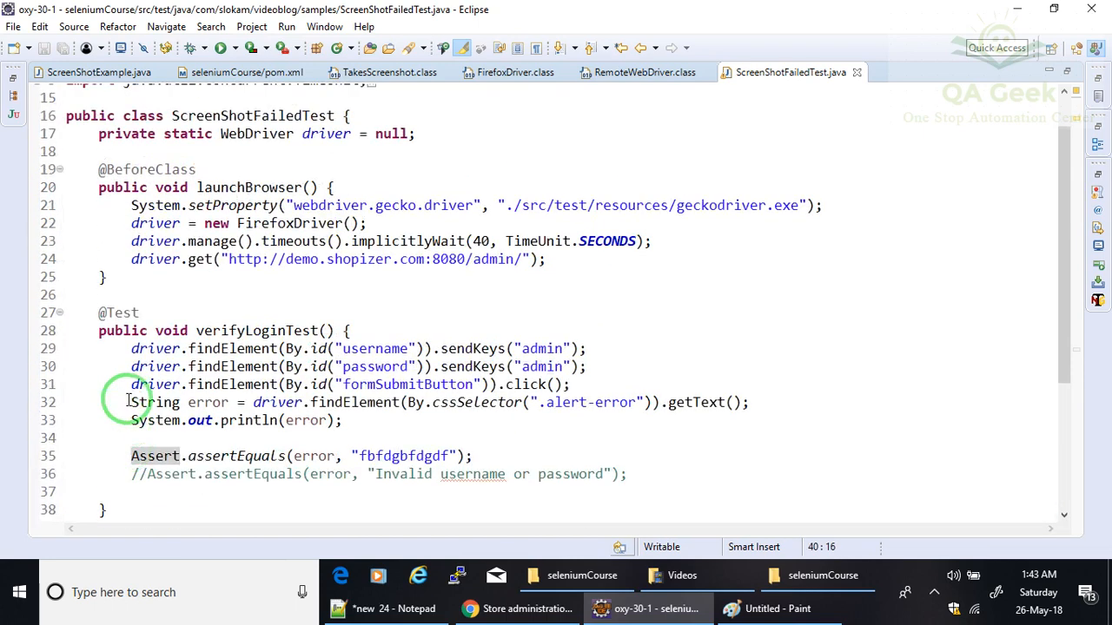
scroll(up, 3)
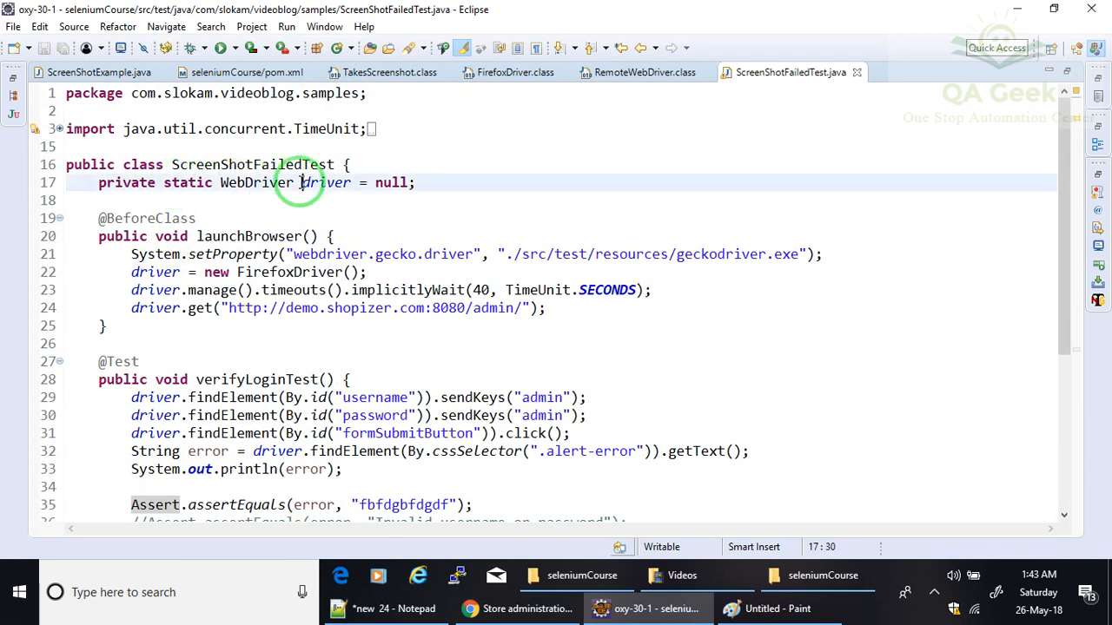
double_click(188, 182)
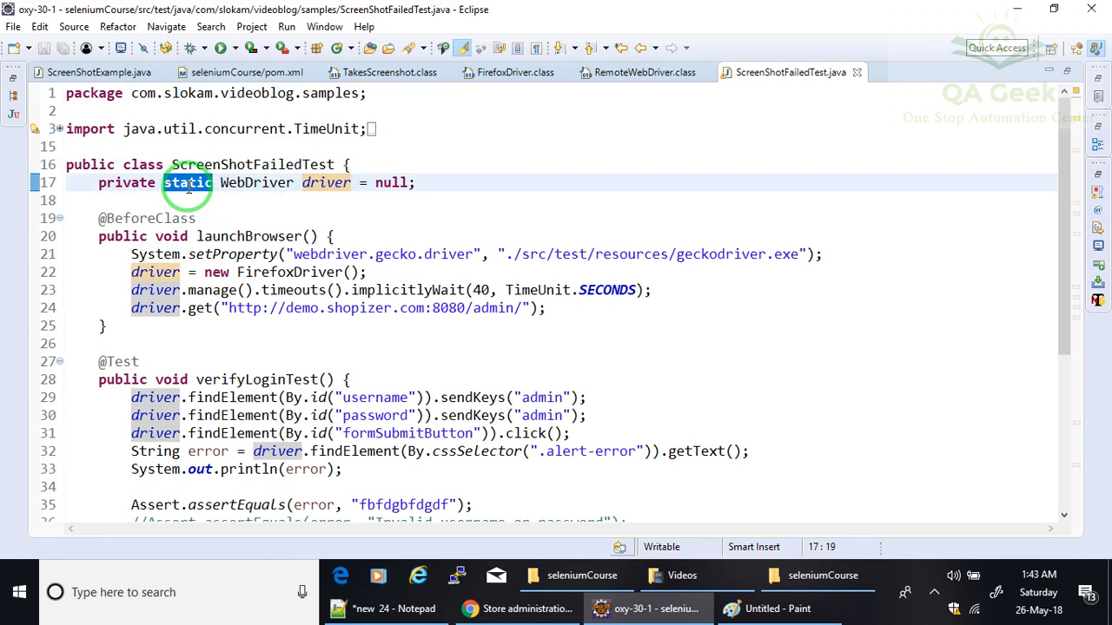
scroll(down, 3)
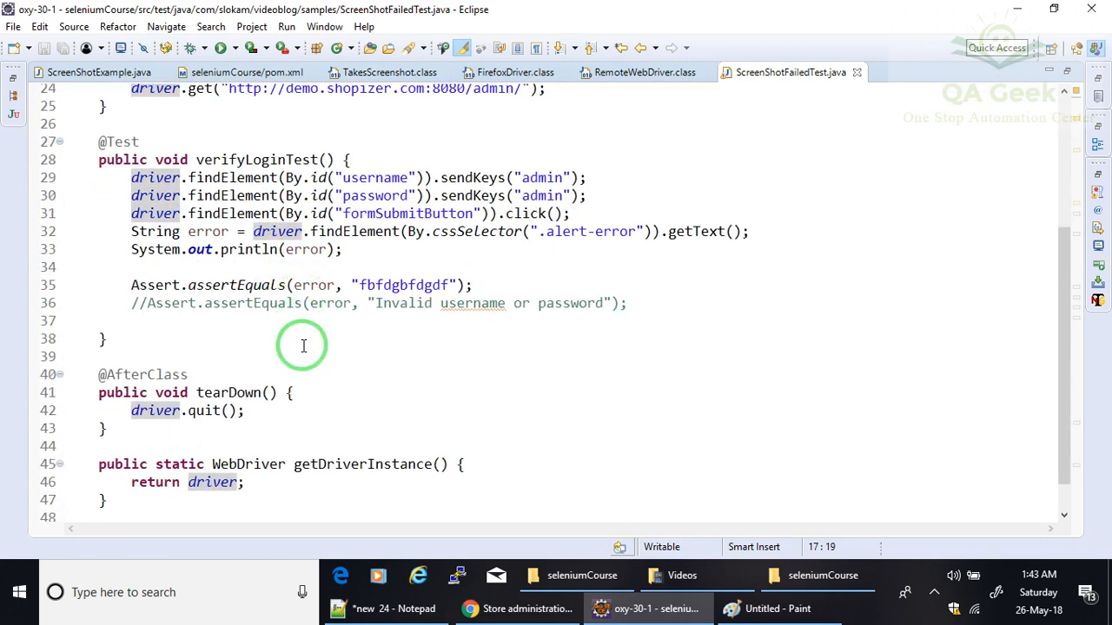
double_click(361, 464)
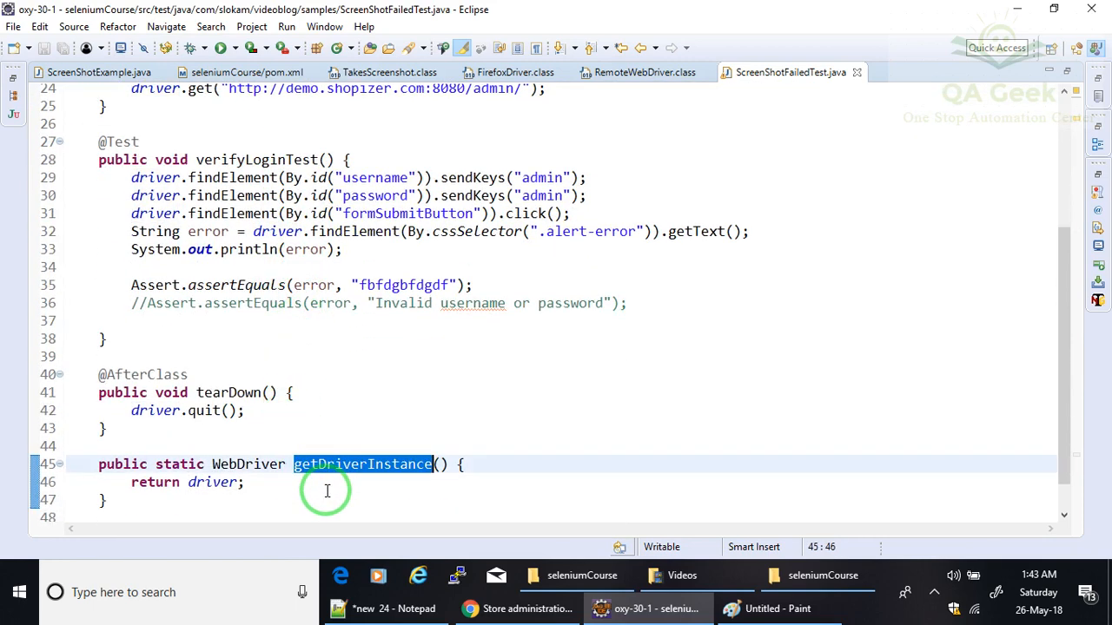
double_click(212, 483)
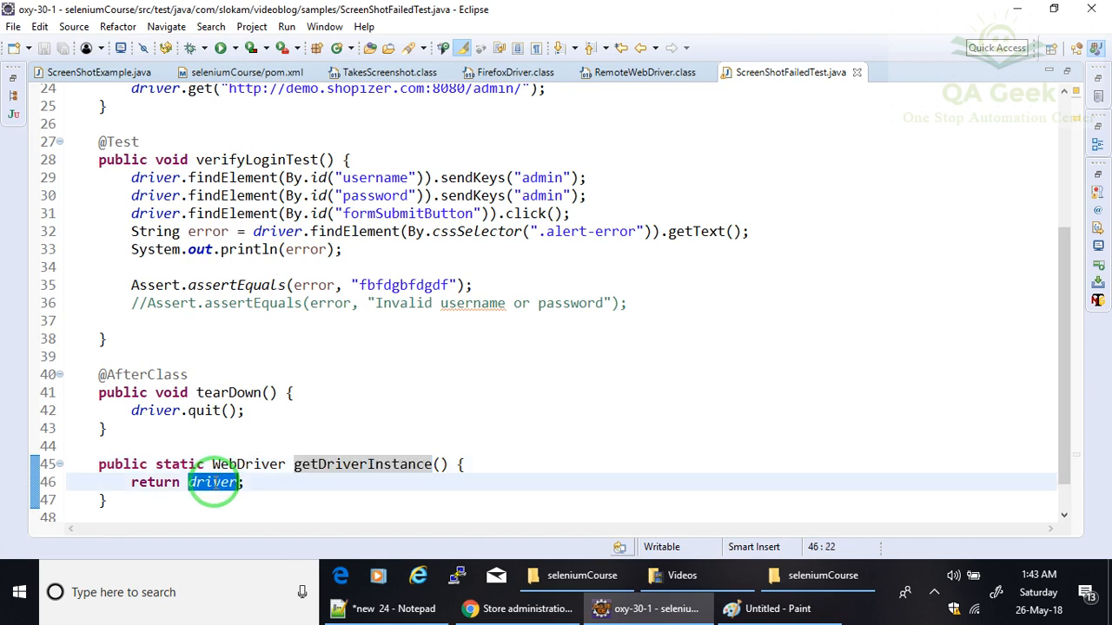
double_click(179, 464)
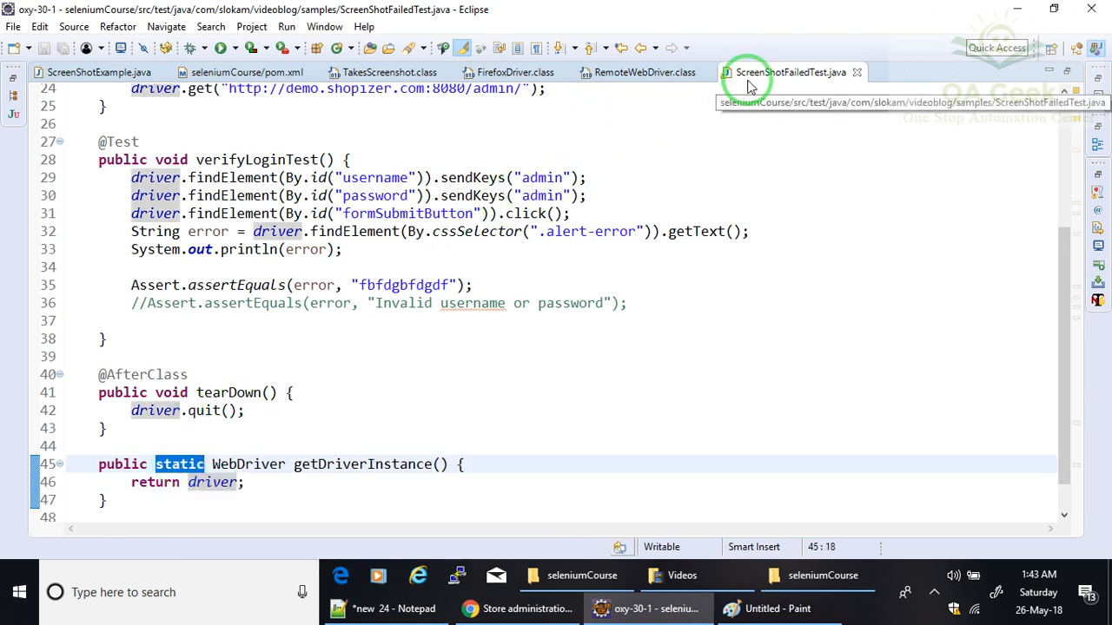
mouse_move(334, 483)
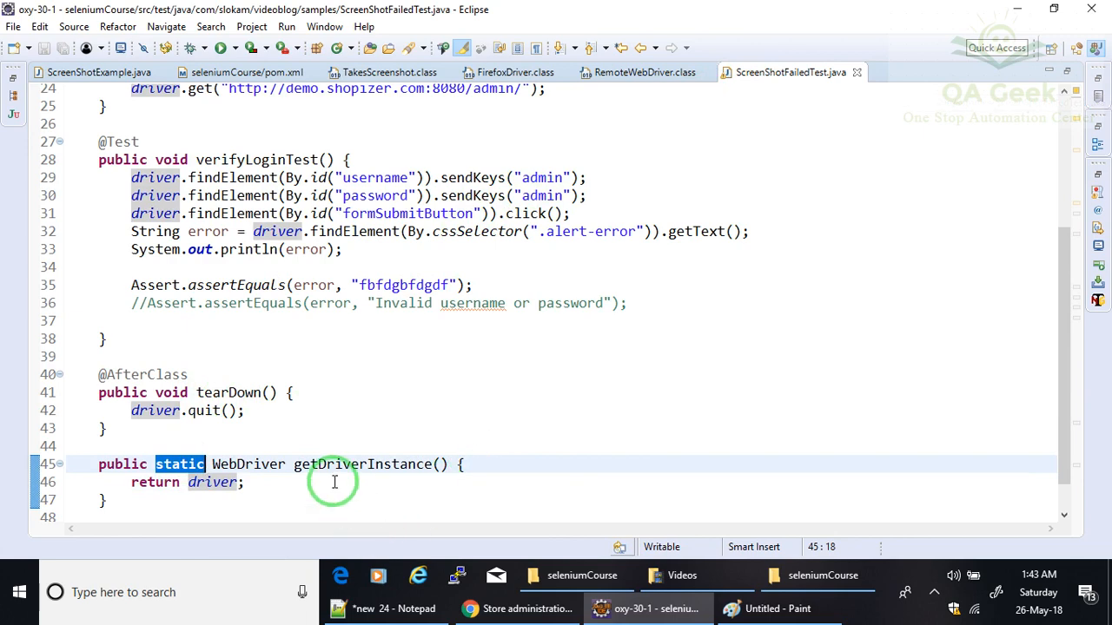
scroll(up, 3)
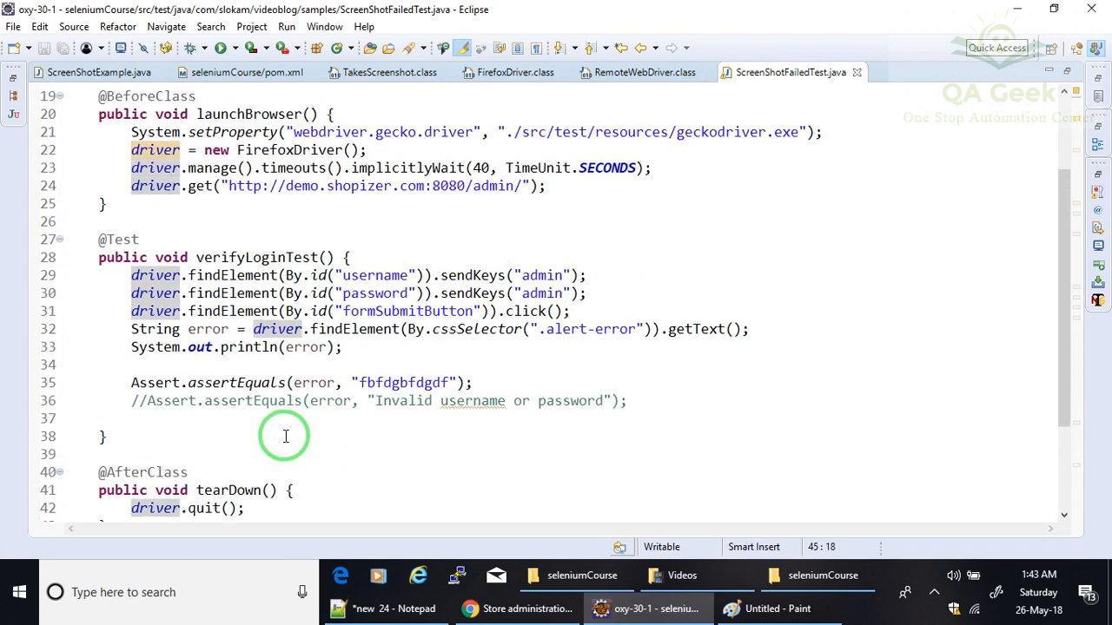
scroll(up, 3)
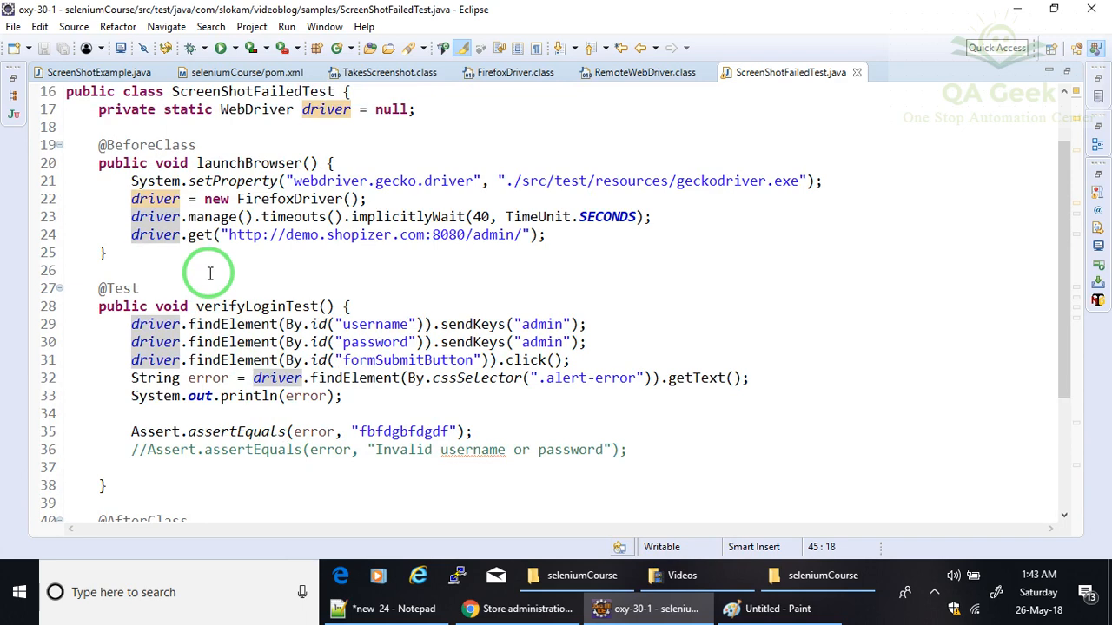
mouse_move(250, 409)
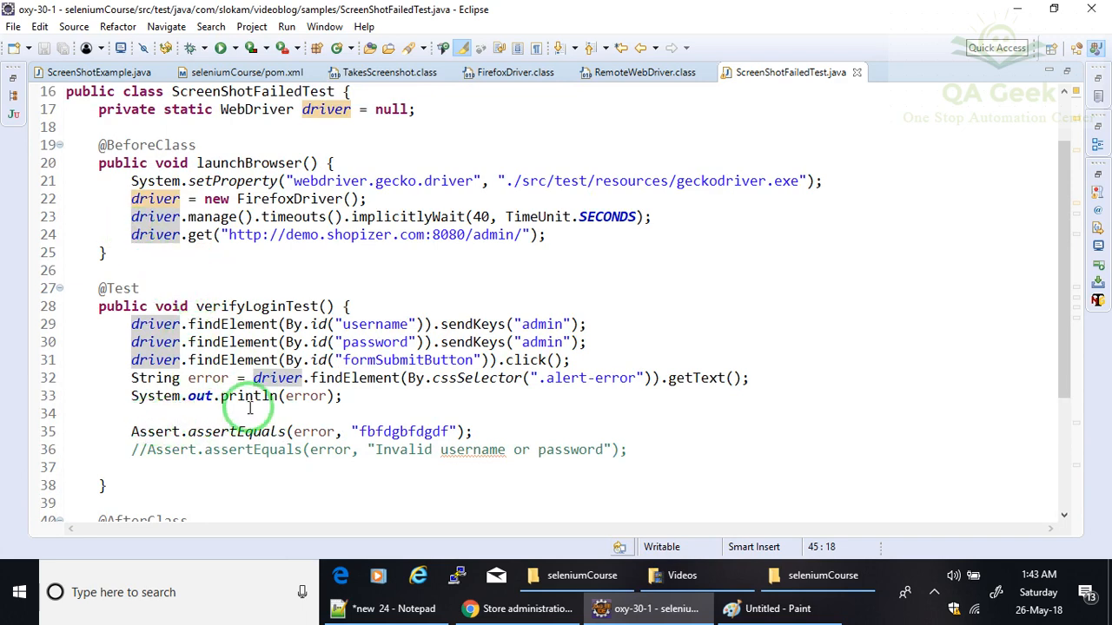
scroll(down, 3)
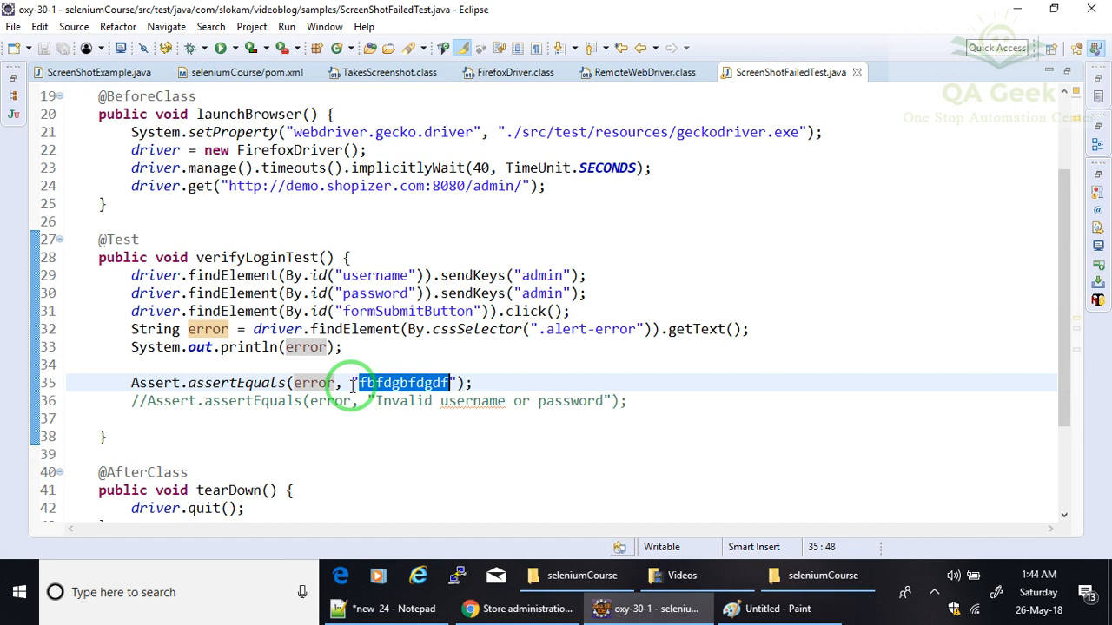
mouse_move(359, 348)
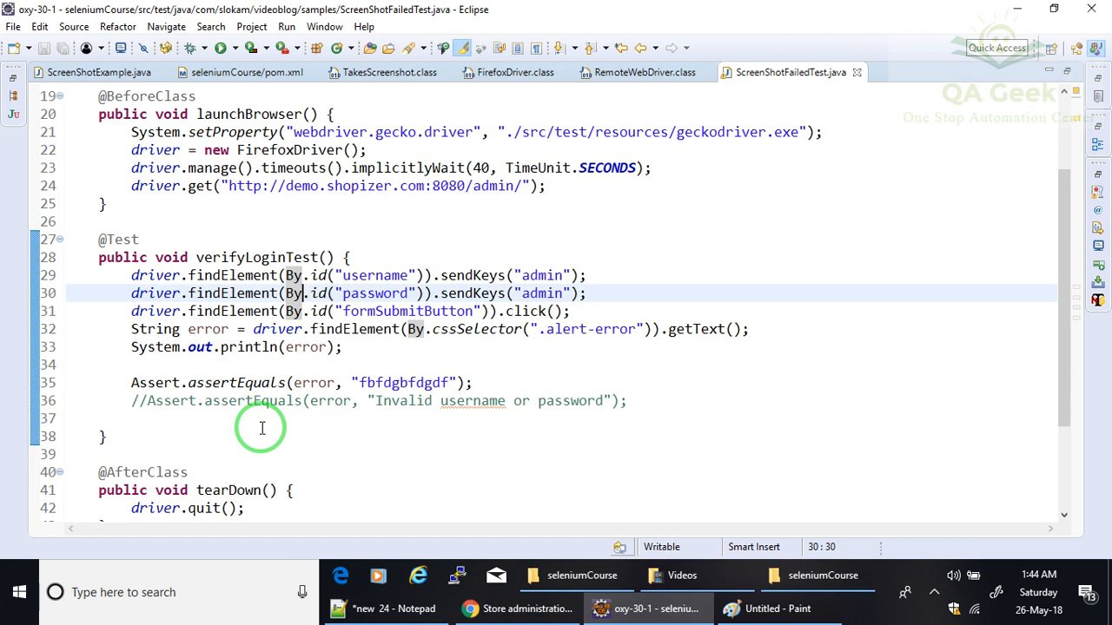
mouse_move(195, 328)
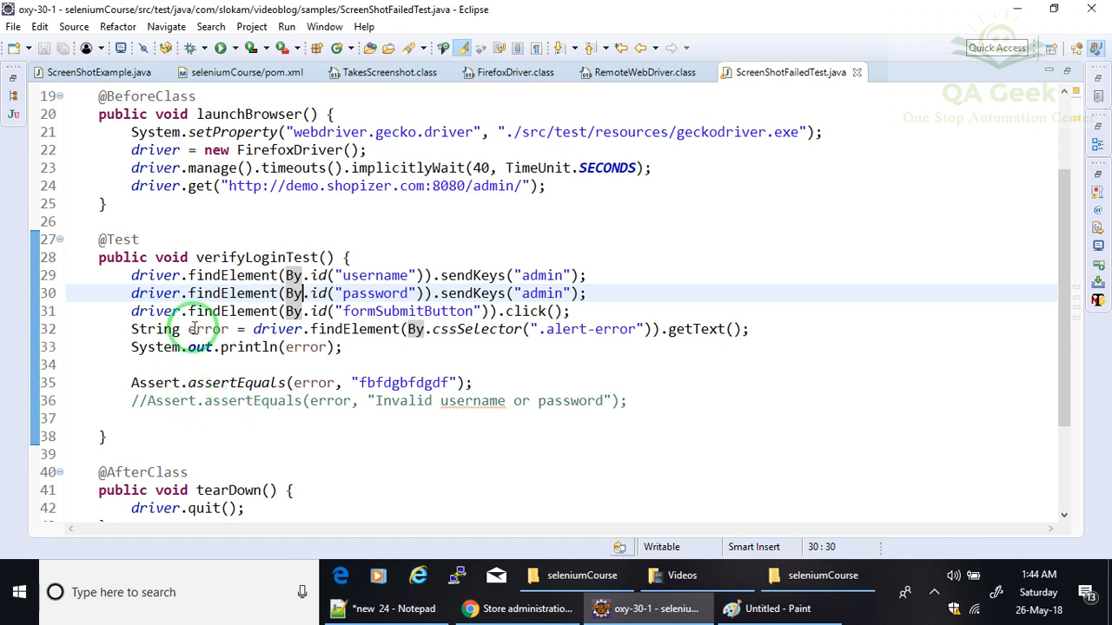
mouse_move(256, 219)
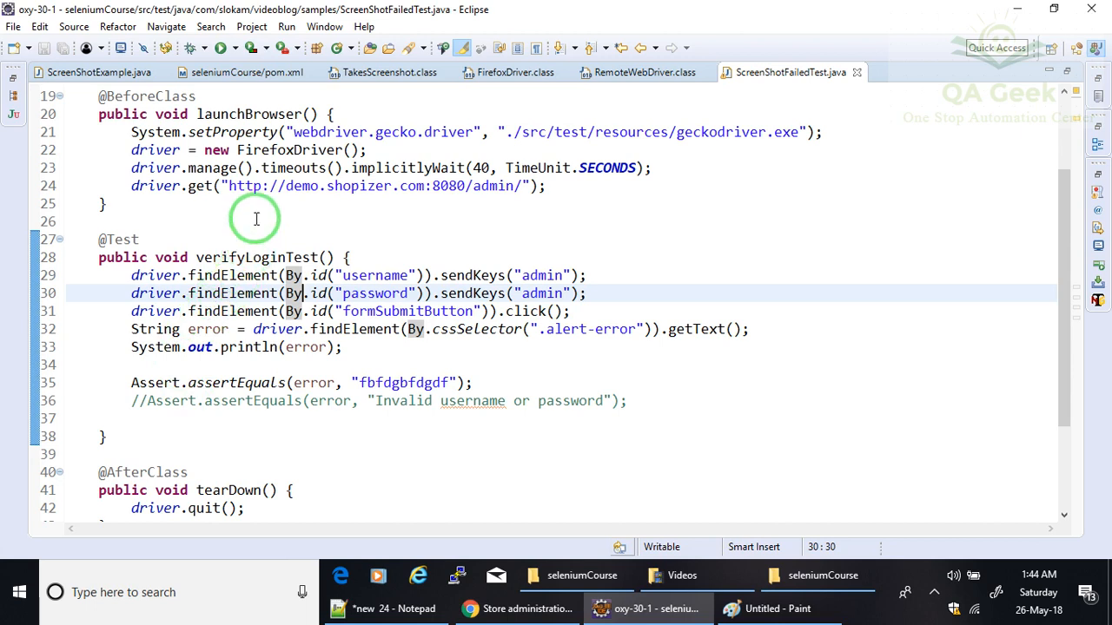
mouse_move(268, 209)
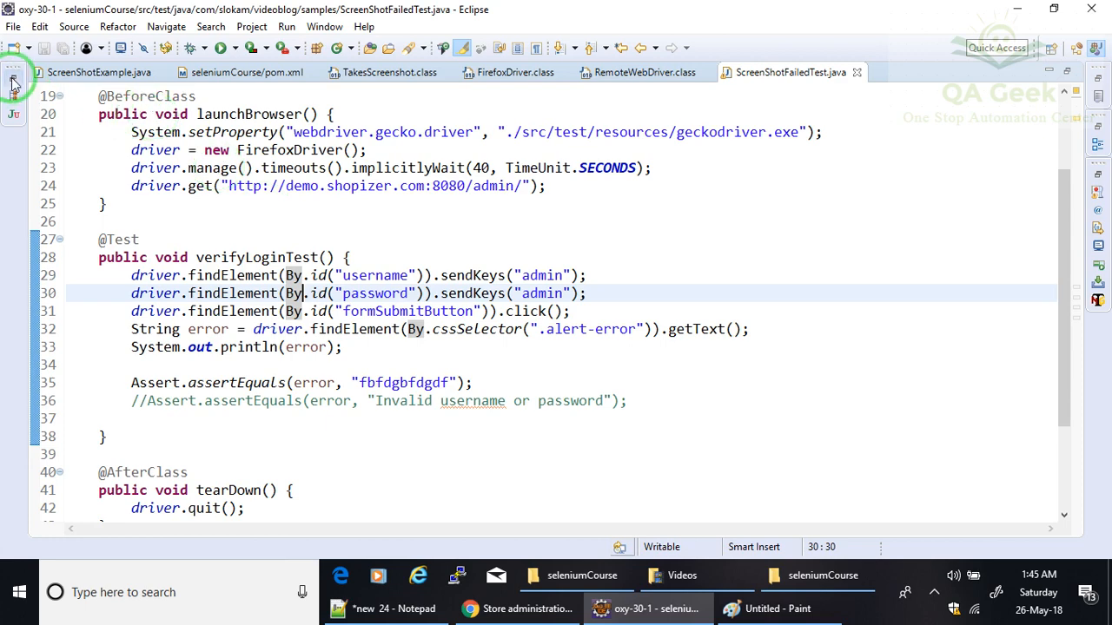
Open CustomListener.java and view the ITestListener interface's methods, then return to CustomListener
click(14, 83)
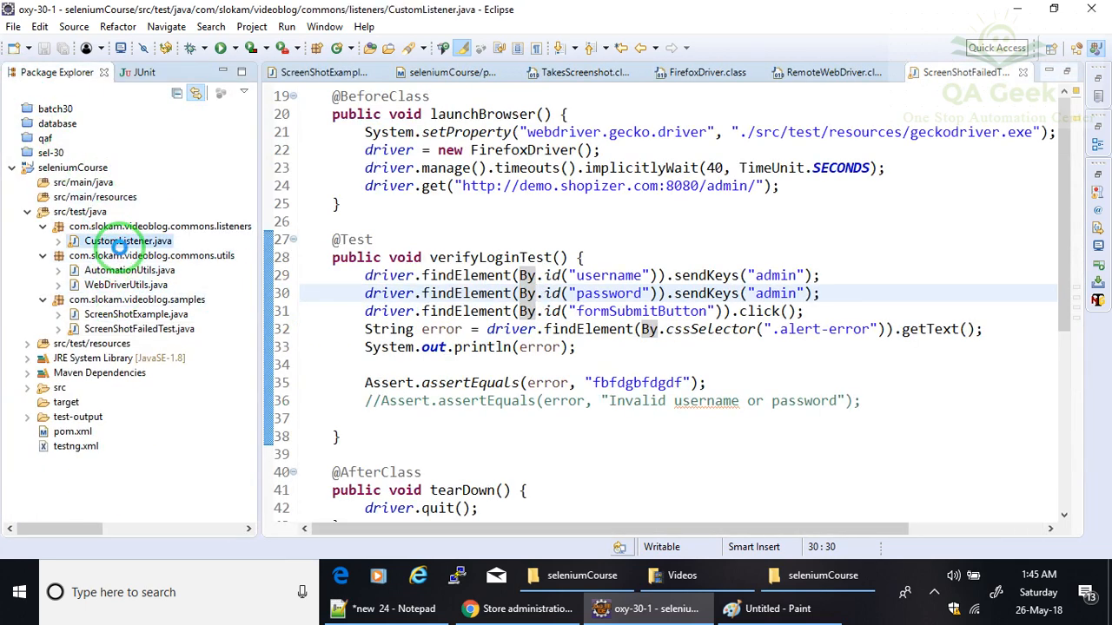
double_click(130, 240)
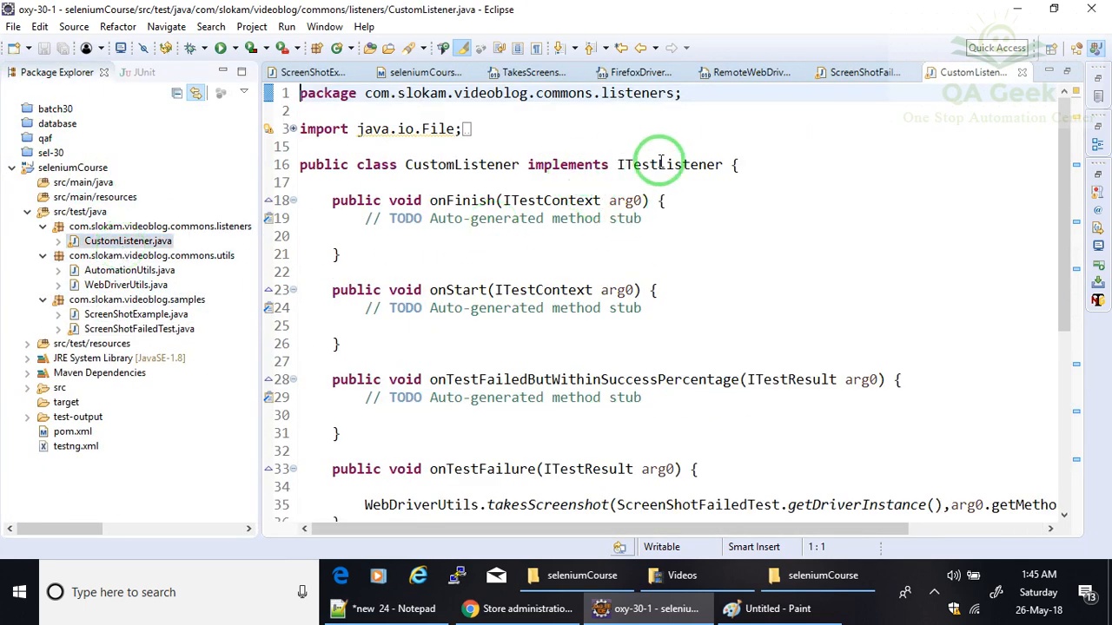
double_click(667, 163)
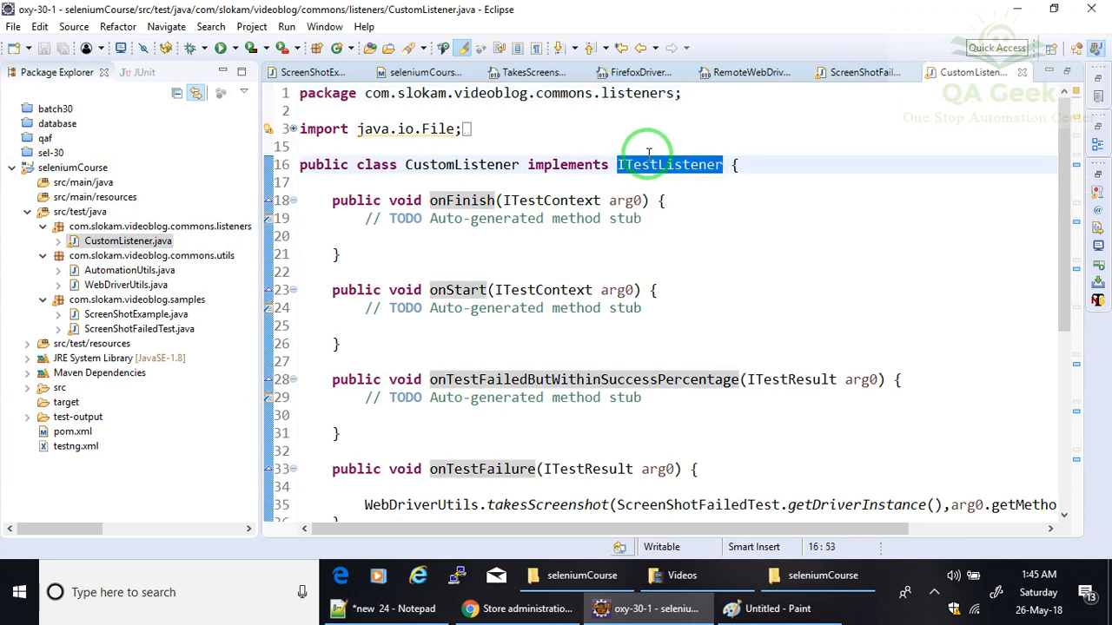
mouse_move(667, 163)
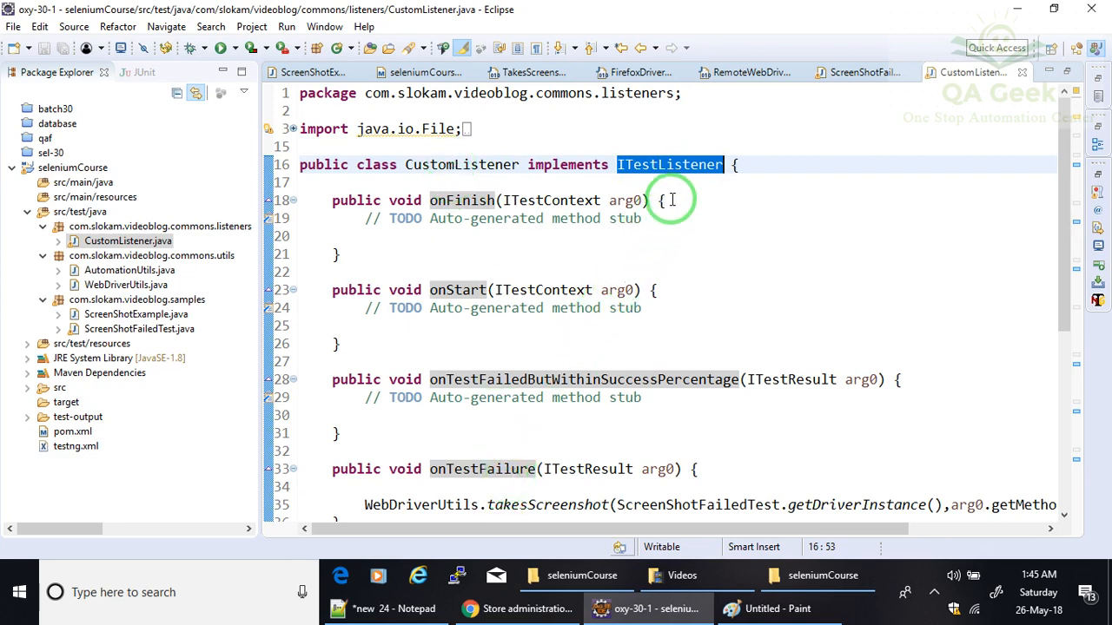
click(669, 164)
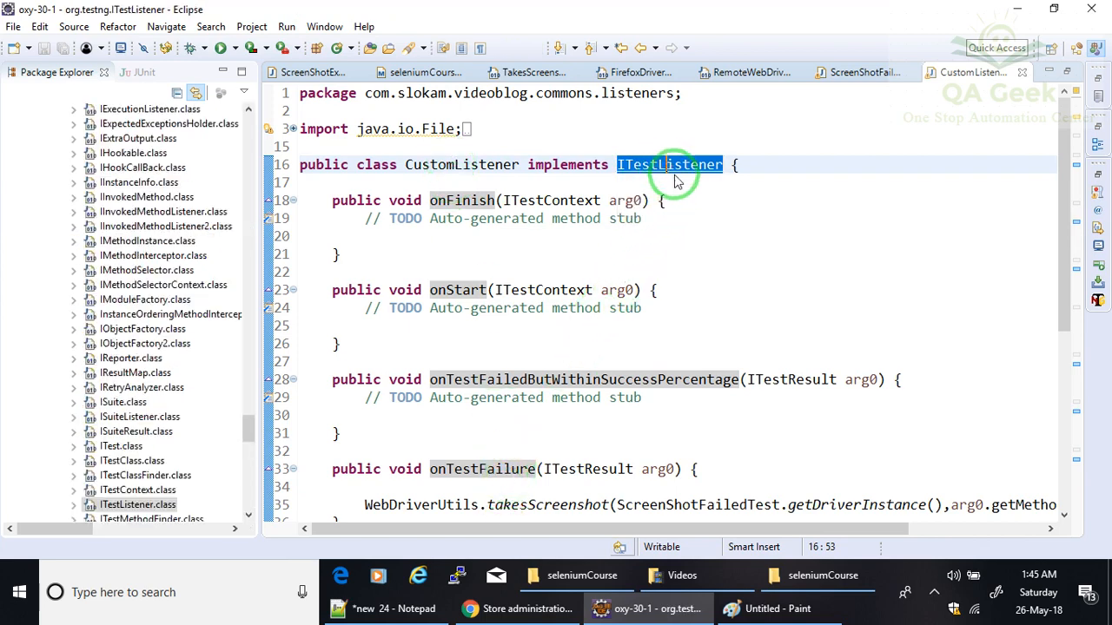
click(669, 164)
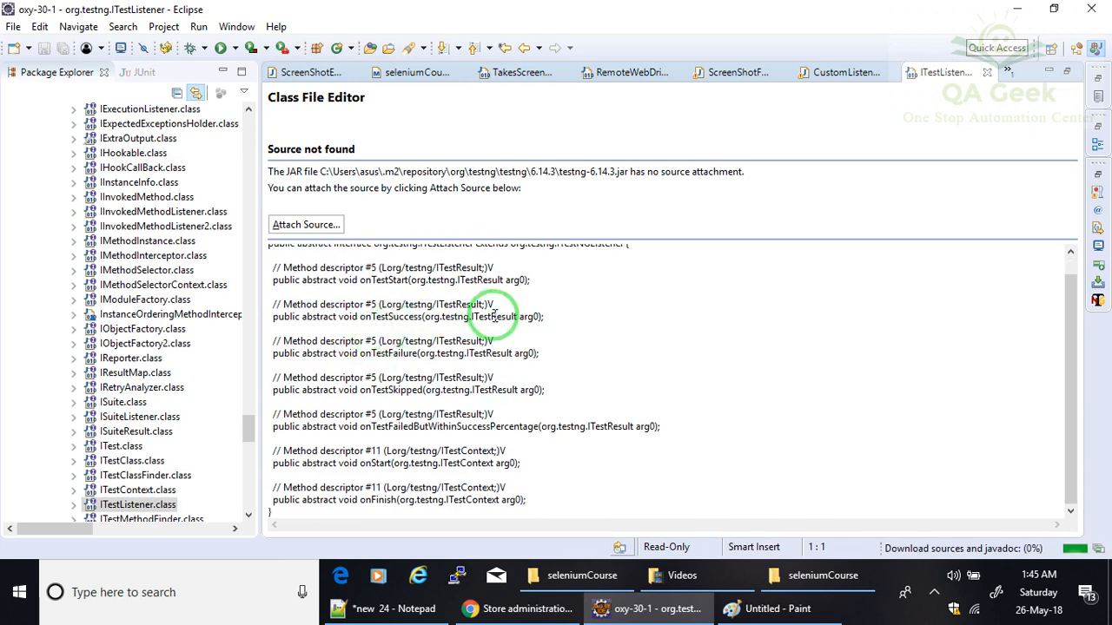
click(843, 73)
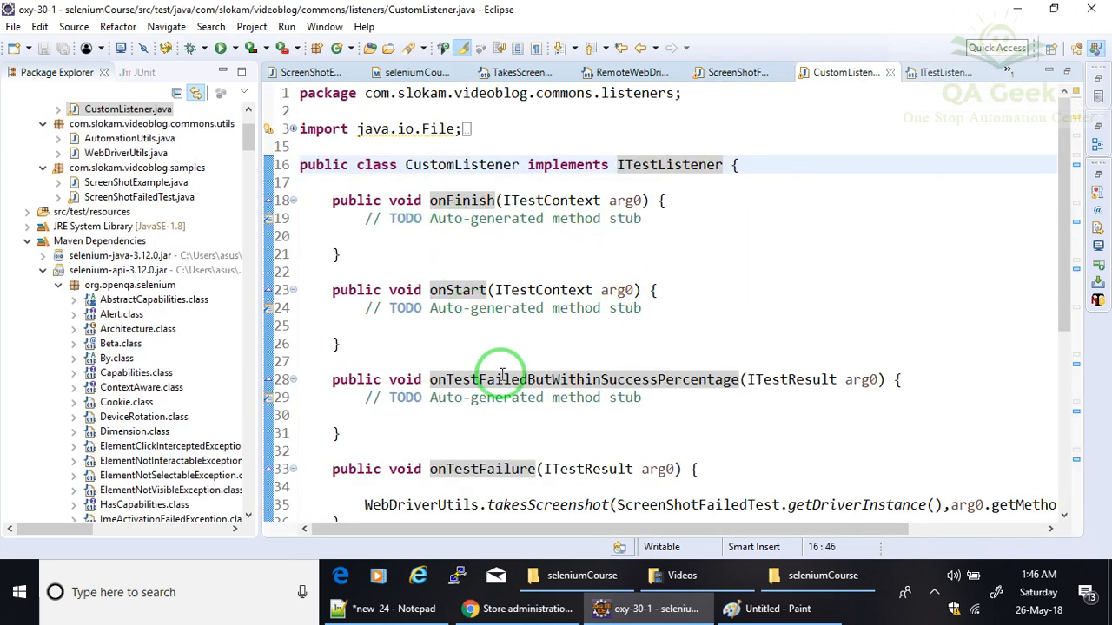
Review CustomListener's listener methods and locate onTestFailure
scroll(down, 3)
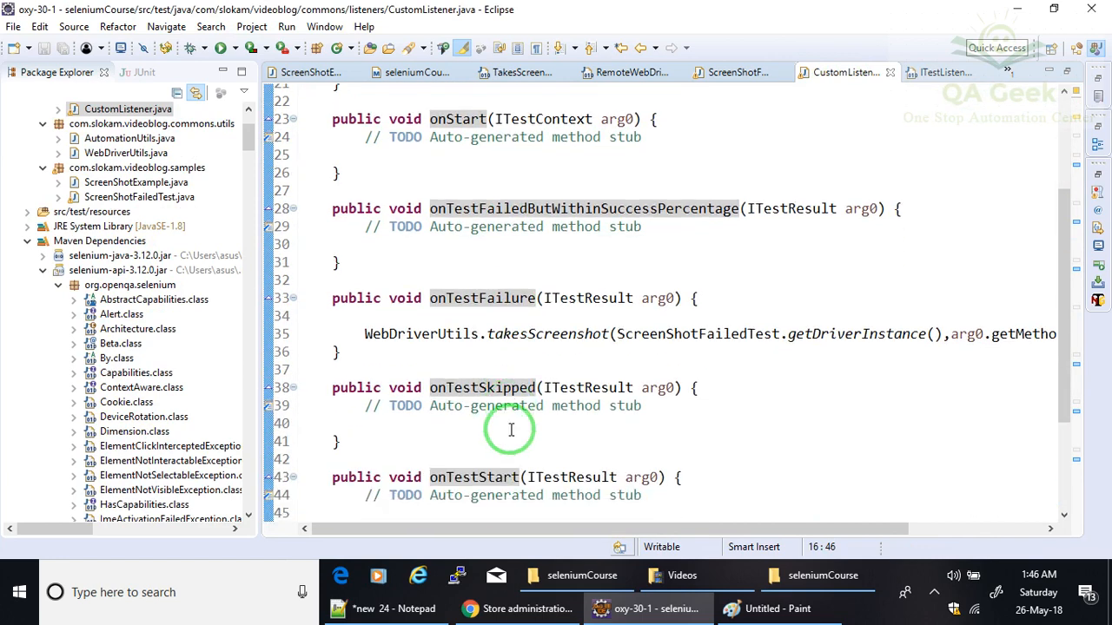
scroll(down, 3)
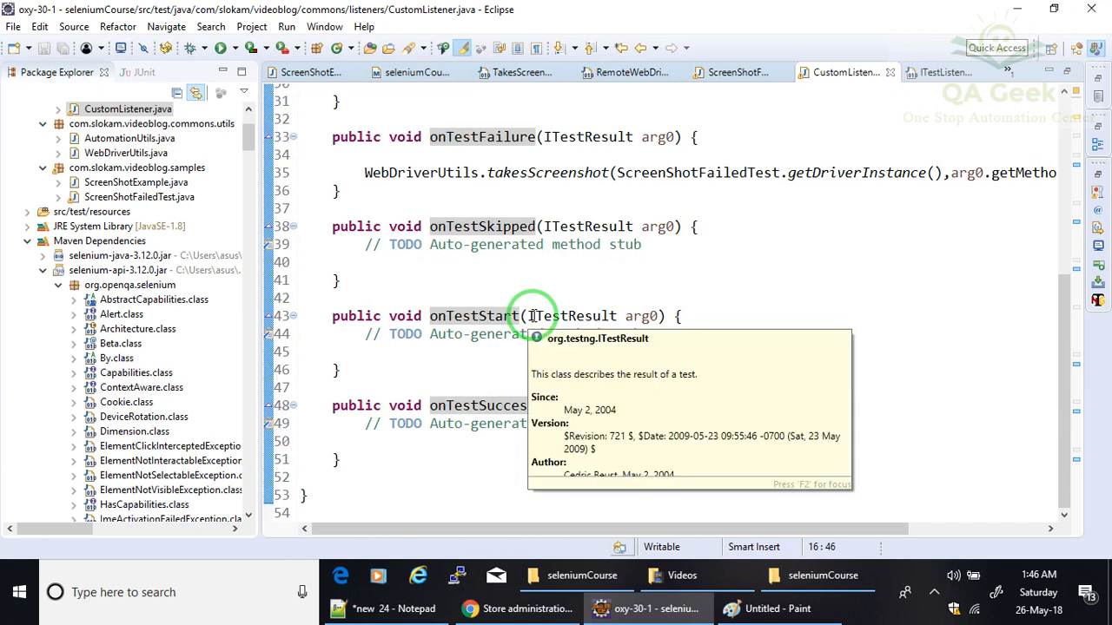
scroll(up, 3)
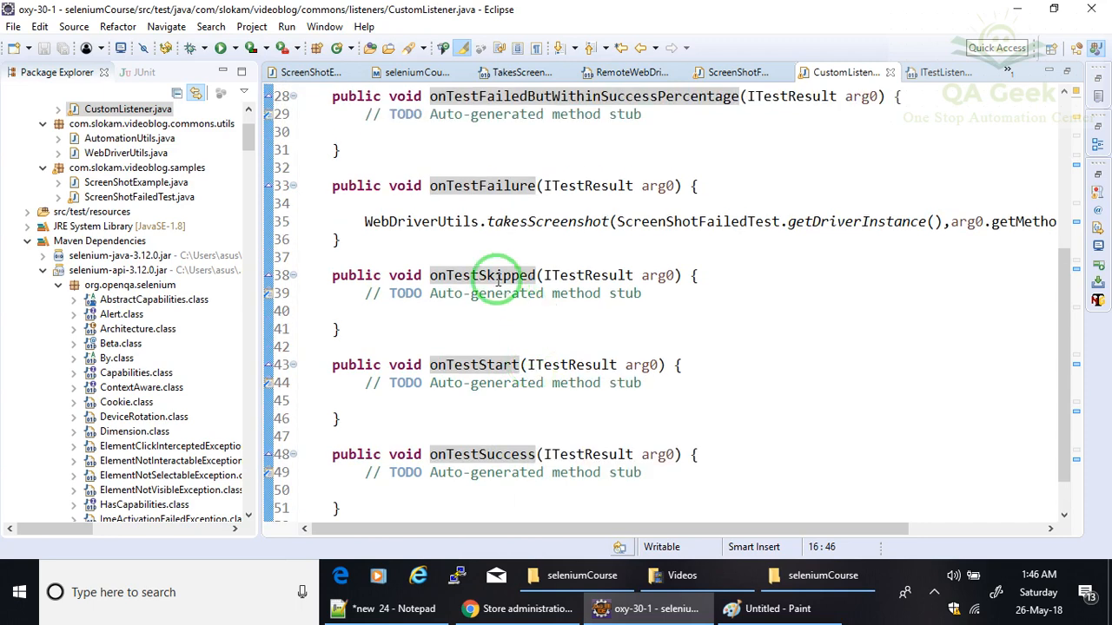
click(481, 184)
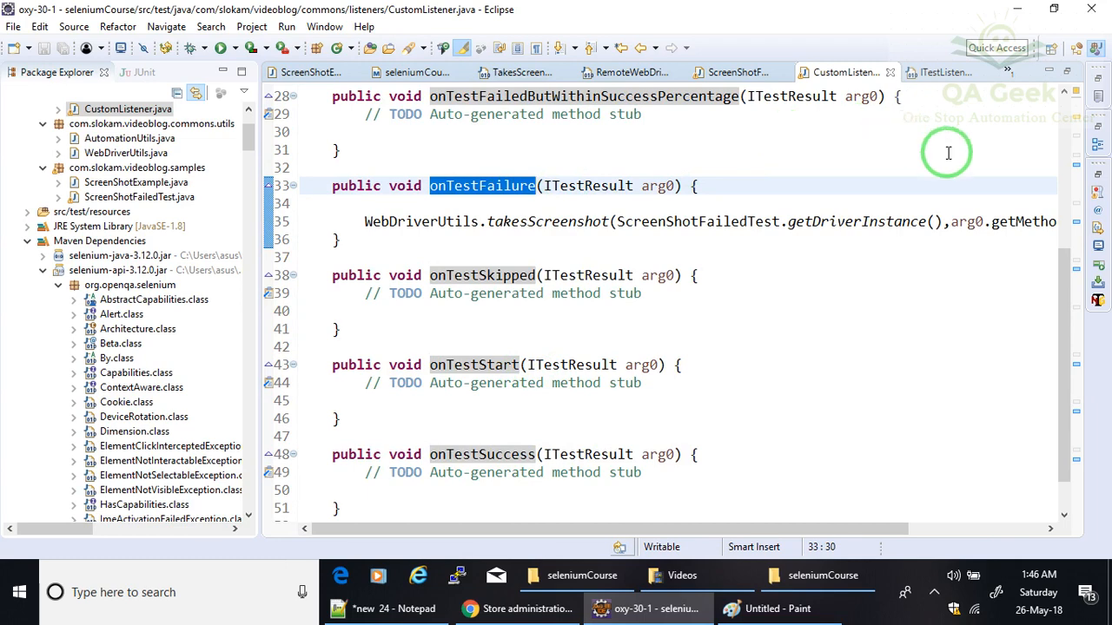
mouse_move(463, 192)
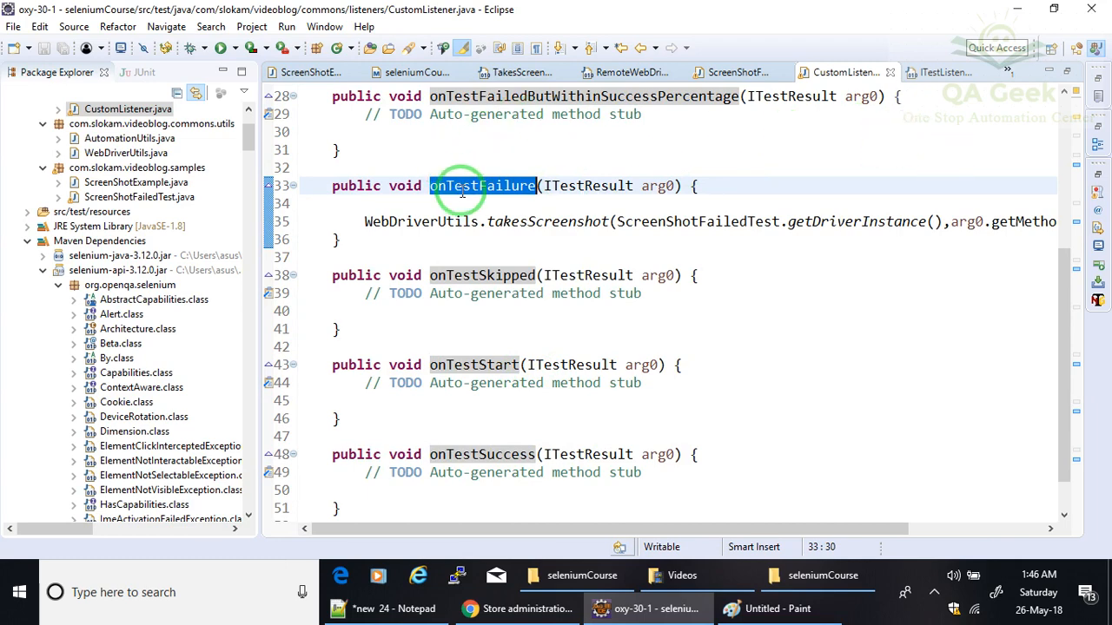
mouse_move(483, 184)
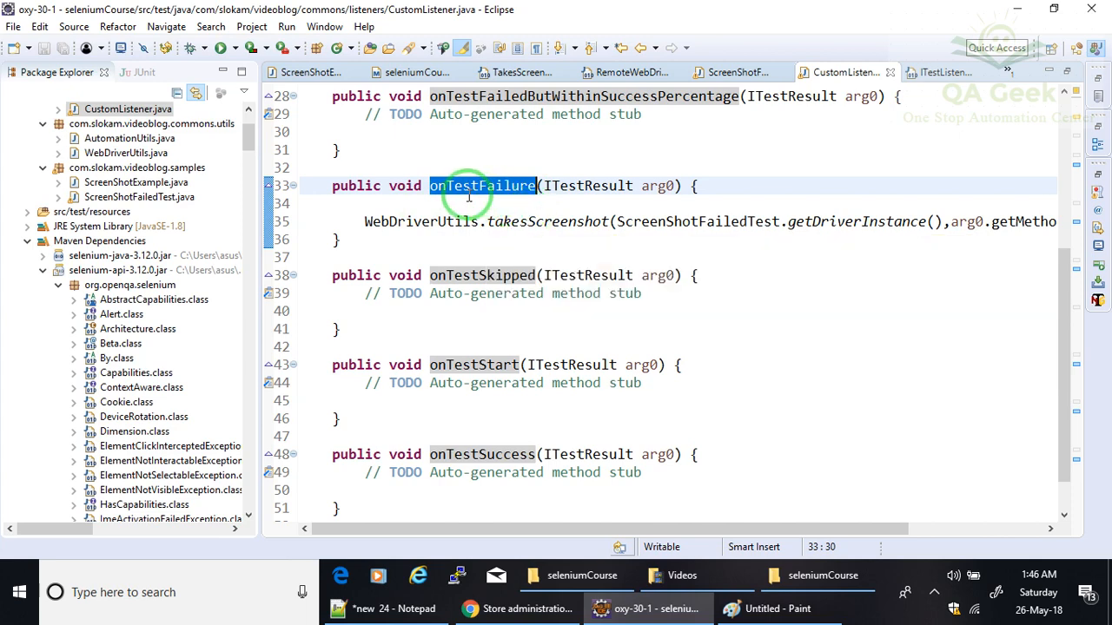
mouse_move(313, 73)
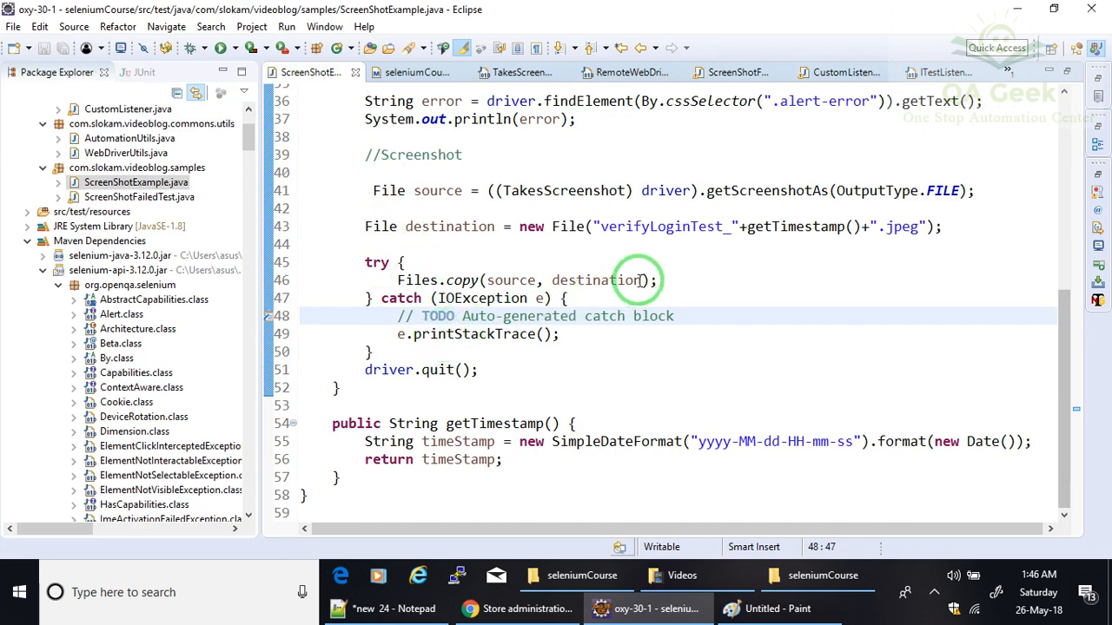
Review the takesScreenshot call in onTestFailure and select WebDriverUtils to open its source
double_click(666, 351)
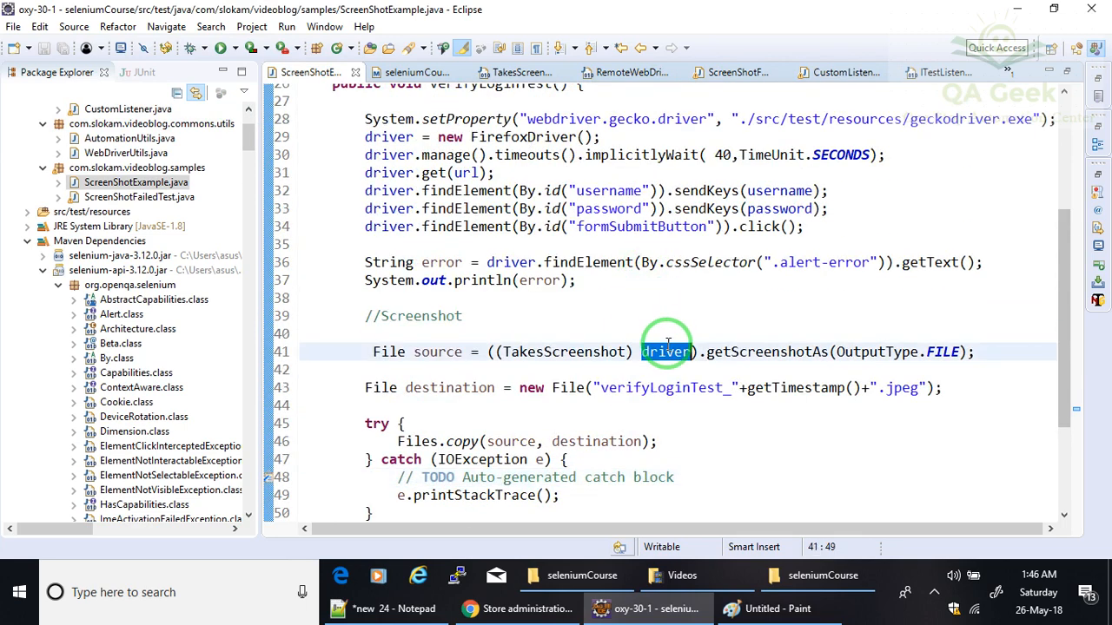
scroll(down, 3)
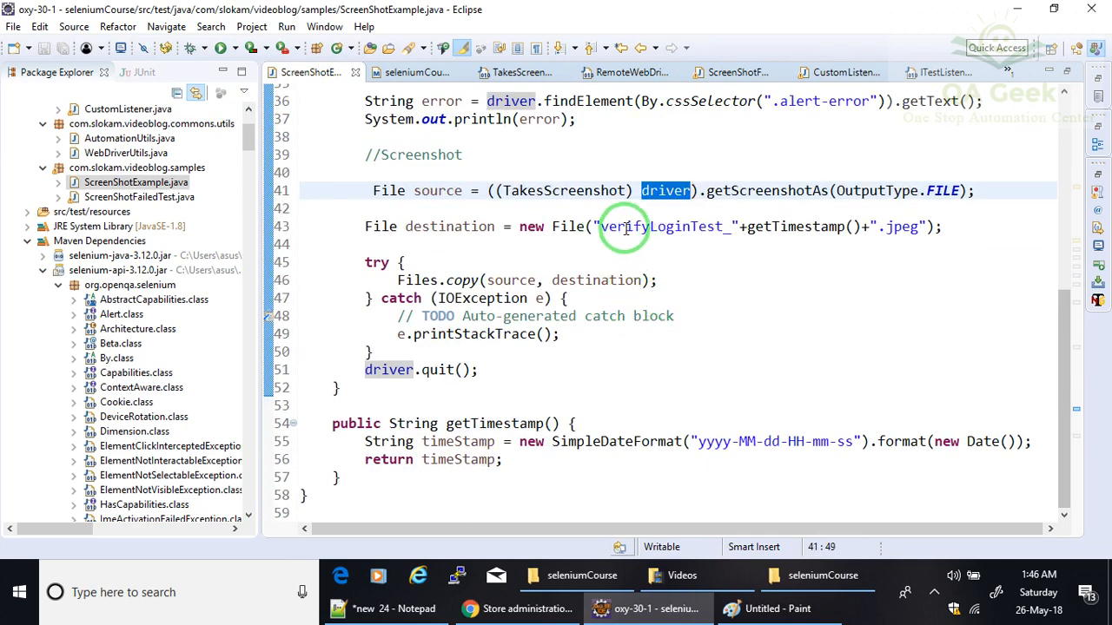
double_click(795, 226)
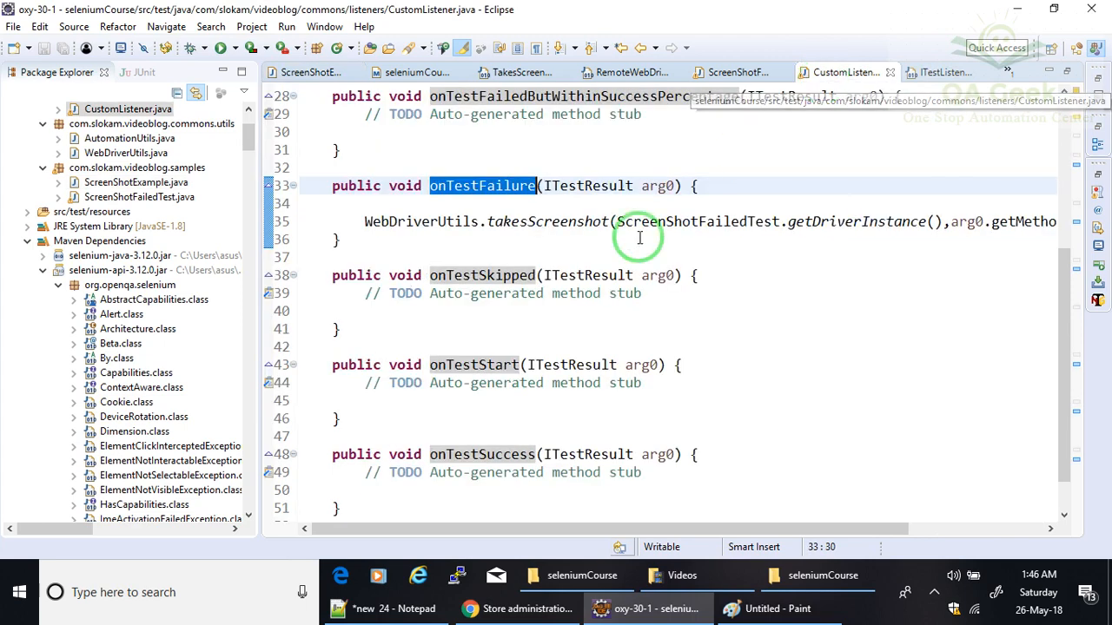
mouse_move(403, 223)
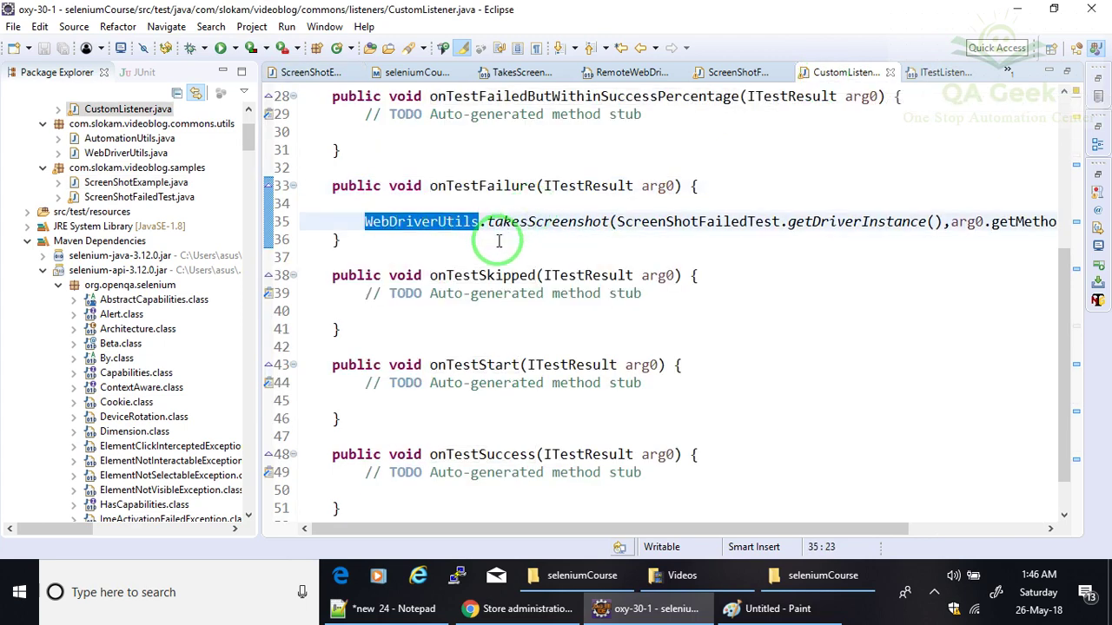
double_click(547, 222)
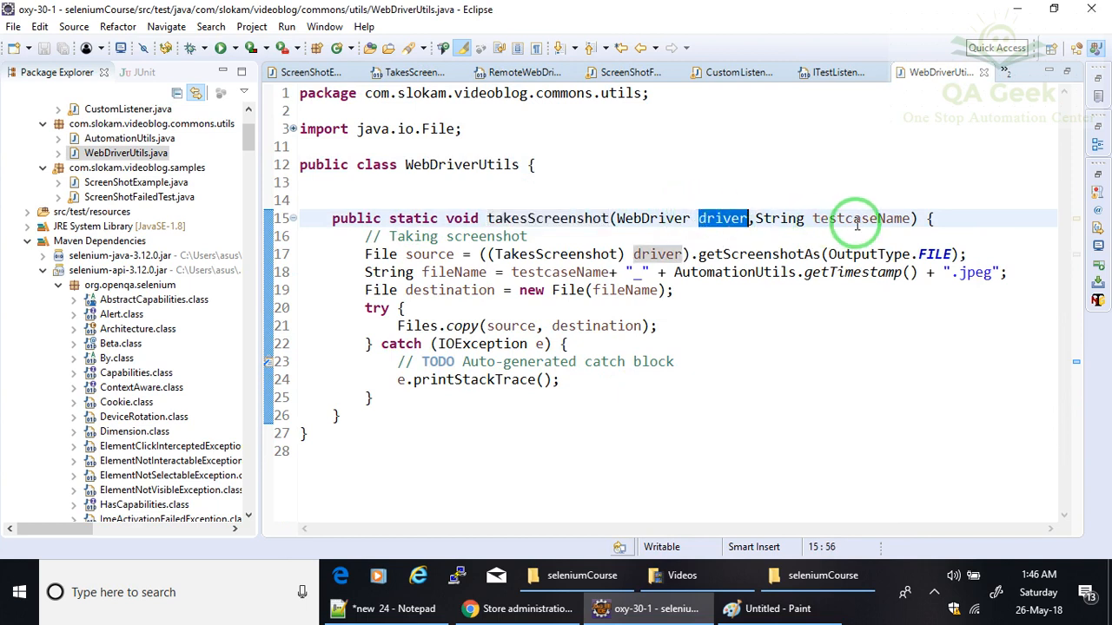
Review how takesScreenshot builds the file name from testcaseName and a timestamp
double_click(860, 219)
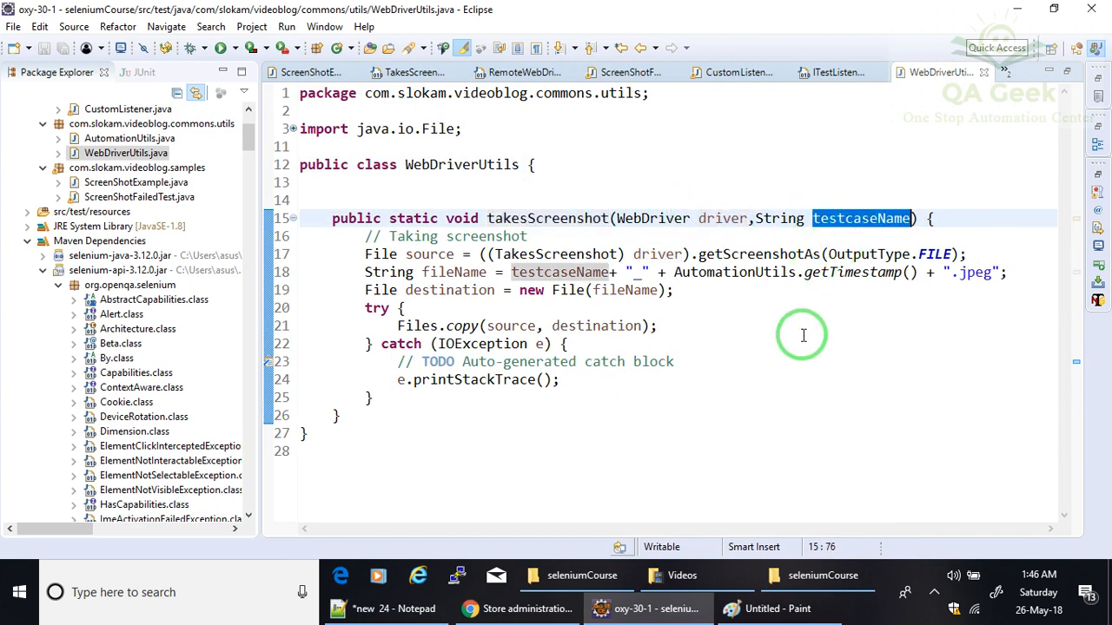
mouse_move(833, 229)
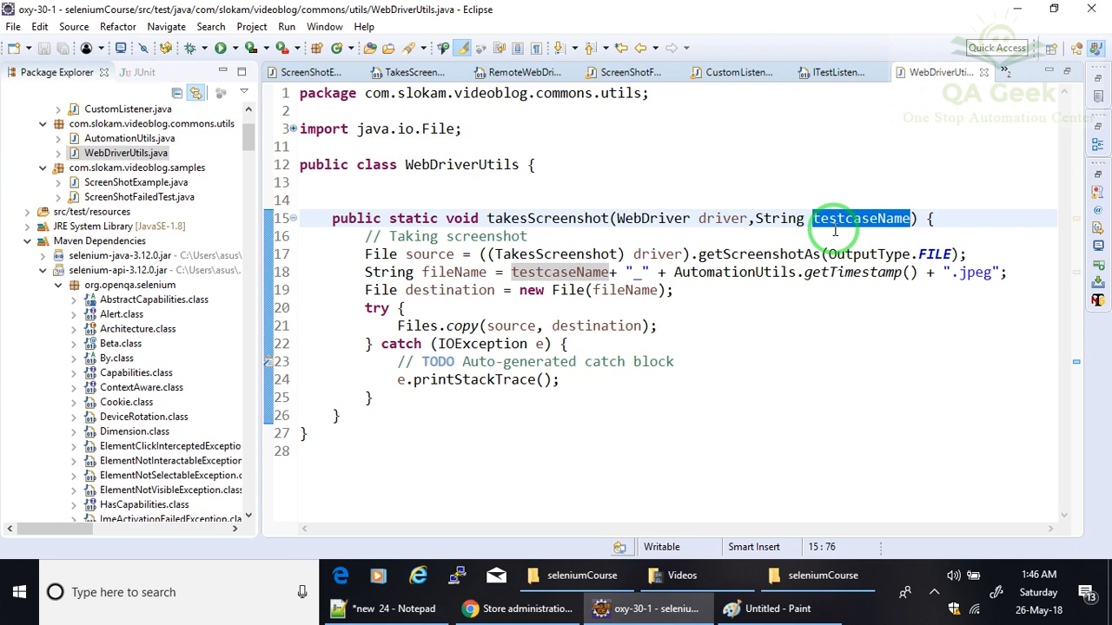
mouse_move(774, 311)
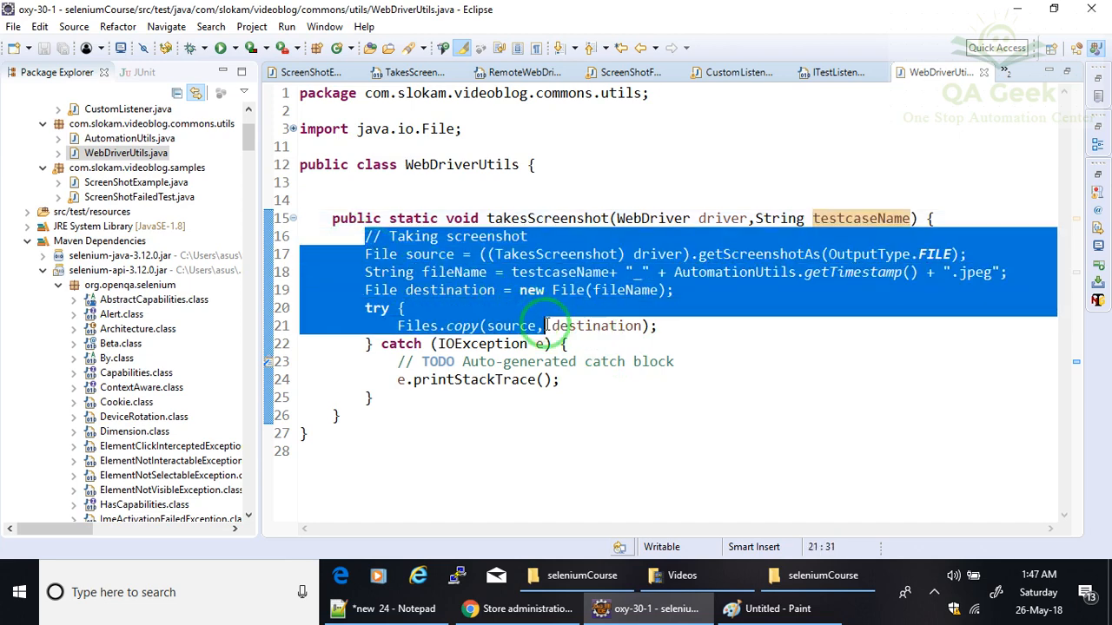
click(636, 271)
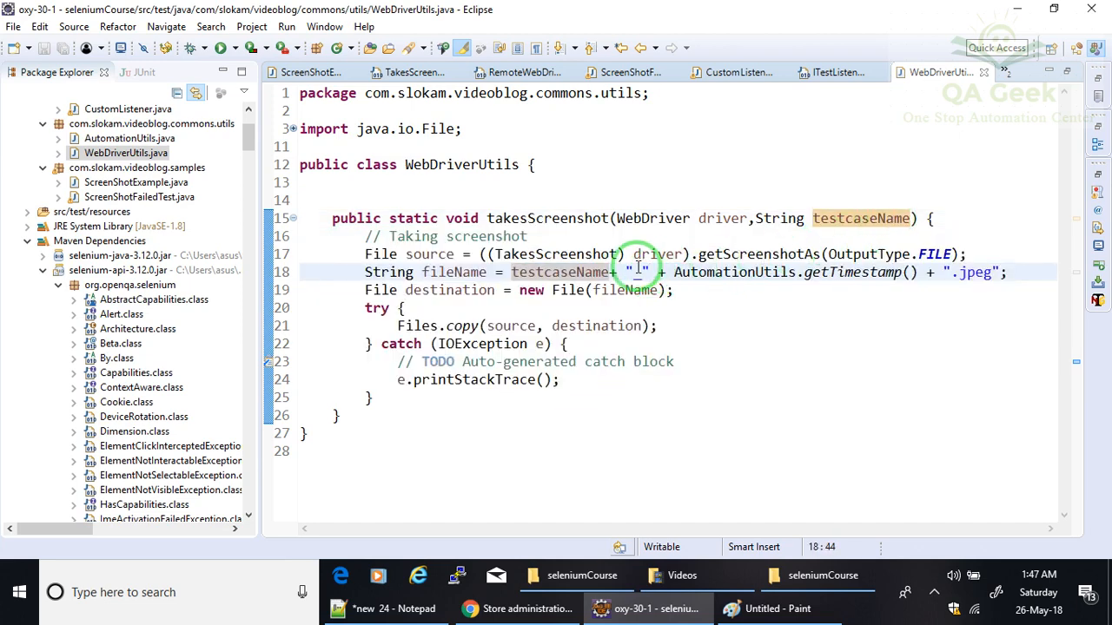
double_click(559, 271)
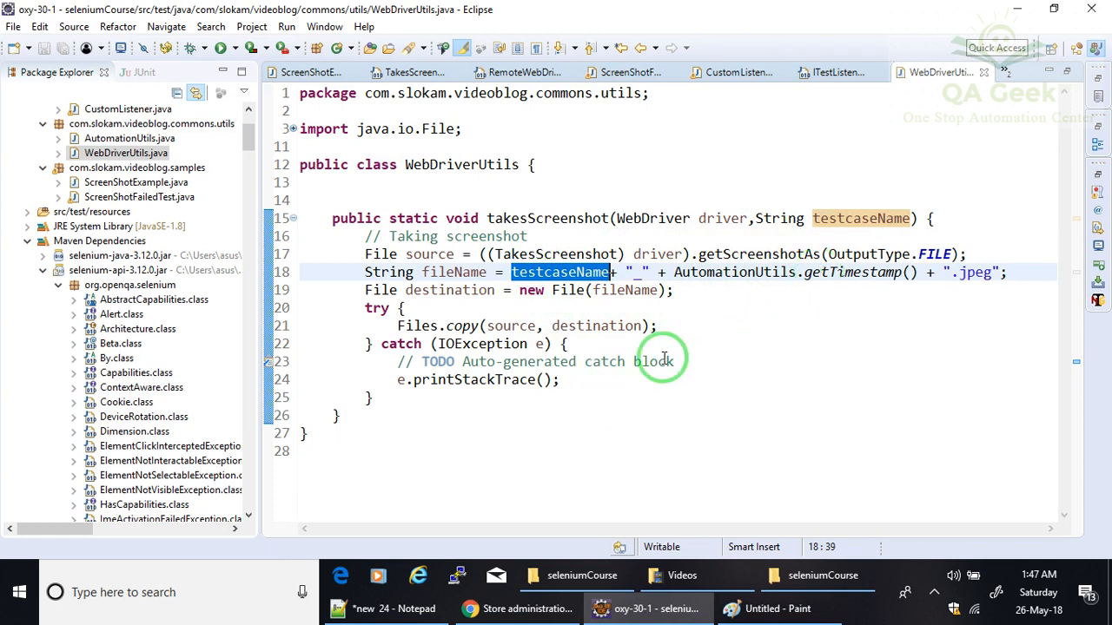
mouse_move(615, 441)
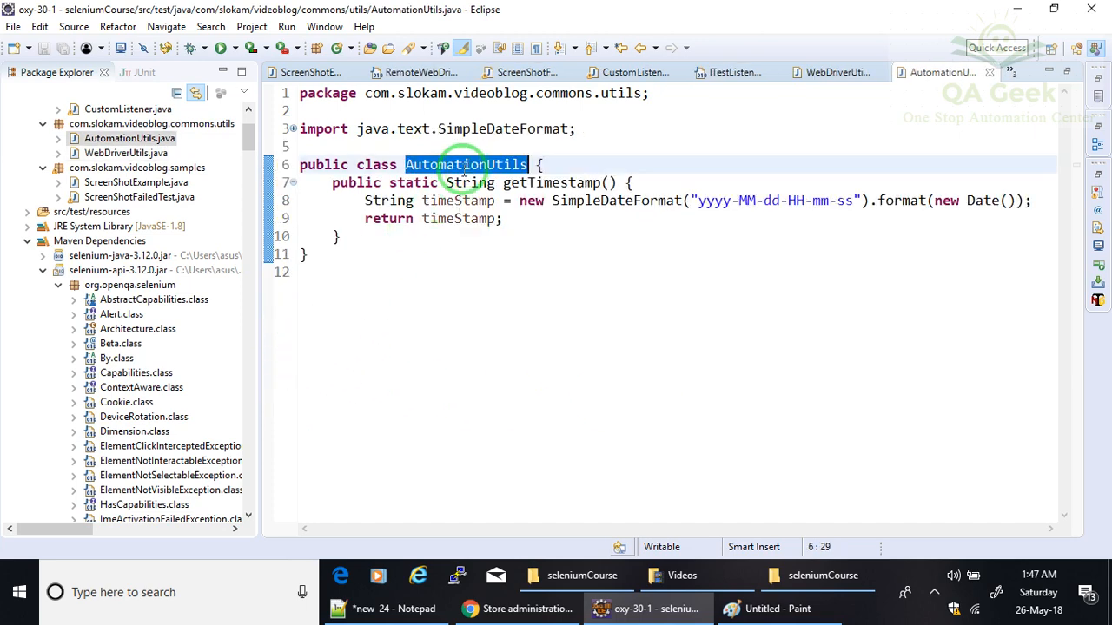
double_click(552, 182)
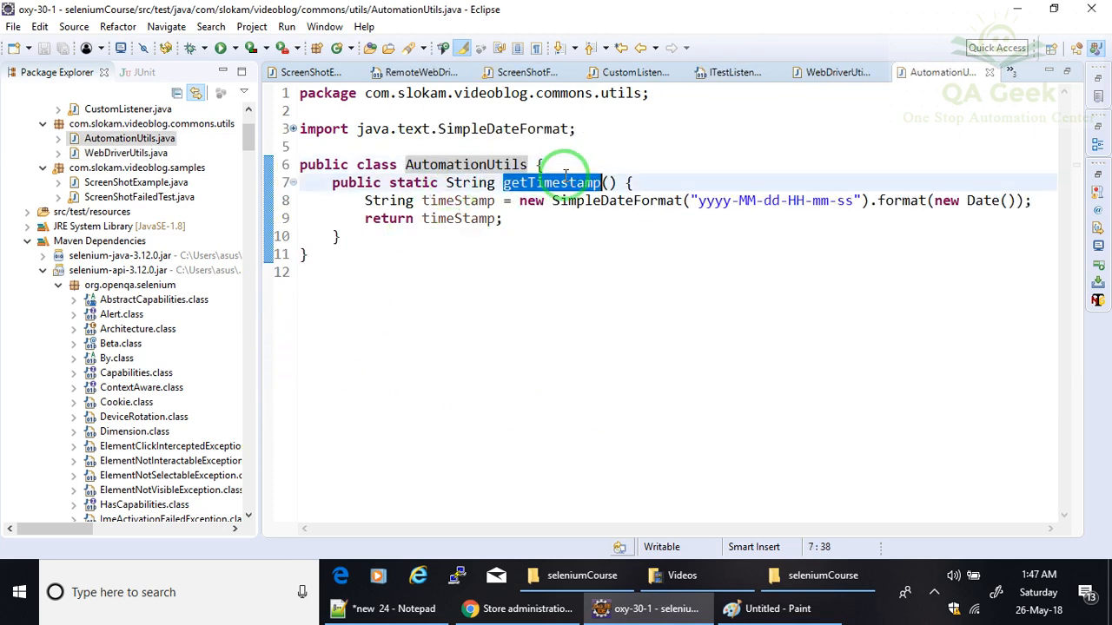
mouse_move(803, 107)
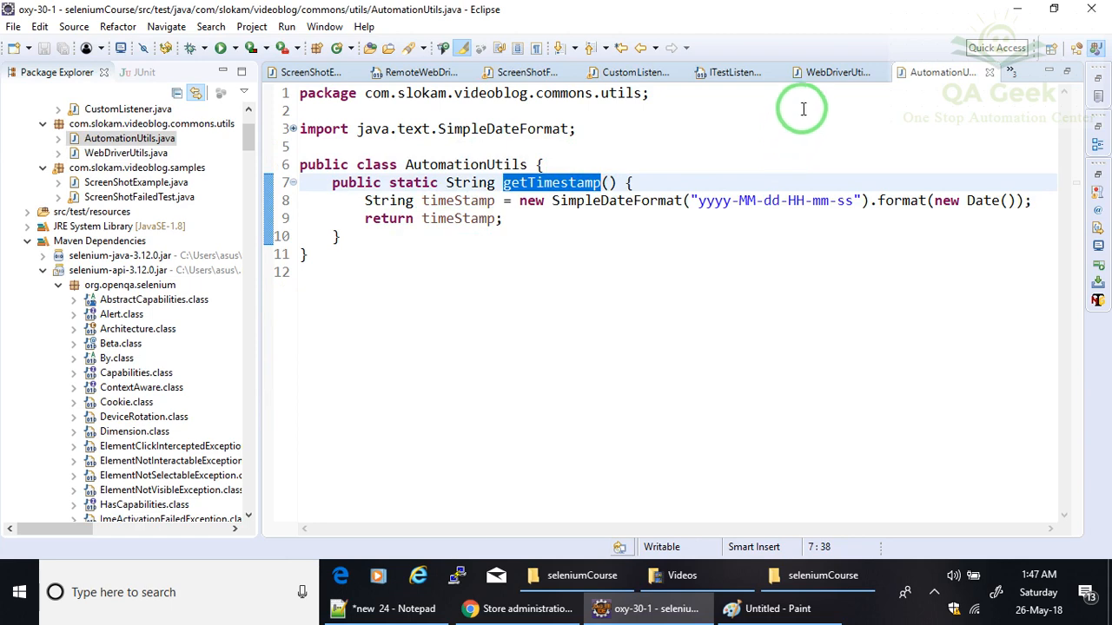
click(831, 73)
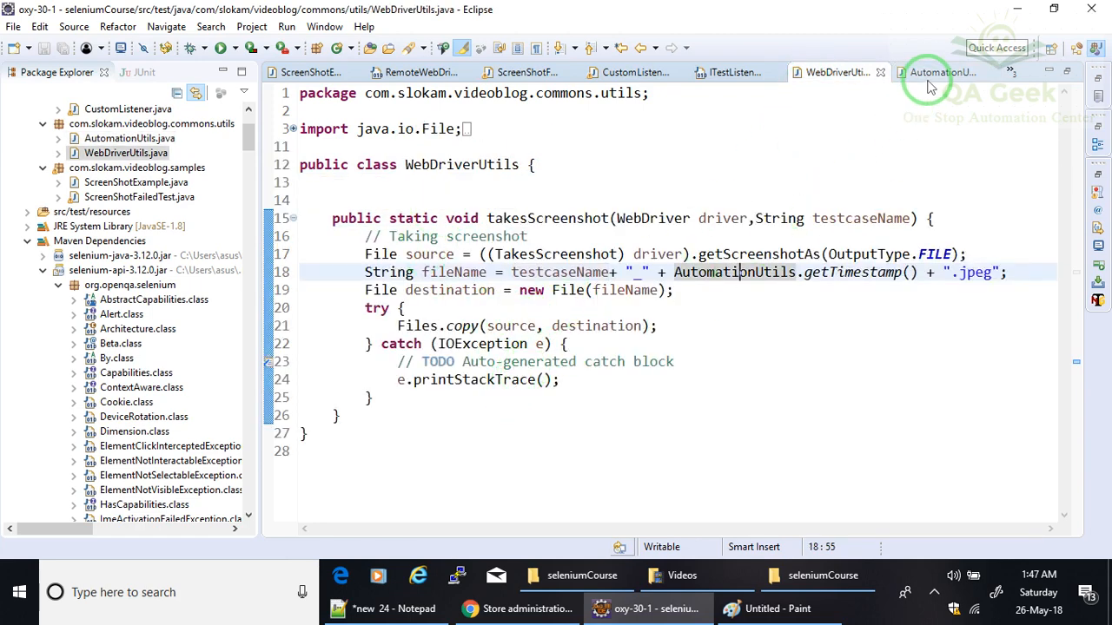
click(942, 73)
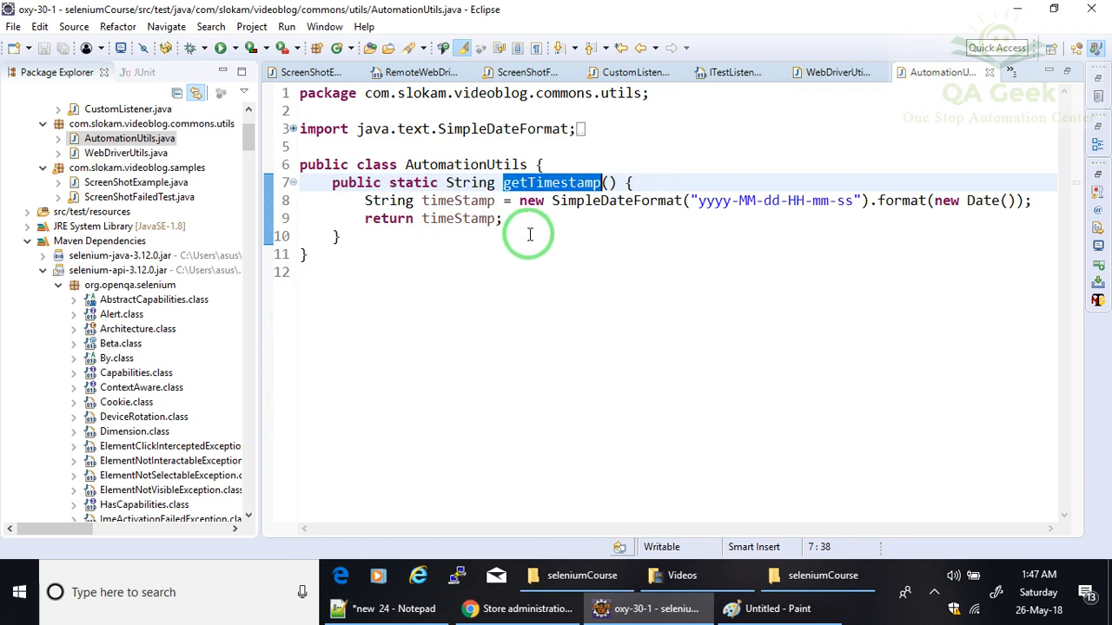
mouse_move(733, 156)
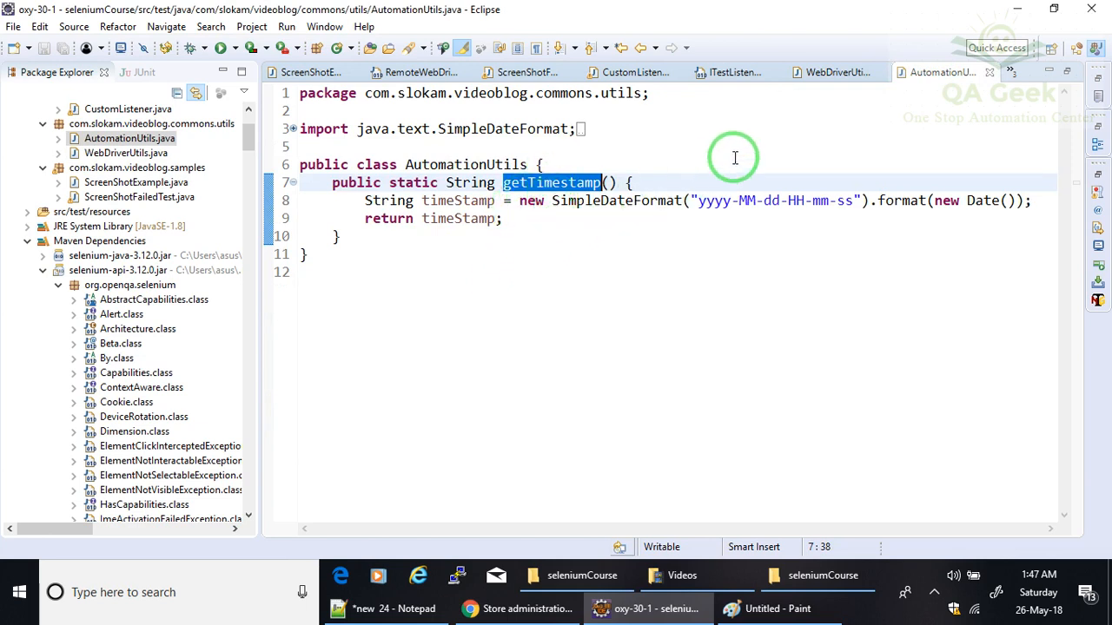
mouse_move(834, 73)
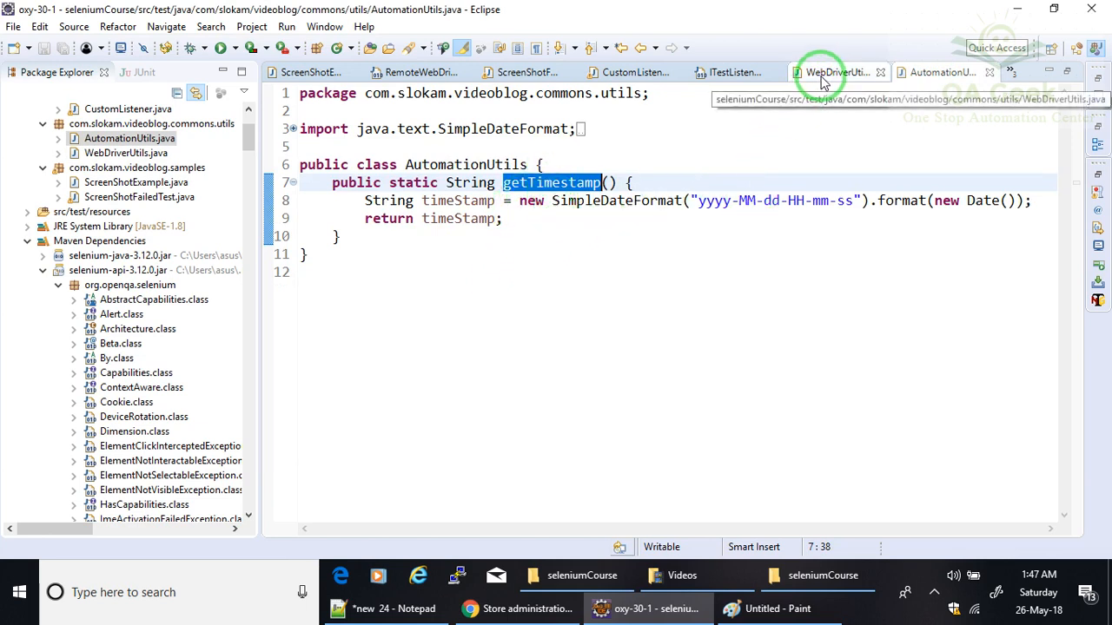
Return to CustomListener and review the takesScreenshot call and its arg0 test result parameter
click(634, 73)
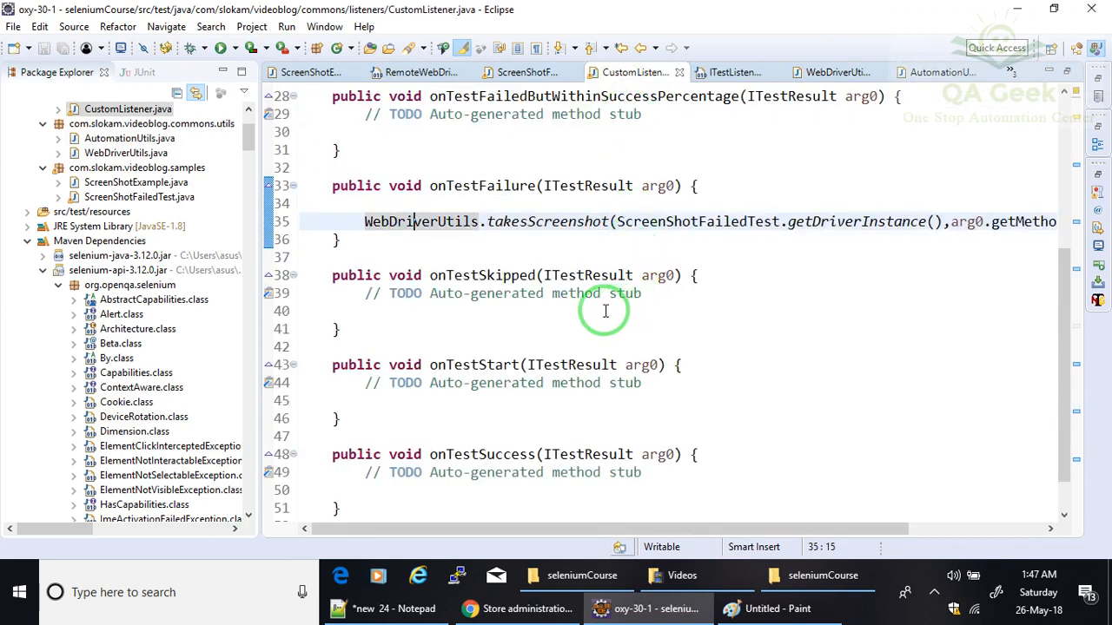
mouse_move(518, 223)
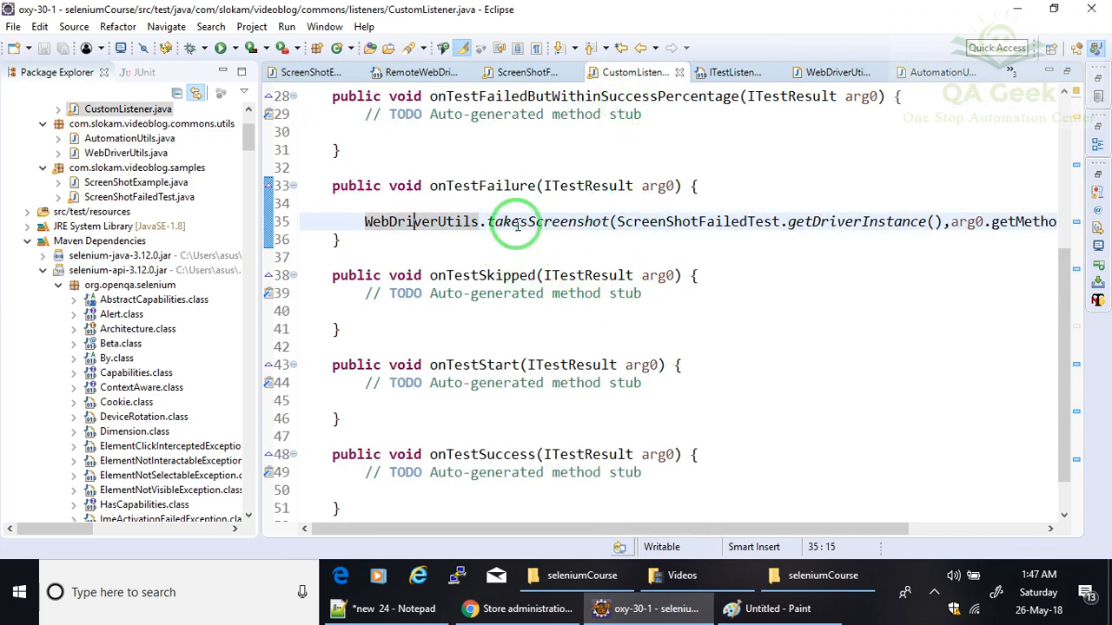
double_click(549, 223)
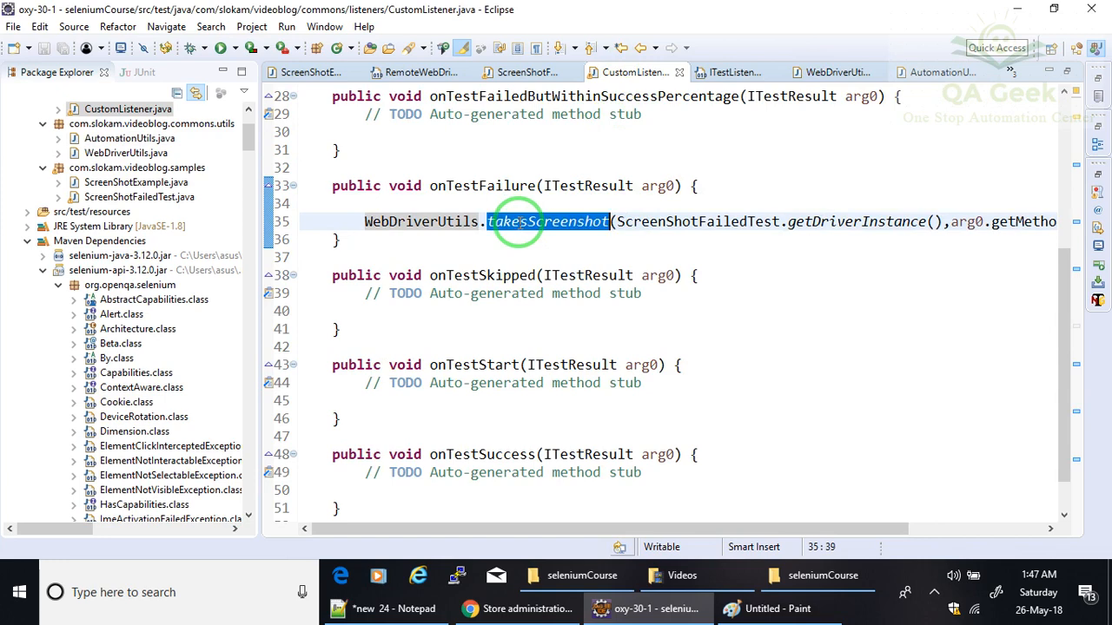
mouse_move(511, 259)
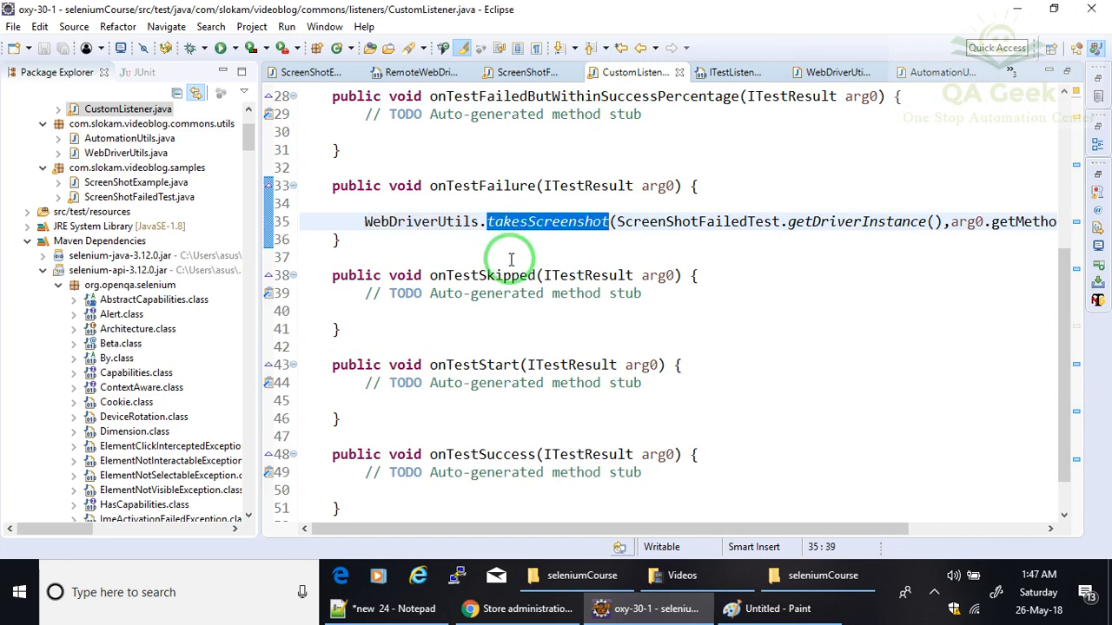
mouse_move(425, 223)
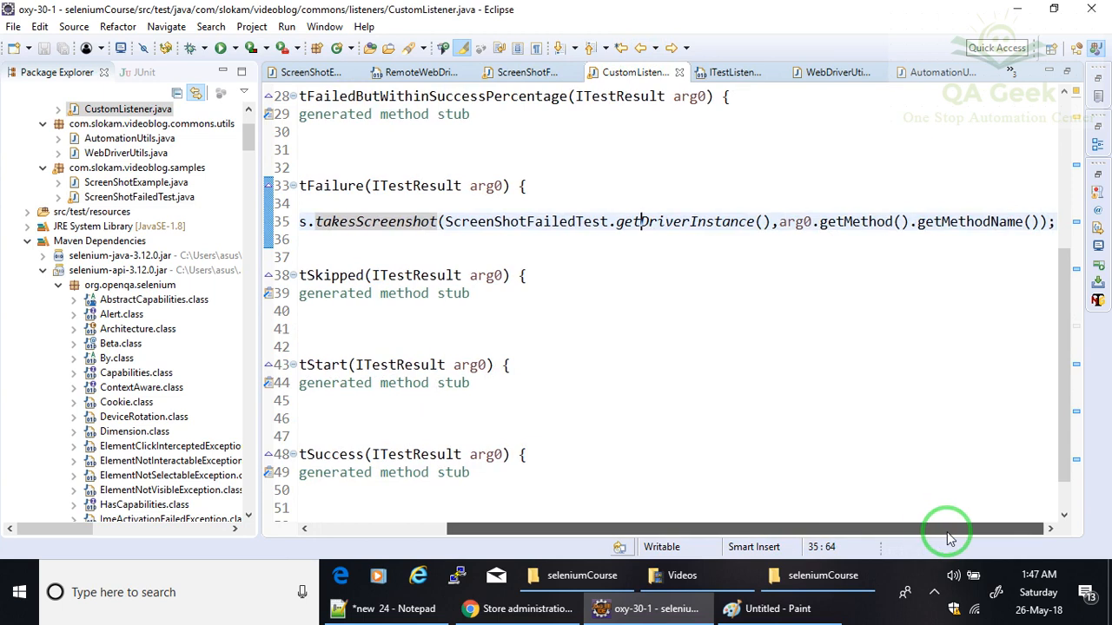
double_click(486, 184)
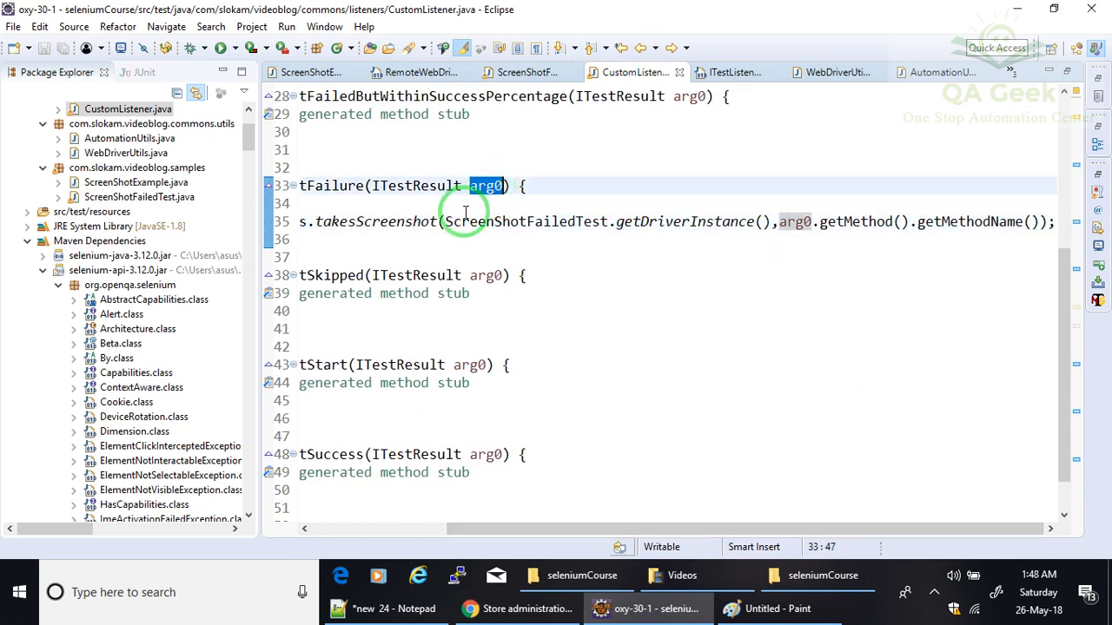
mouse_move(502, 201)
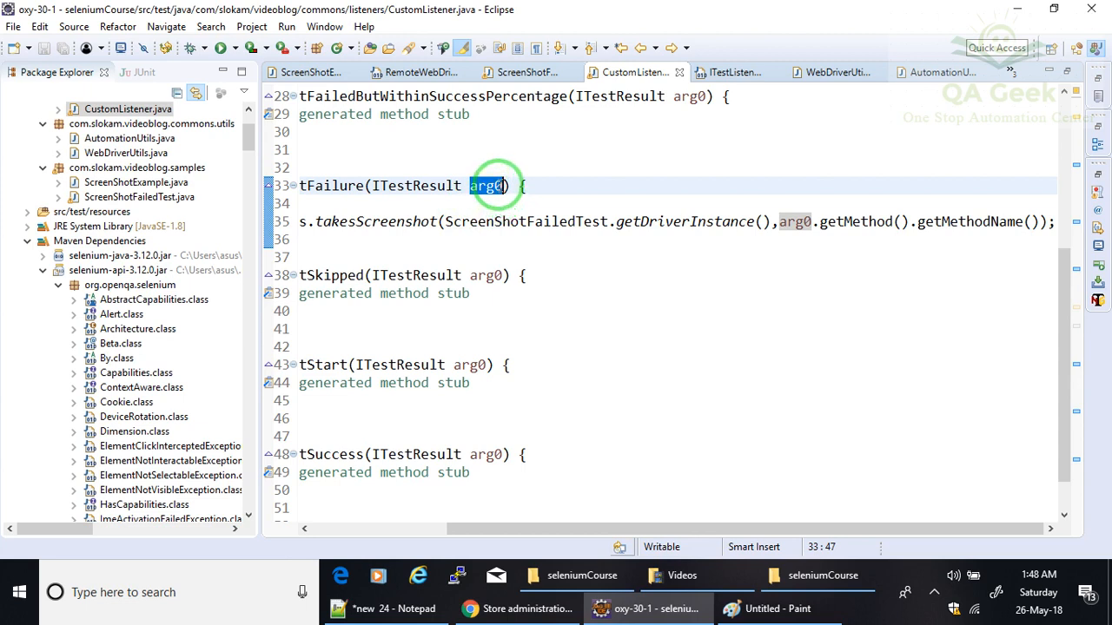
mouse_move(729, 205)
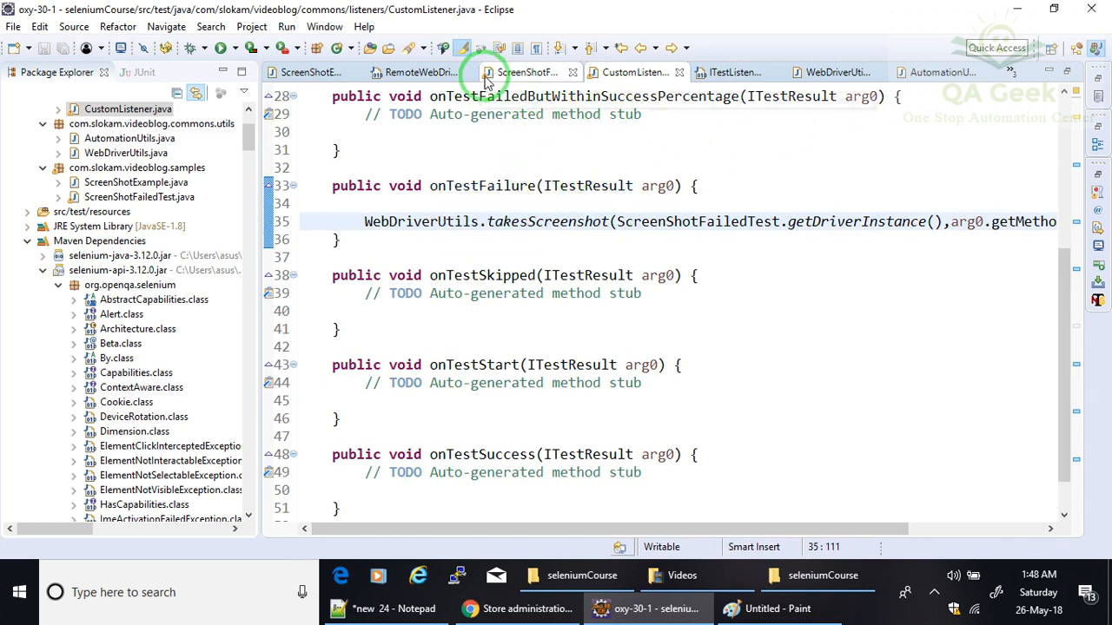
Switch to ScreenShotFailedTest.java and go to the top of the file
click(525, 73)
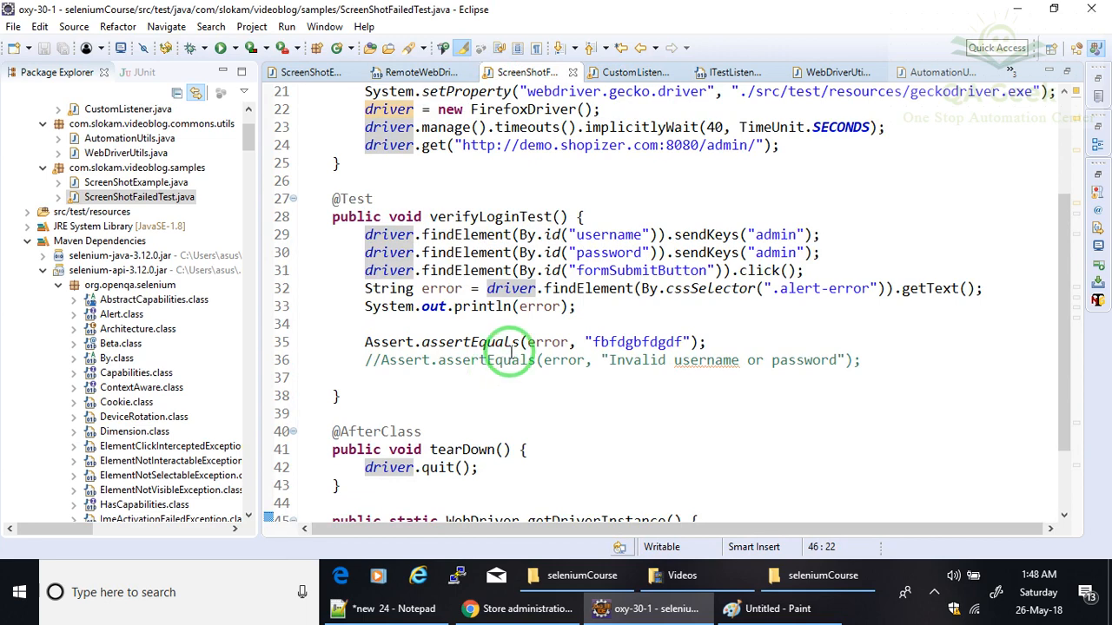
mouse_move(486, 386)
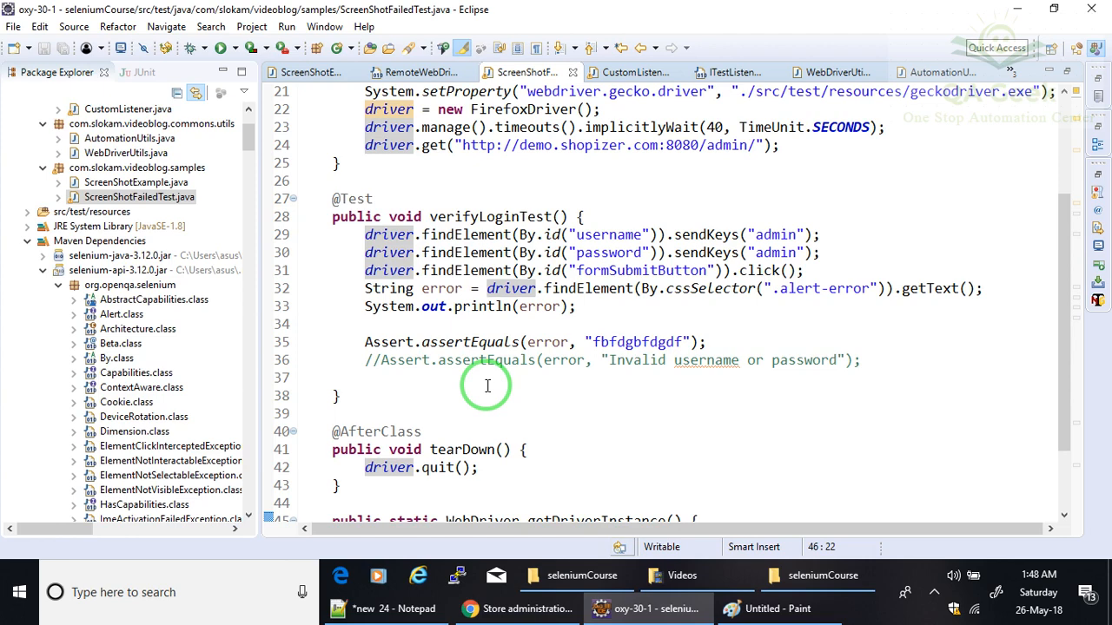
scroll(up, 3)
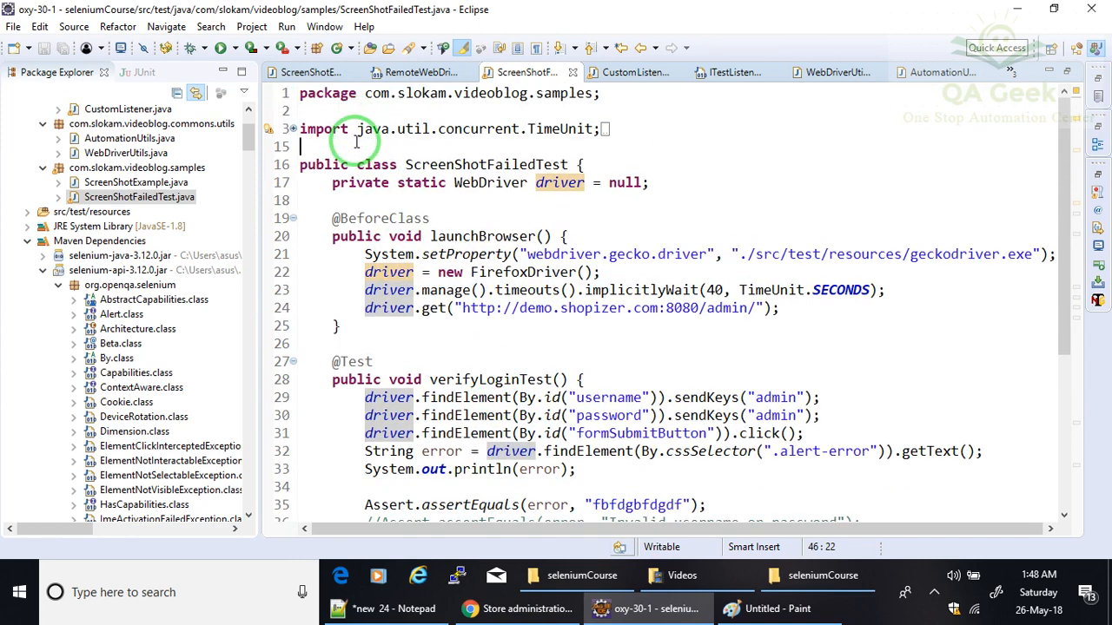
click(303, 146)
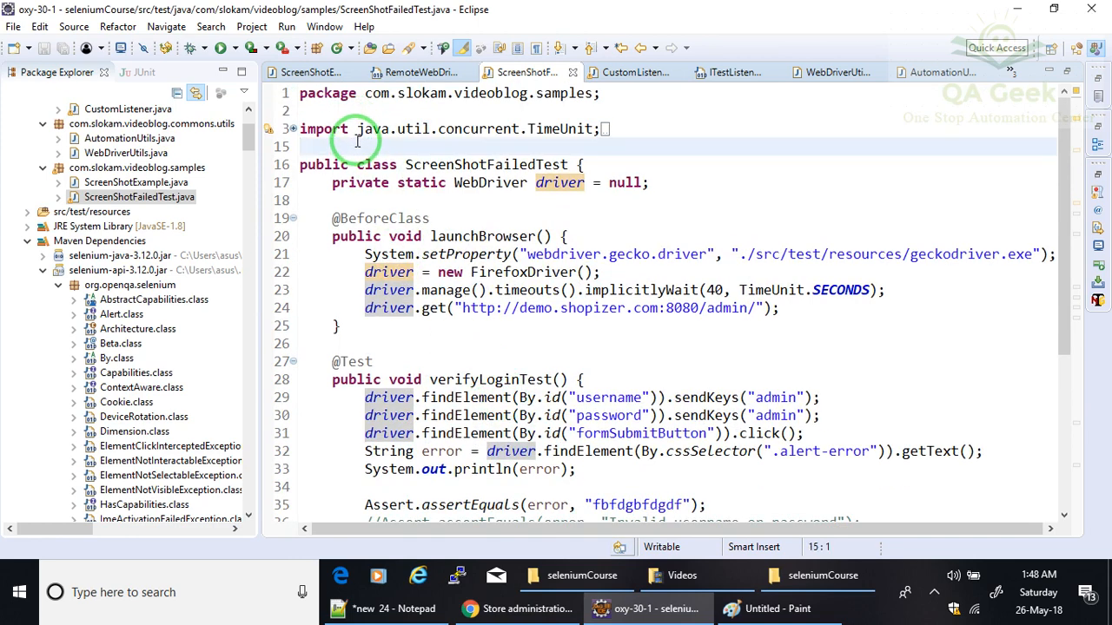
text(@)
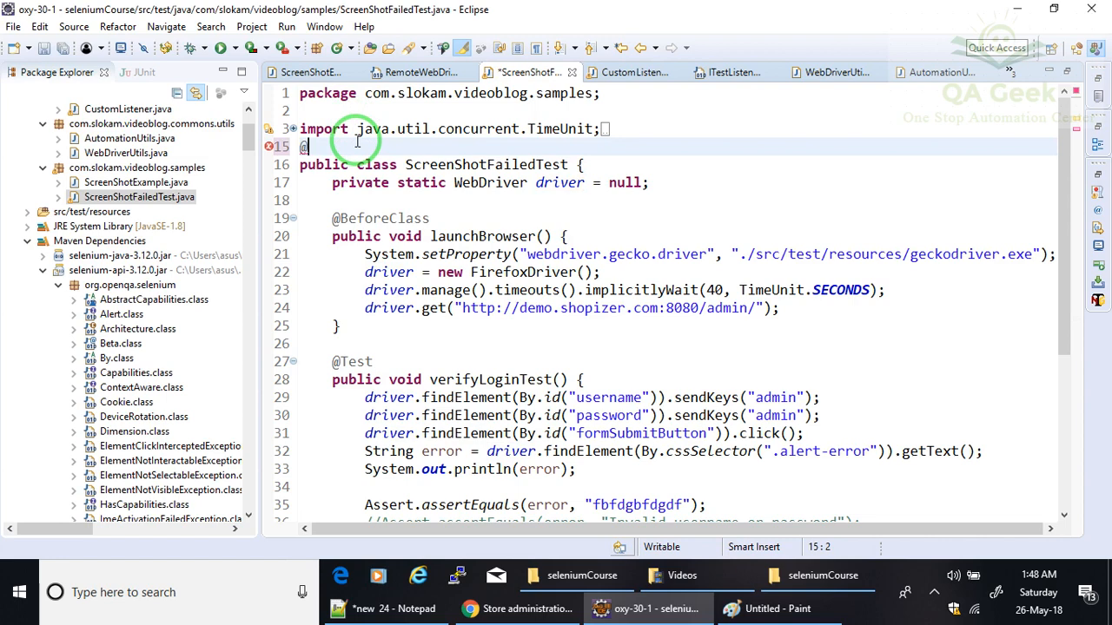
text(Listeners()
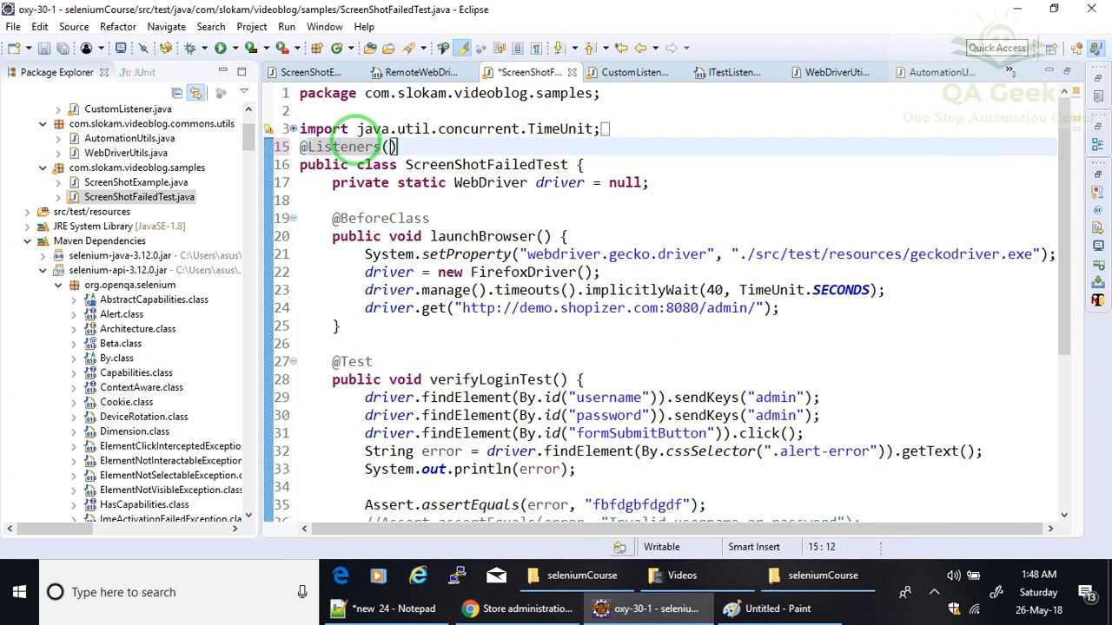
text(value=)
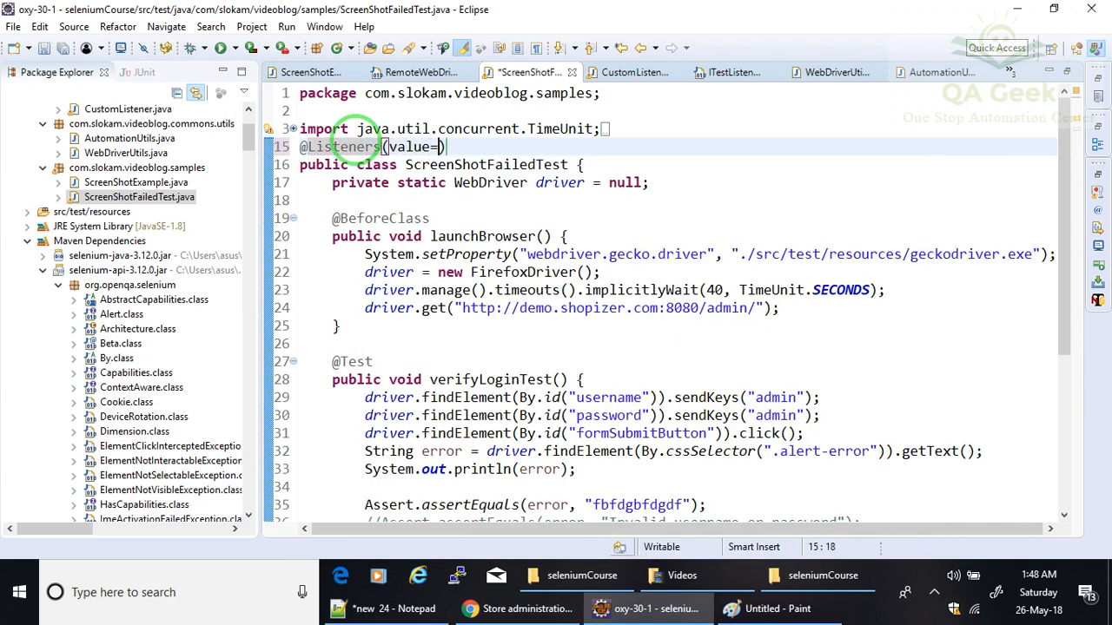
text(Cust)
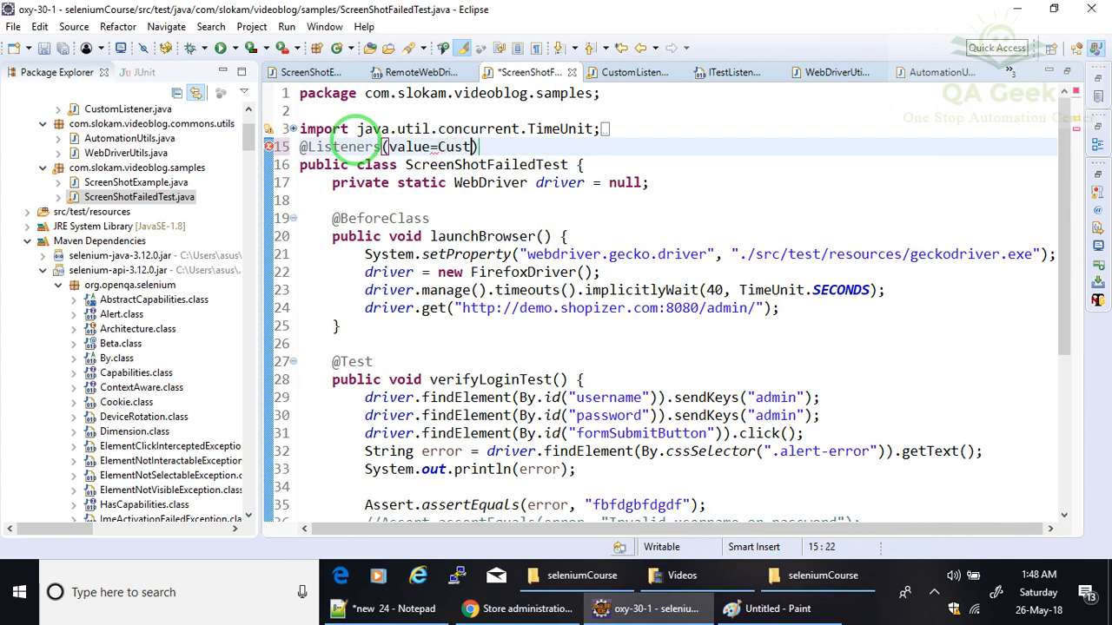
text(om)
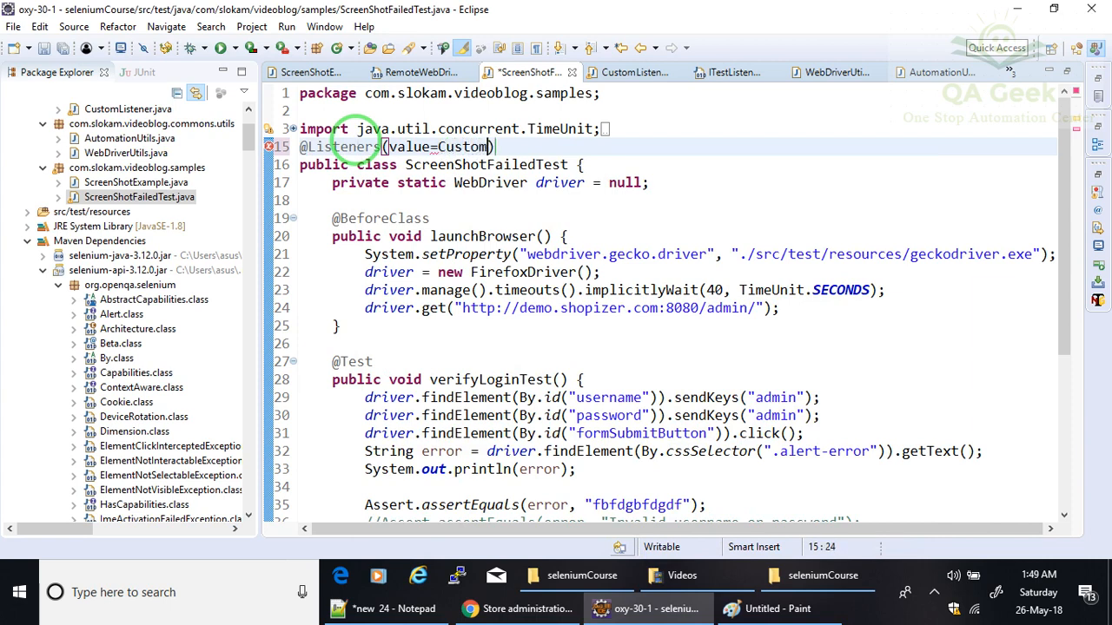
text(Listener.class)
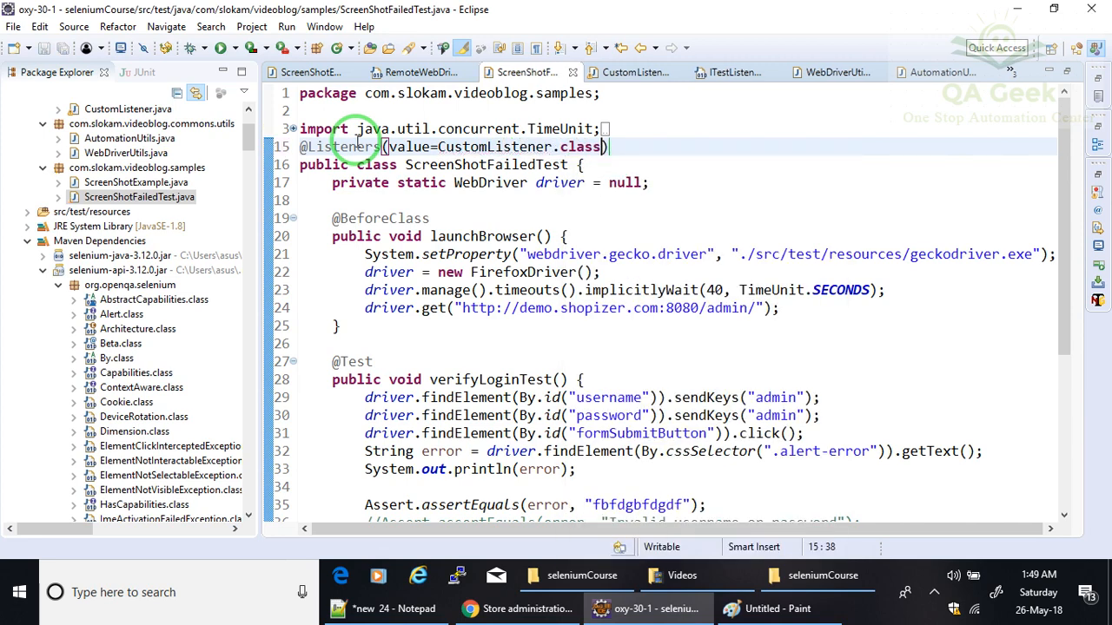
click(426, 308)
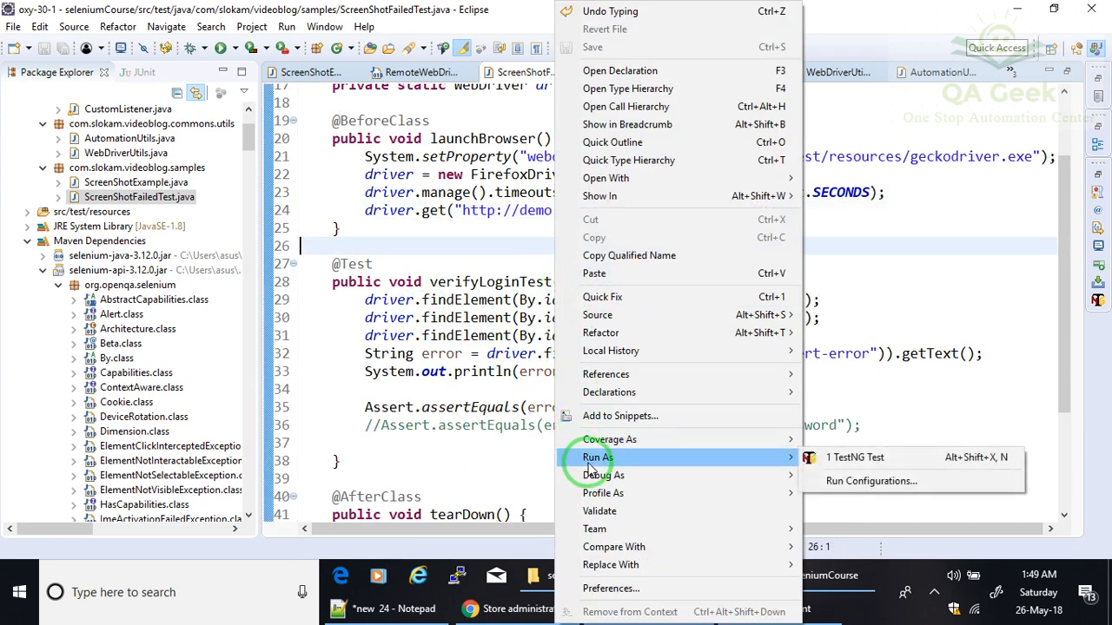
Run ScreenShotFailedTest as a TestNG test and follow the failing run in the Eclipse console
click(855, 458)
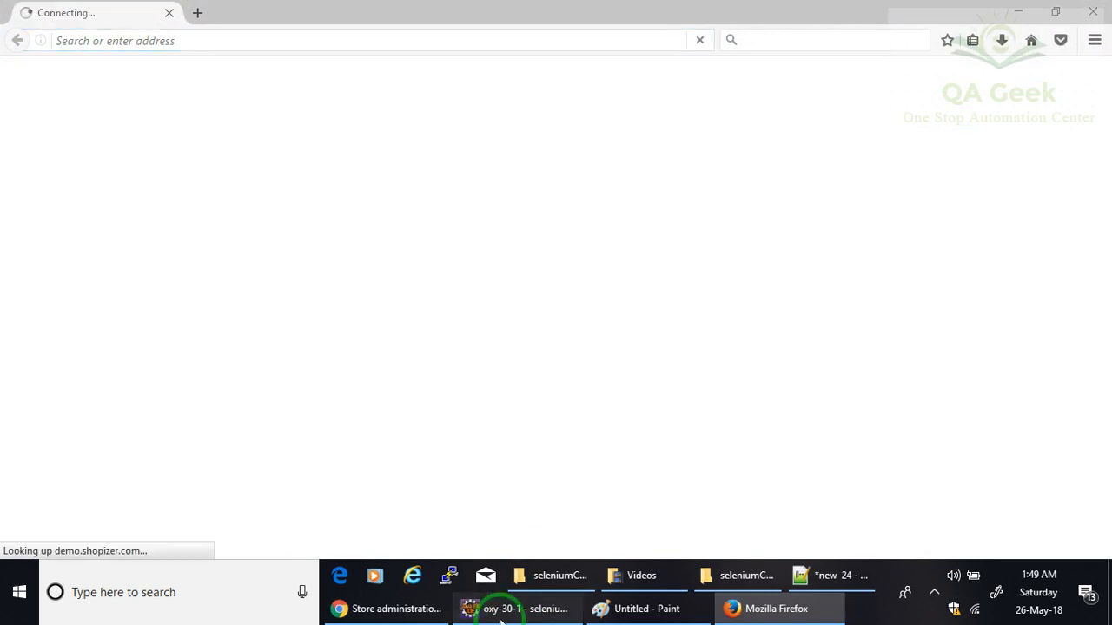
click(518, 608)
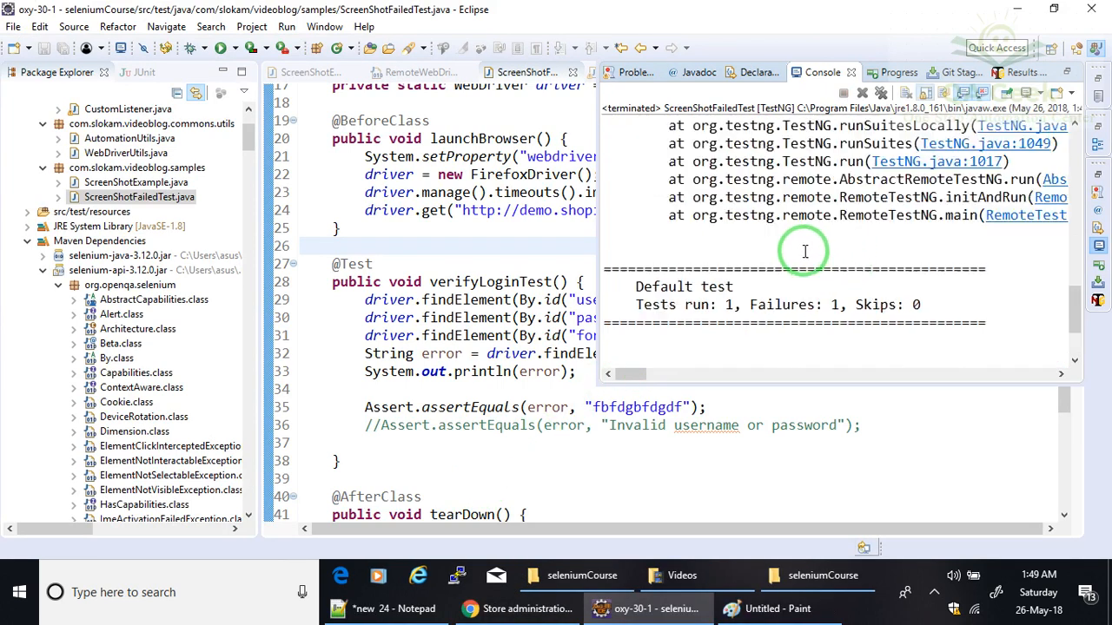
Change the Assert.assertEquals expected string to "Invalid username or password"
scroll(up, 3)
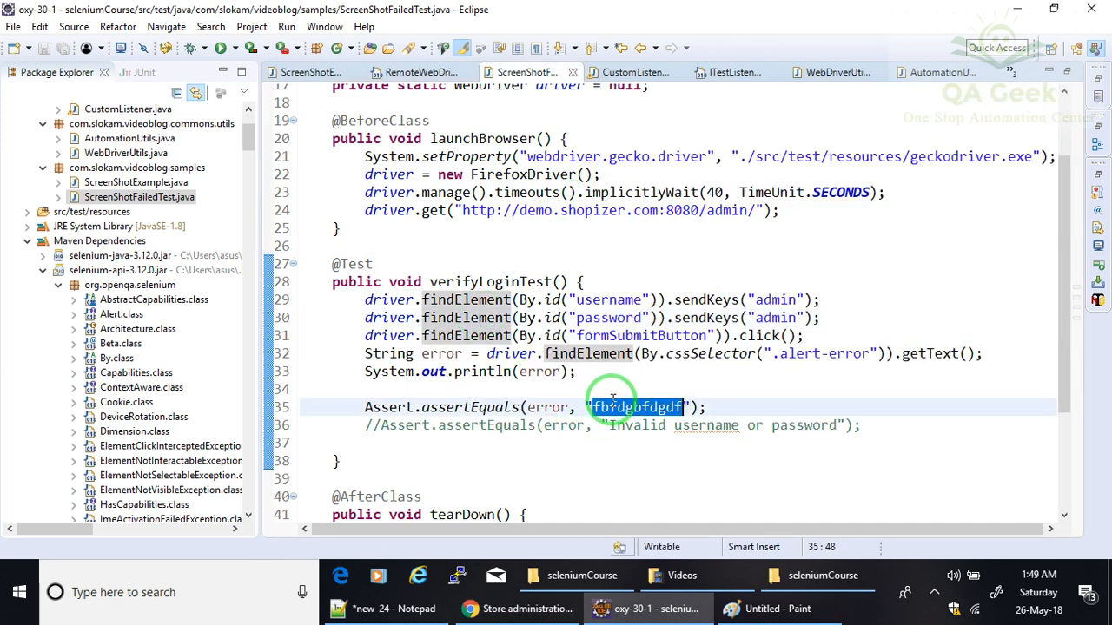
text(Invalid username or password)
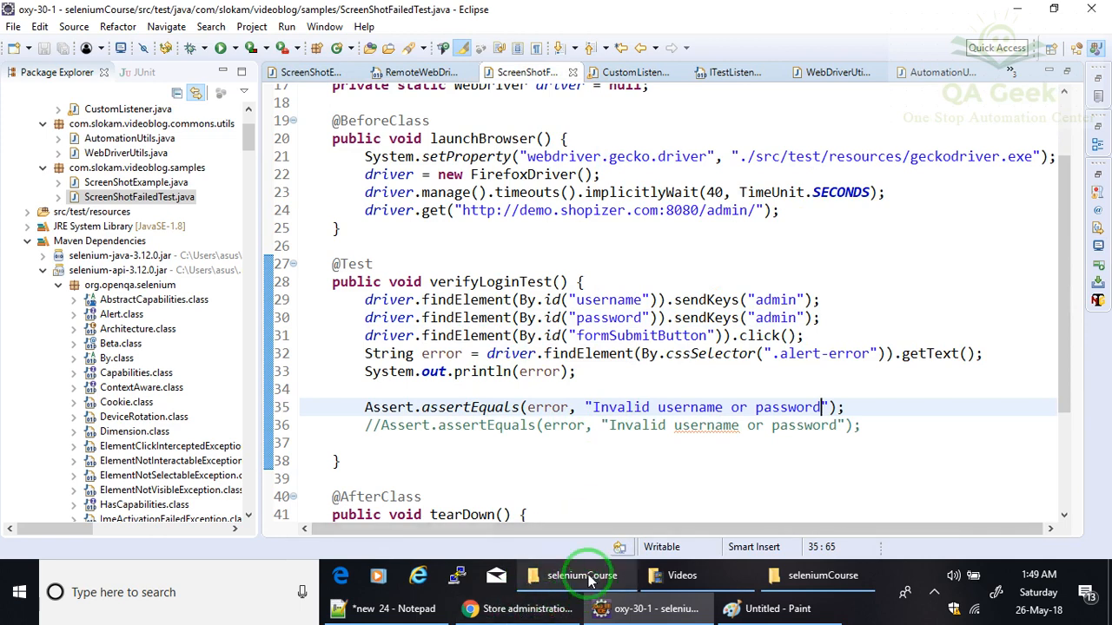
click(580, 575)
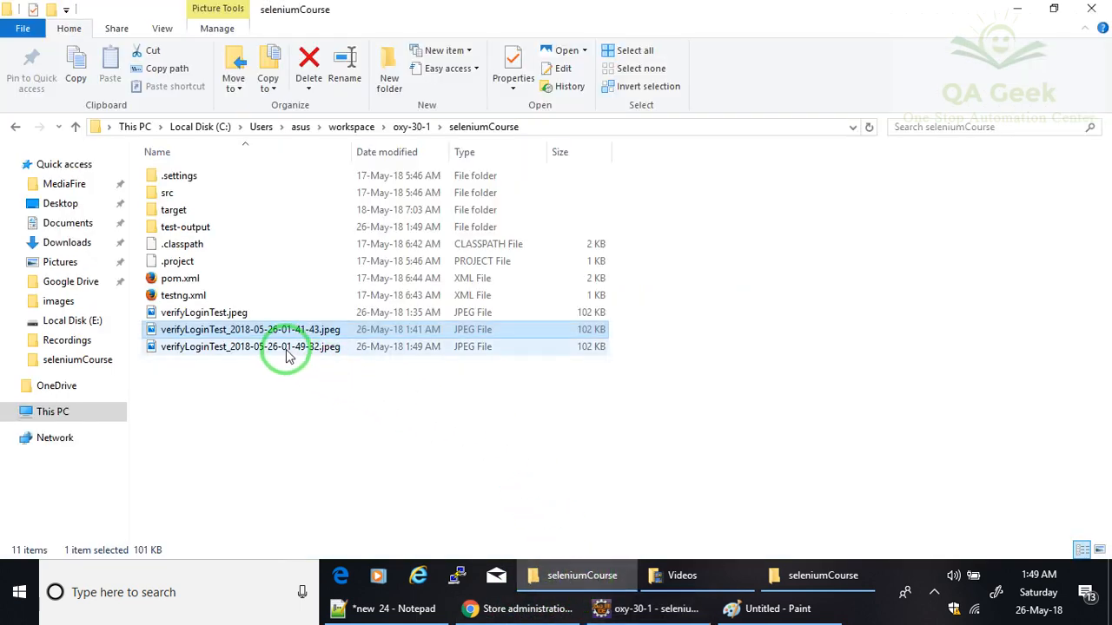
click(250, 347)
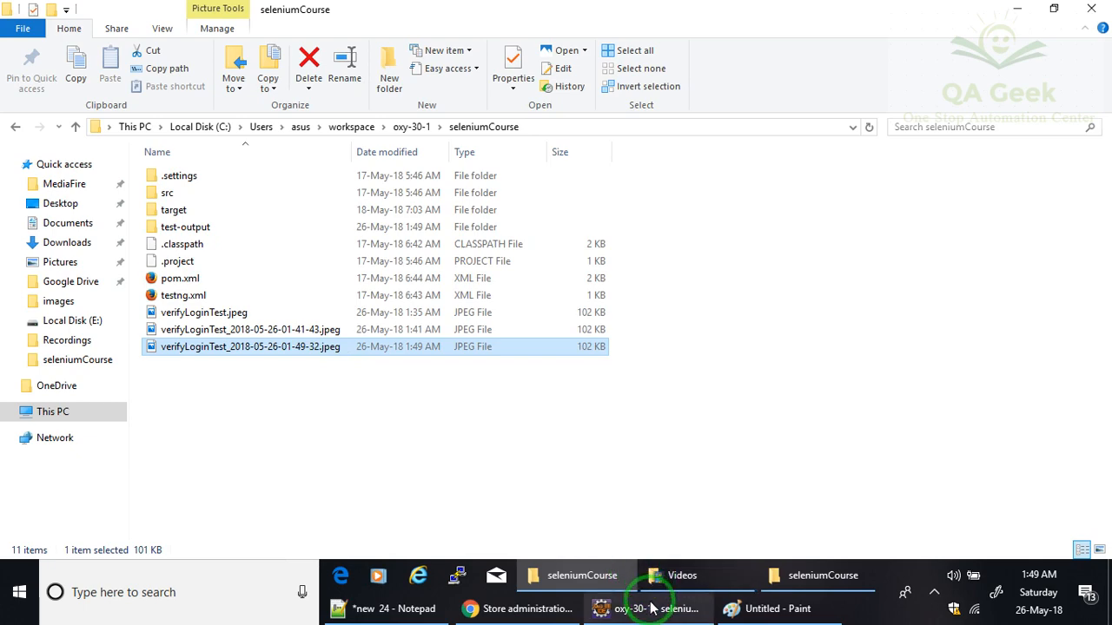
click(646, 608)
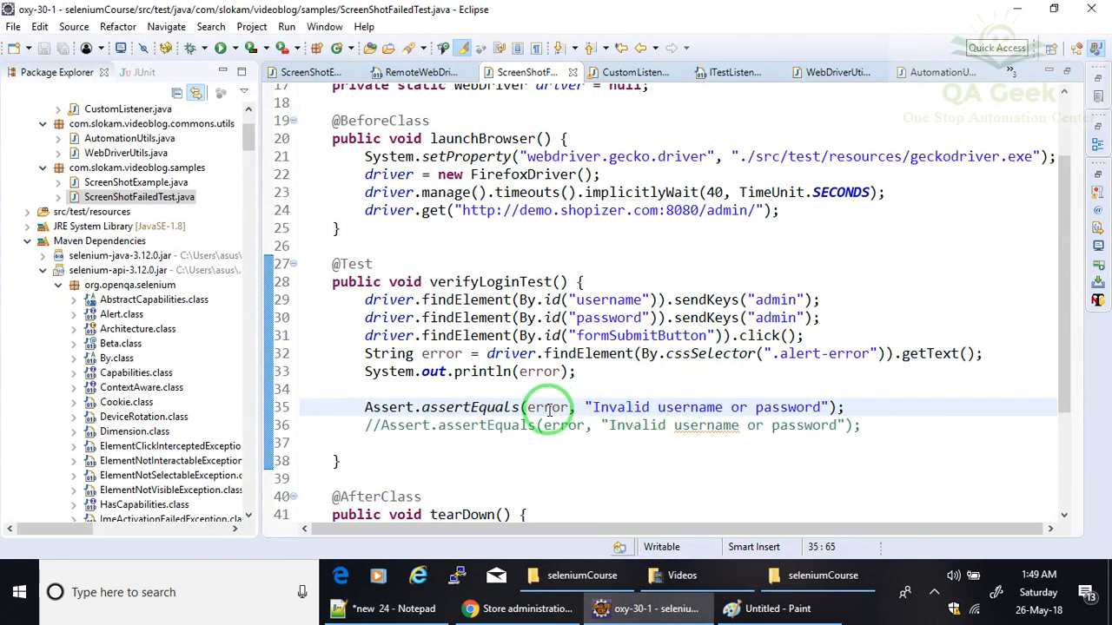
mouse_move(622, 407)
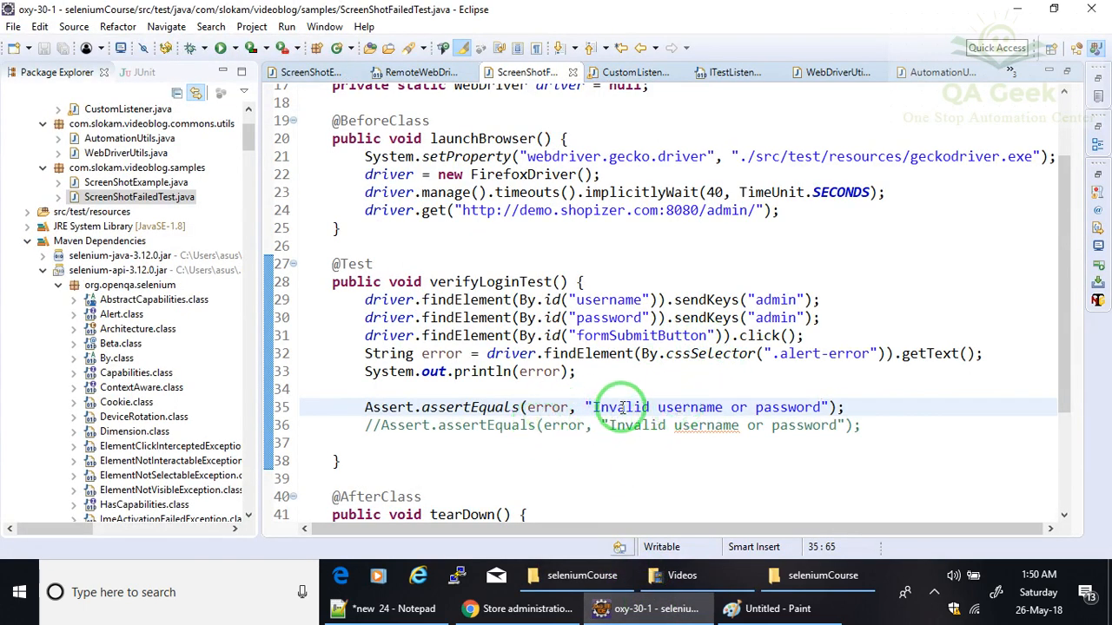
Rerun the corrected ScreenShotFailedTest as a TestNG test and switch to the seleniumCourse folder window
right_click(535, 264)
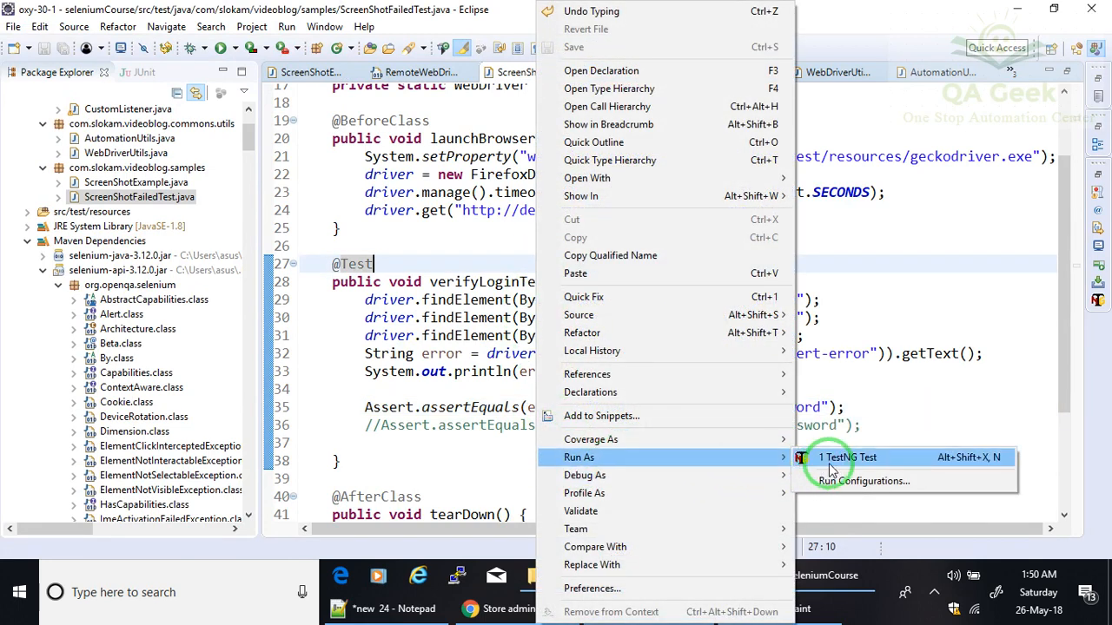
click(848, 457)
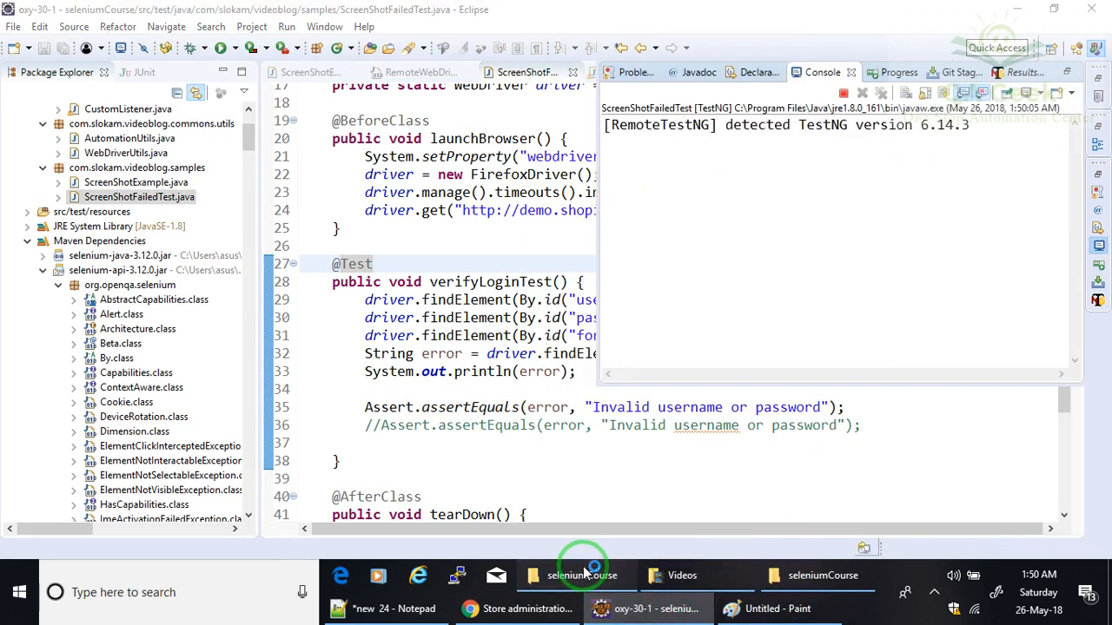
click(577, 575)
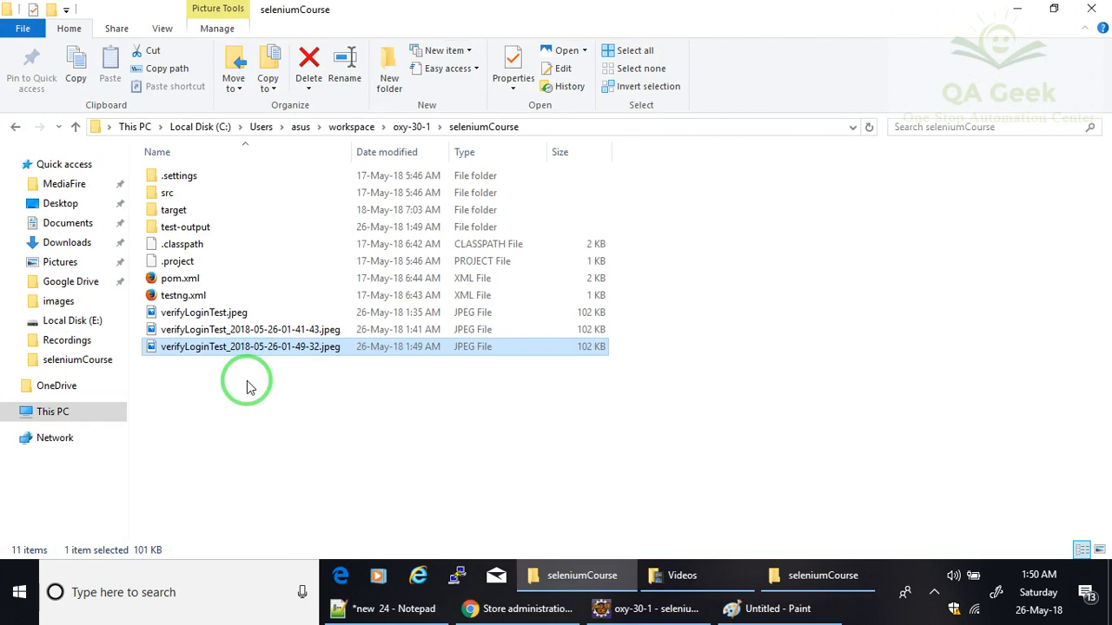
Let the rerun enter the admin credentials on the Shopizer logon form and submit them
click(775, 608)
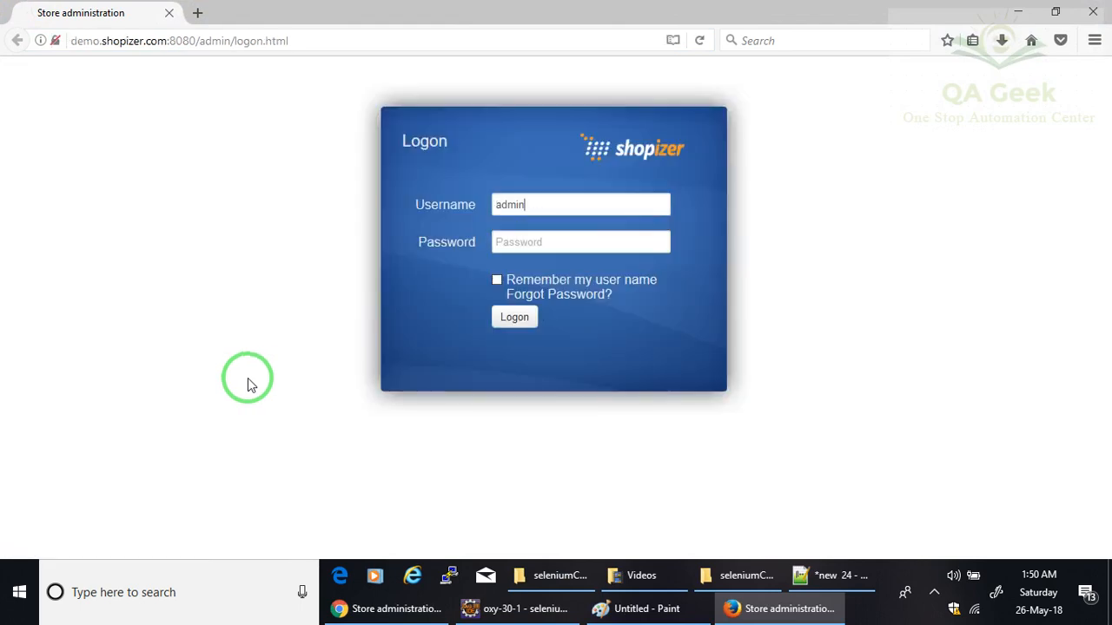
click(514, 316)
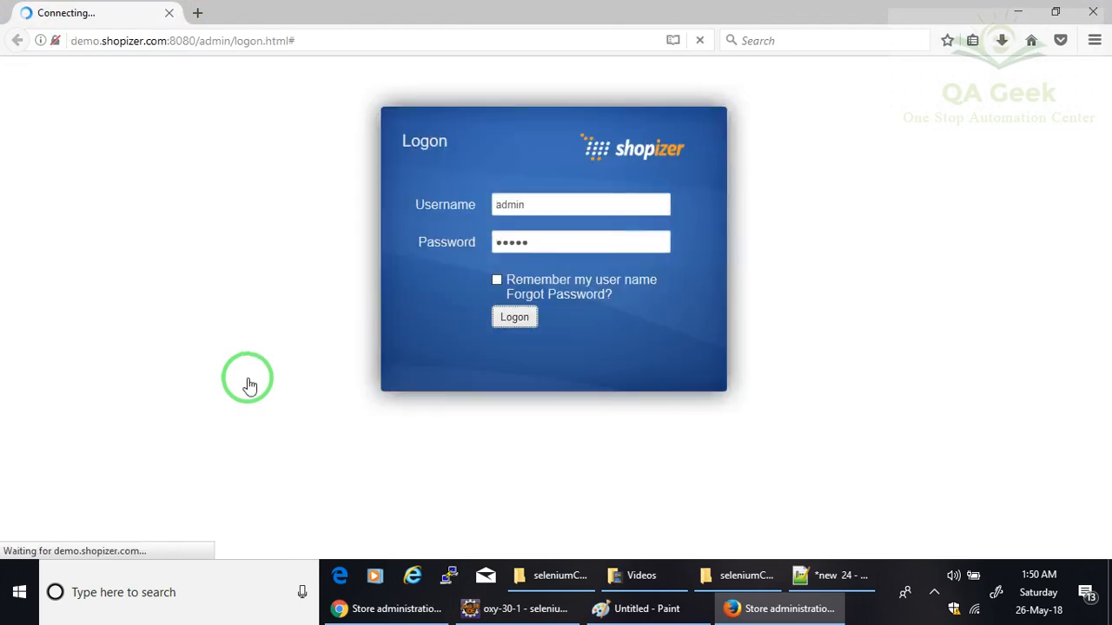
click(563, 575)
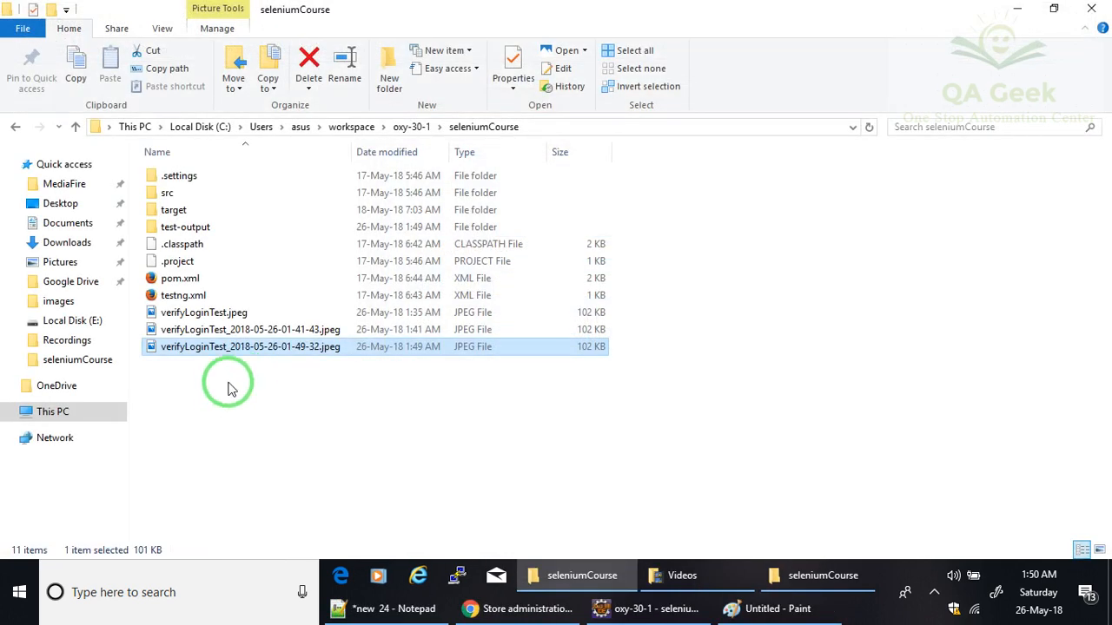
mouse_move(242, 380)
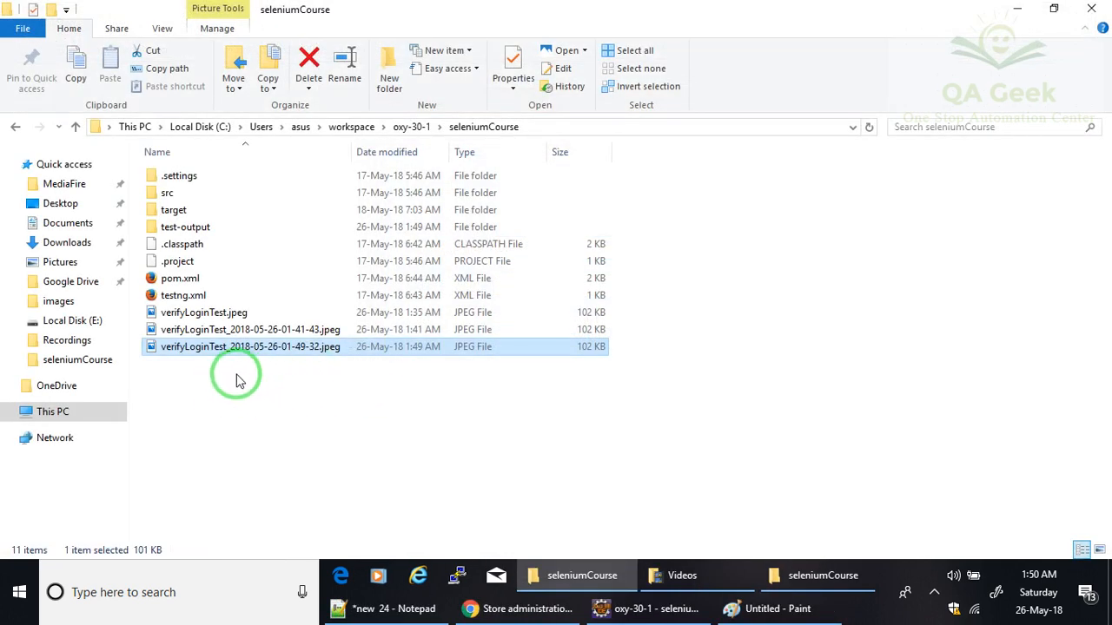
mouse_move(577, 608)
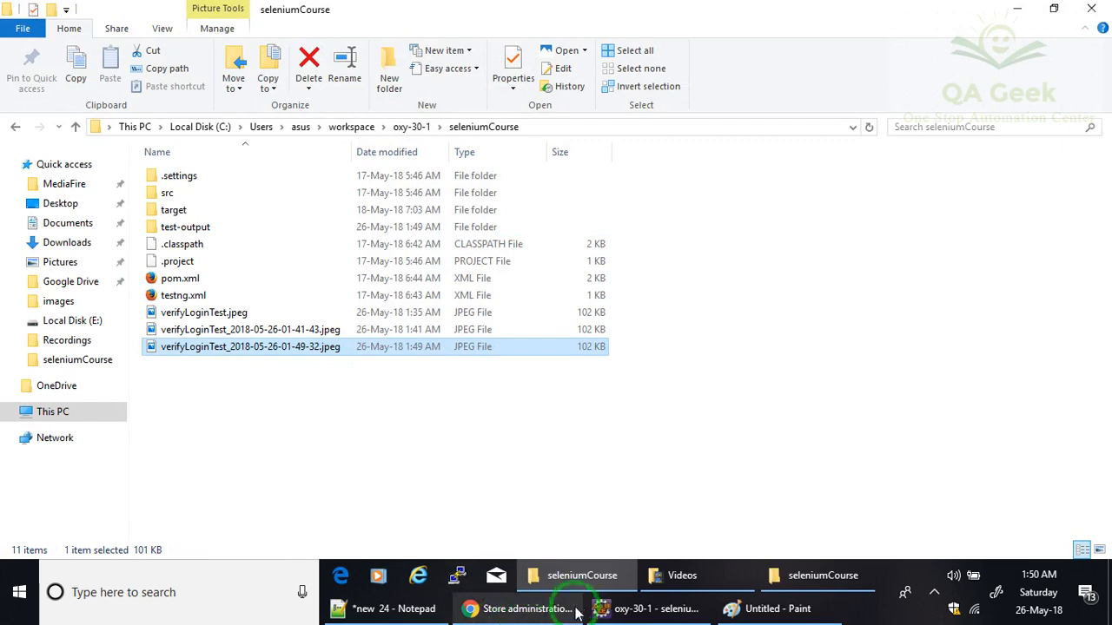
Verify the folder still holds only three jpeg screenshots and return to the test code
click(647, 608)
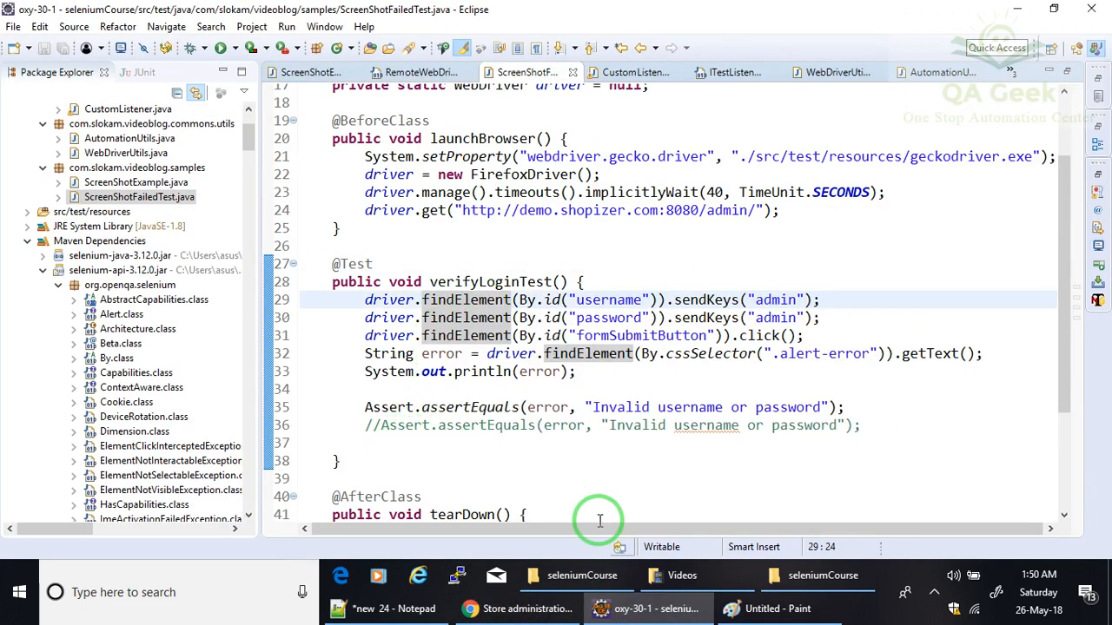
mouse_move(647, 608)
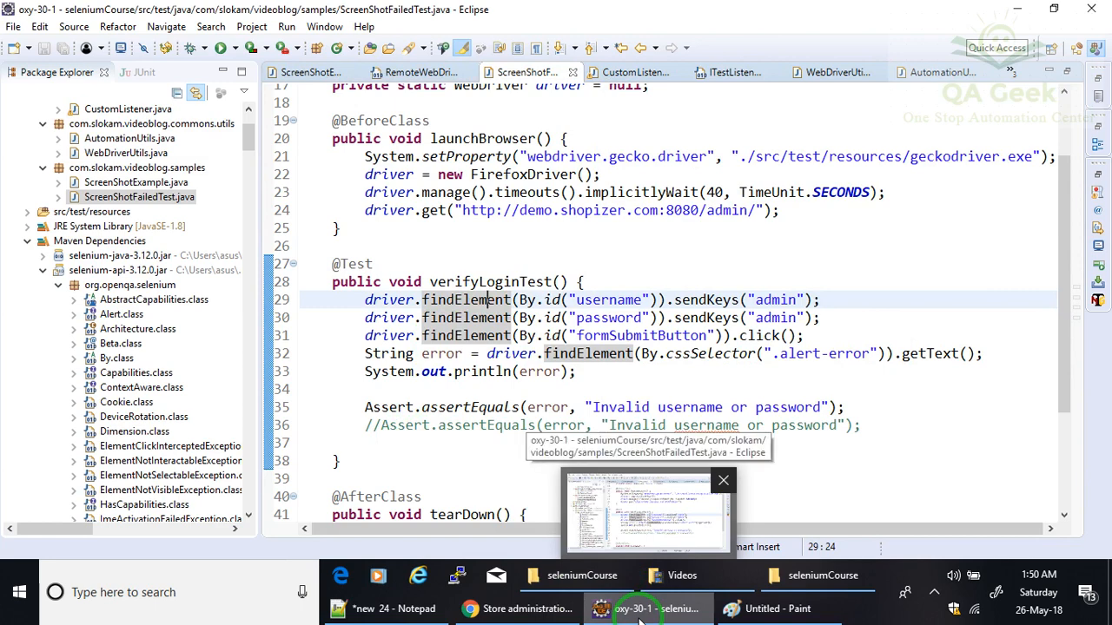
mouse_move(522, 608)
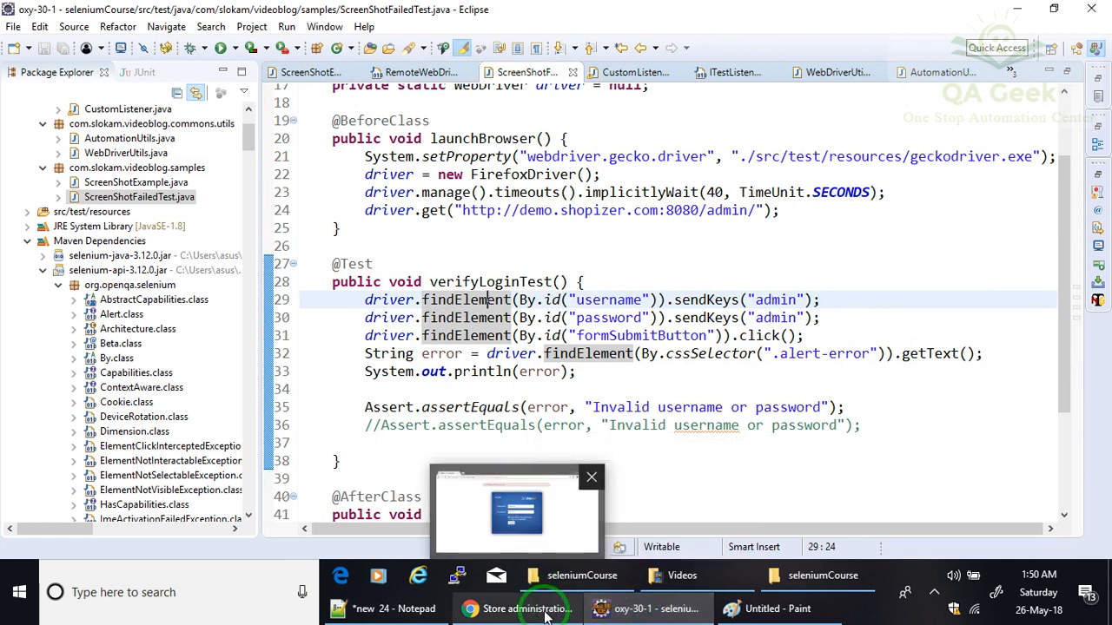